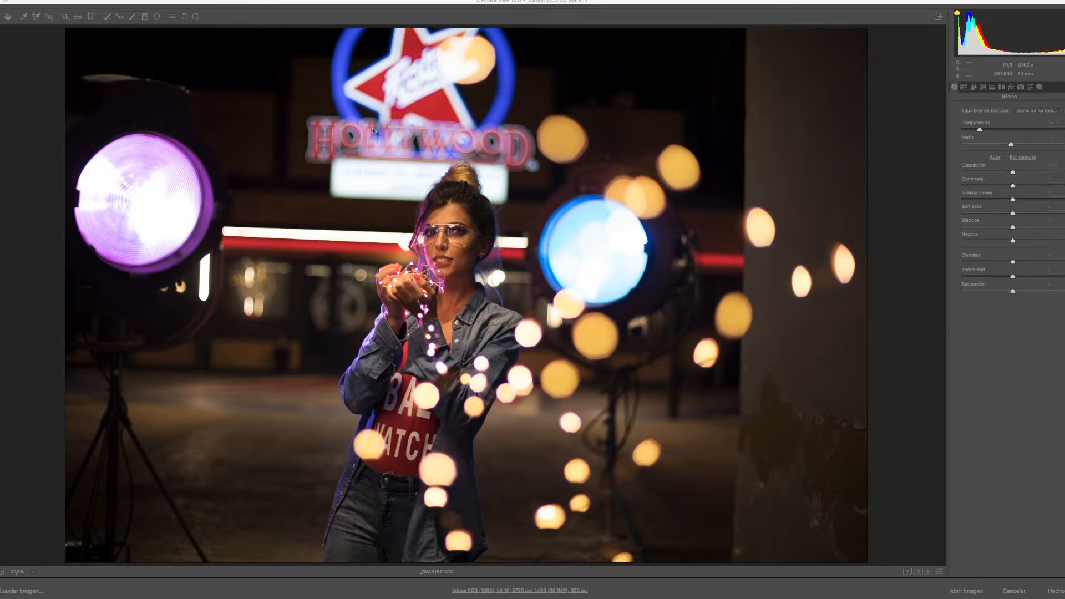
mouse_move(202, 59)
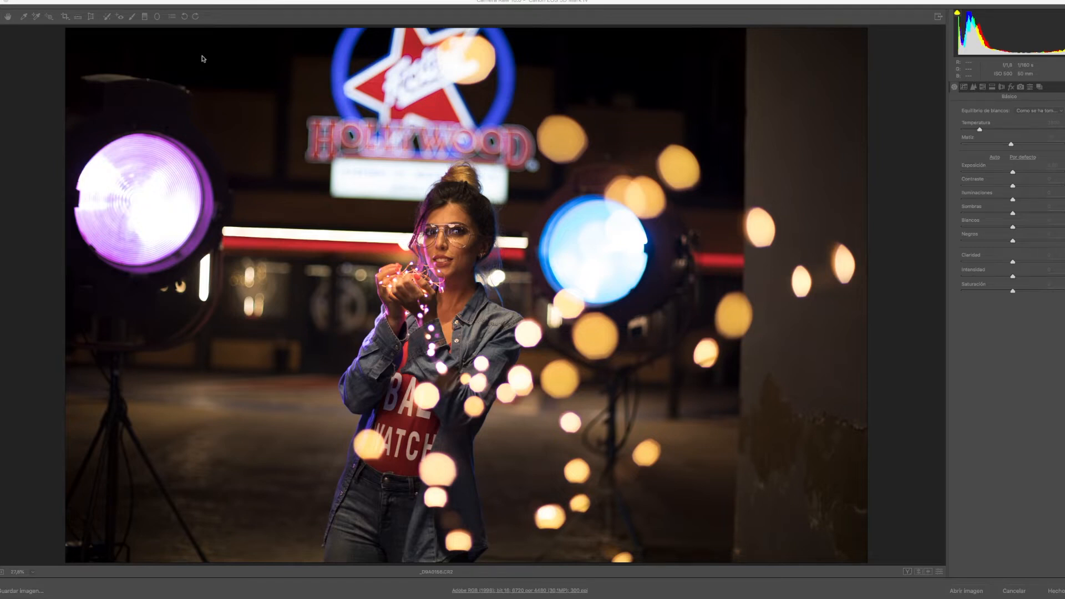
mouse_move(114, 83)
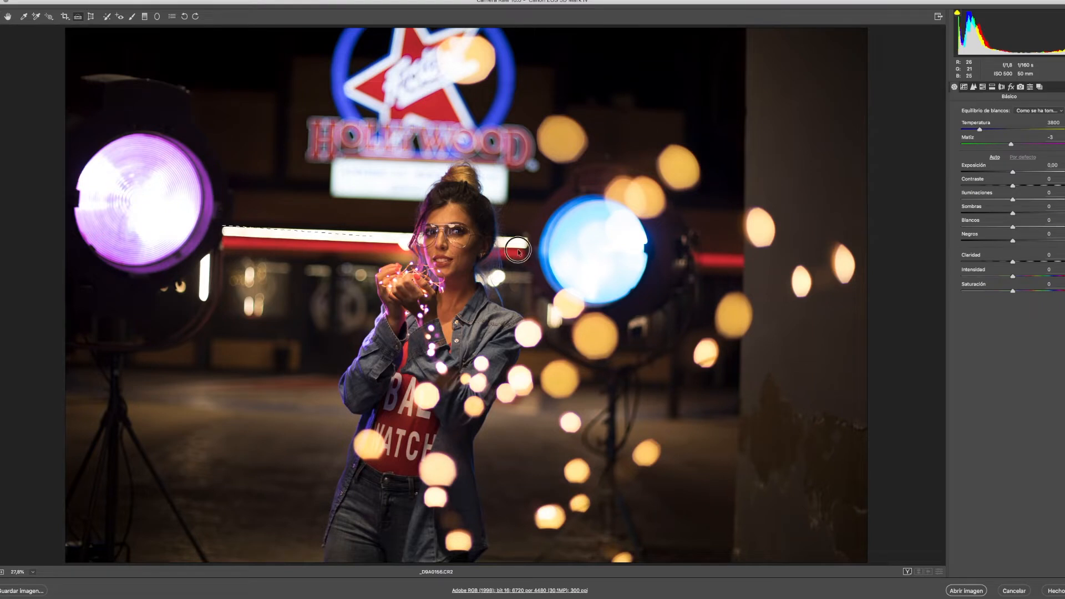
Straighten the tilted night portrait and cool its temperature to about 3000.
left_click_drag(517, 252, 727, 247)
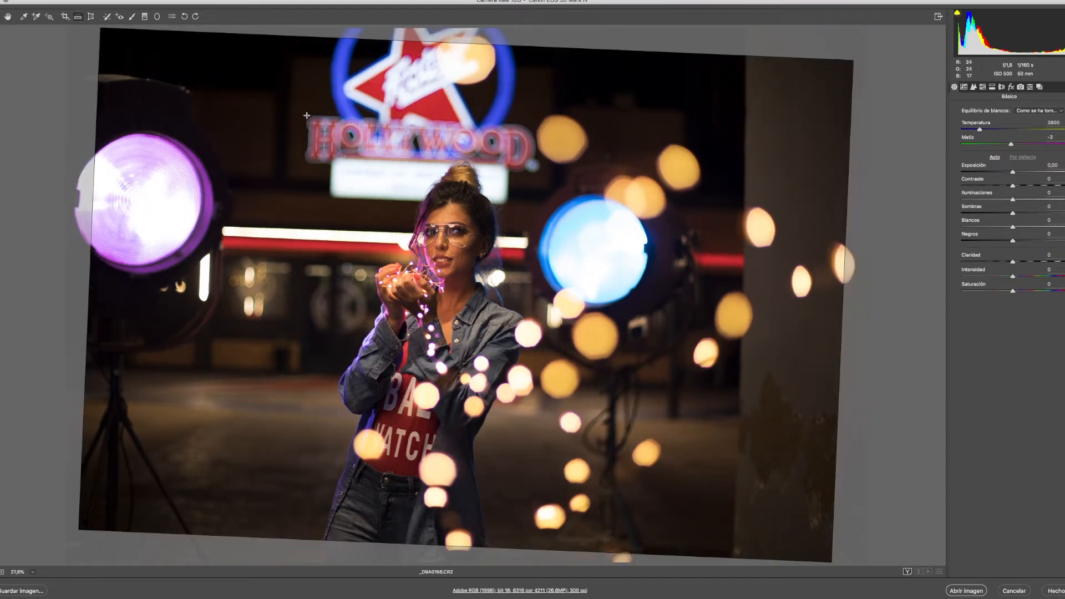
left_click_drag(306, 115, 556, 129)
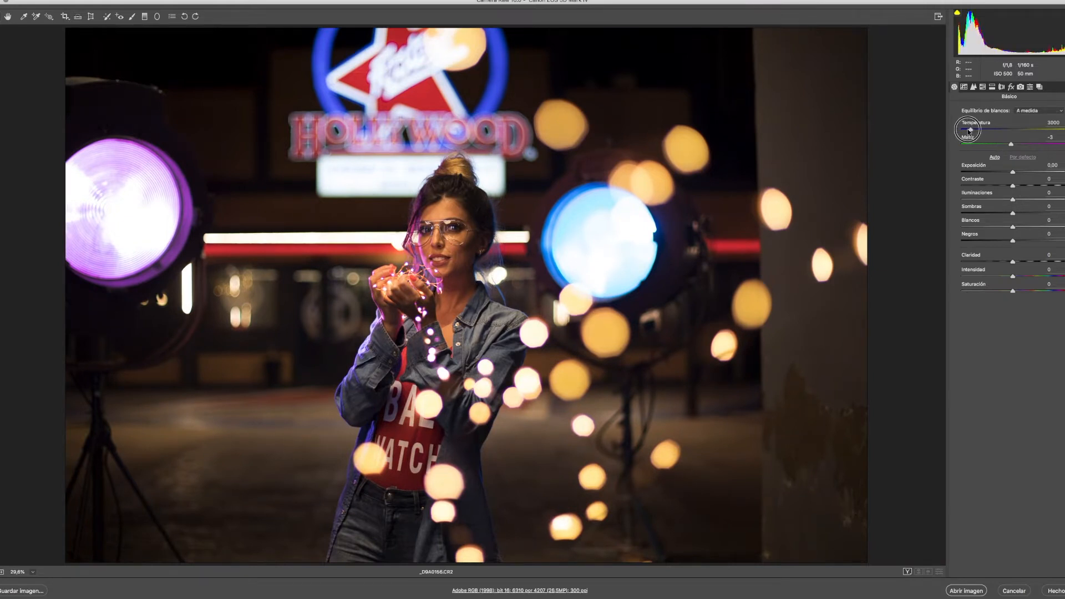
Settle the temperature slightly warmer, near 3750.
left_click_drag(1011, 144, 999, 144)
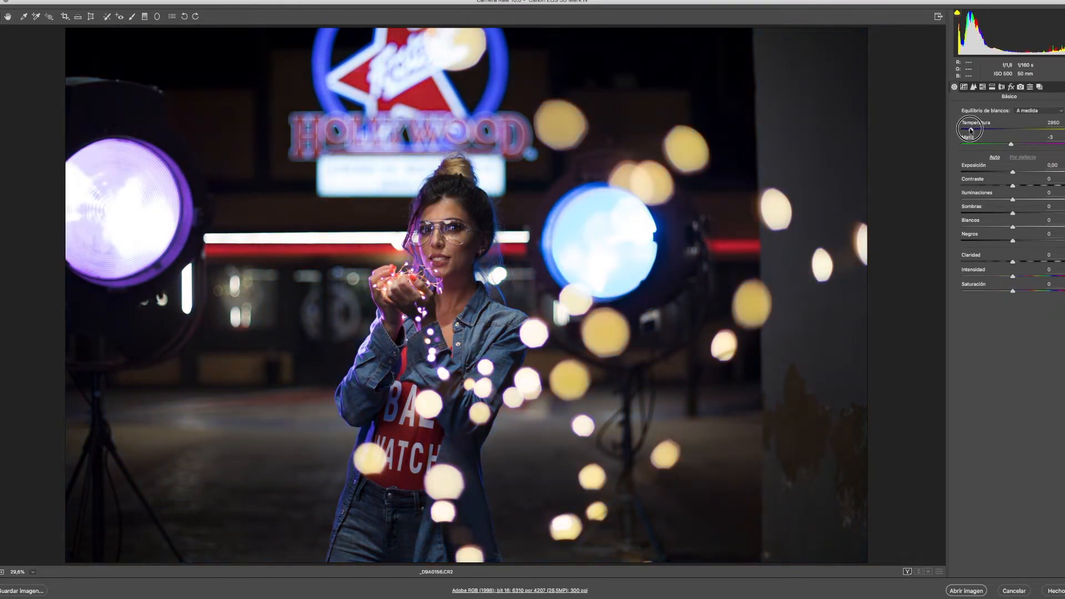
left_click_drag(970, 131, 979, 131)
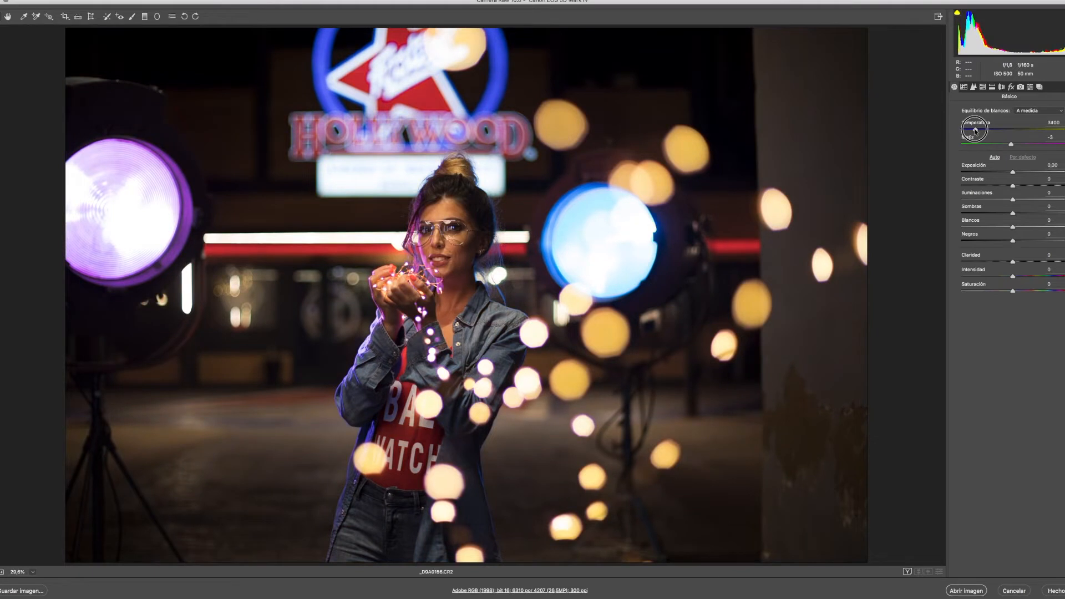
left_click_drag(973, 129, 982, 129)
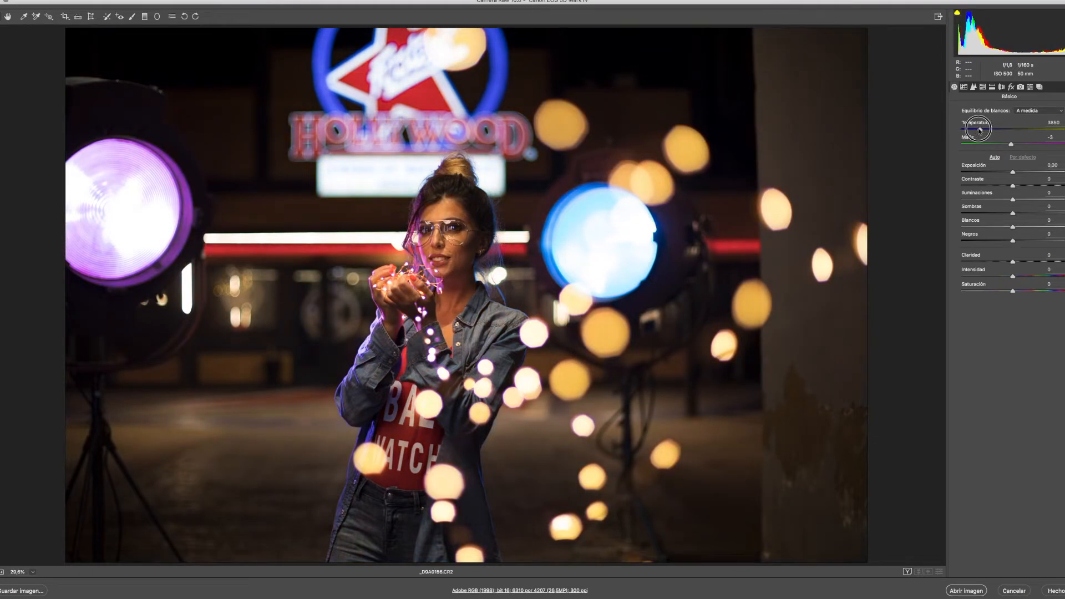
left_click_drag(979, 129, 977, 129)
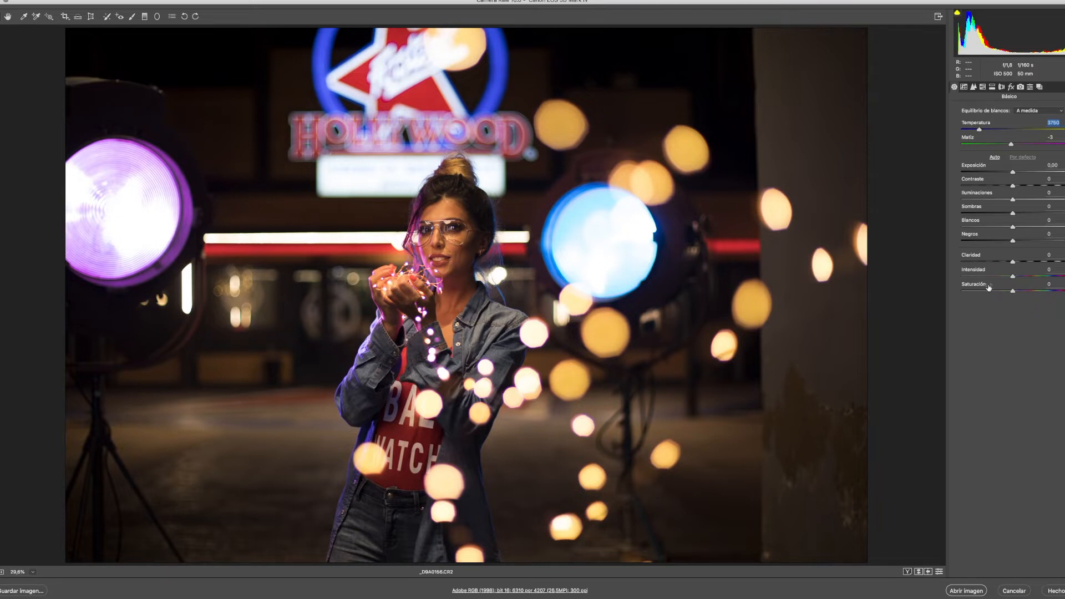
mouse_move(947, 182)
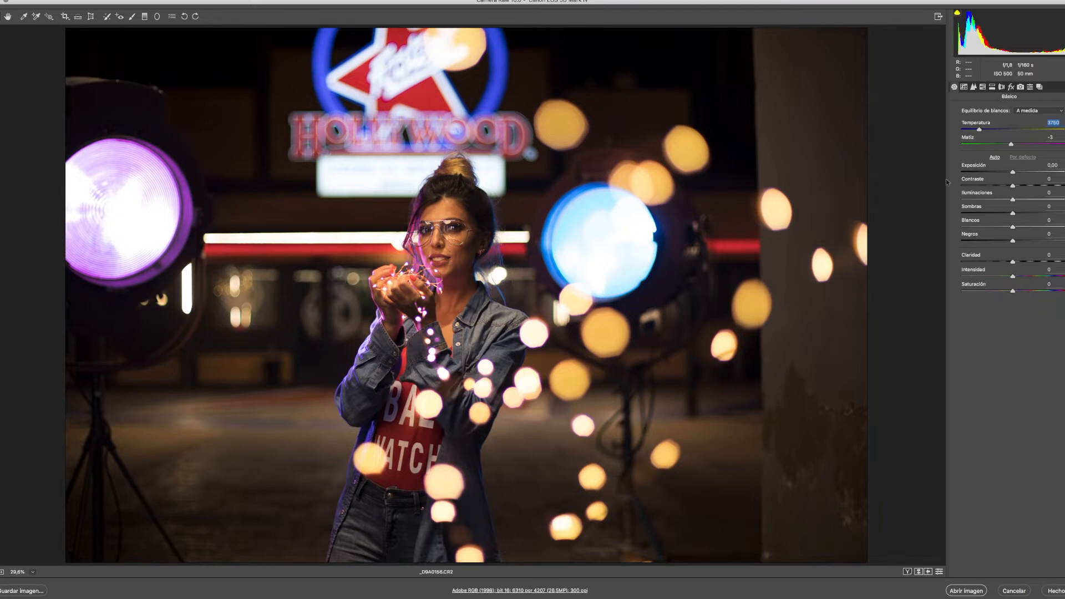
Nudge the contrast down slightly and move to per-colour saturation.
left_click_drag(1013, 187, 1019, 187)
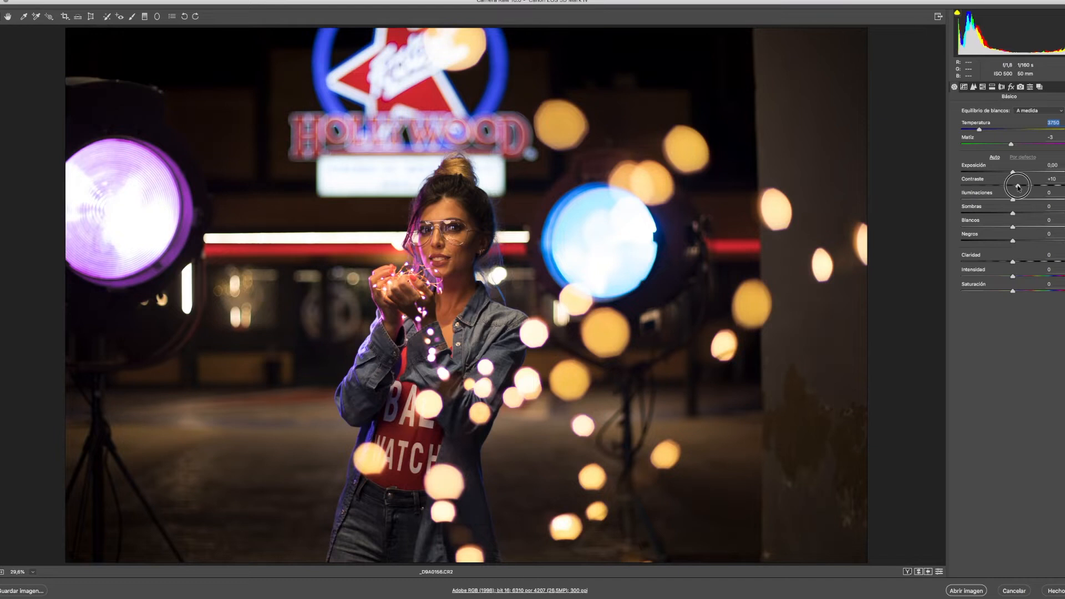
left_click_drag(1019, 186, 1012, 186)
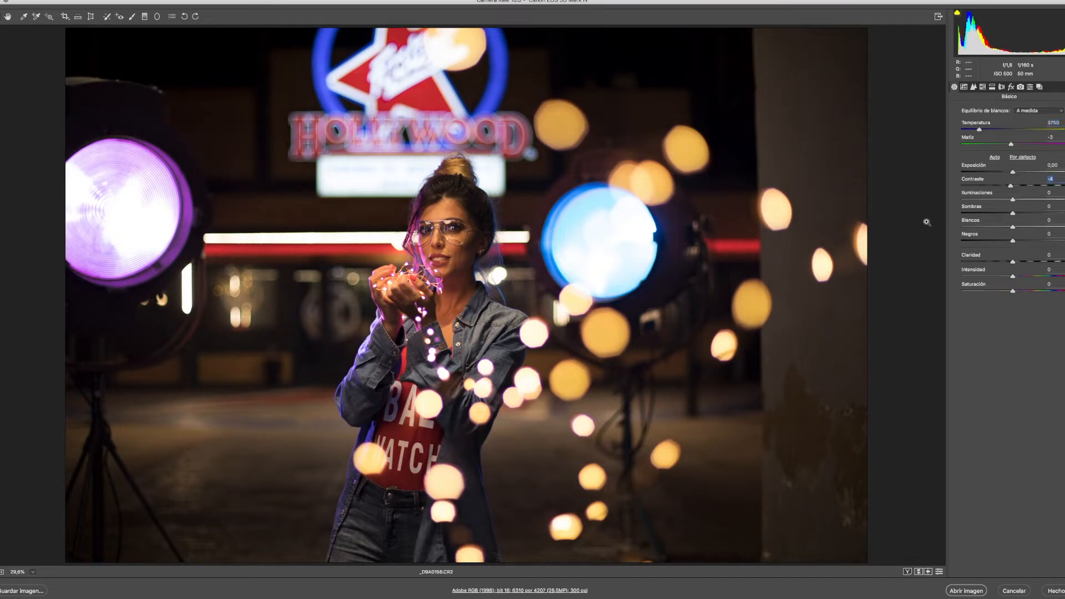
left_click(974, 86)
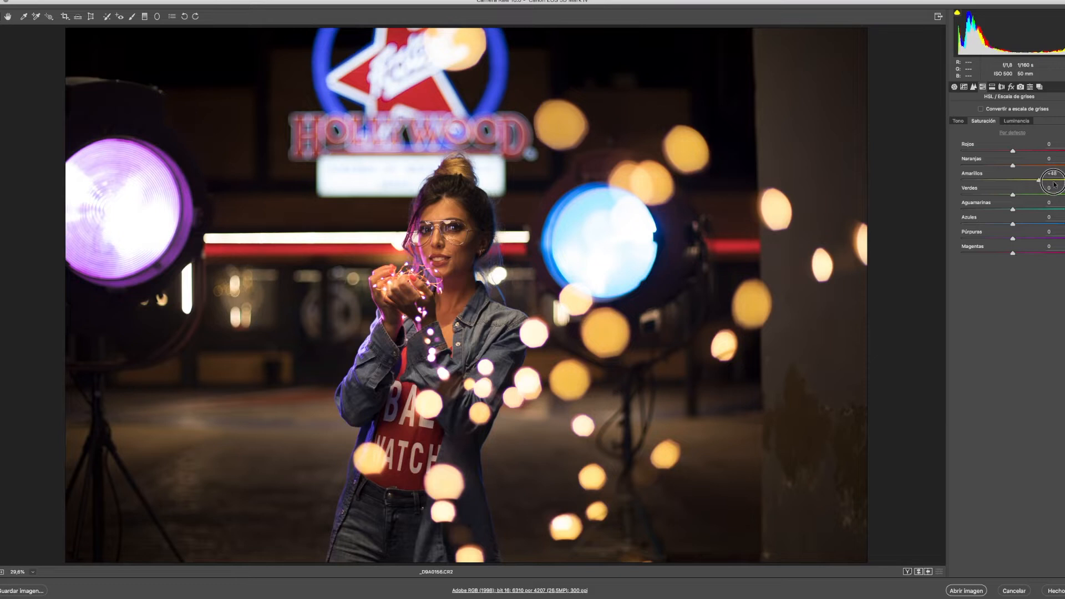
Boost yellow saturation, easing it back to +35.
left_click_drag(1049, 182, 1062, 182)
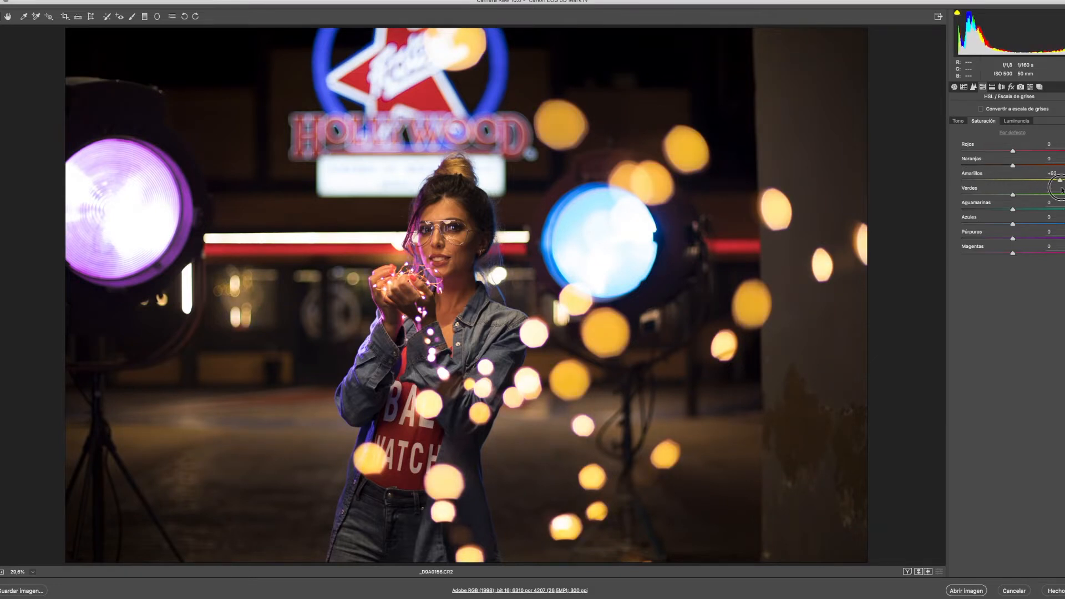
left_click_drag(1061, 181, 1033, 189)
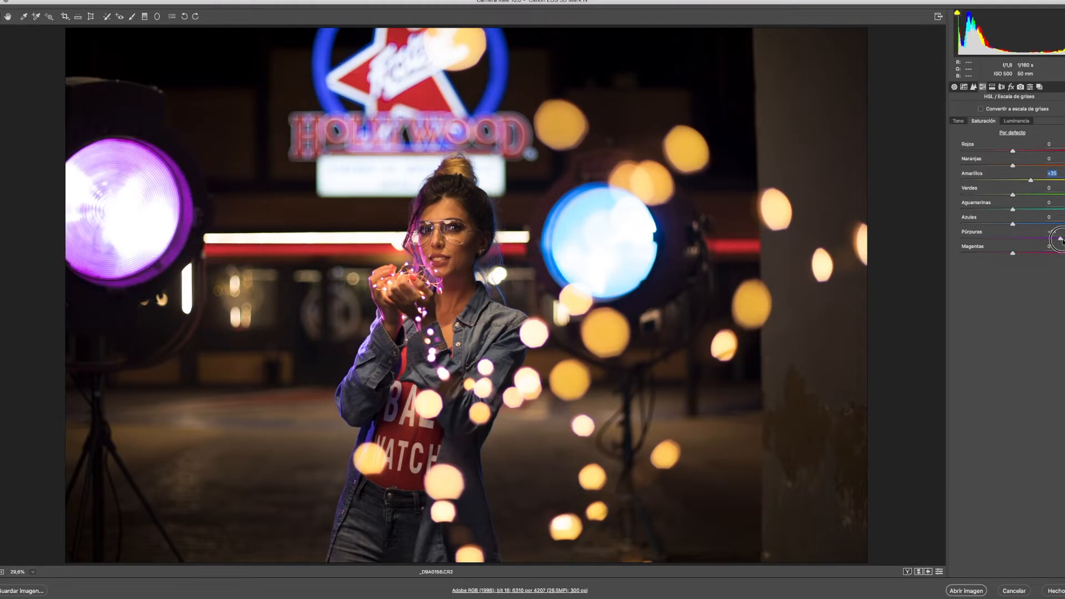
Set purple saturation slightly positive and boost blue saturation.
left_click_drag(1058, 239, 1049, 239)
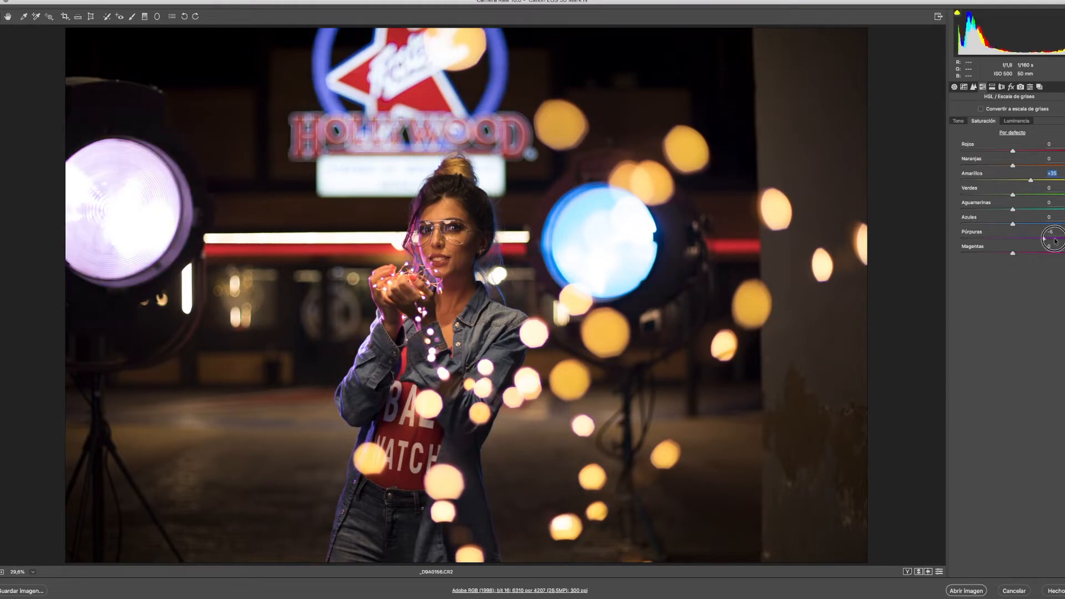
left_click_drag(1049, 239, 1058, 239)
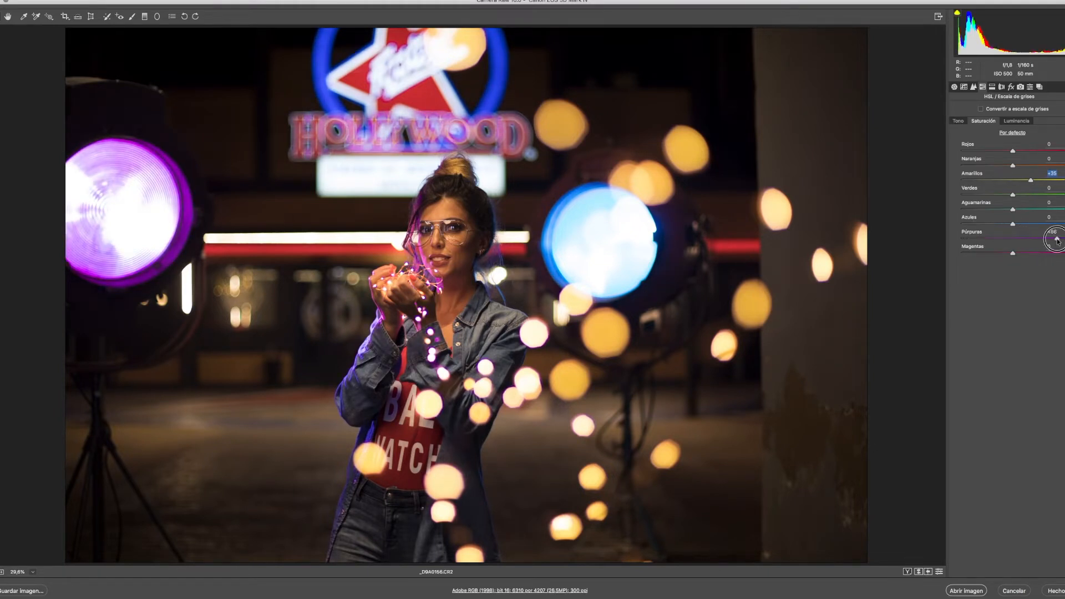
left_click_drag(1064, 238, 1021, 239)
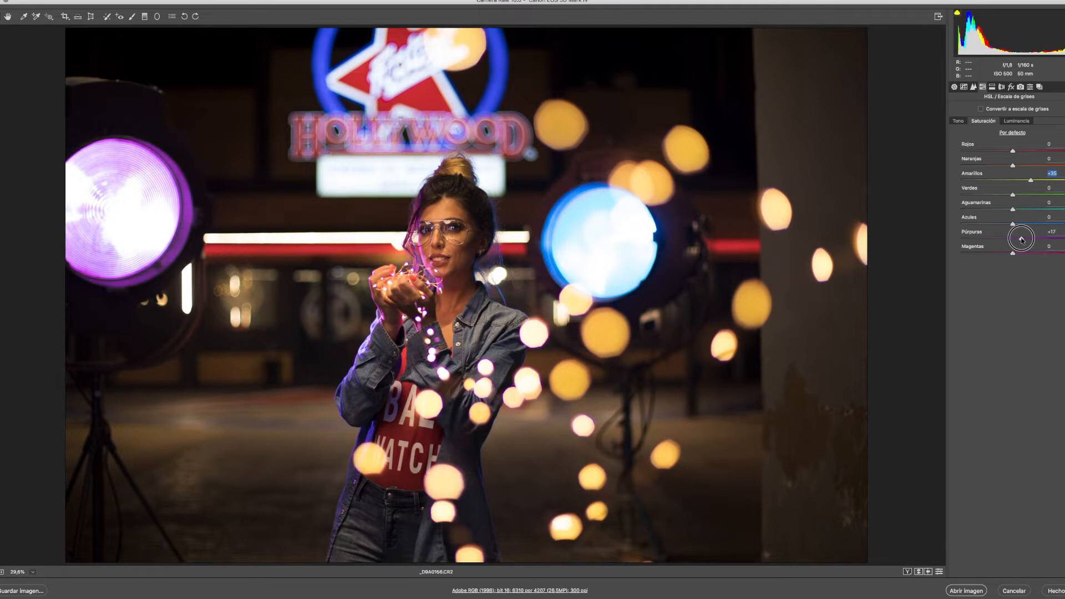
left_click_drag(1022, 238, 1030, 224)
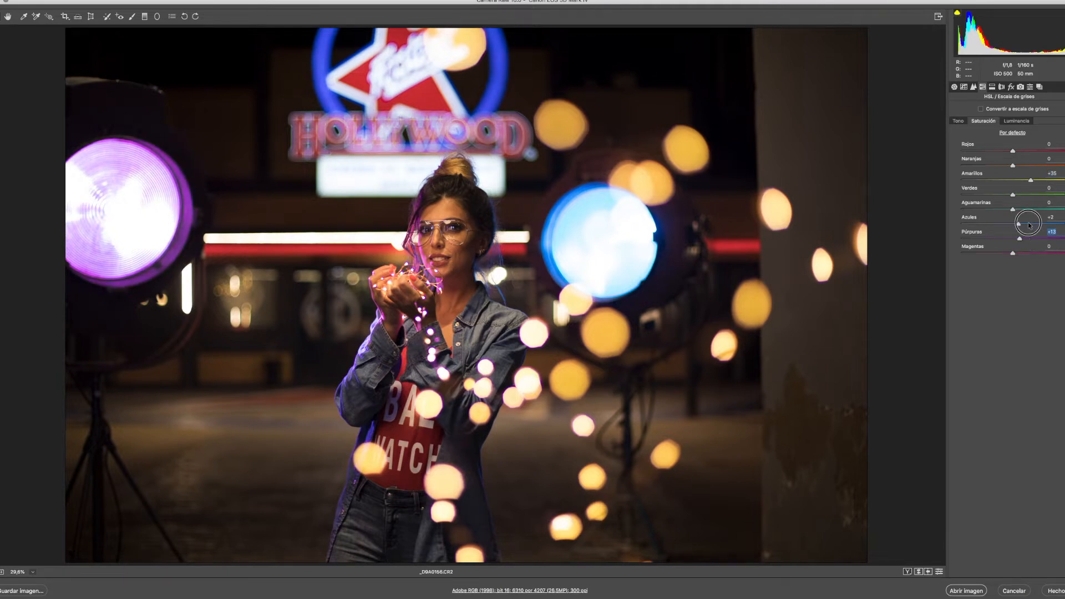
left_click_drag(1029, 222, 1035, 222)
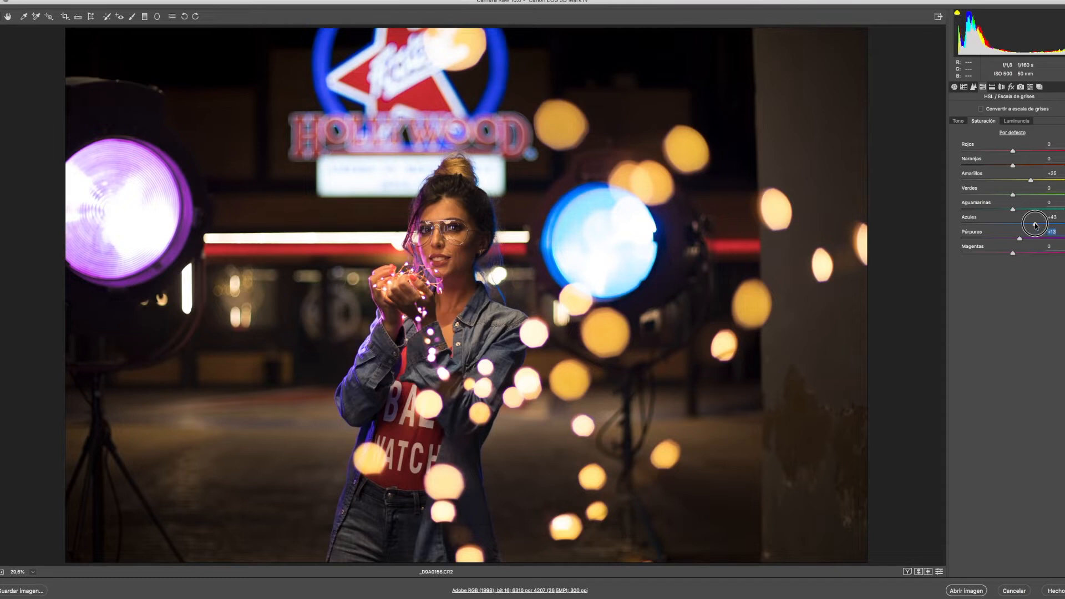
left_click_drag(1033, 225, 1038, 225)
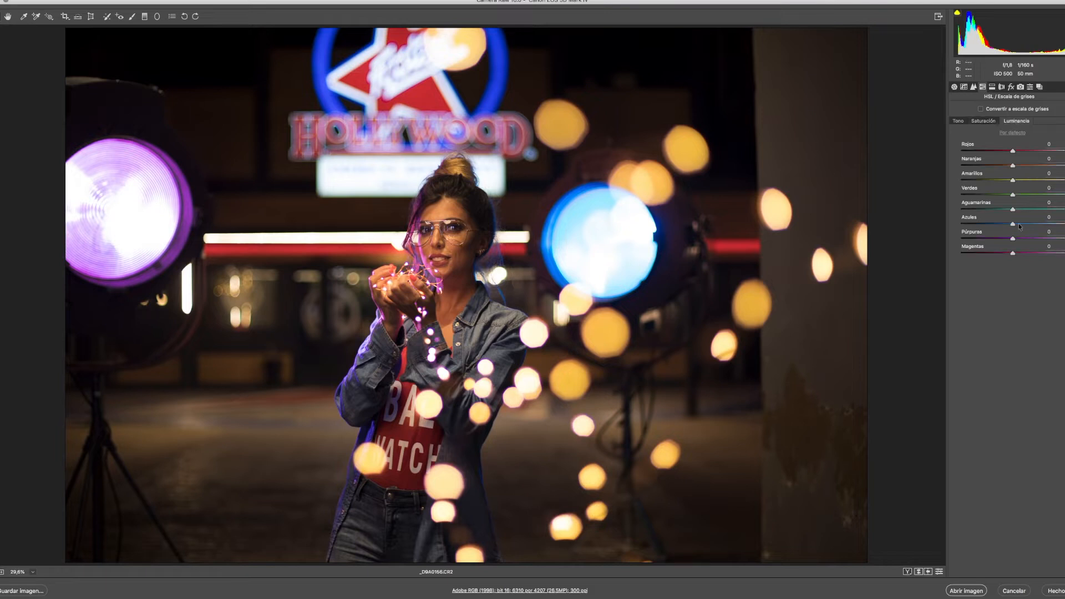
Brighten the blues to +25 luminance and shift blue hue to -40 toward cyan.
left_click_drag(1013, 223, 1040, 223)
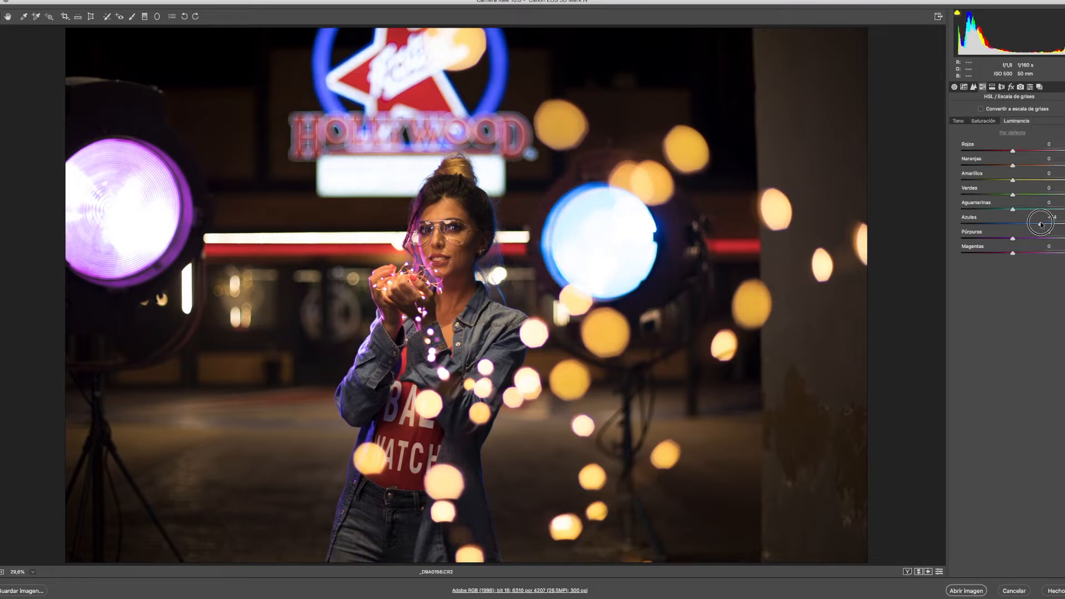
left_click_drag(1012, 226, 1026, 225)
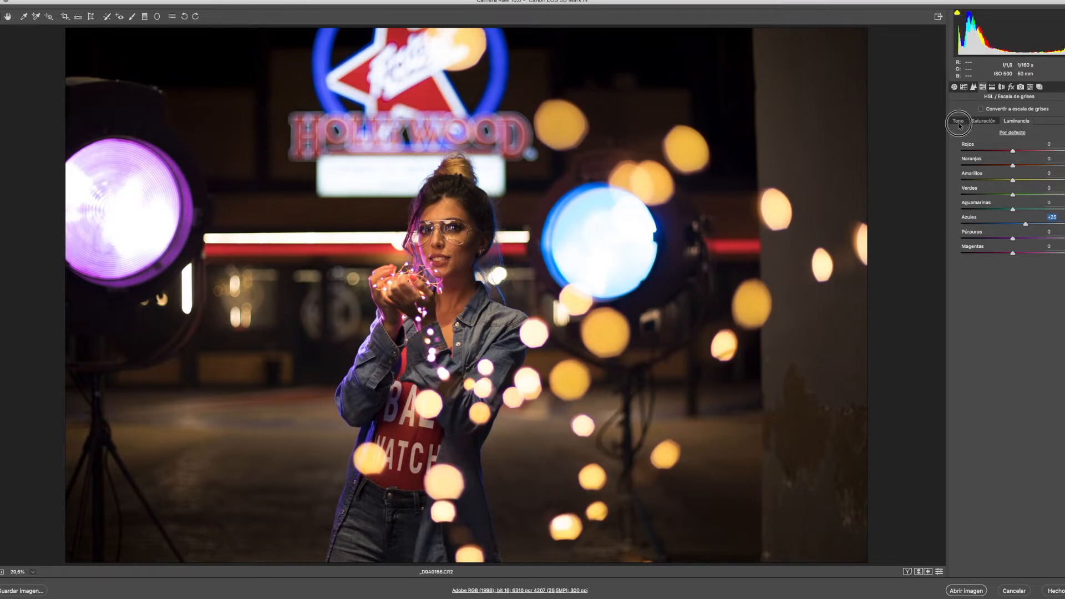
left_click_drag(1034, 228, 996, 227)
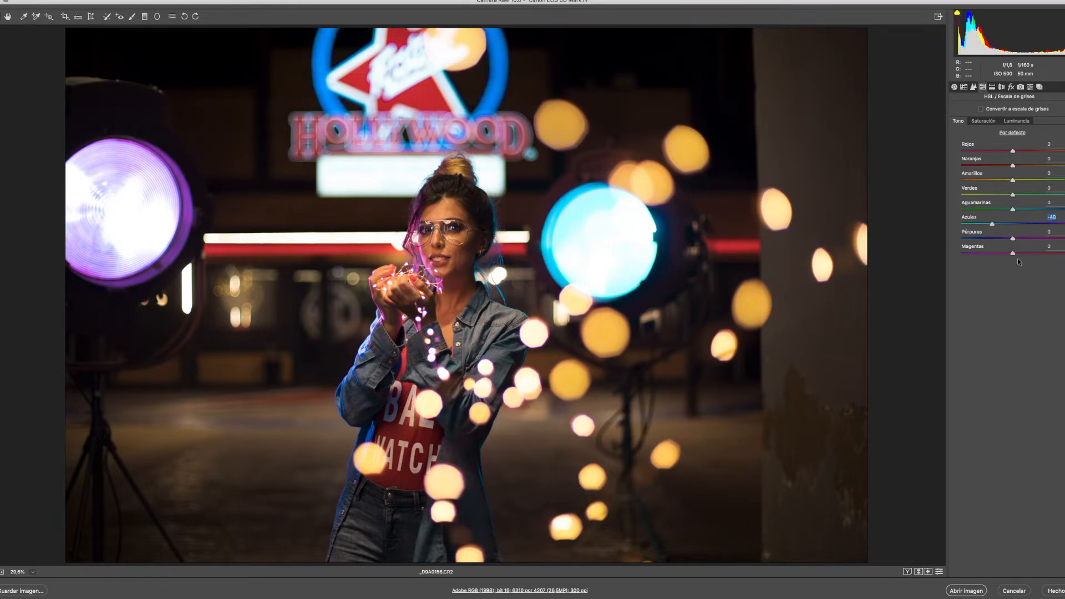
Swing the magenta hue from fully negative to +100.
left_click_drag(1013, 252, 968, 251)
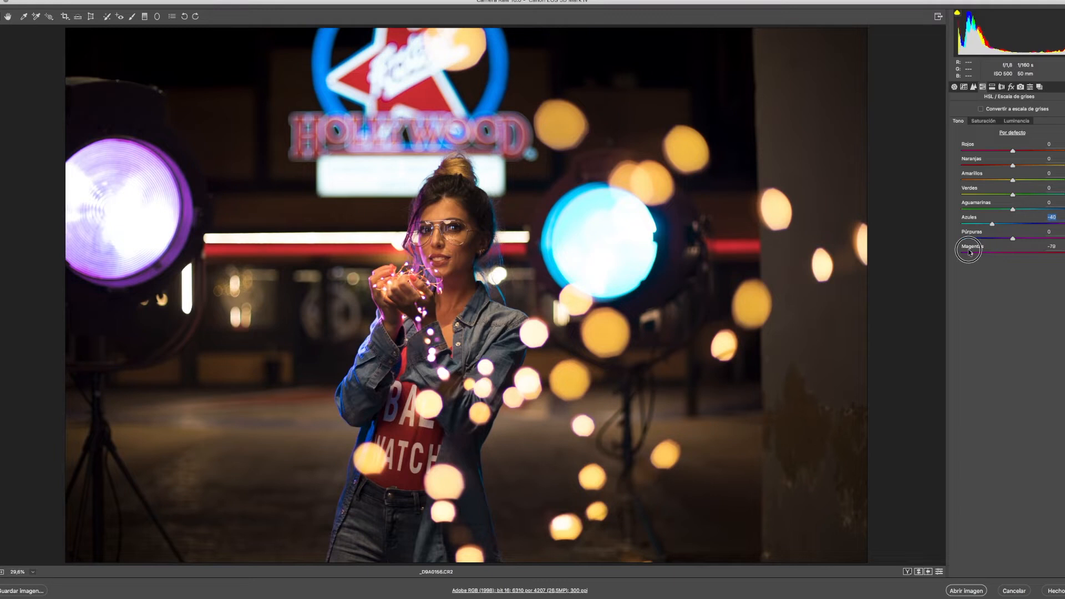
left_click_drag(970, 252, 961, 253)
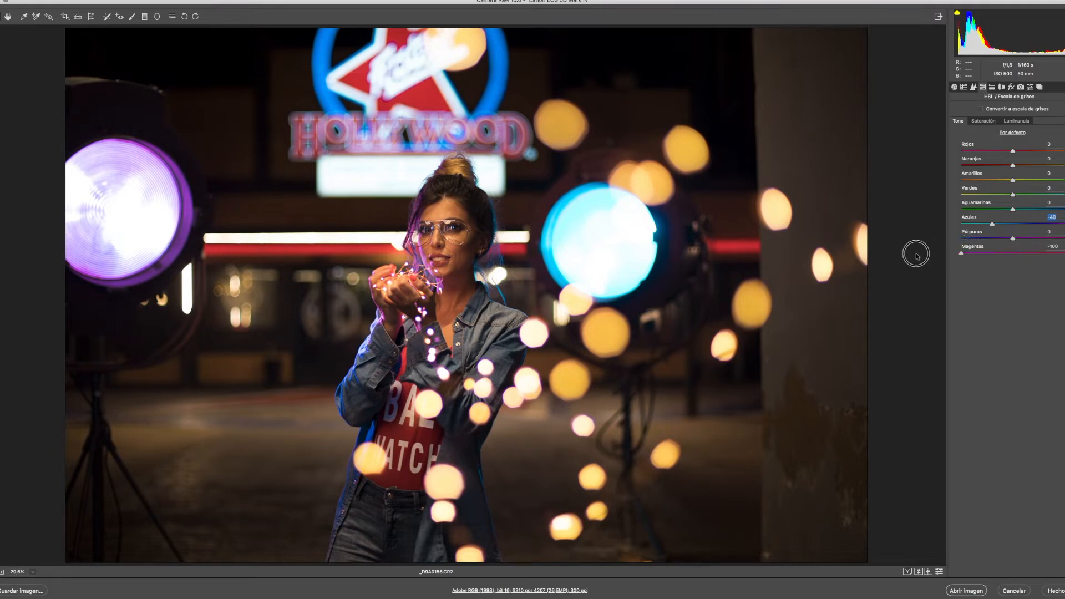
left_click_drag(961, 253, 1060, 253)
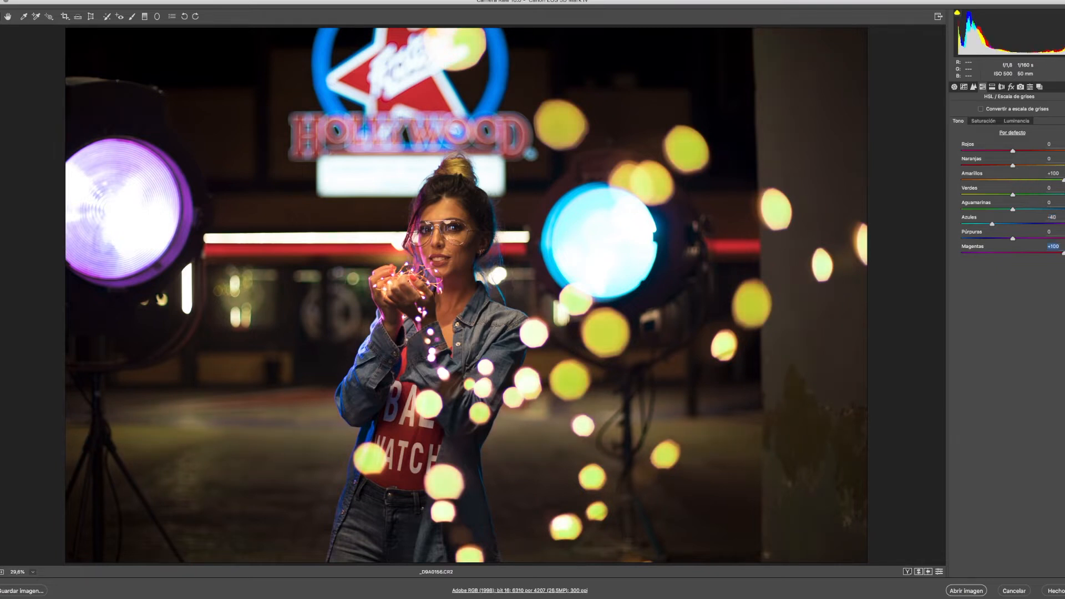
Fine-tune the yellow hue to +13 and return to the Basic panel.
left_click_drag(1013, 181, 1037, 181)
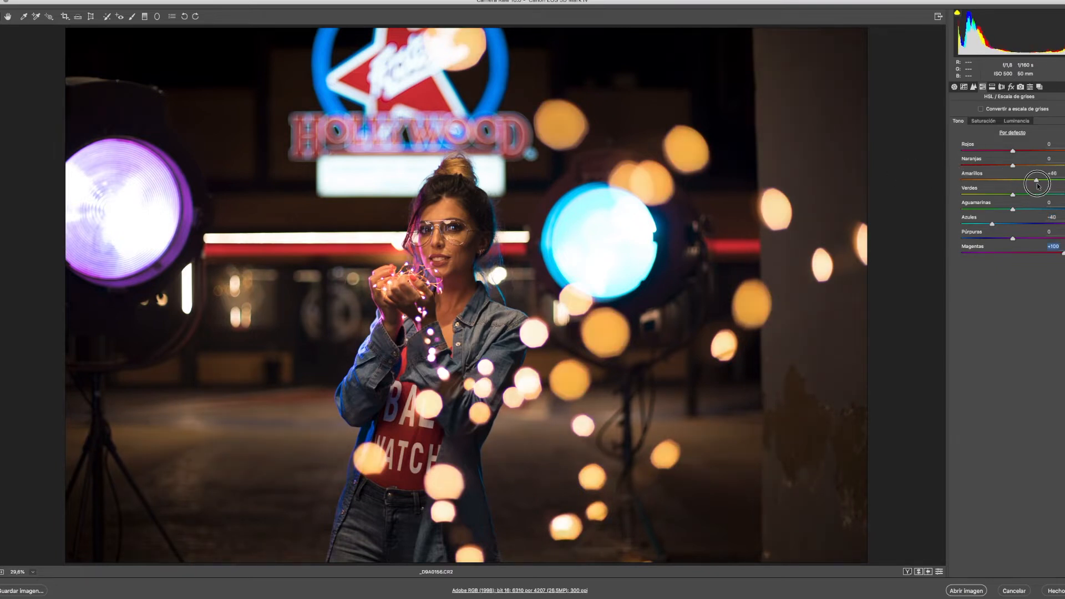
left_click_drag(1039, 181, 1012, 166)
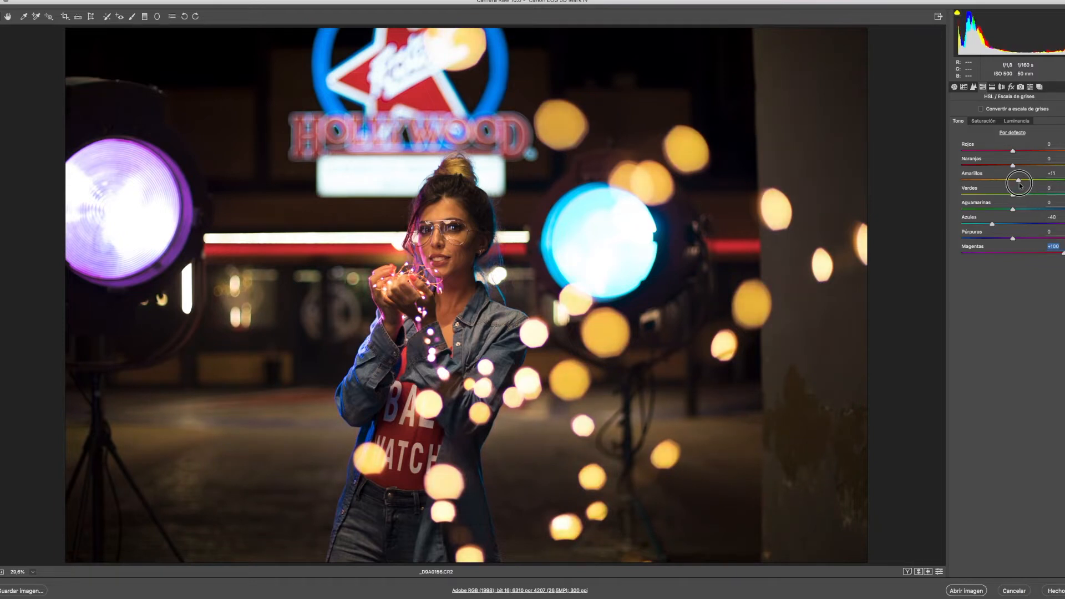
left_click_drag(1019, 182, 1030, 182)
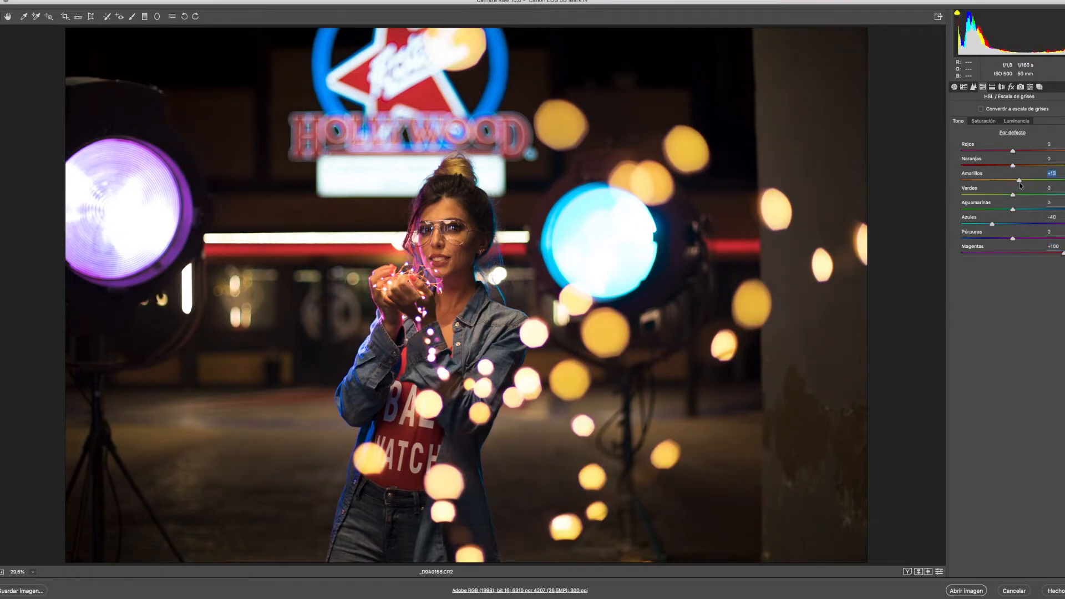
left_click(954, 87)
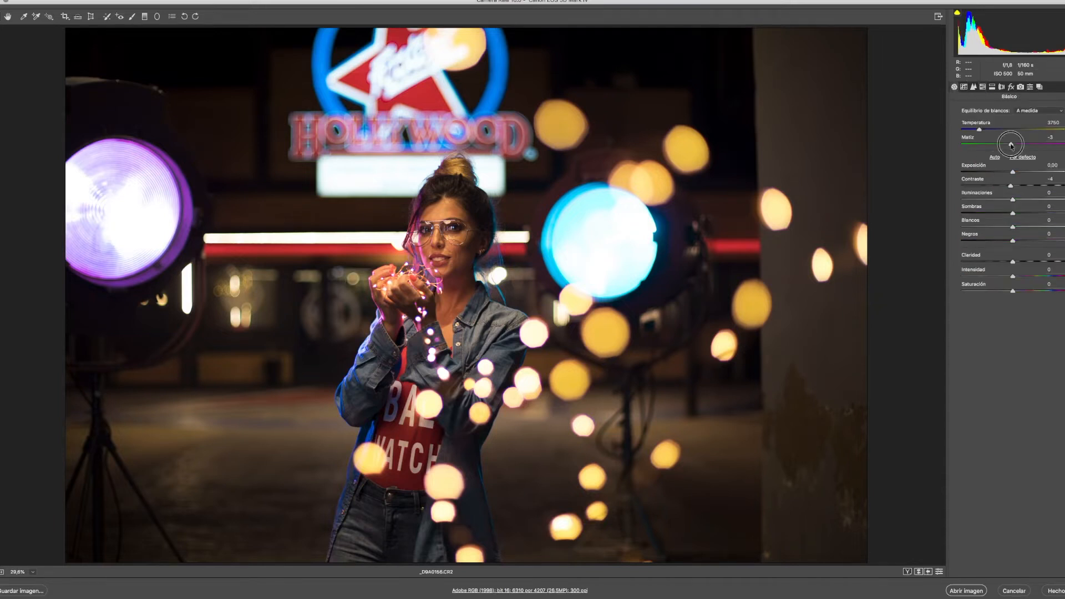
Shift the tint toward magenta and settle it at about +48.
left_click_drag(1006, 144, 1052, 144)
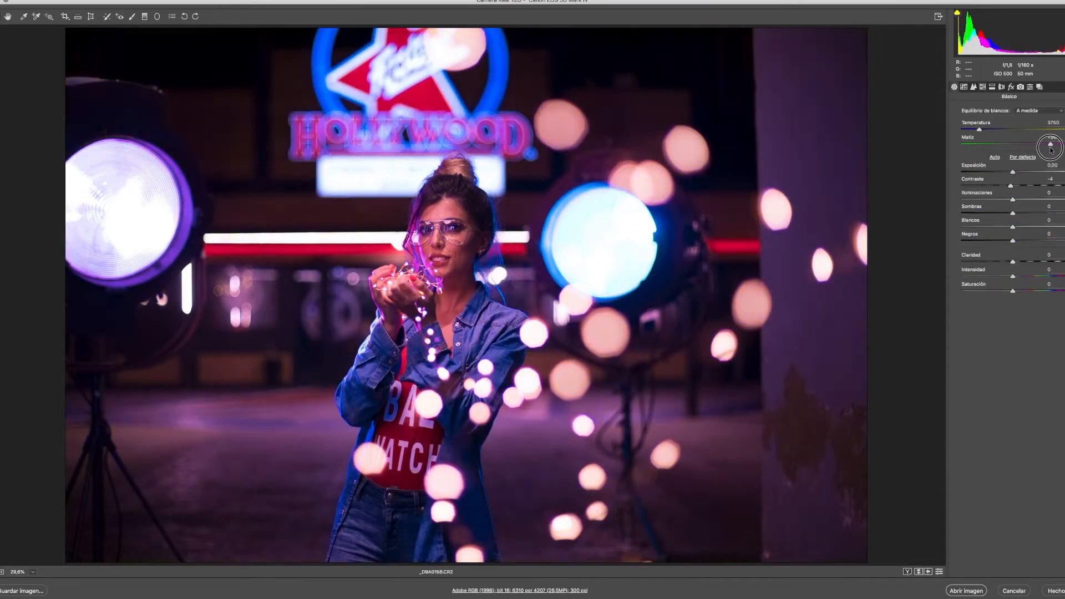
left_click_drag(1051, 147, 1040, 148)
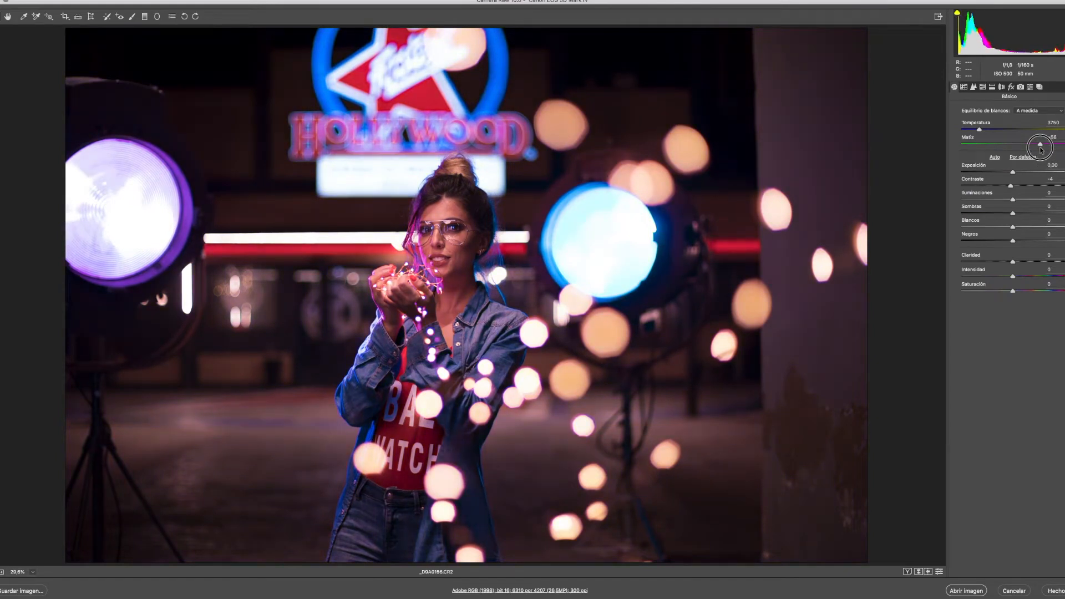
left_click_drag(1041, 148, 1036, 147)
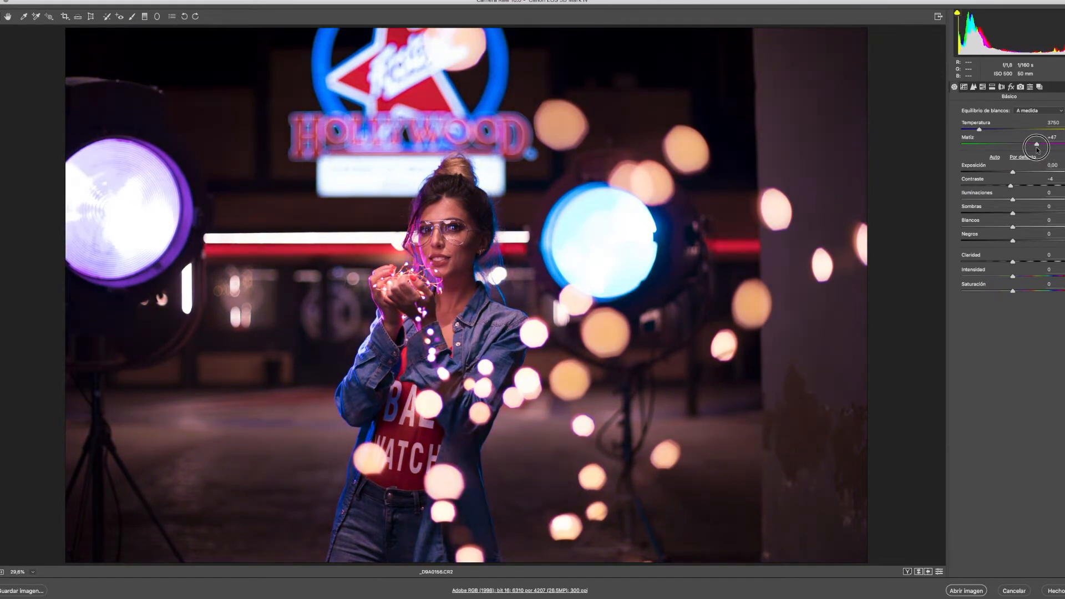
left_click_drag(1037, 147, 1037, 145)
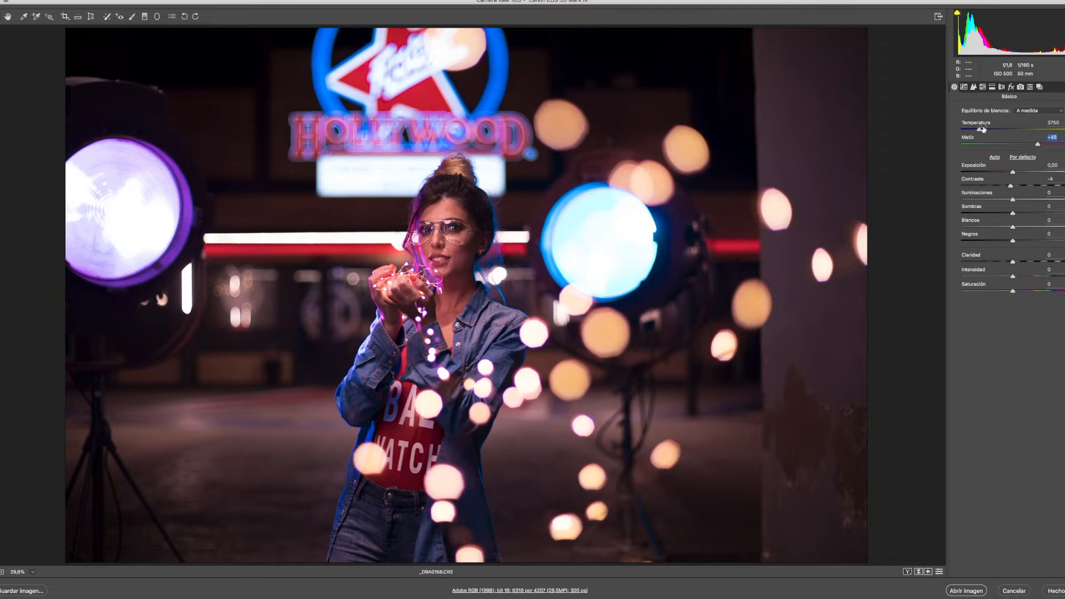
Rebalance the temperature between warm and cool, ending near 4450.
left_click_drag(977, 129, 985, 128)
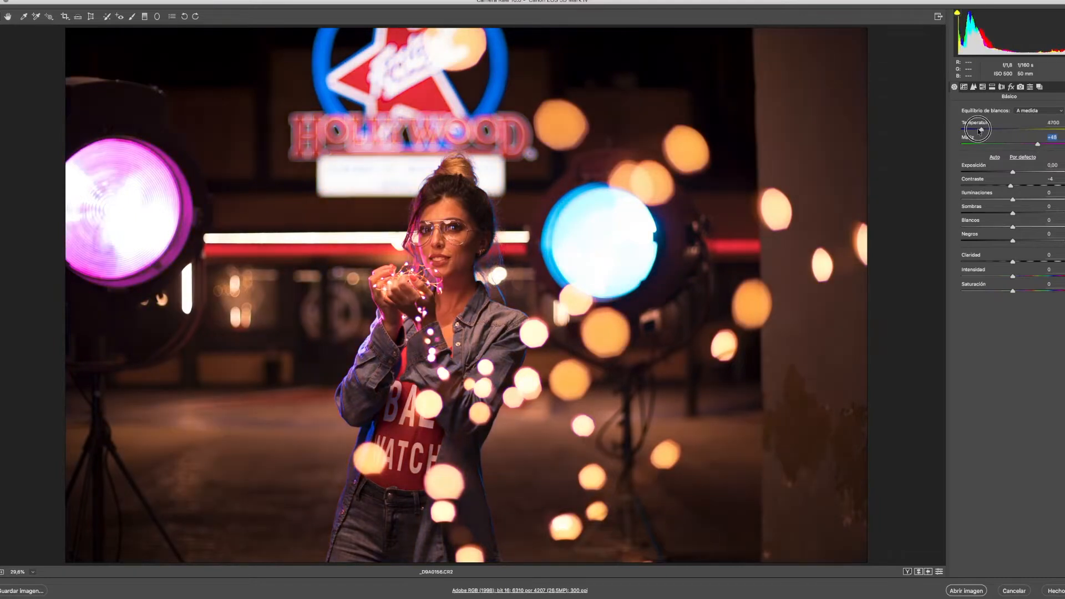
left_click_drag(1012, 143, 951, 144)
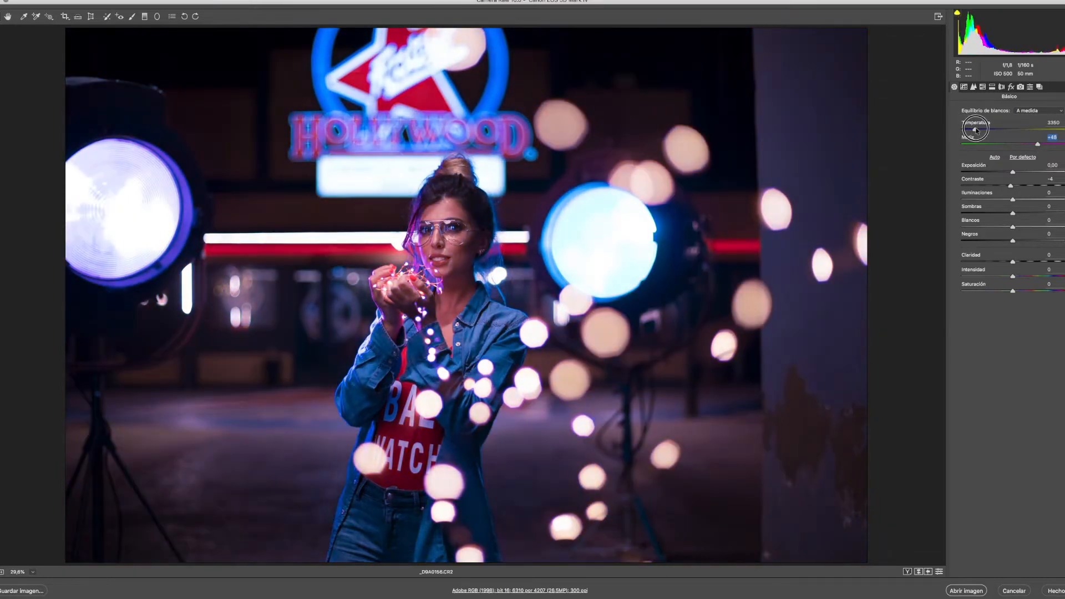
left_click_drag(975, 127, 993, 128)
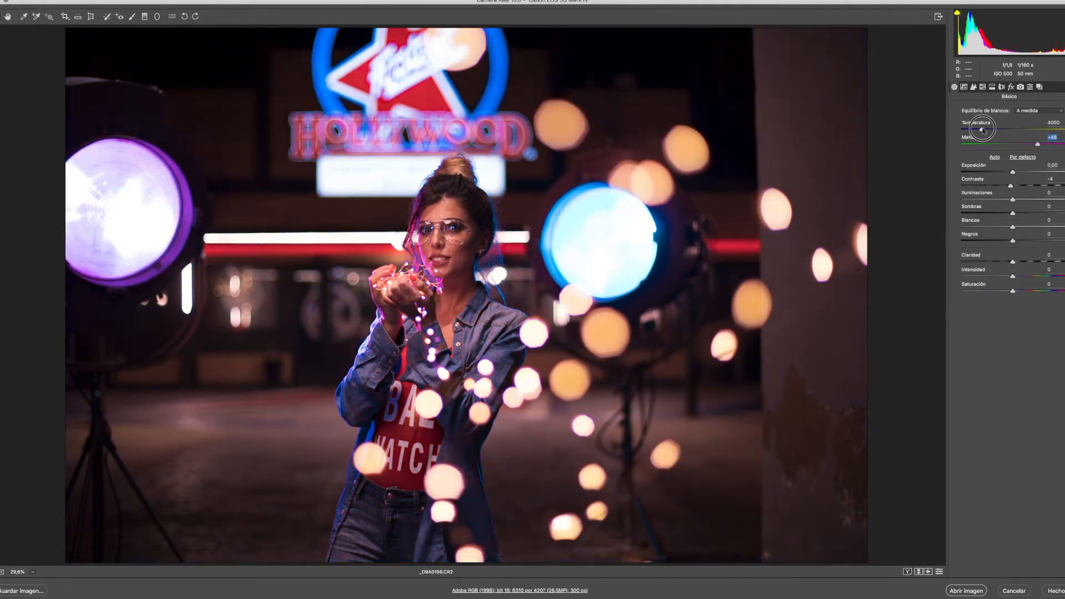
left_click_drag(985, 129, 987, 128)
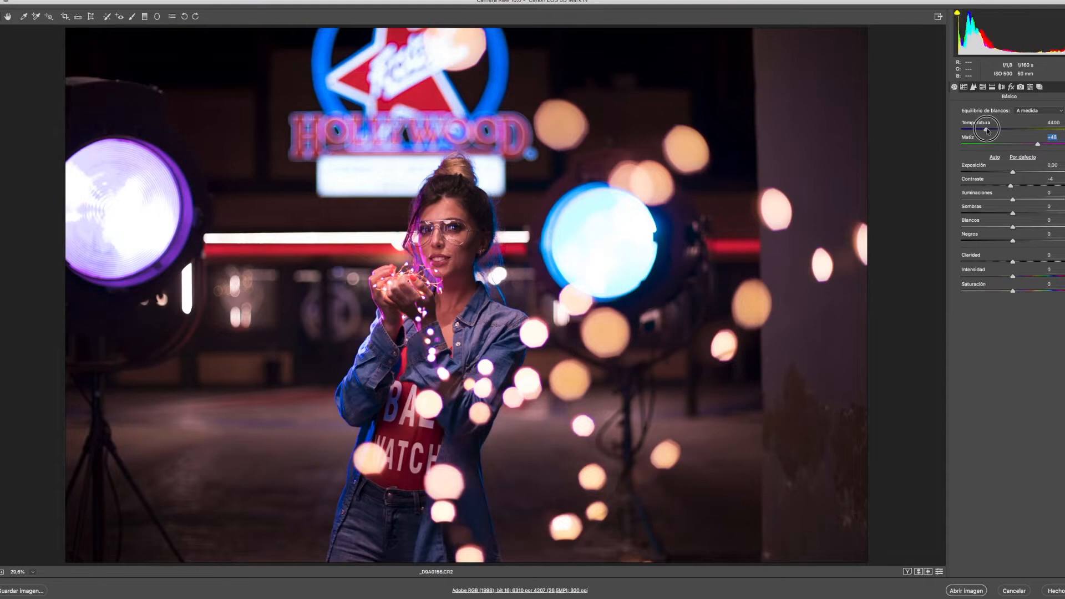
left_click_drag(1012, 130, 979, 130)
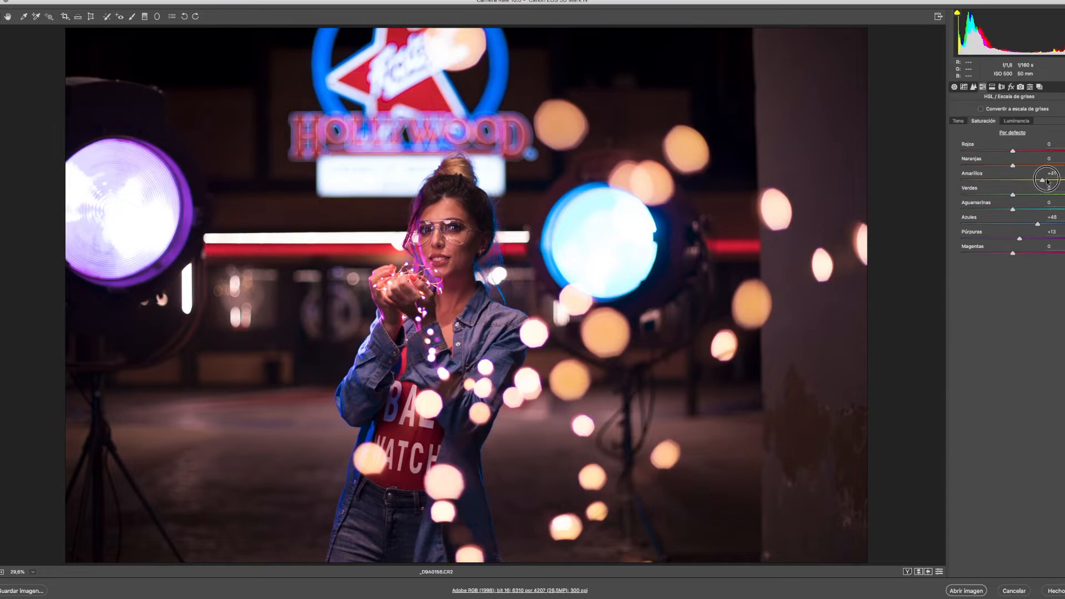
Try lowering yellow saturation, then pull the tint back to -17.
left_click_drag(1043, 180, 1007, 180)
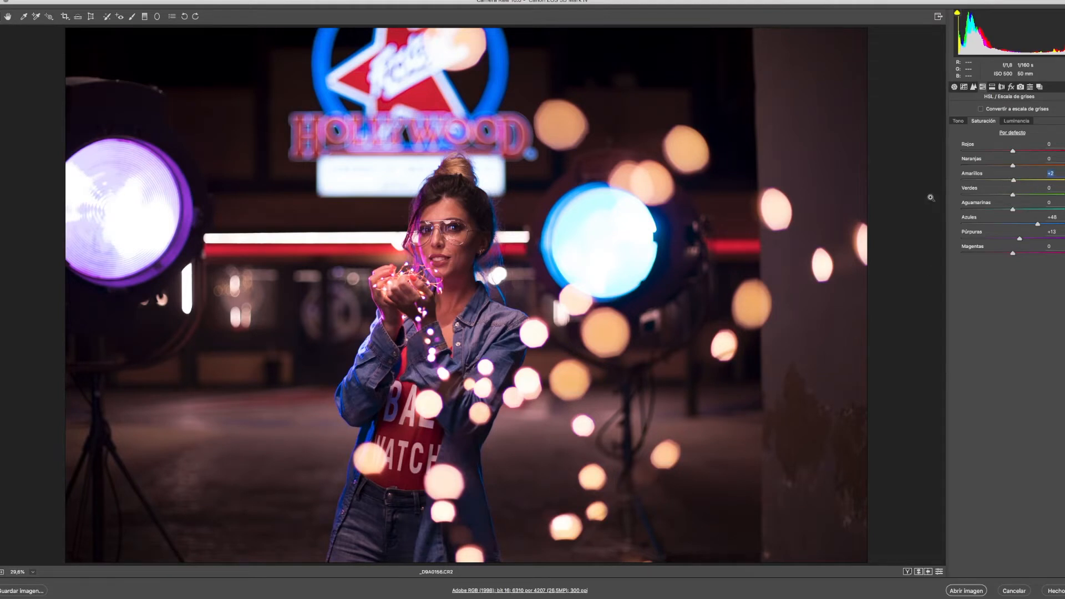
left_click(954, 87)
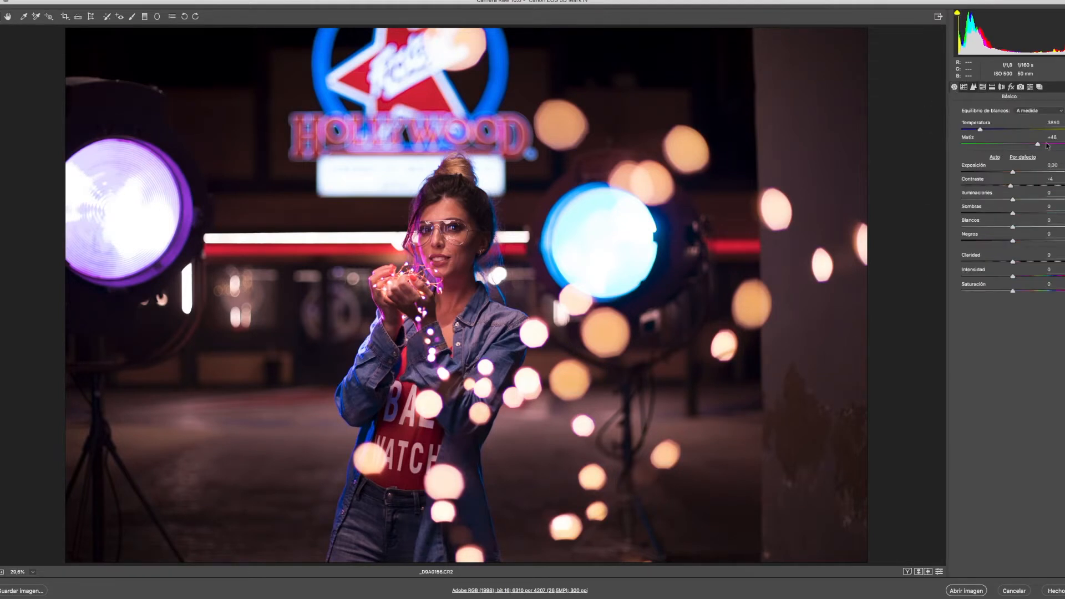
left_click_drag(1040, 145, 1004, 144)
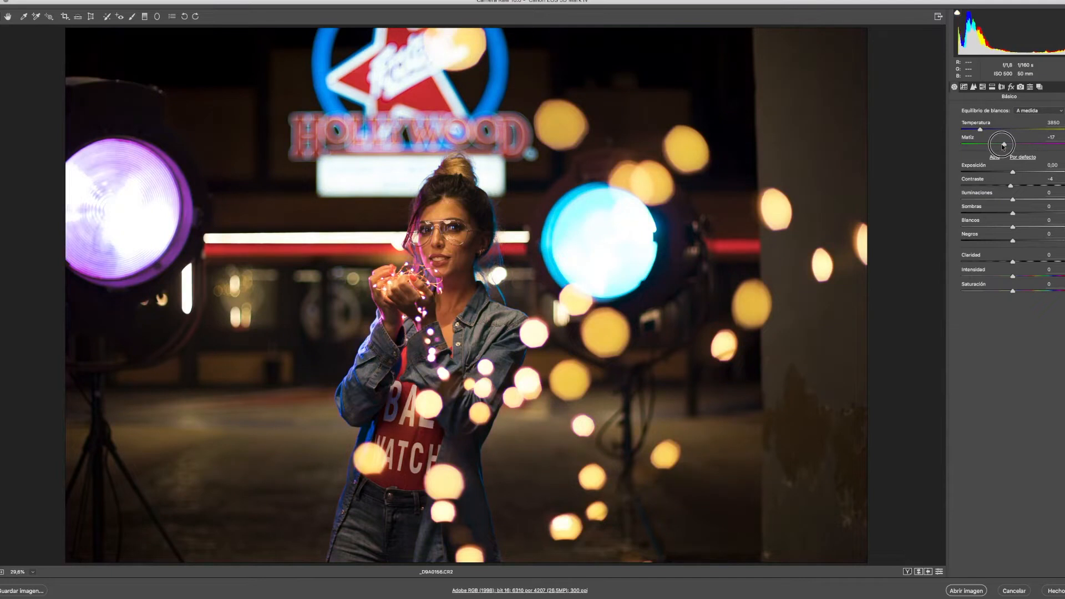
left_click(973, 86)
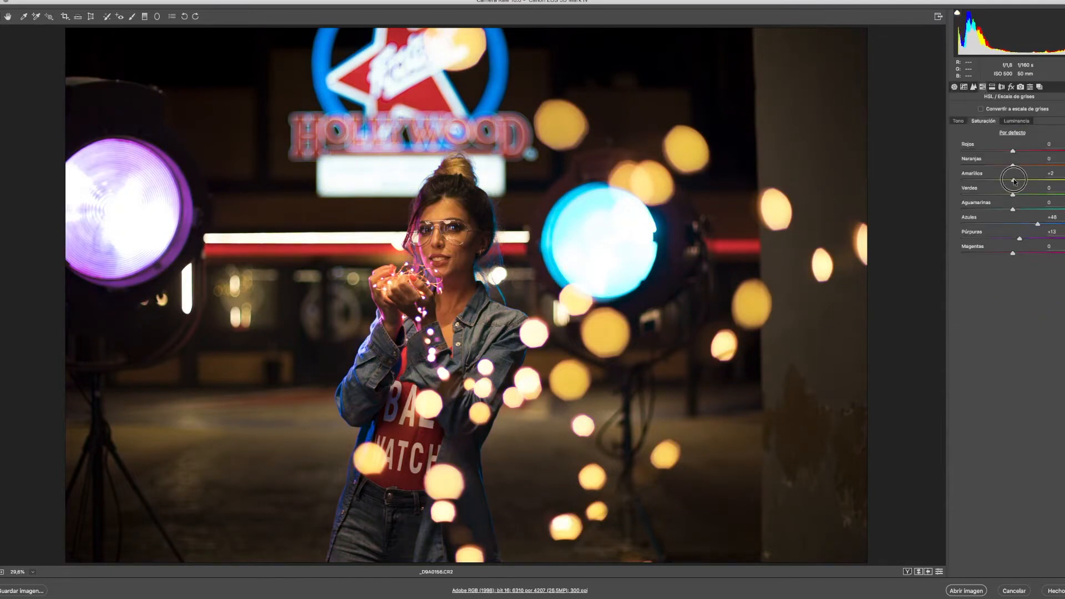
Raise yellow saturation to about +32 so the bokeh lights glow golden.
left_click_drag(1013, 177, 1046, 181)
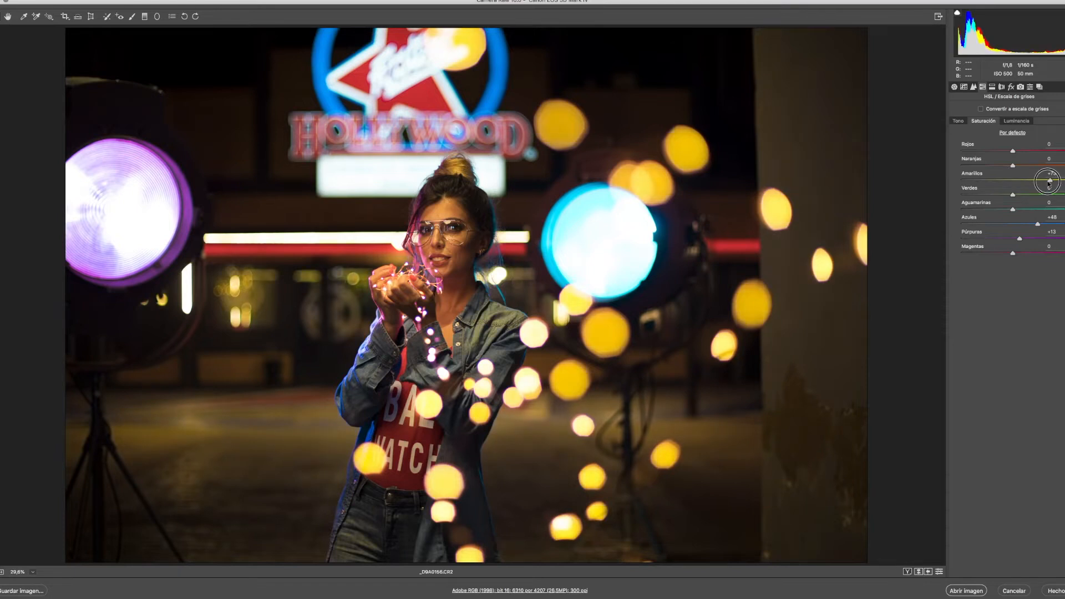
left_click_drag(1049, 182, 1030, 182)
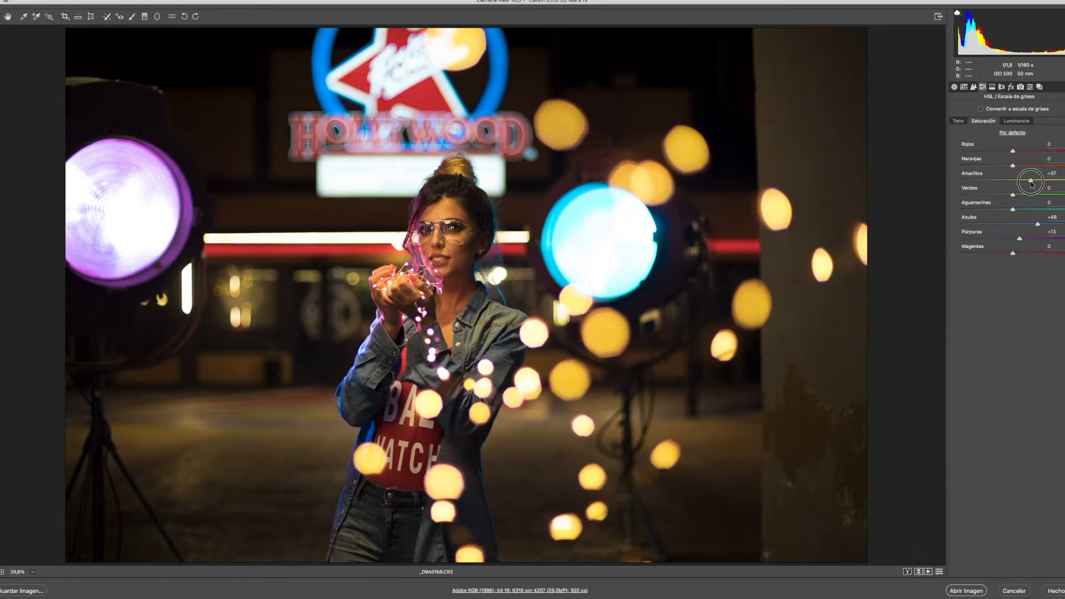
left_click_drag(1031, 180, 1028, 181)
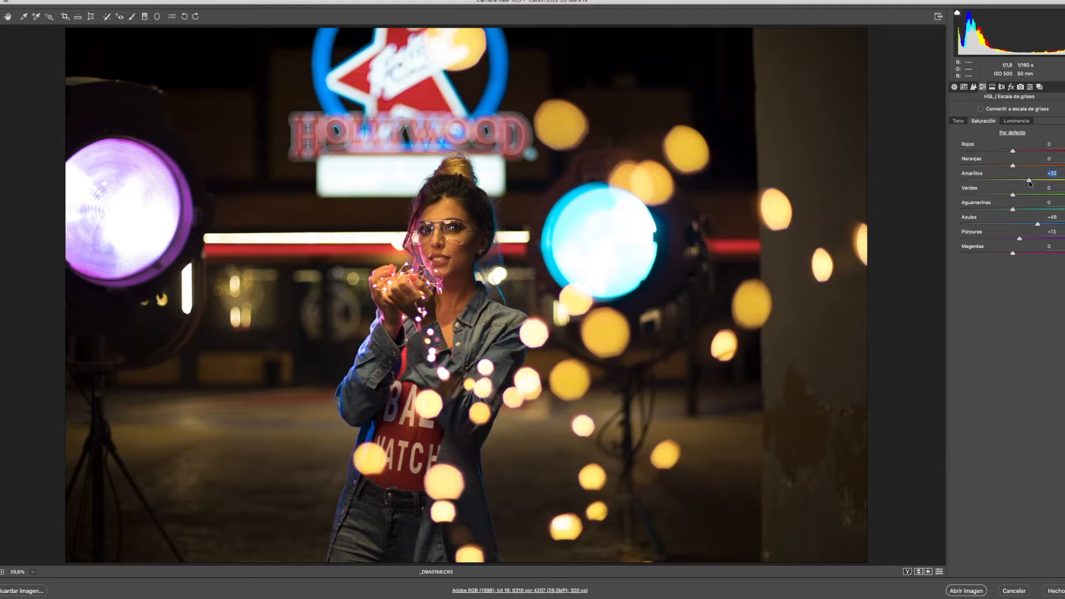
left_click(954, 87)
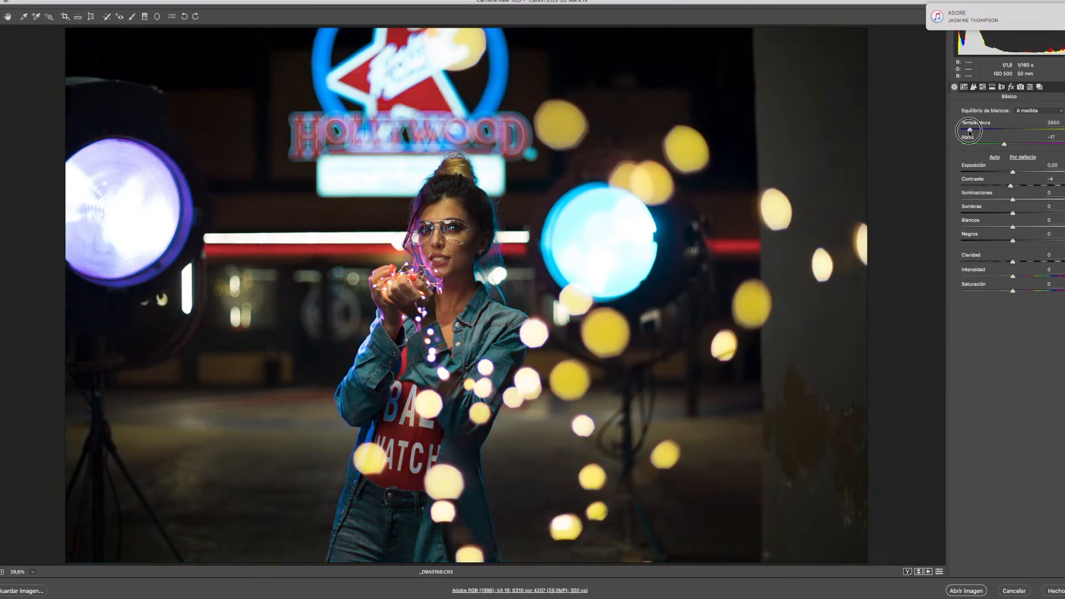
Cool the temperature to 2950 and add a subtle +4 clarity.
left_click_drag(970, 131, 973, 130)
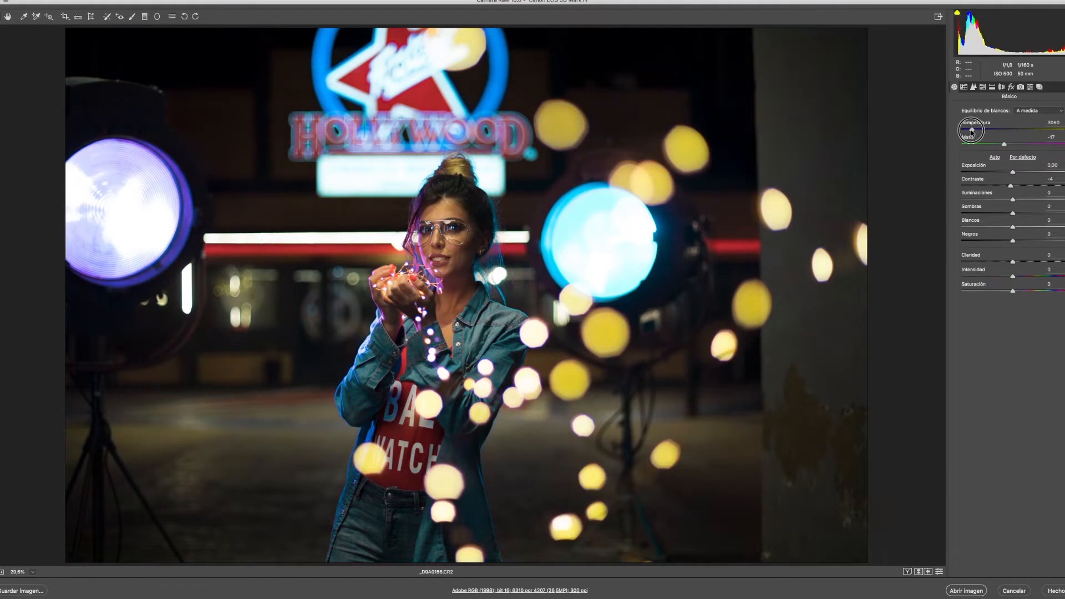
left_click_drag(976, 129, 970, 129)
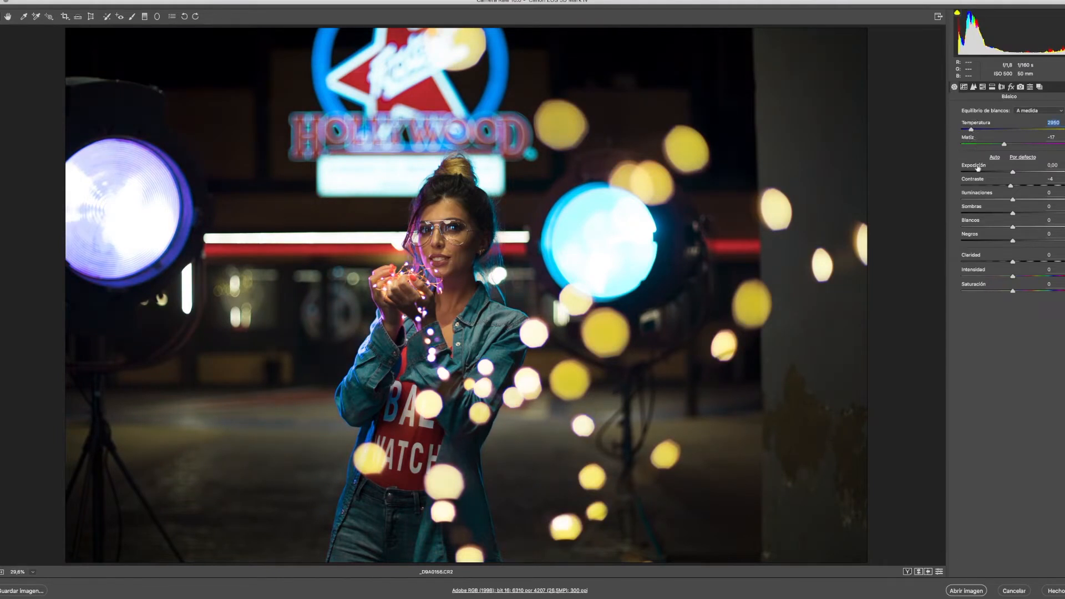
mouse_move(1008, 299)
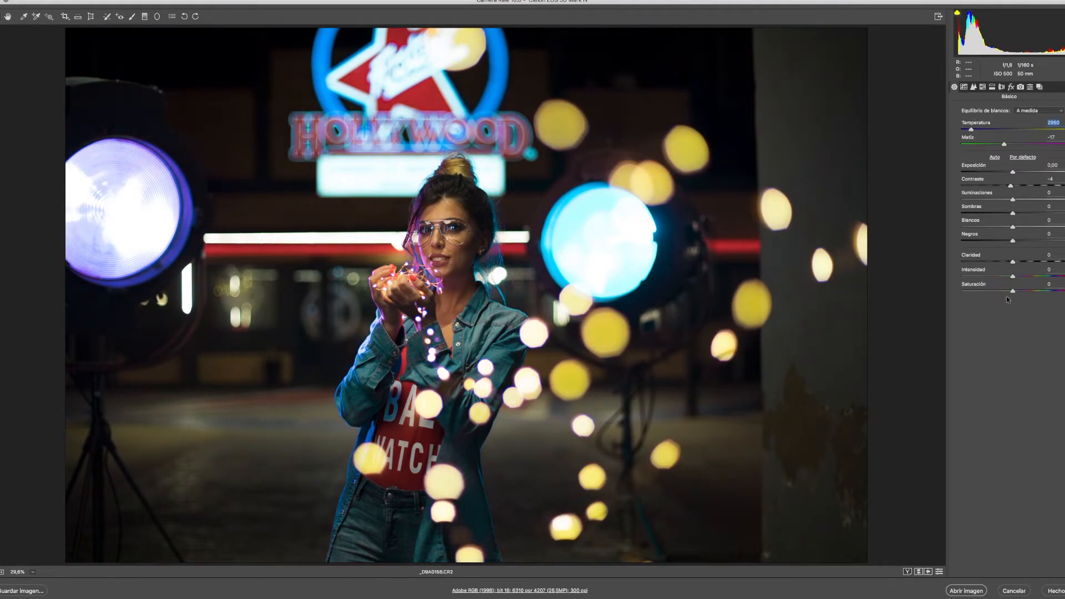
left_click_drag(1006, 261, 1024, 262)
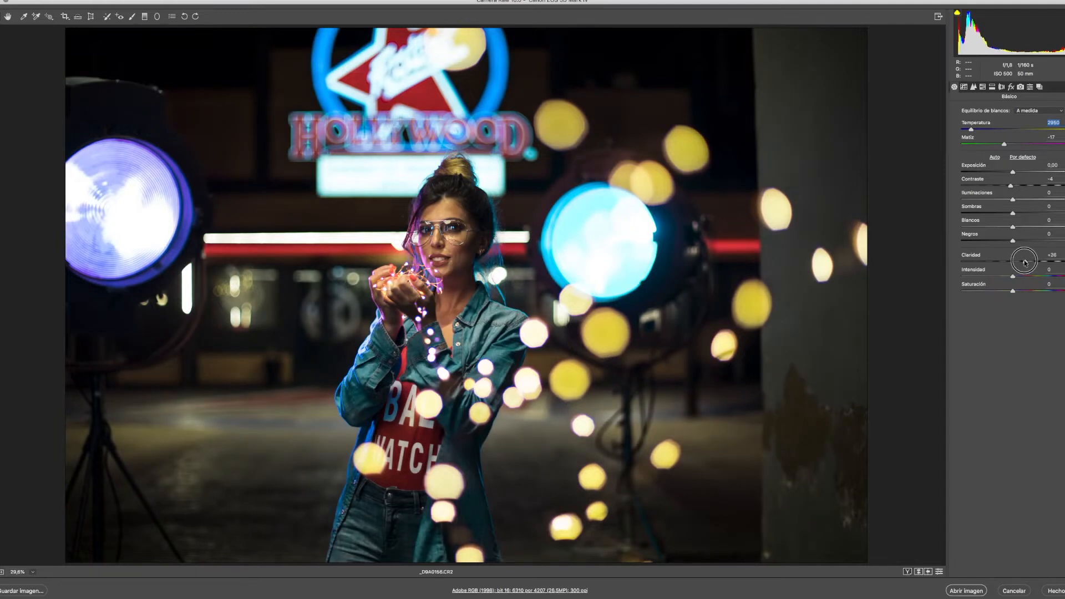
left_click_drag(1024, 262, 1013, 262)
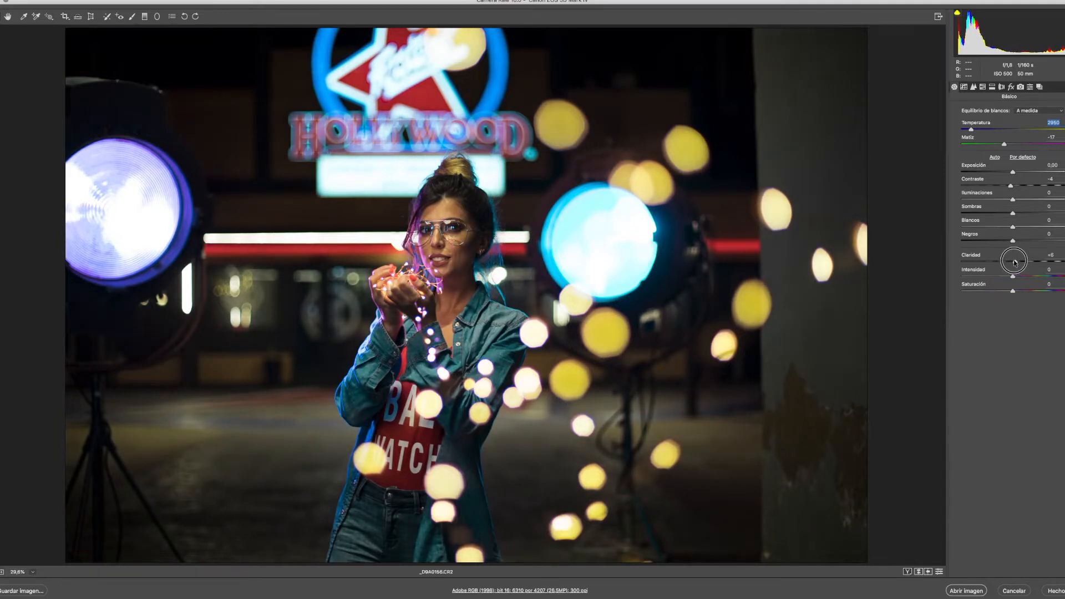
Lift the blacks to about +48.
left_click_drag(1012, 240, 999, 241)
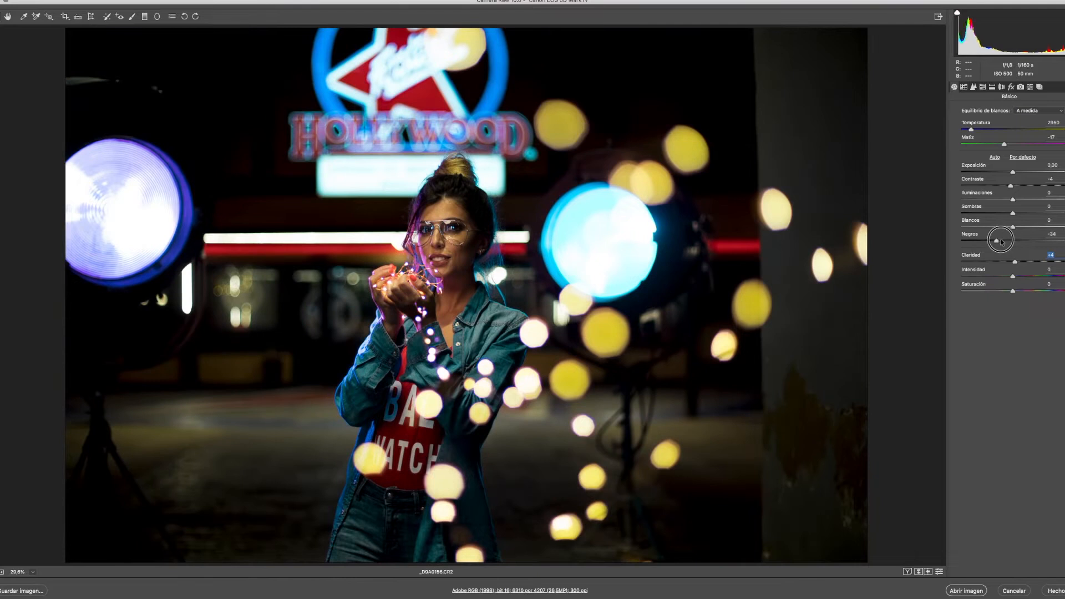
left_click_drag(1000, 240, 1036, 240)
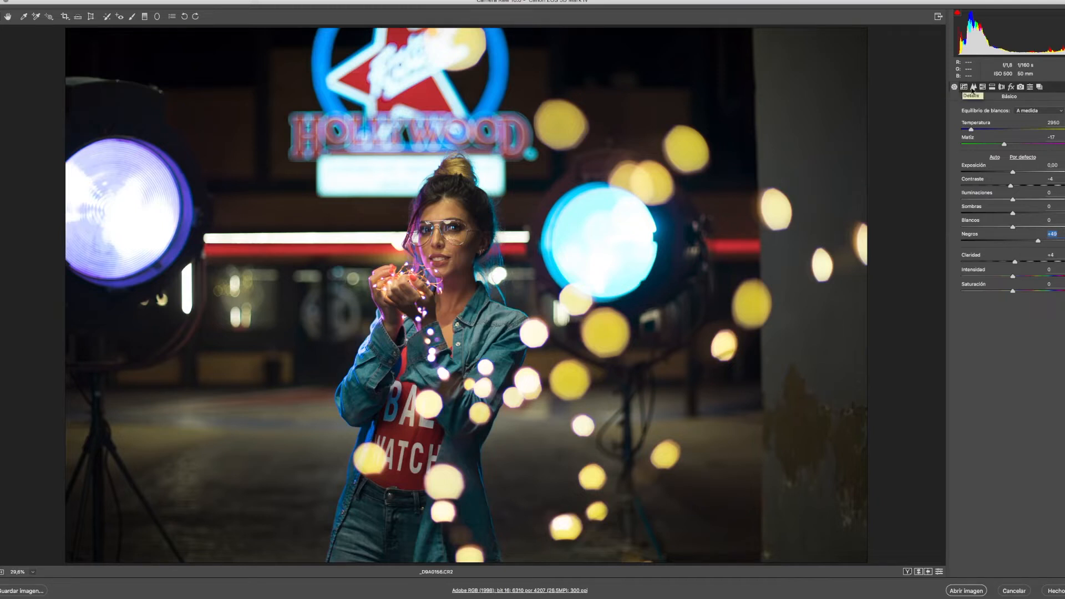
Set Detail sharpening amount to 50 and open the image in Photoshop.
left_click(974, 86)
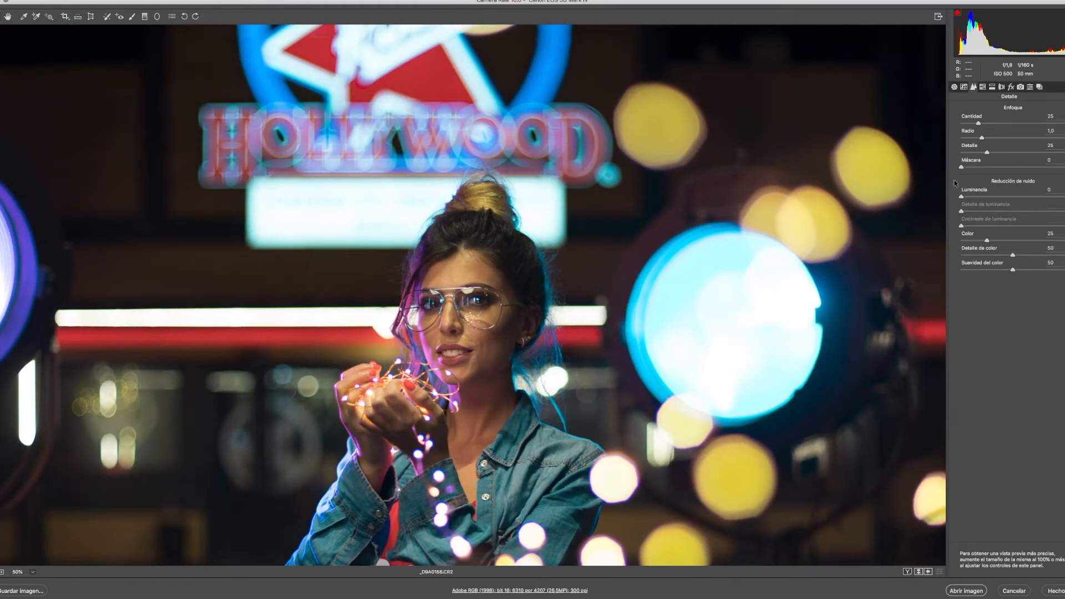
mouse_move(985, 201)
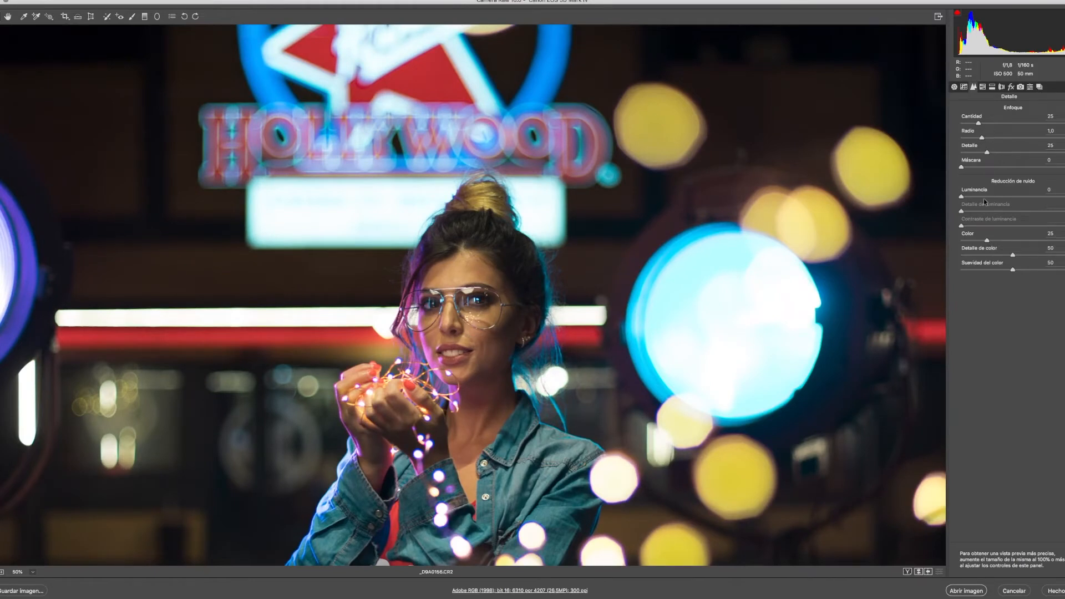
left_click_drag(986, 125, 1005, 126)
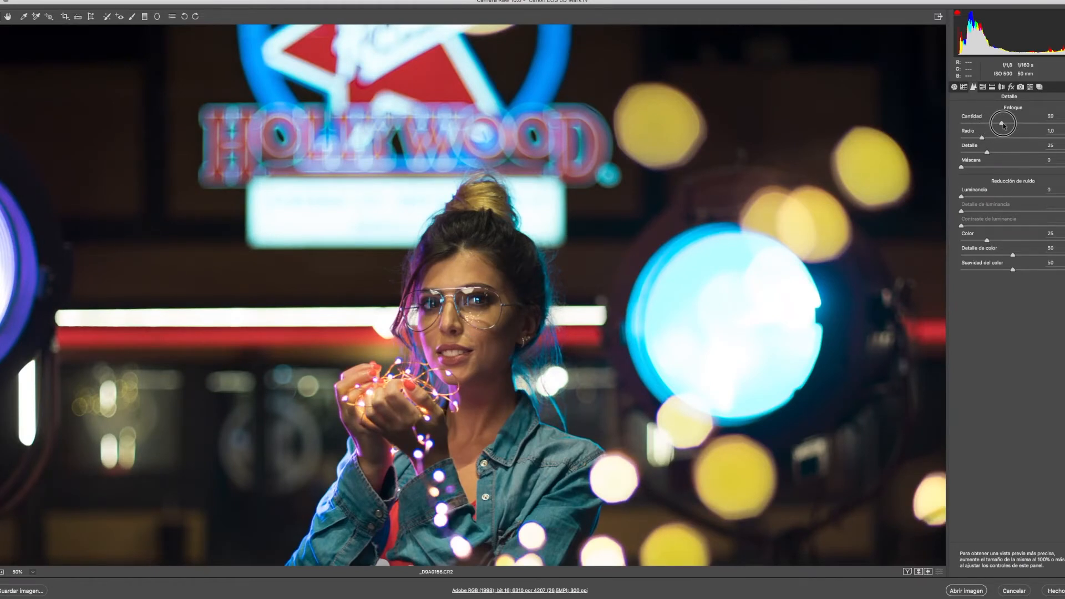
left_click_drag(1002, 123, 1005, 123)
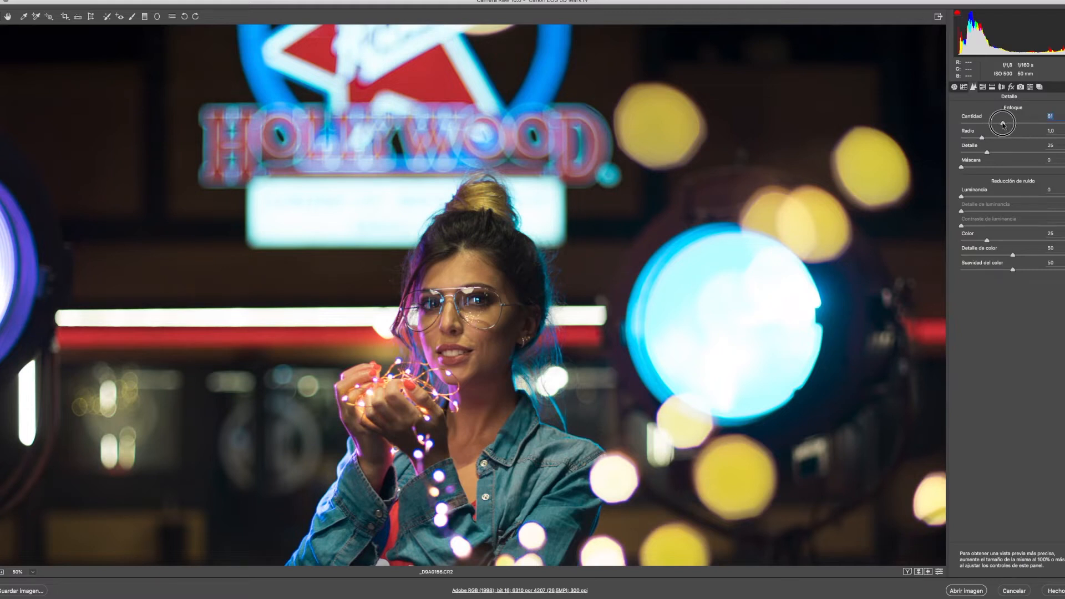
left_click_drag(1002, 123, 995, 123)
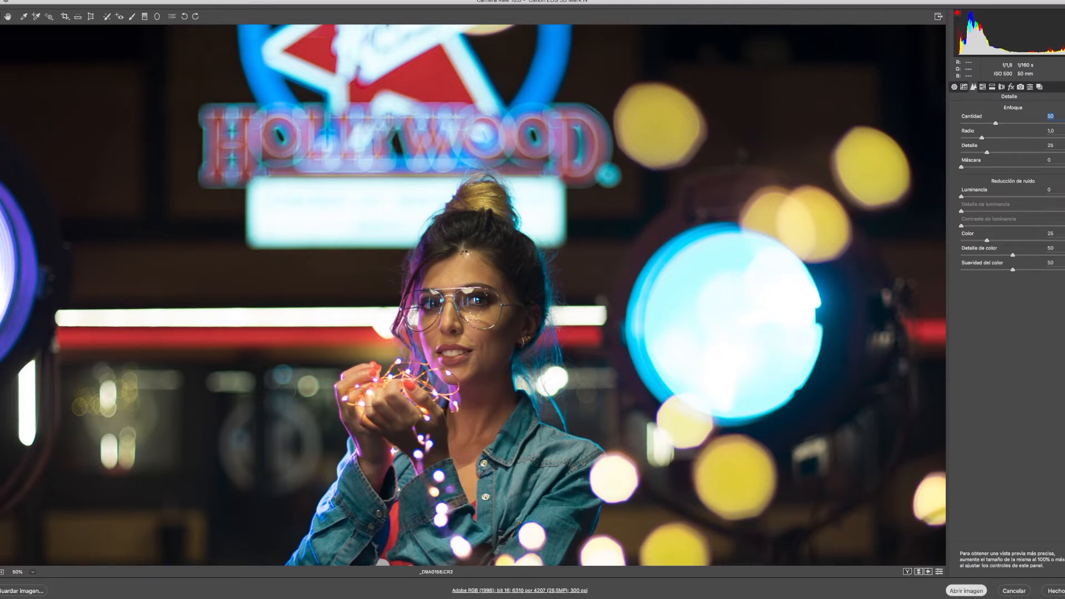
left_click(966, 590)
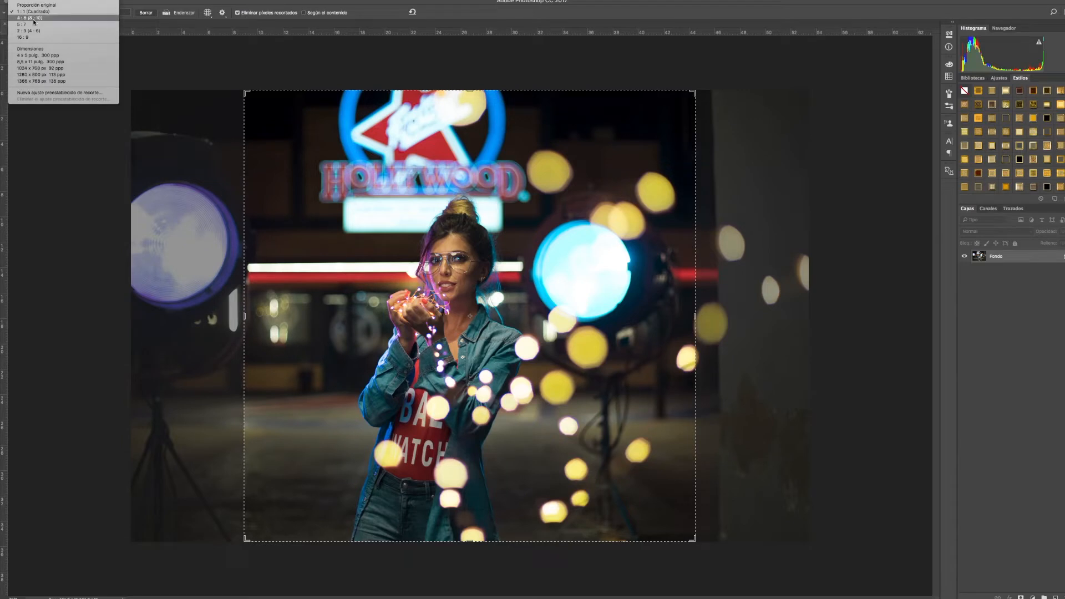
Crop to a tighter landscape frame centred on the woman holding the lights.
left_click(35, 5)
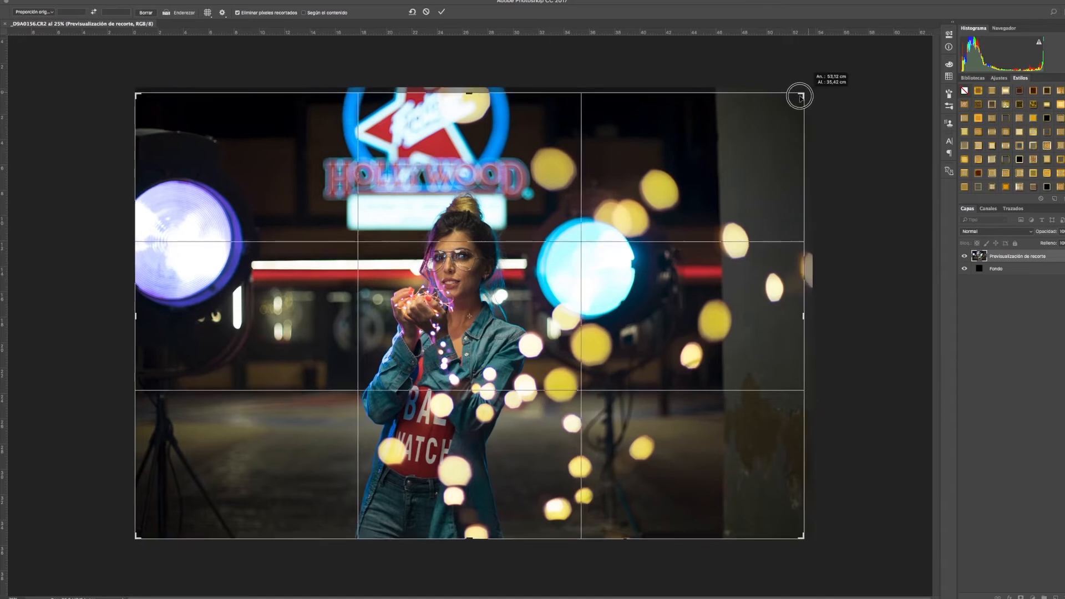
left_click_drag(800, 96, 756, 115)
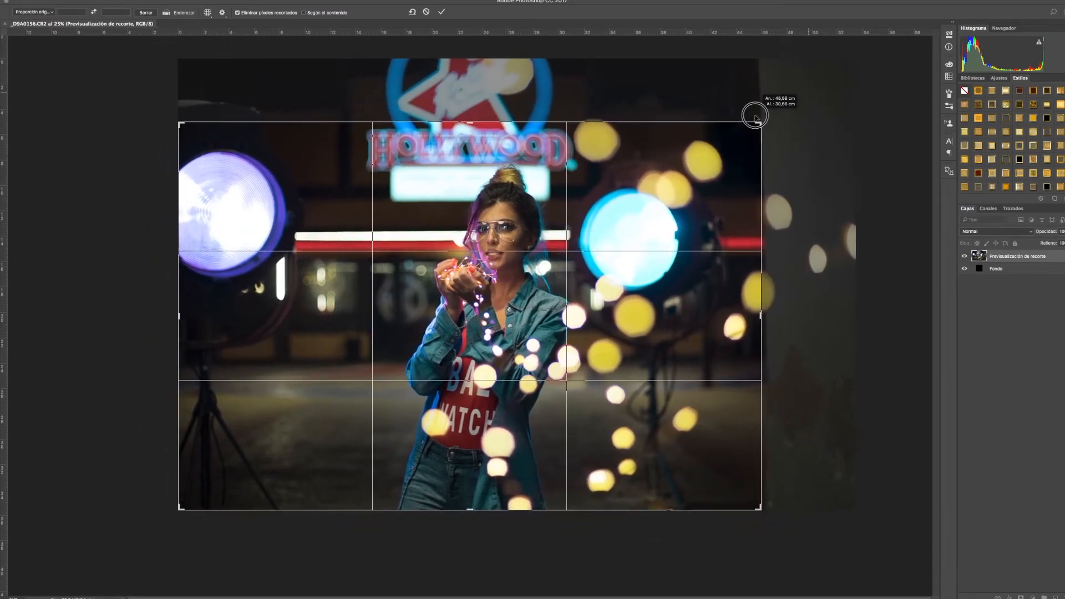
left_click_drag(755, 115, 768, 122)
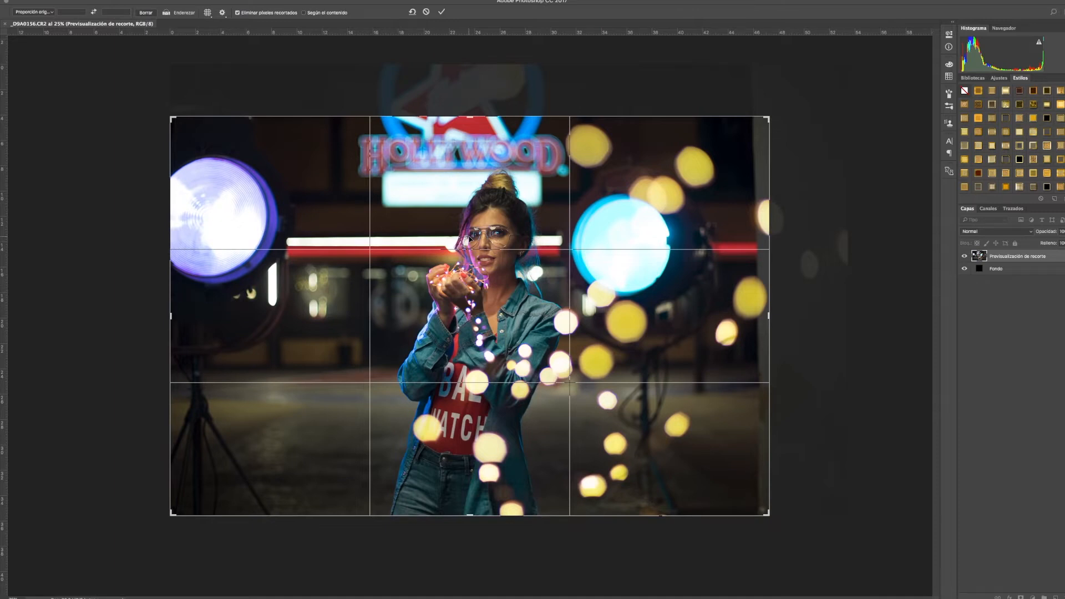
left_click_drag(768, 122, 766, 121)
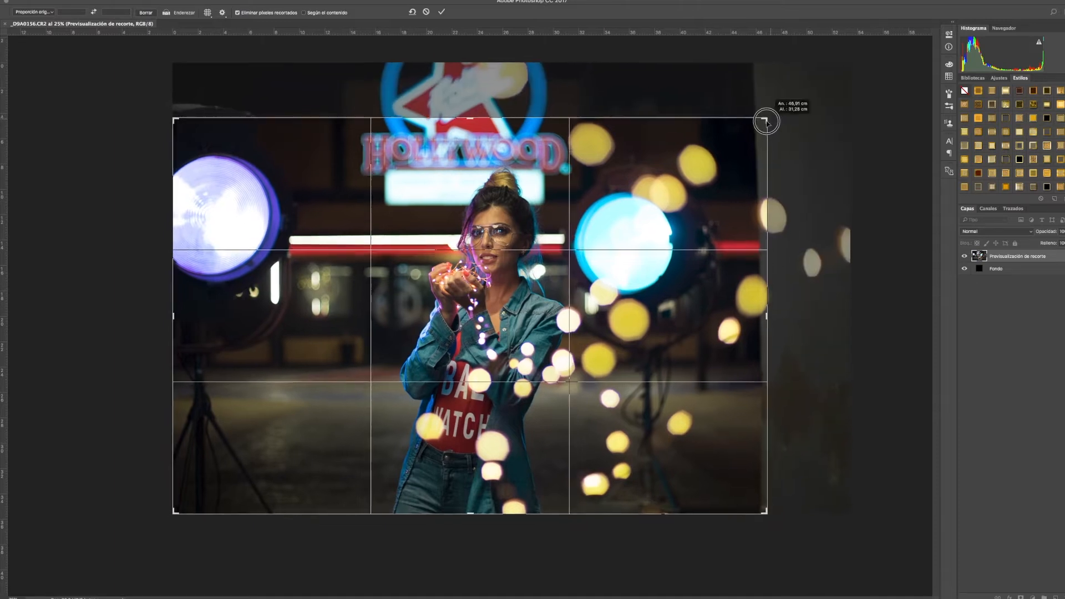
left_click_drag(767, 121, 761, 125)
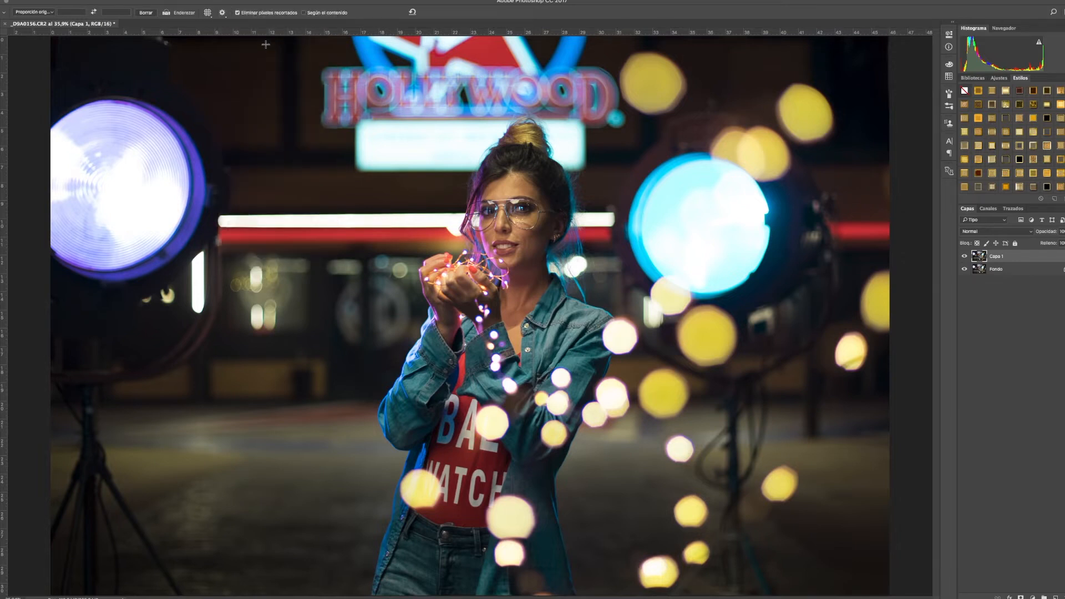
mouse_move(258, 68)
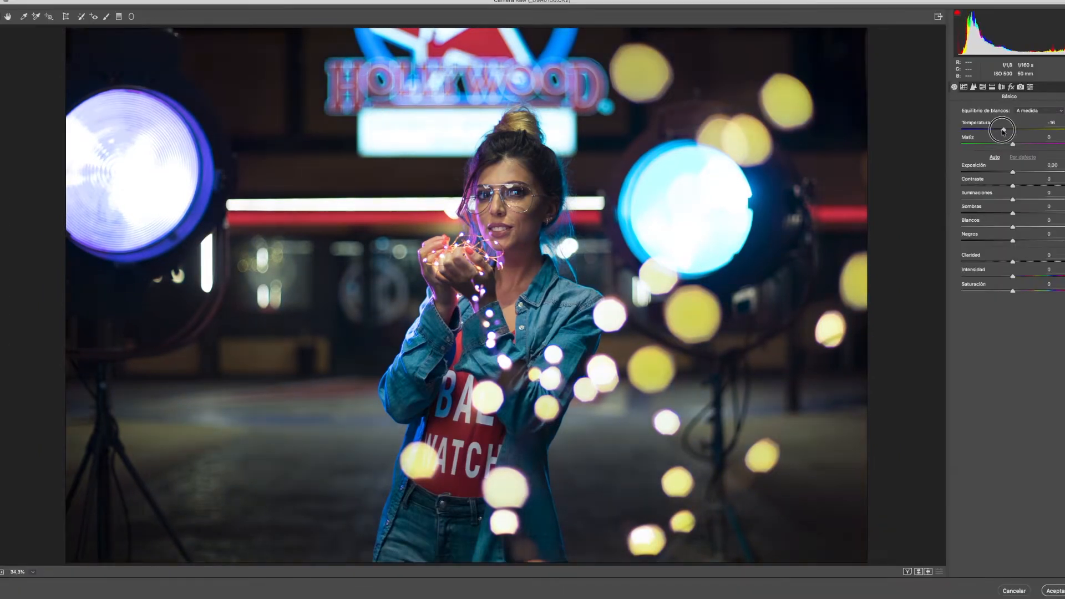
Lower the temperature to about -20 and move to the HSL adjustments.
left_click_drag(1005, 131, 998, 131)
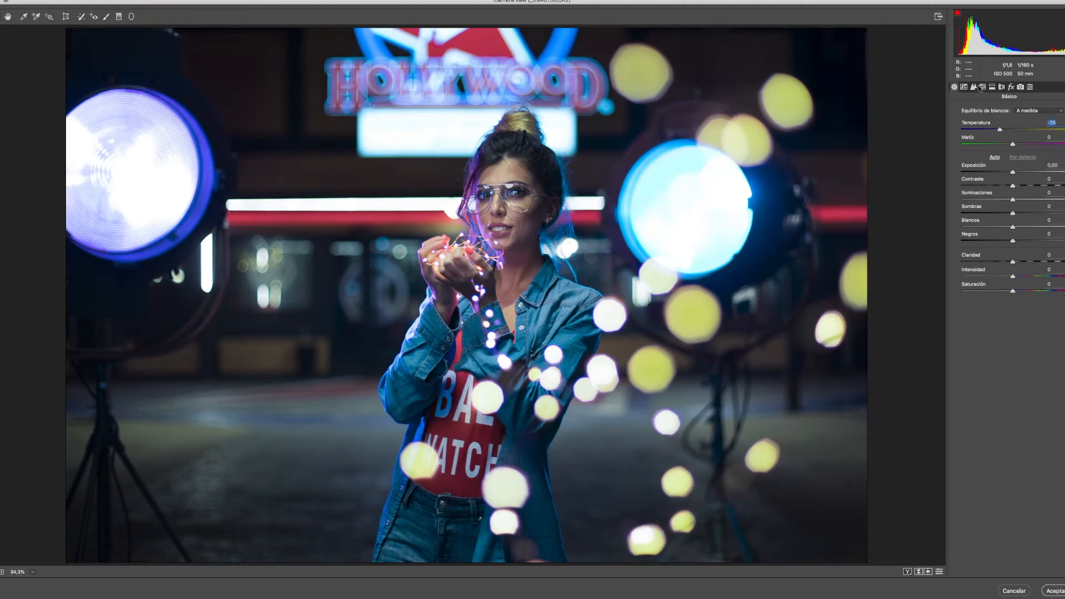
left_click(973, 87)
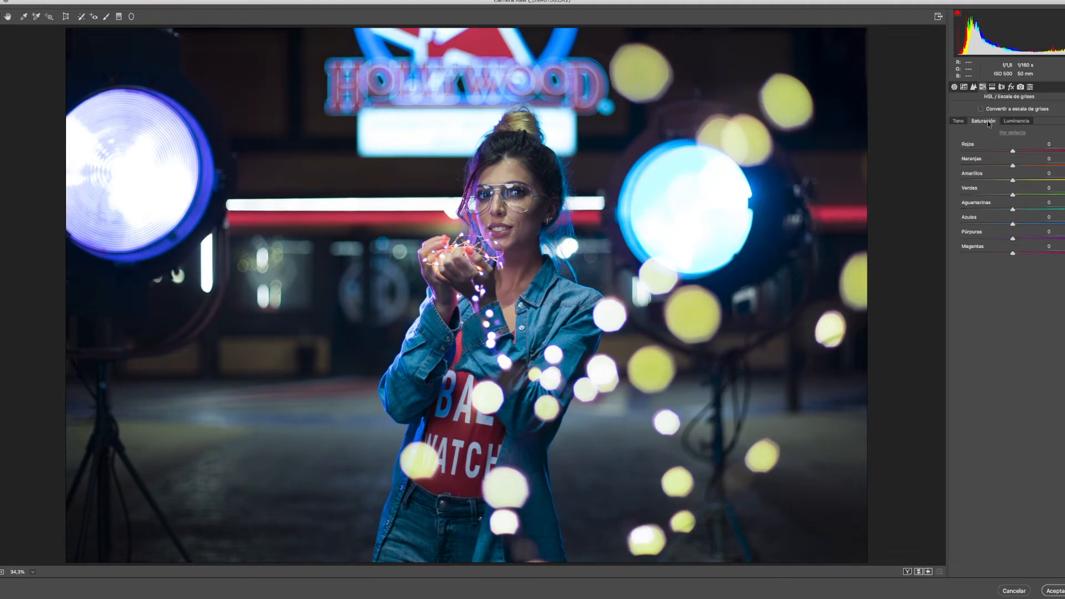
In HSL Hue set Aquas to -100, Blues to about -26 and Yellows to about -70.
left_click(959, 121)
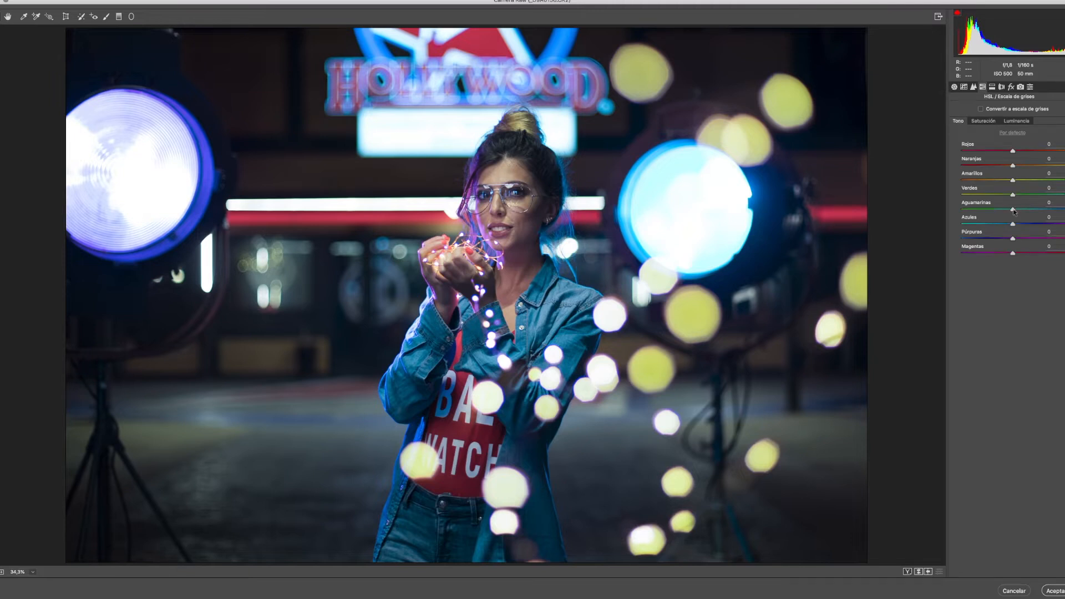
left_click_drag(1012, 210, 1042, 210)
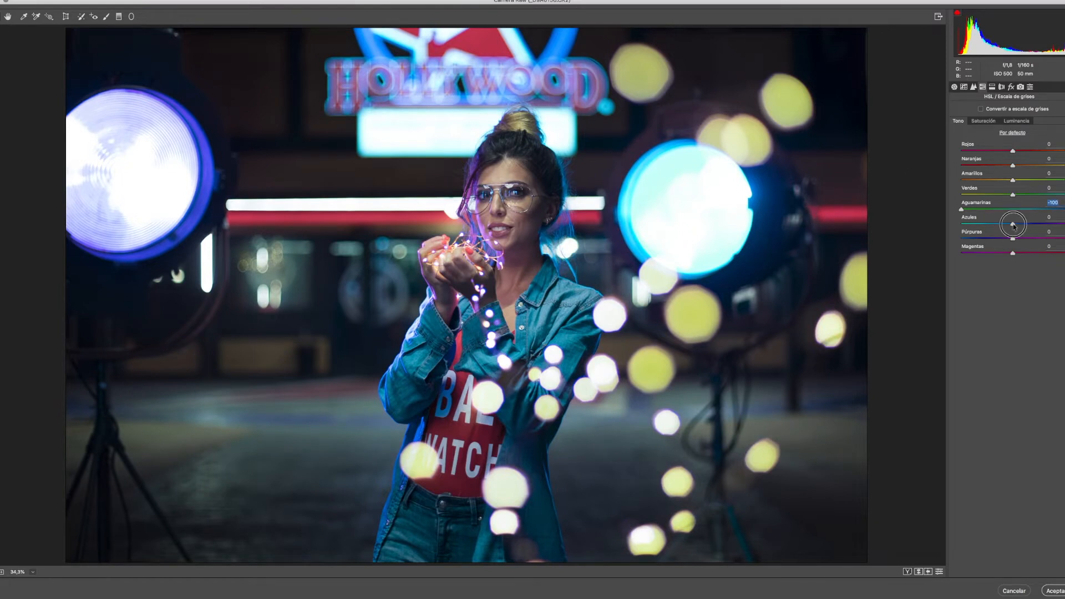
left_click_drag(1013, 224, 1030, 225)
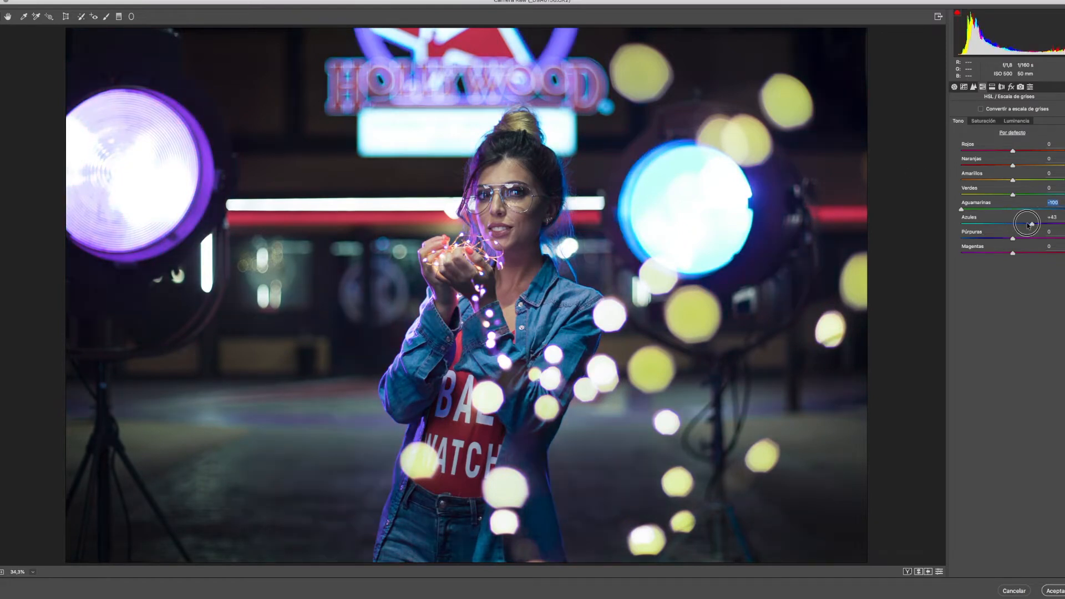
left_click_drag(1029, 223, 1002, 223)
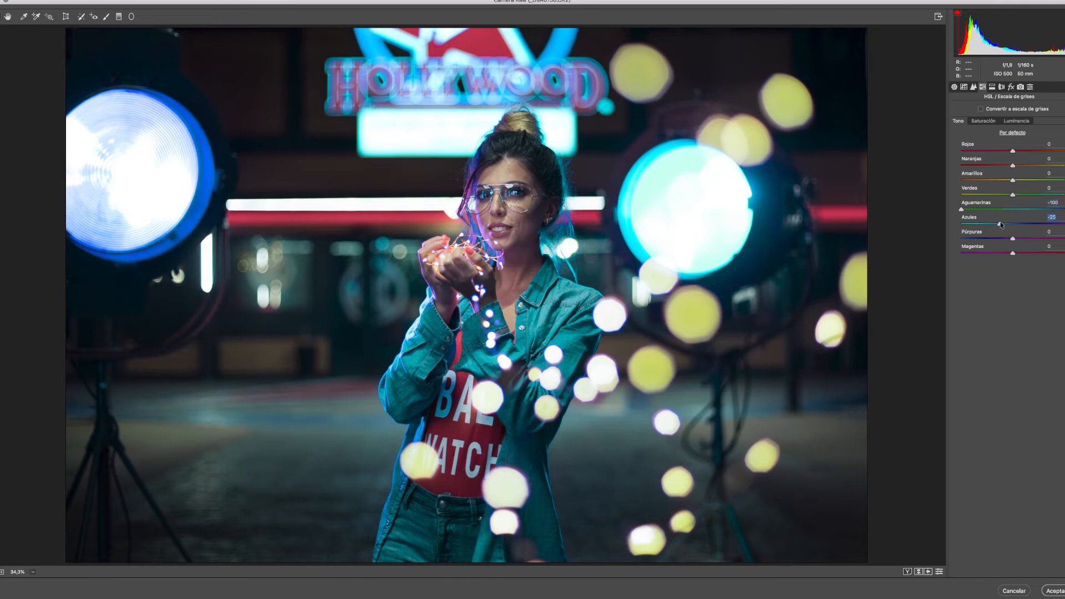
mouse_move(1012, 181)
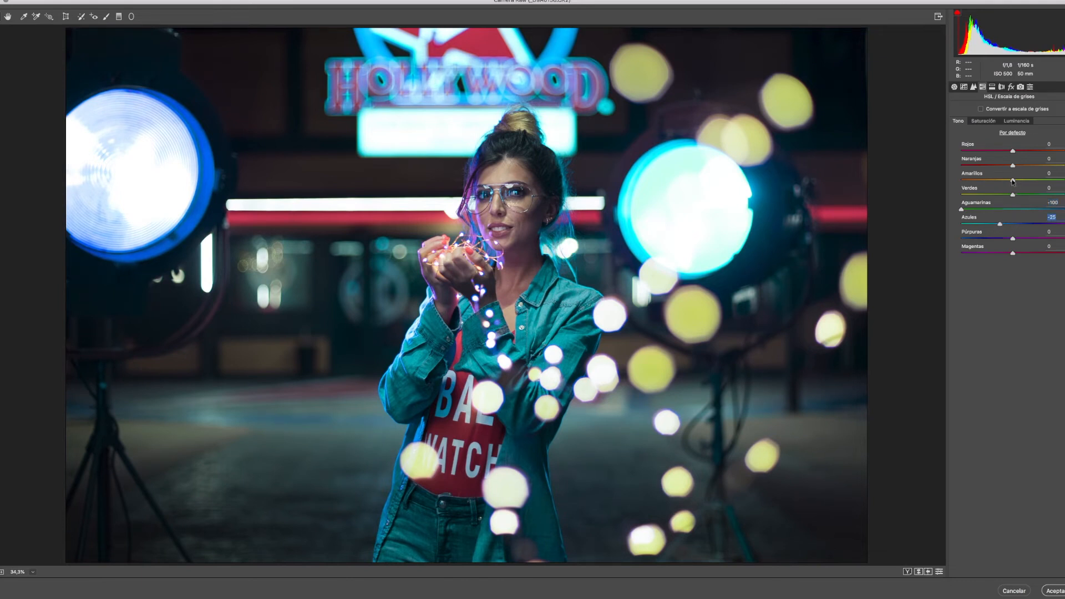
left_click_drag(1012, 180, 988, 179)
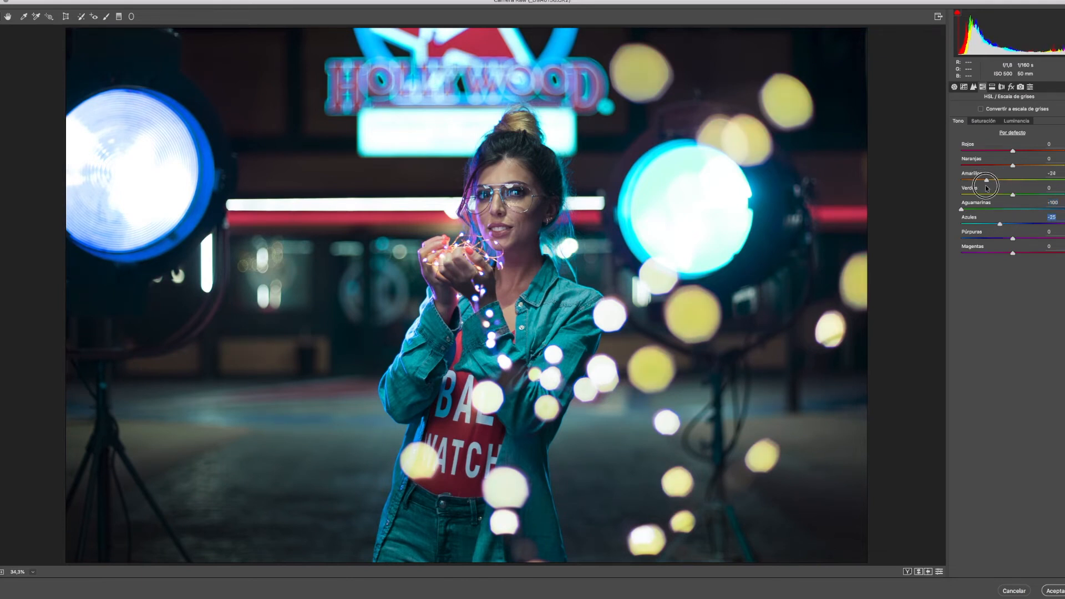
left_click_drag(1012, 165, 993, 165)
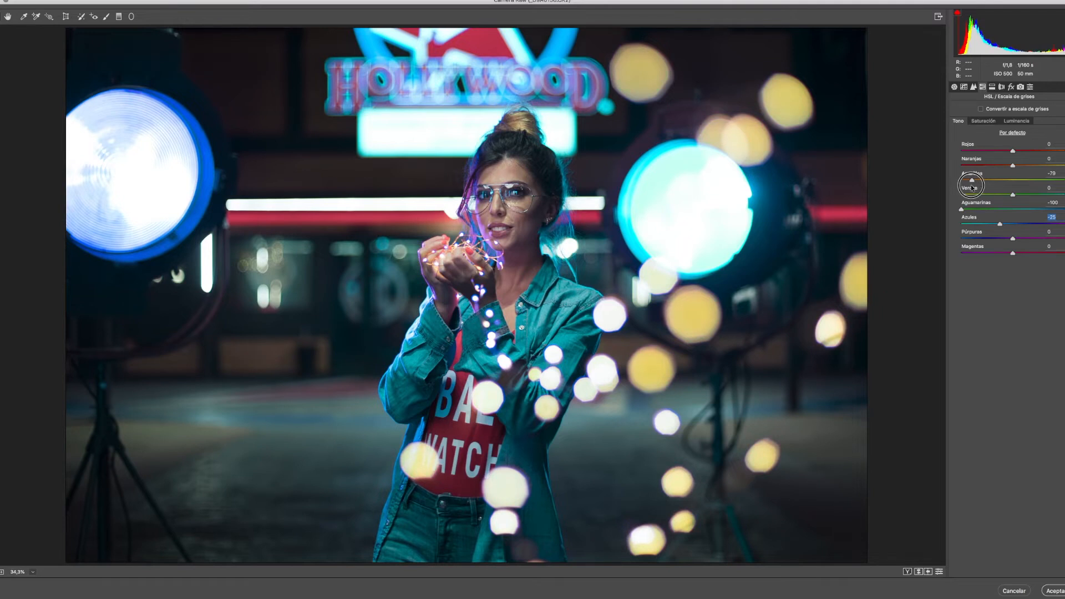
In HSL Saturation set Yellows about +88, Aquas -100, Blues -18 and raise Magentas.
left_click(983, 121)
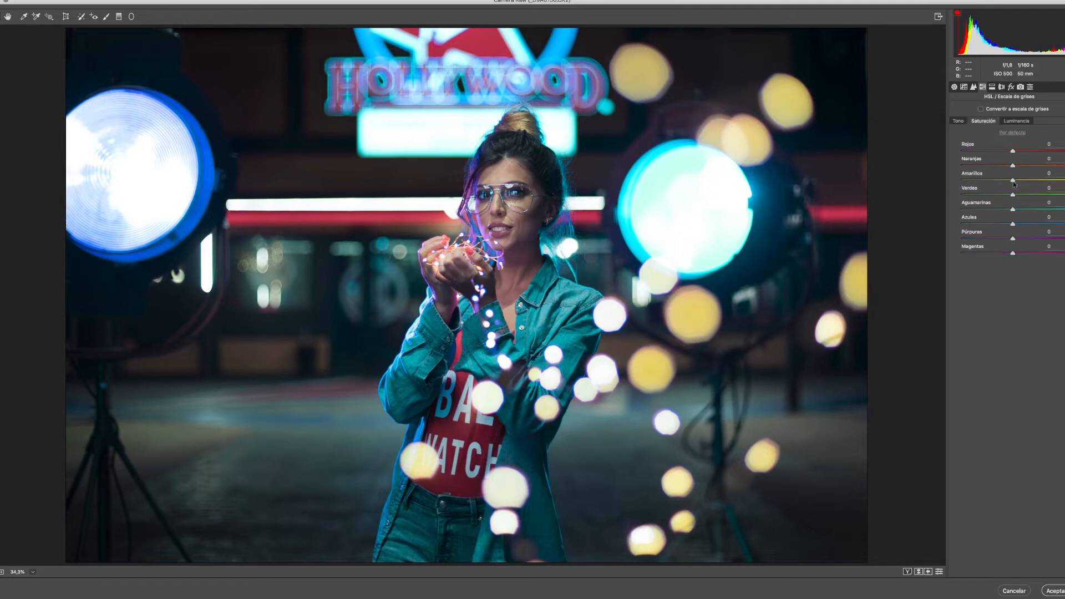
left_click_drag(1013, 166, 1058, 165)
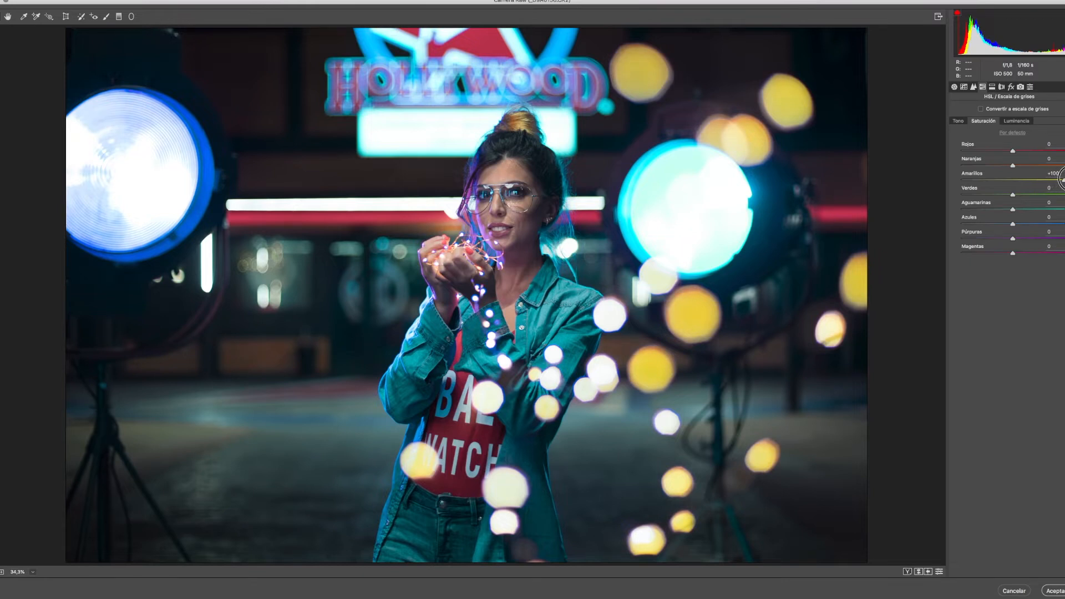
left_click_drag(1015, 167, 1057, 167)
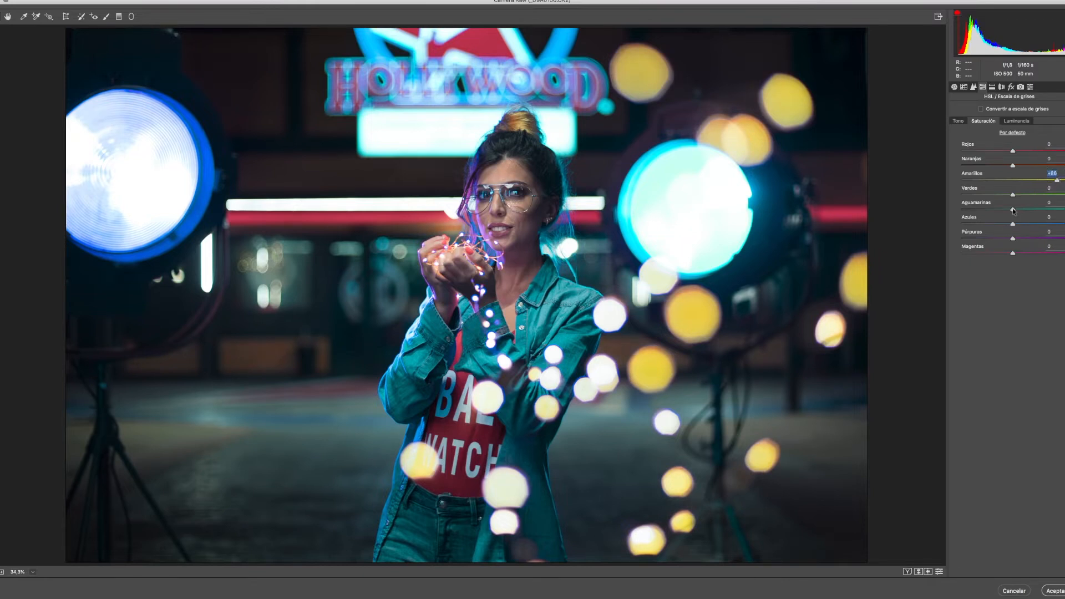
left_click_drag(1013, 211, 1062, 211)
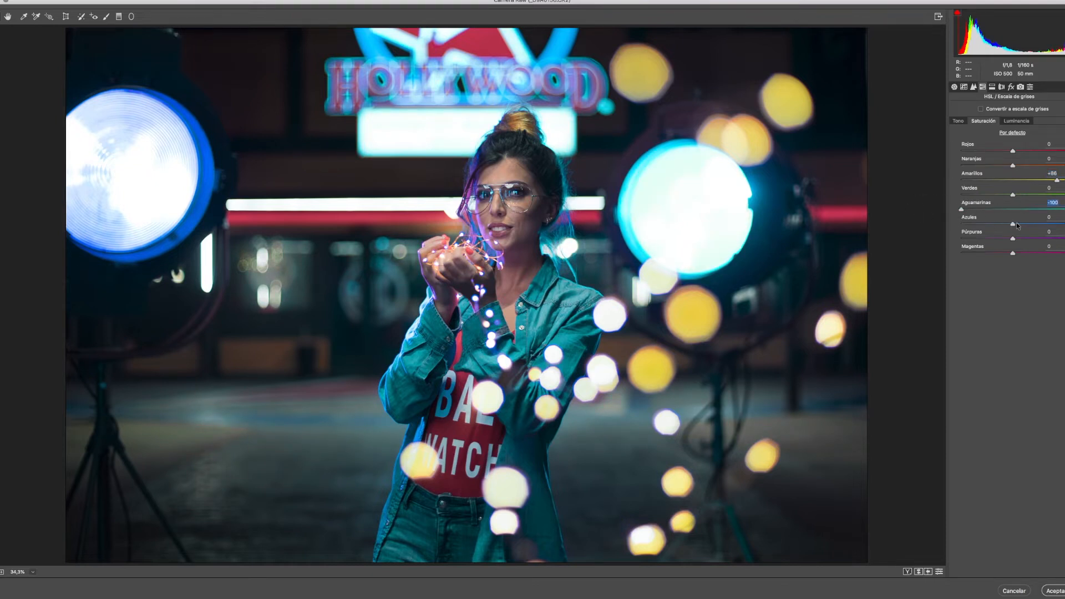
left_click_drag(1013, 224, 1010, 224)
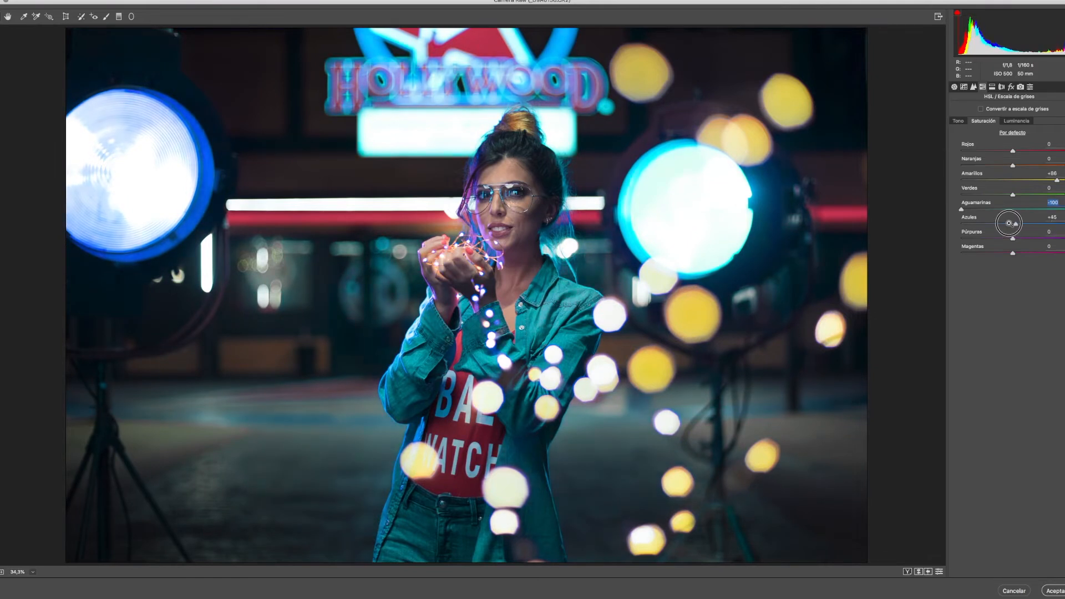
left_click_drag(1013, 223, 1004, 223)
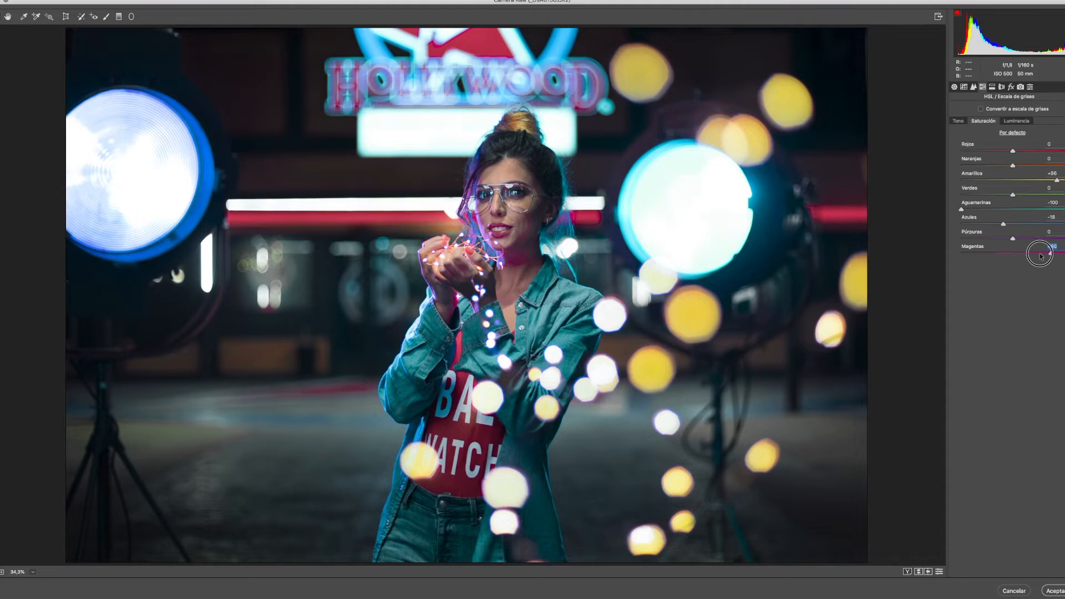
left_click_drag(1040, 255, 1018, 253)
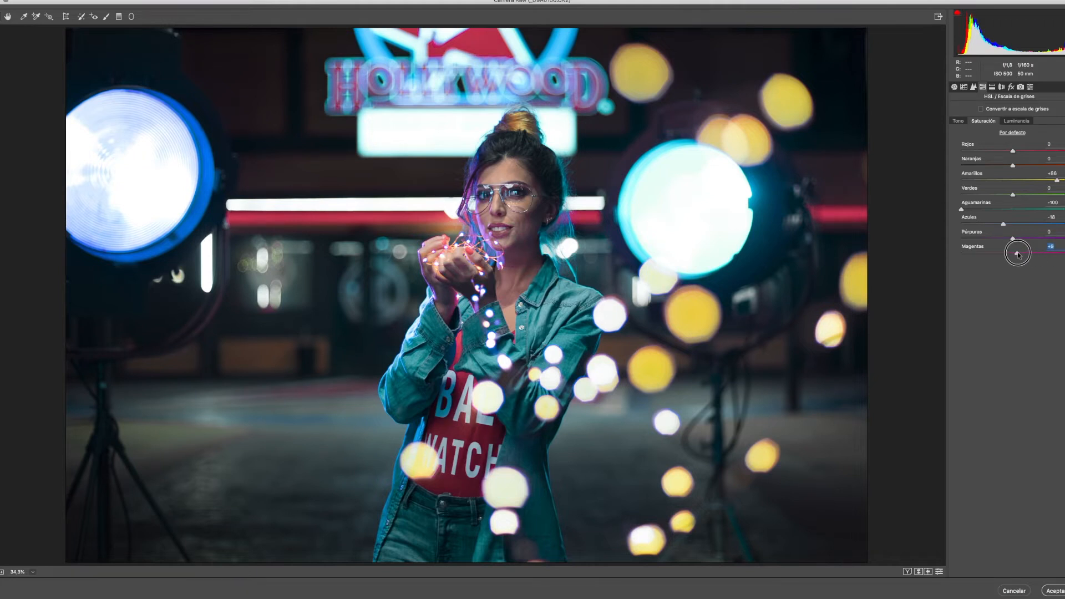
left_click_drag(1019, 253, 1012, 253)
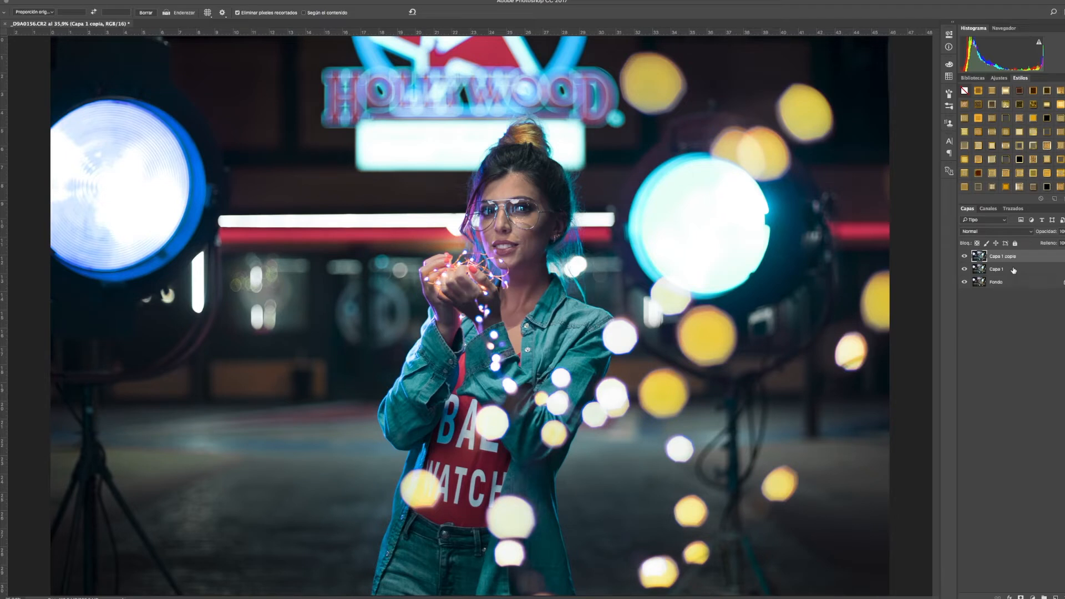
mouse_move(853, 262)
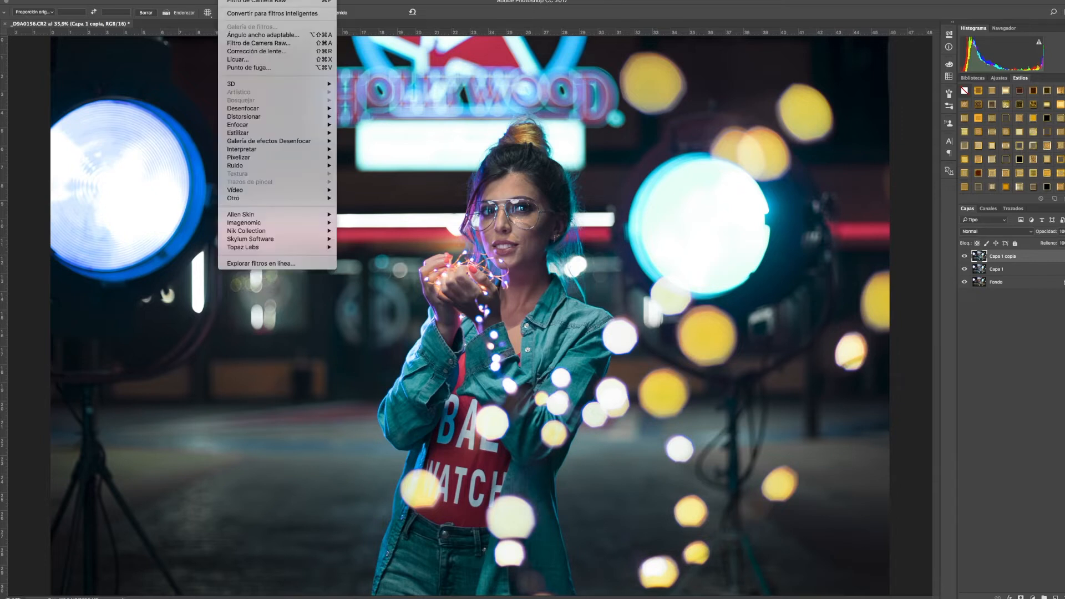
mouse_move(241, 149)
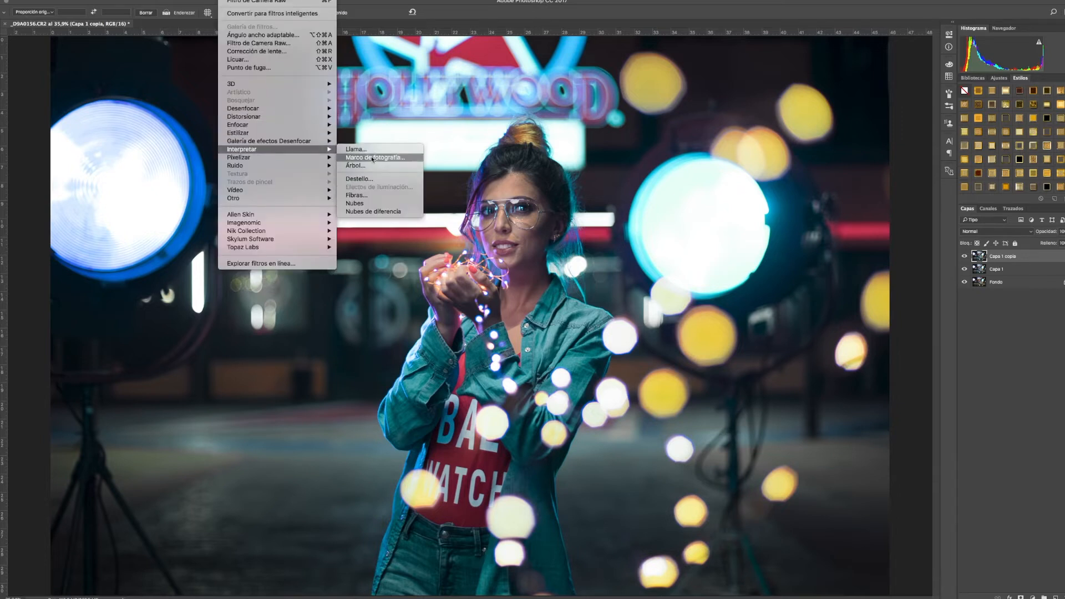
Start a Lens Flare and settle on the 105 mm Prime lens type after trying the others.
left_click(358, 179)
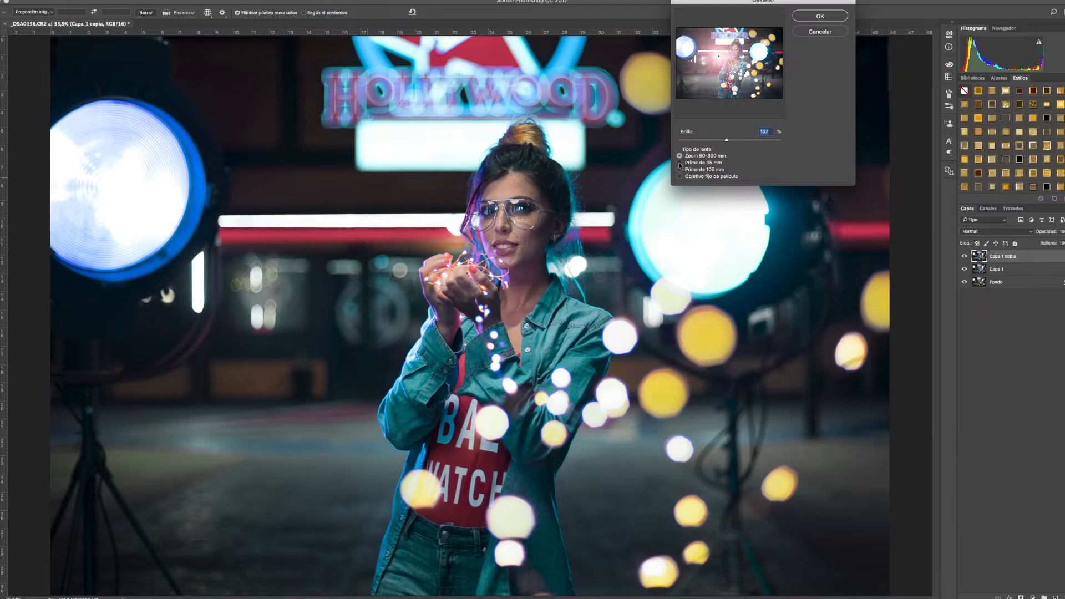
left_click(679, 163)
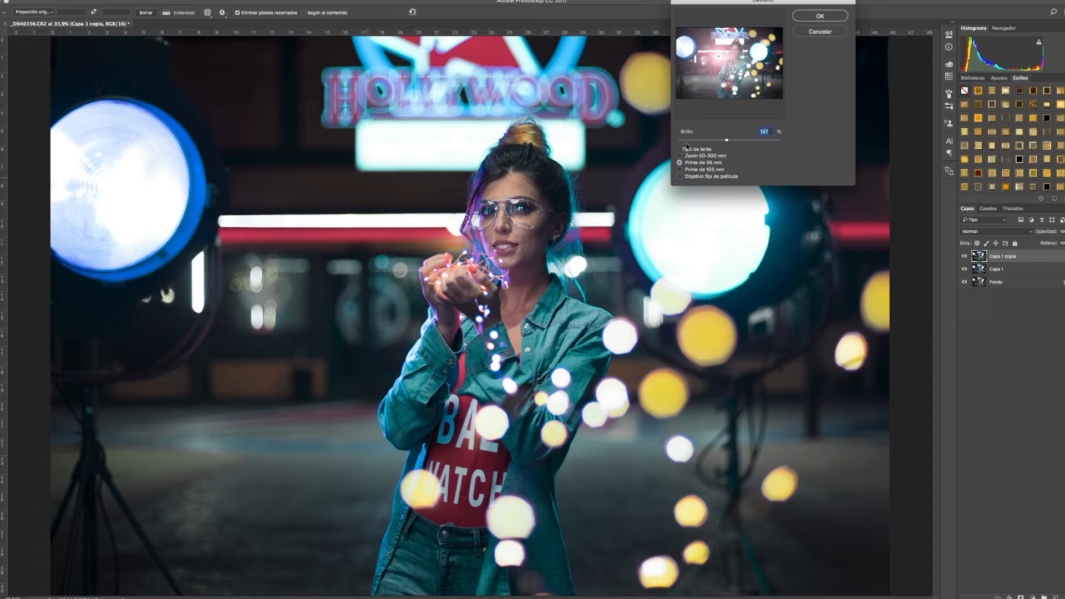
left_click(679, 169)
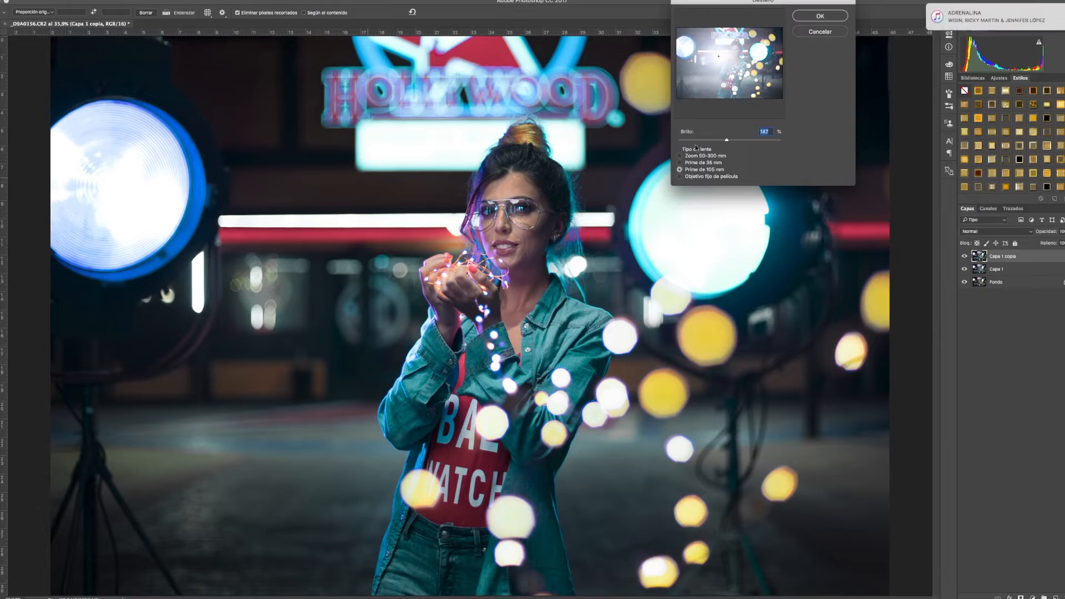
left_click(679, 176)
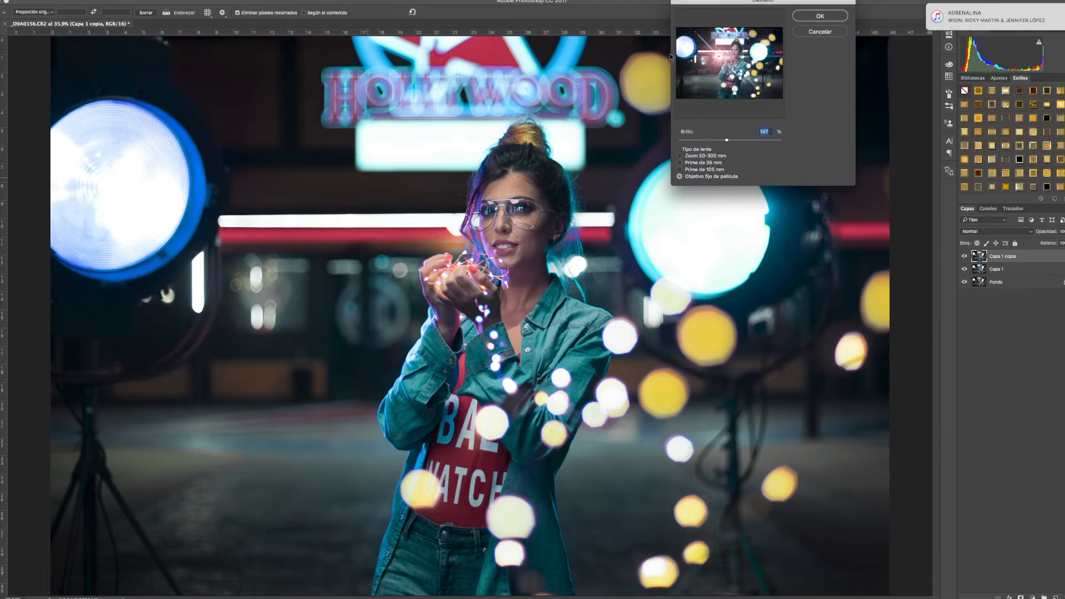
left_click(681, 168)
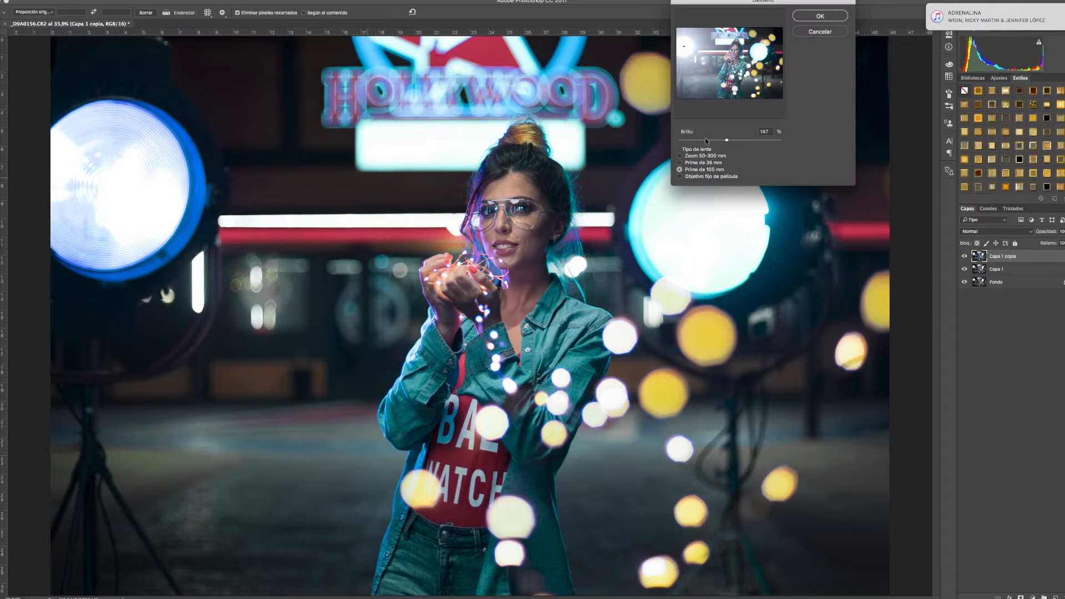
mouse_move(709, 141)
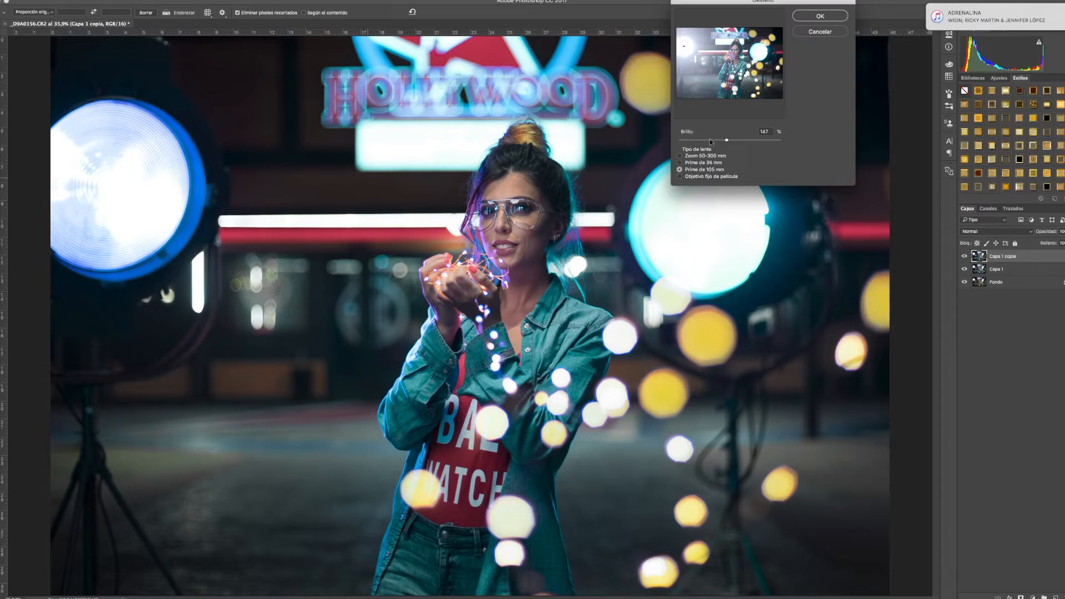
Set the flare brightness to about 148% and apply it to the layer.
left_click_drag(727, 140, 717, 140)
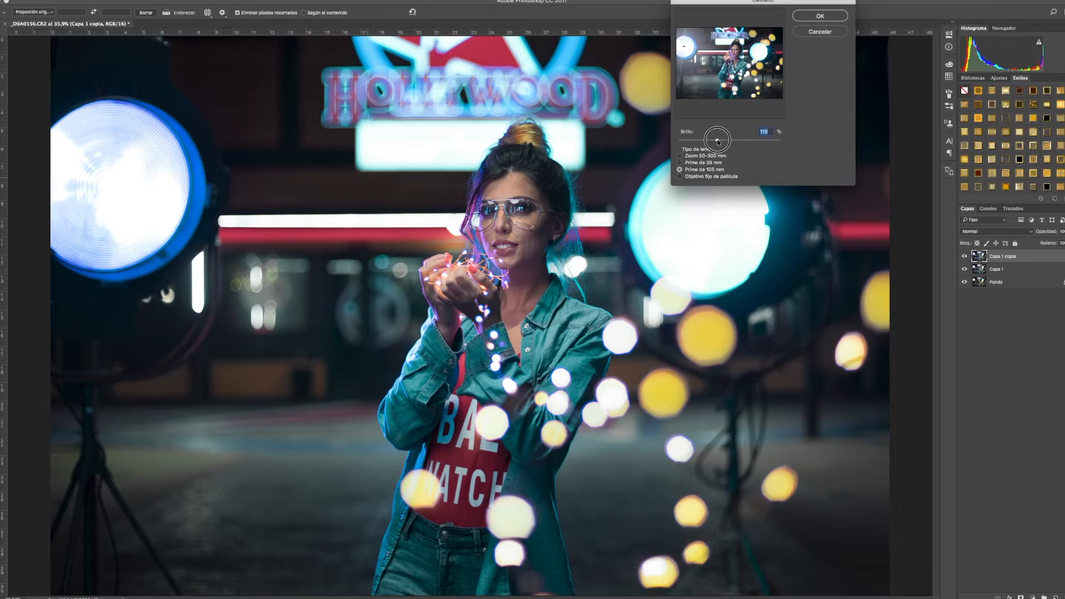
left_click_drag(717, 141, 727, 141)
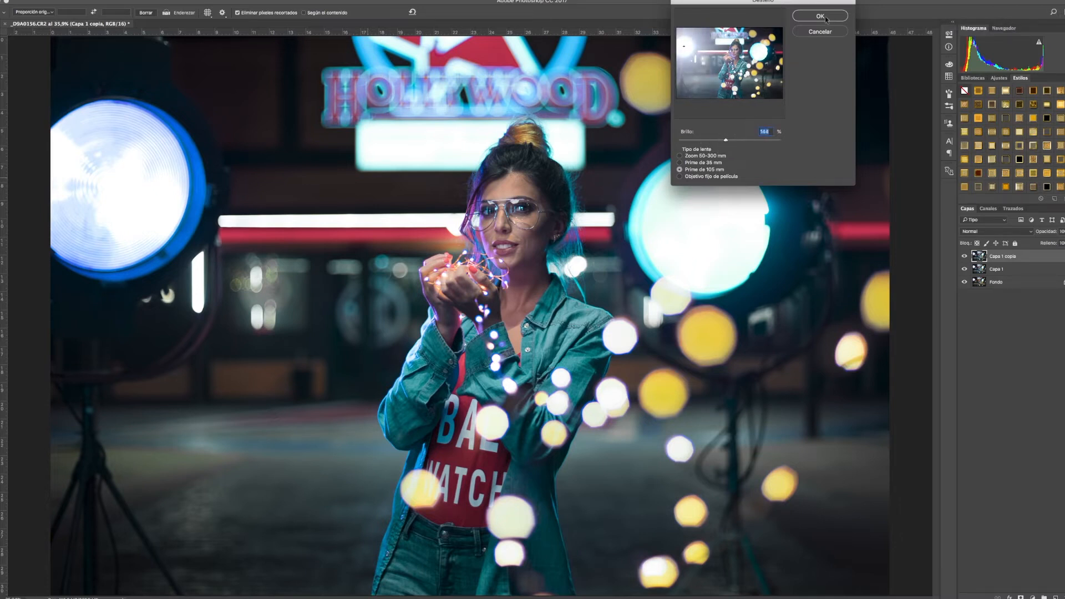
left_click(820, 16)
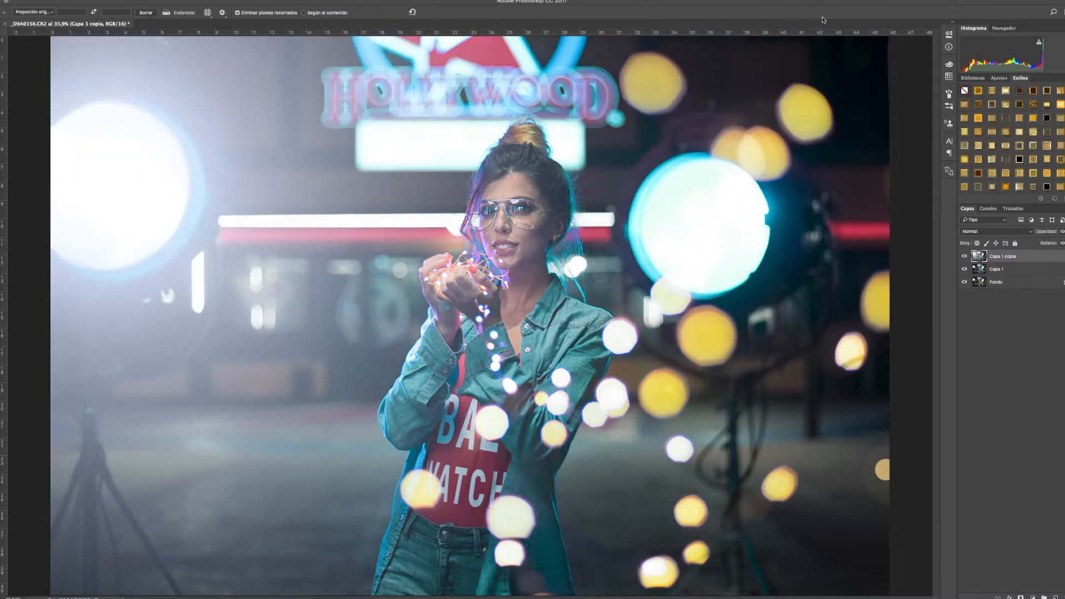
mouse_move(683, 253)
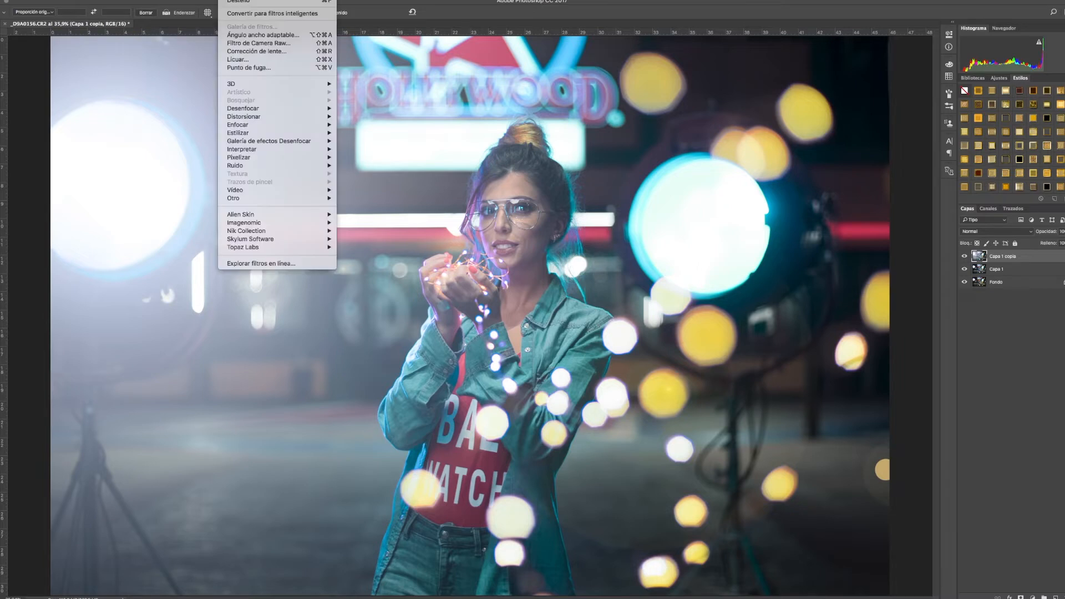
mouse_move(238, 132)
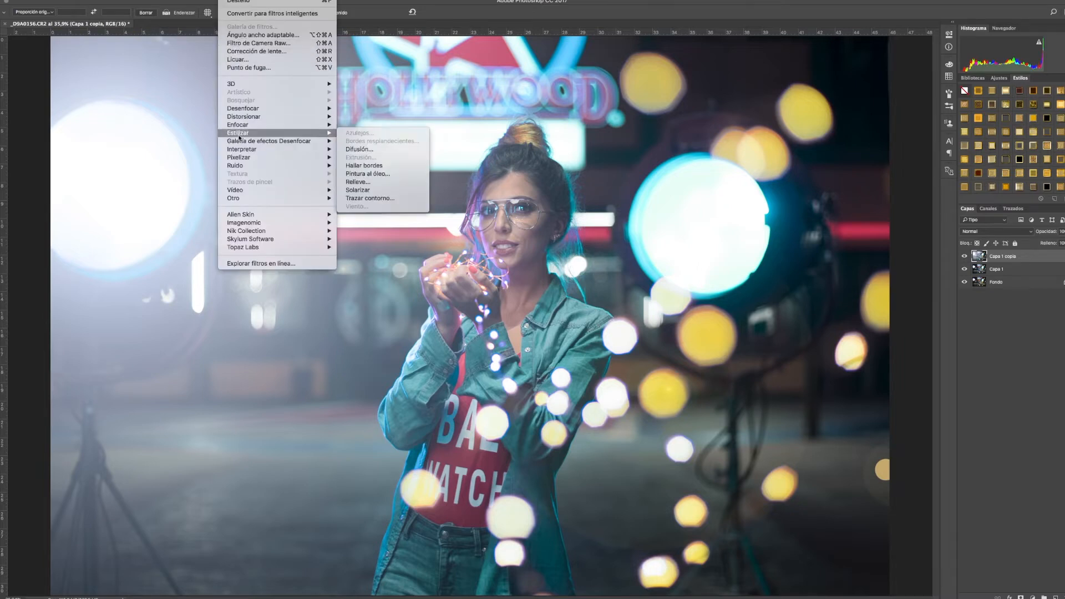
mouse_move(242, 148)
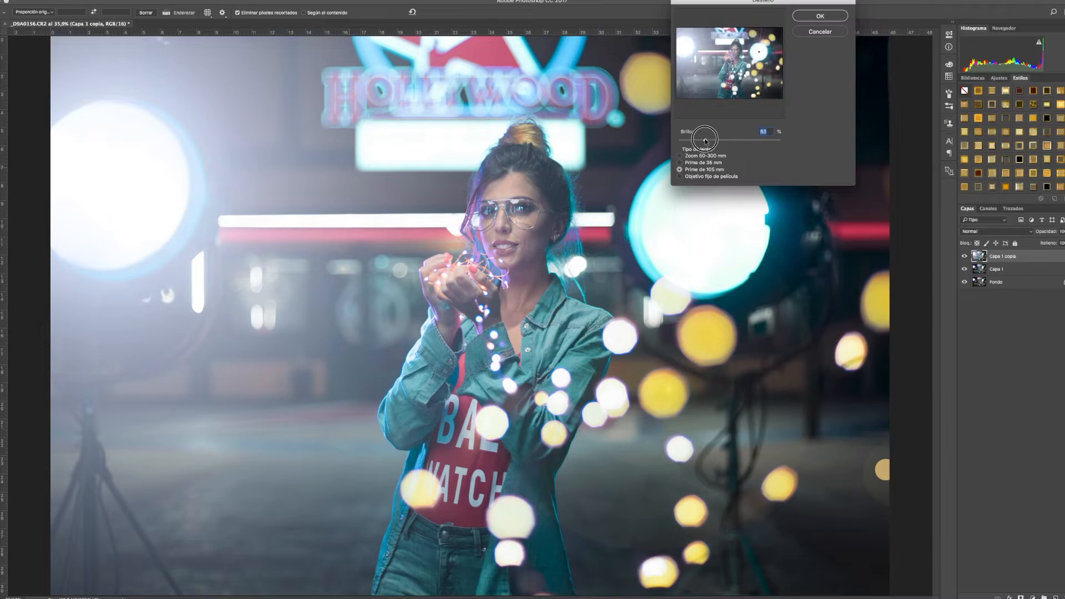
Apply a second Lens Flare with brightness lowered to roughly 60-83%.
left_click_drag(703, 138, 708, 137)
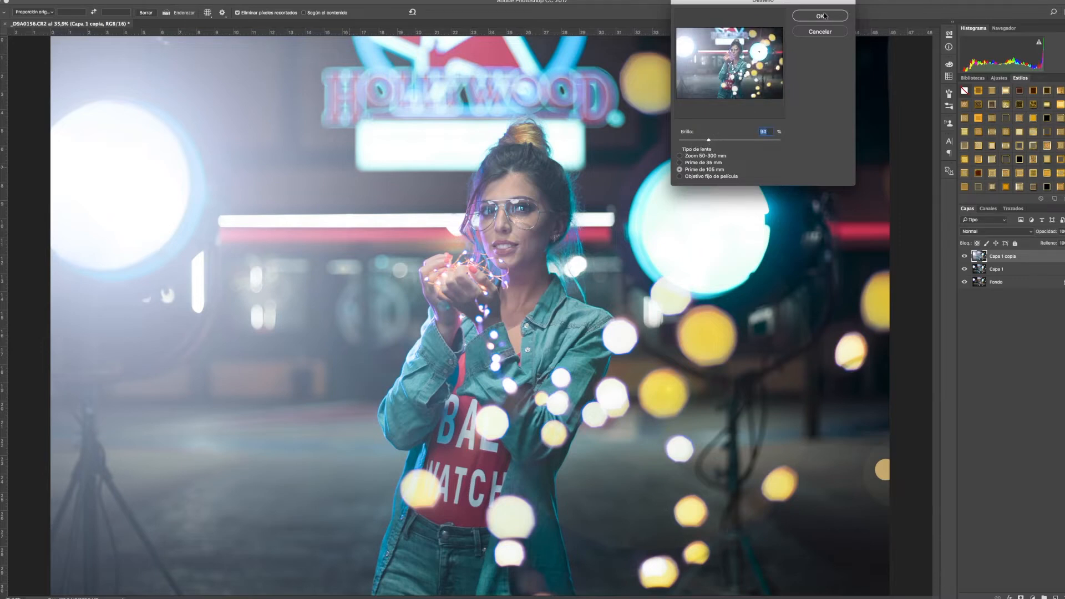
left_click(821, 16)
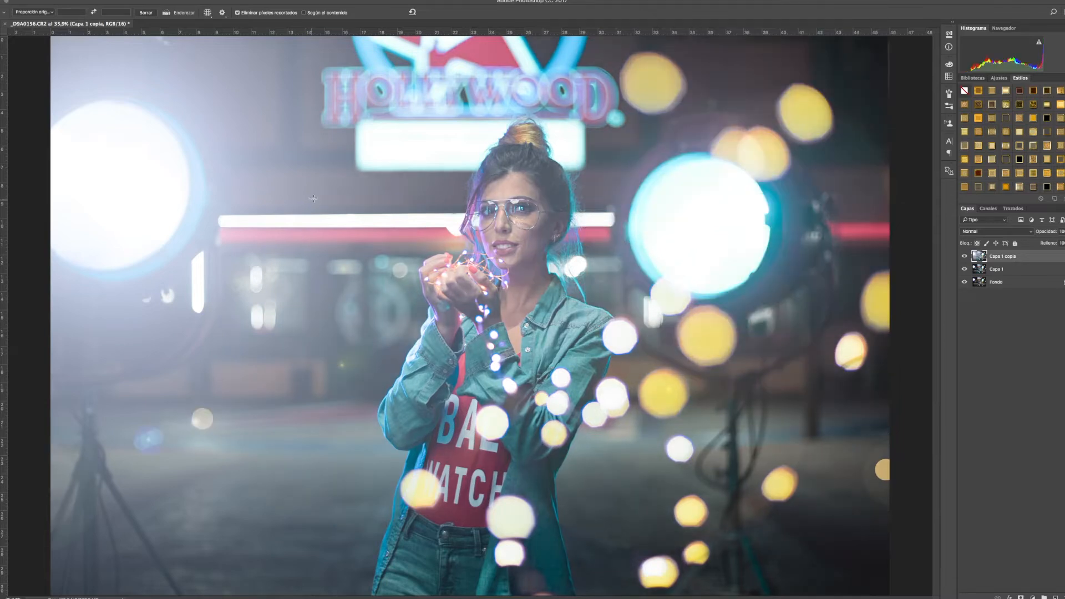
mouse_move(918, 275)
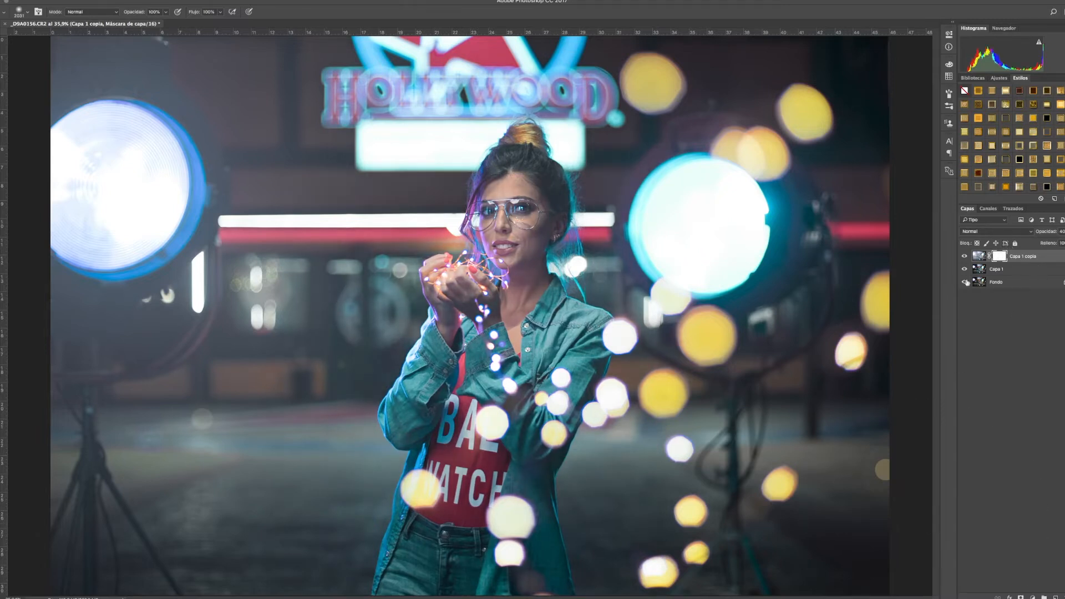
right_click(1000, 257)
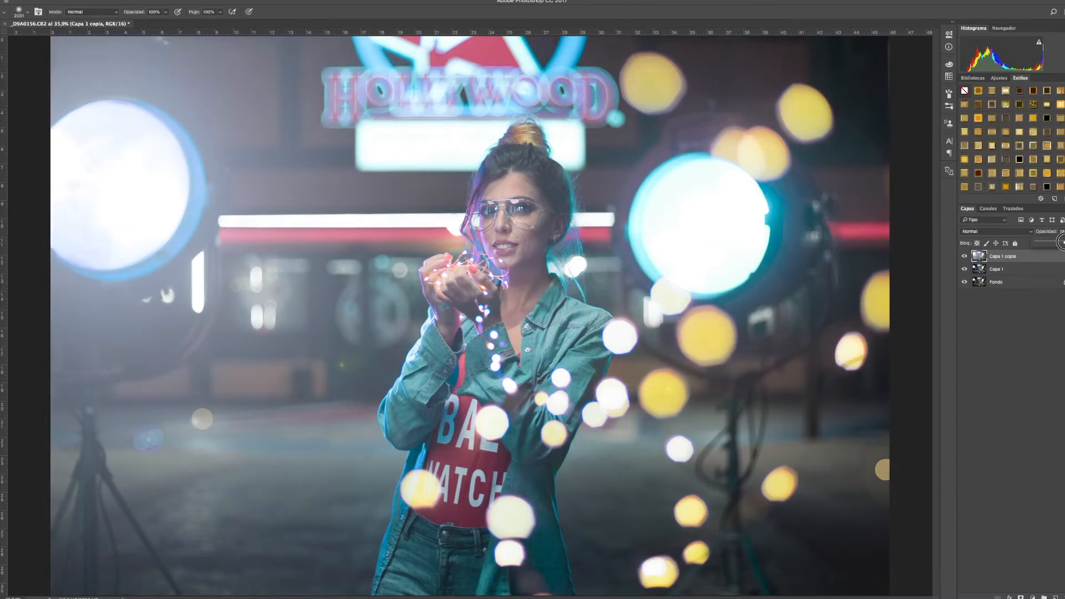
Apply a Levels adjustment with the black input slider raised to about 60.
left_click(122, 2)
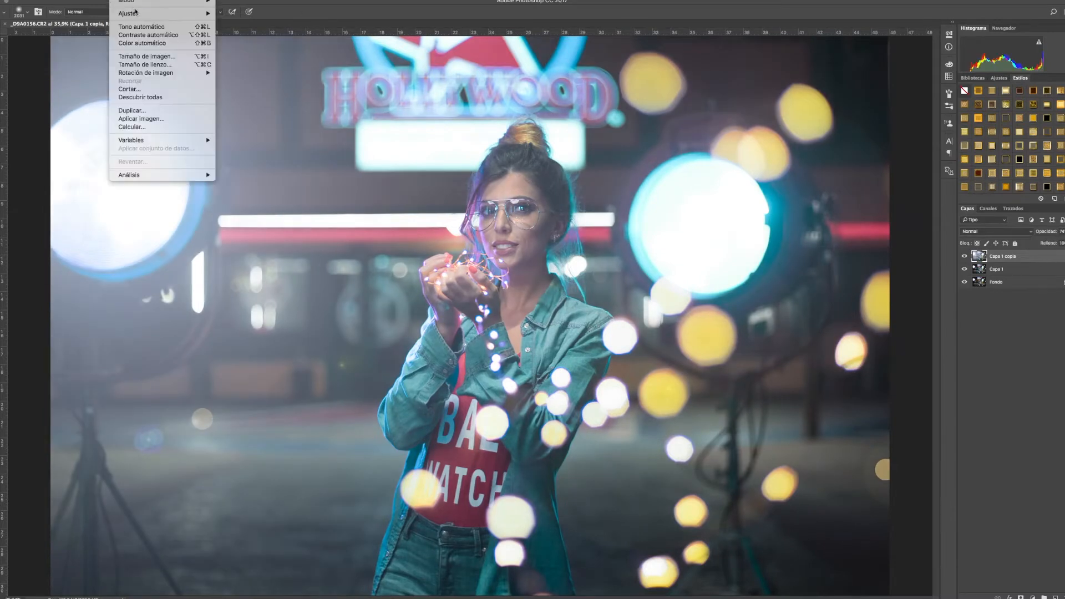
left_click(129, 14)
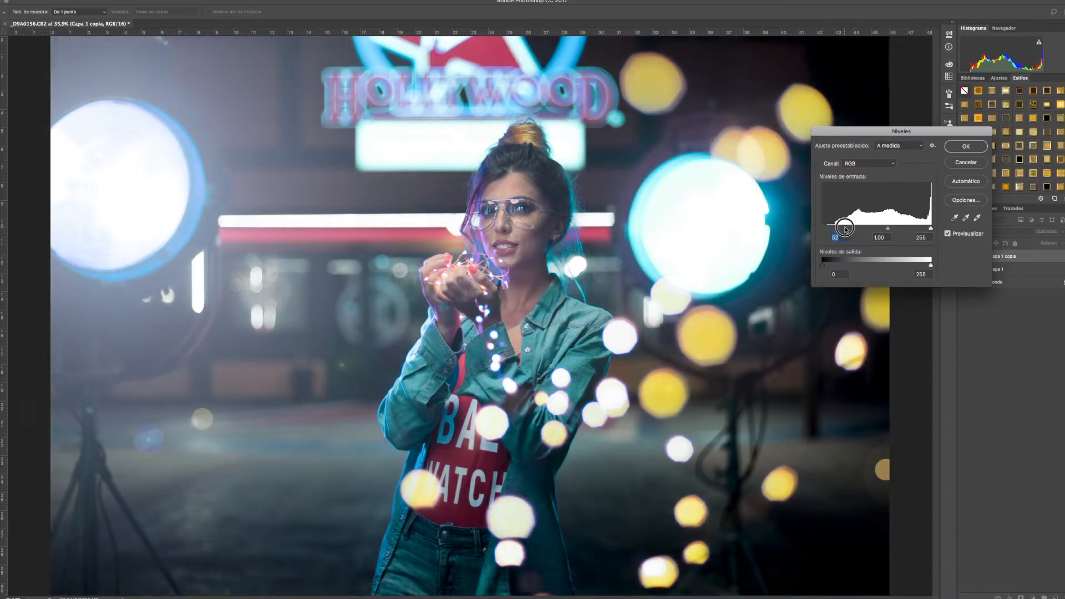
left_click_drag(843, 228, 851, 228)
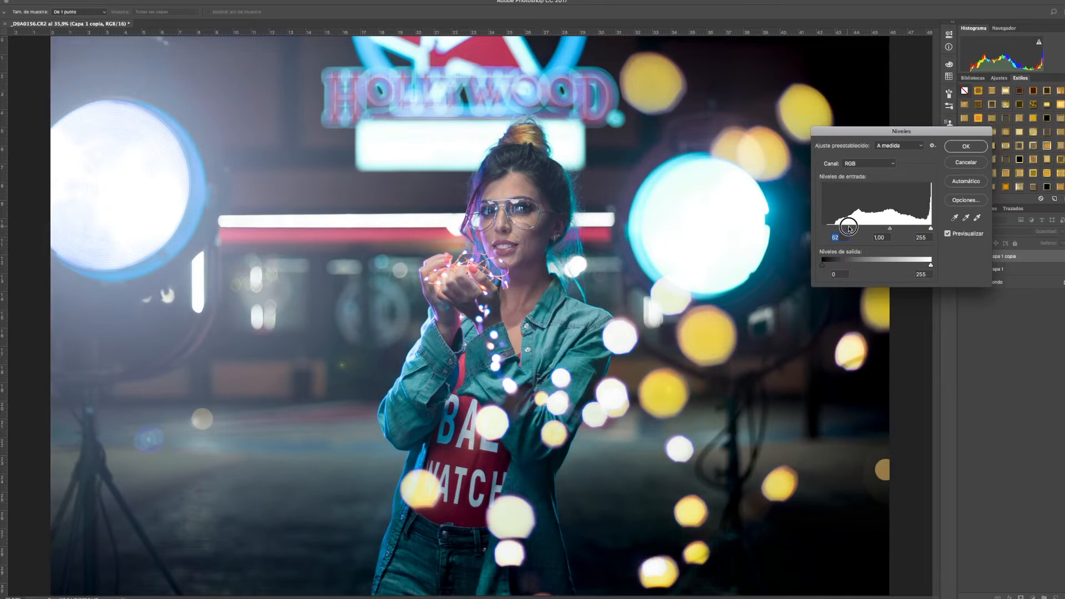
left_click_drag(835, 229, 840, 229)
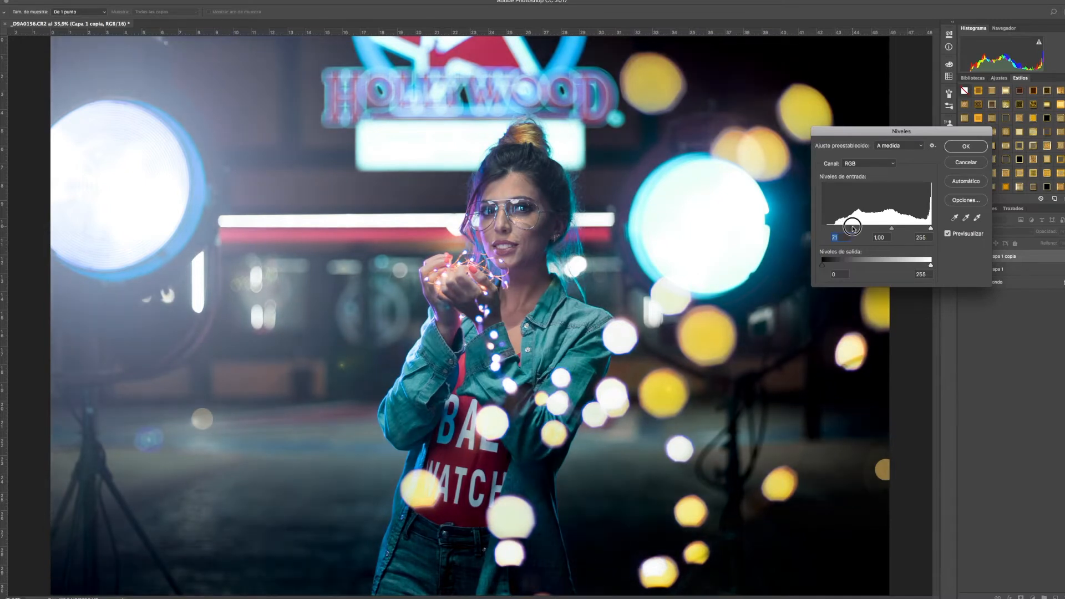
left_click_drag(827, 229, 820, 229)
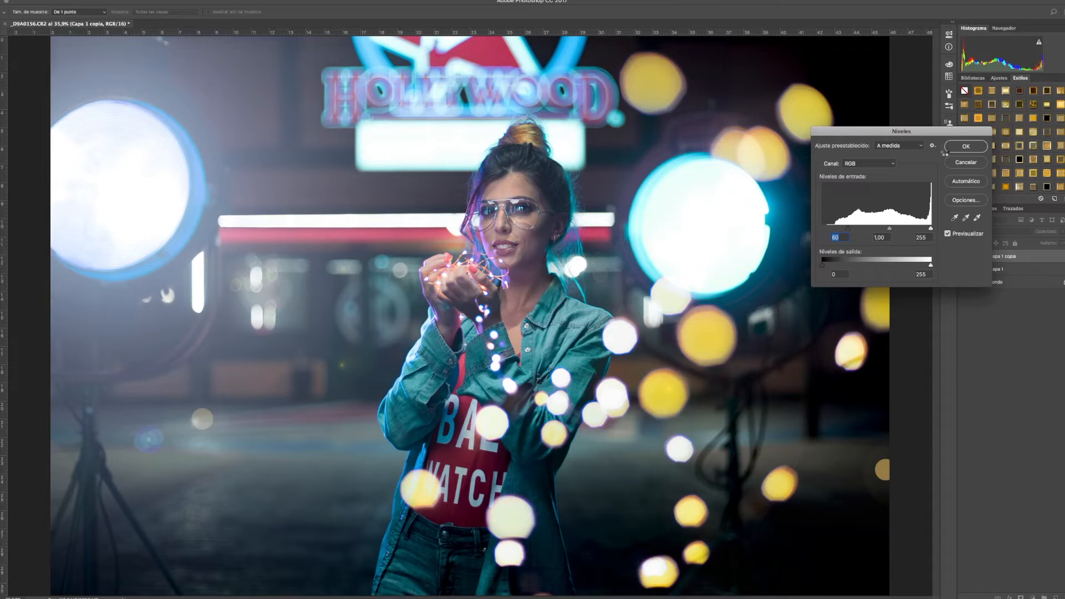
left_click(965, 147)
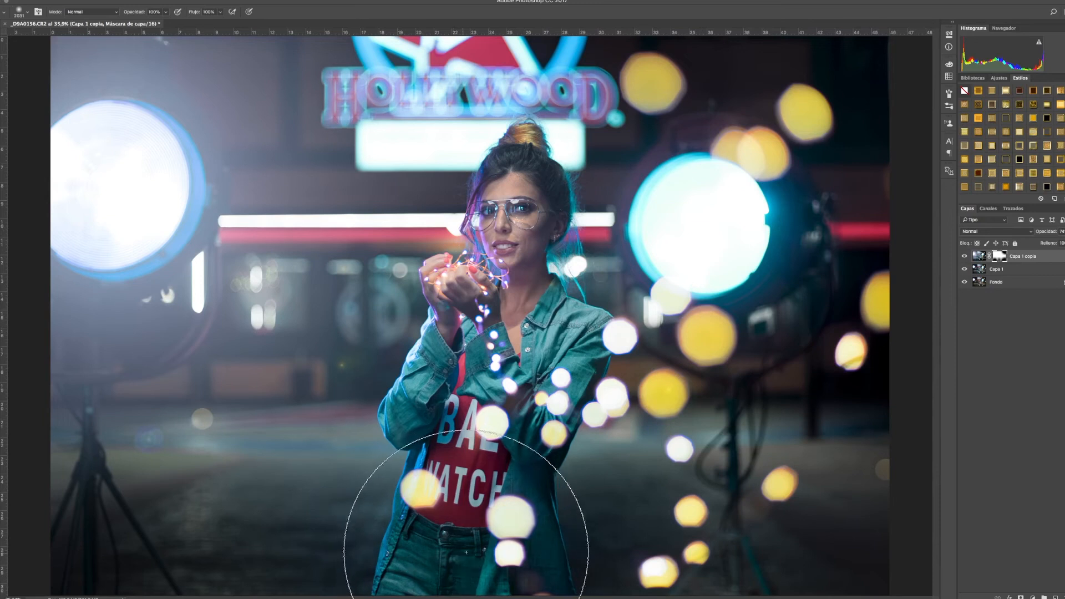
mouse_move(44, 509)
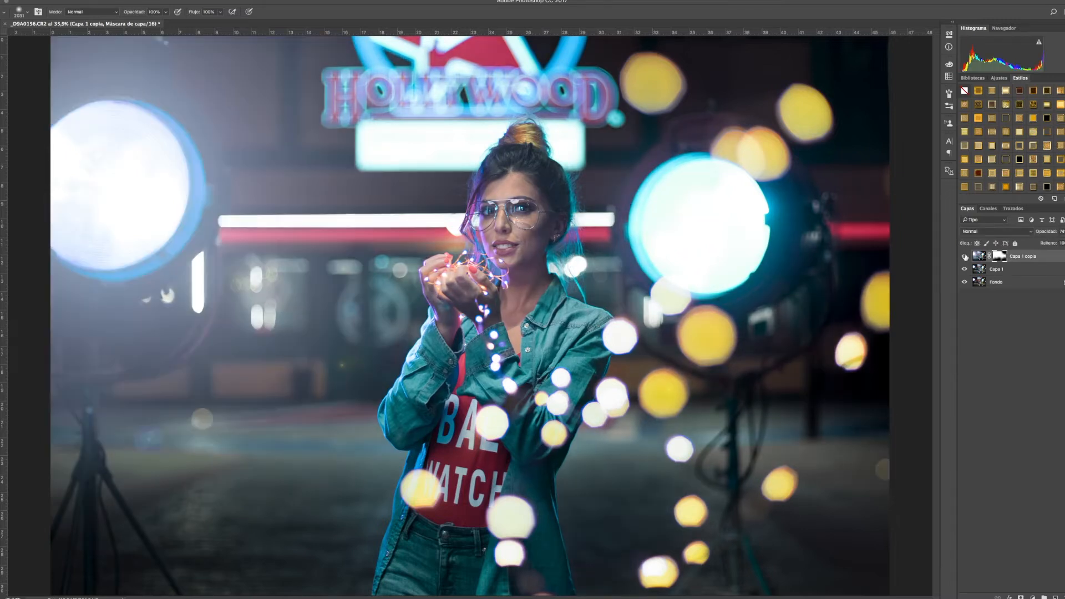
Add a layer mask to Capa 1 copia for painting away parts of the glow.
left_click(964, 256)
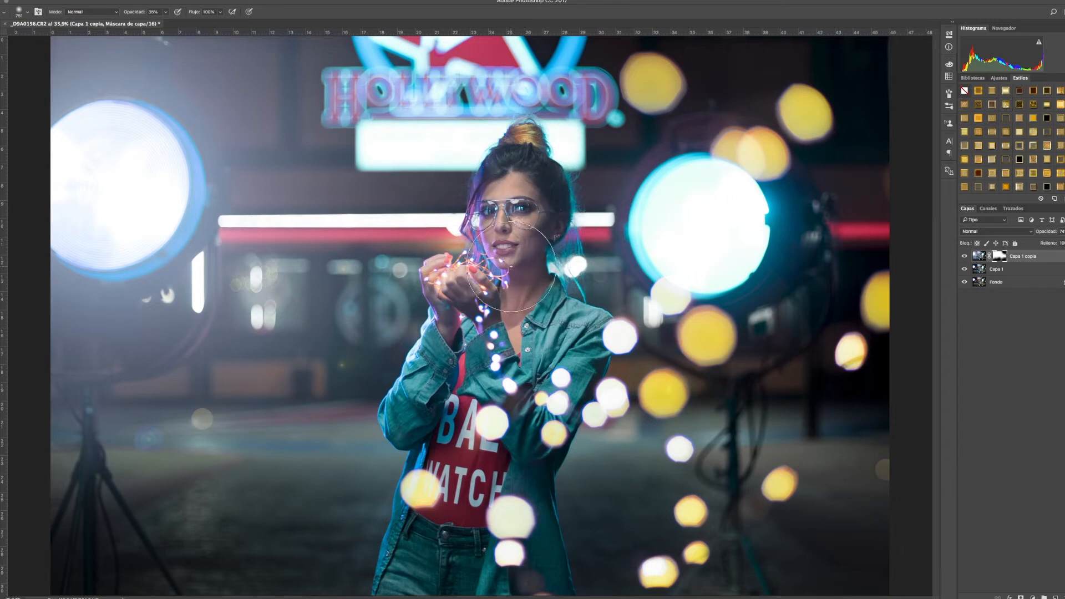
mouse_move(506, 208)
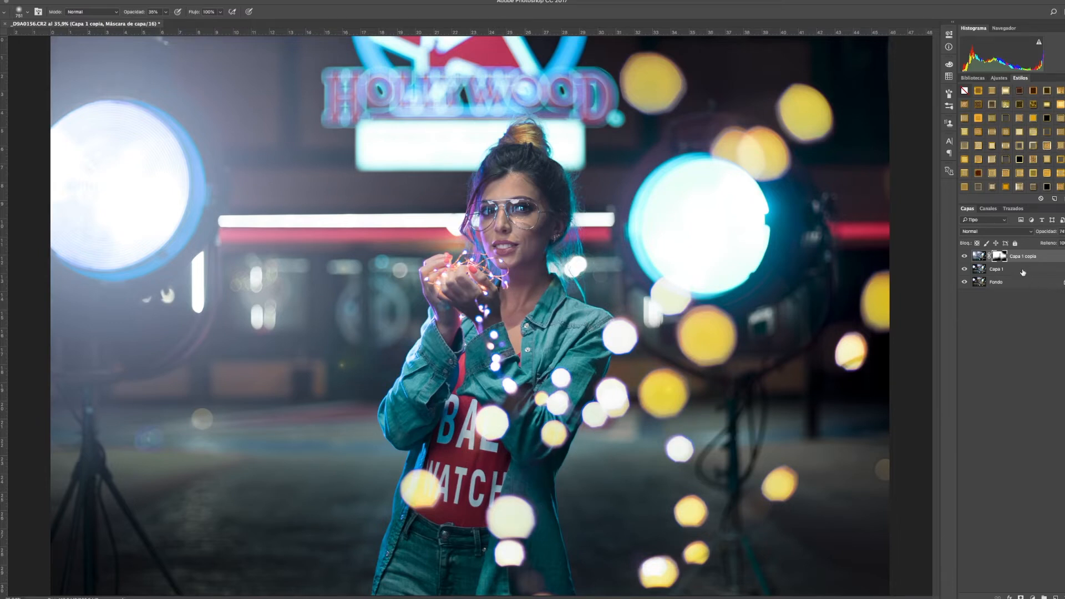
Merge the masked flare layer down into the layer beneath it.
right_click(1012, 257)
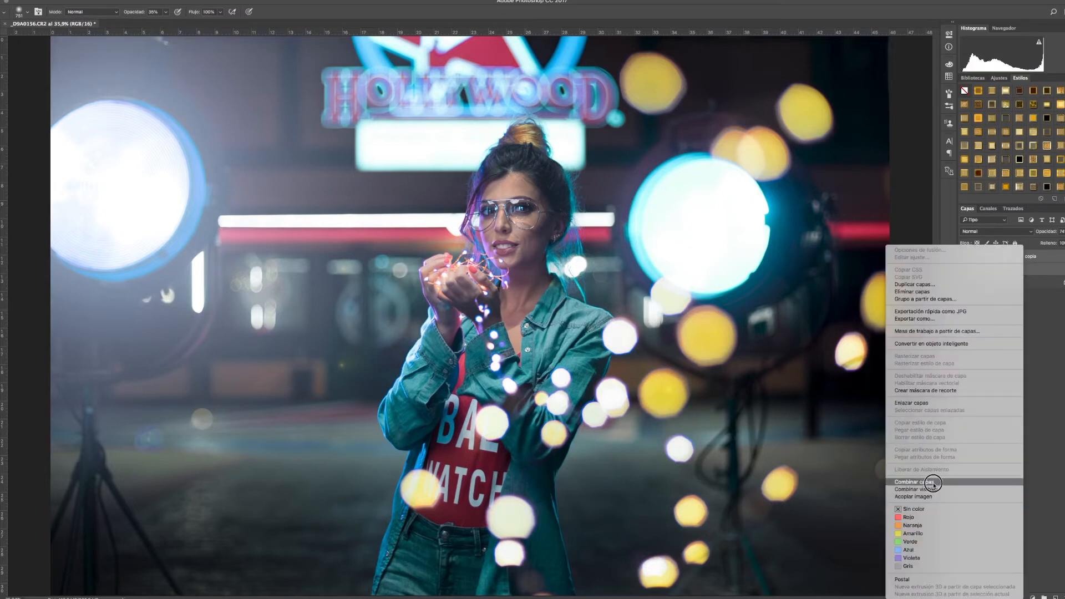
left_click(913, 483)
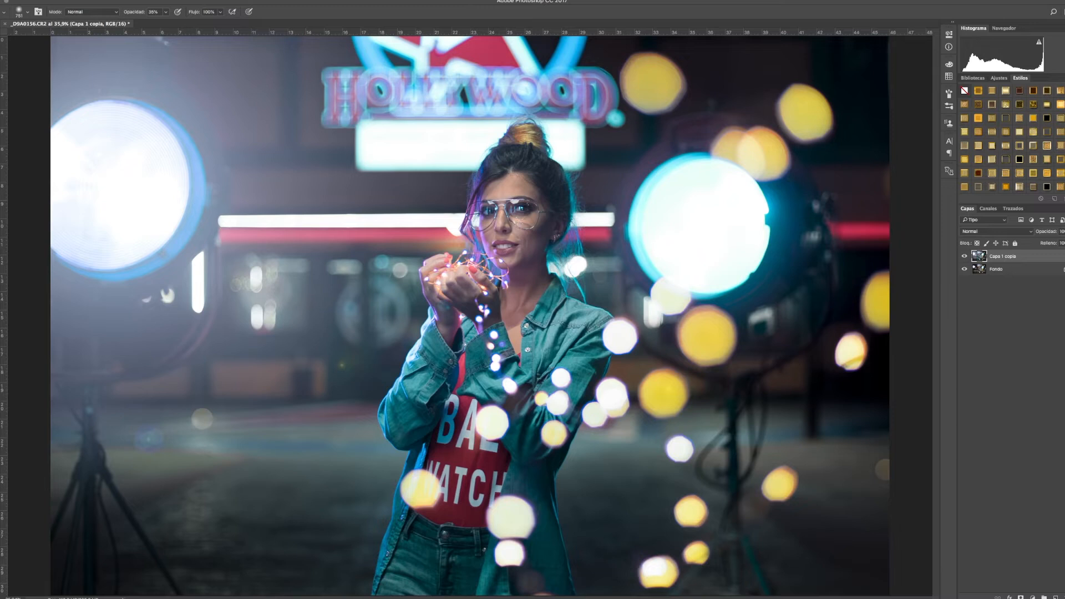
left_click(26, 3)
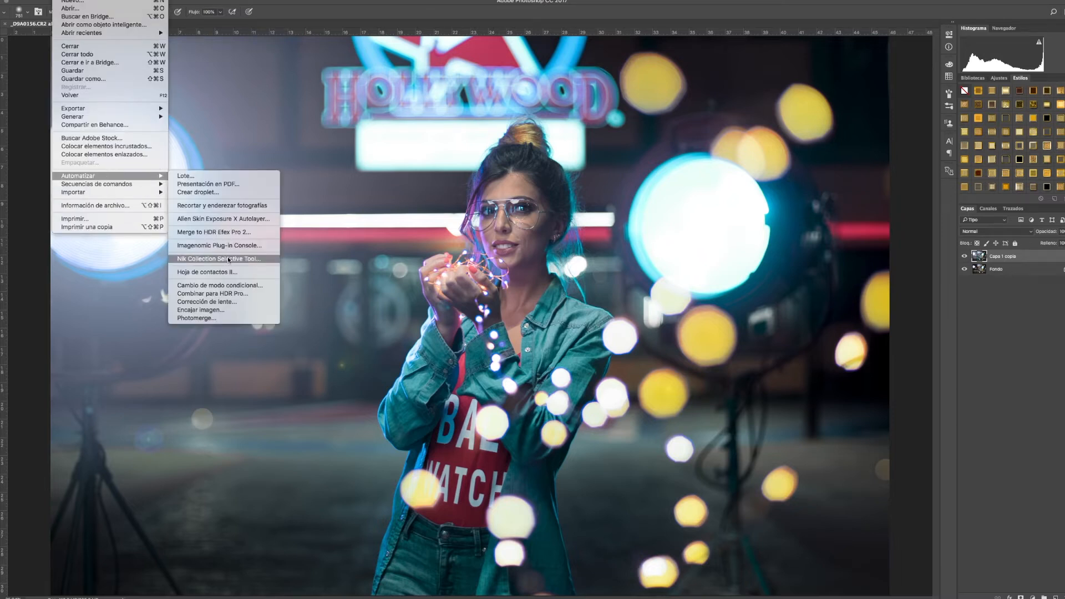
Launch the Nik Collection Selective Tool, opening the merged layer in Viveza 2.
left_click(218, 259)
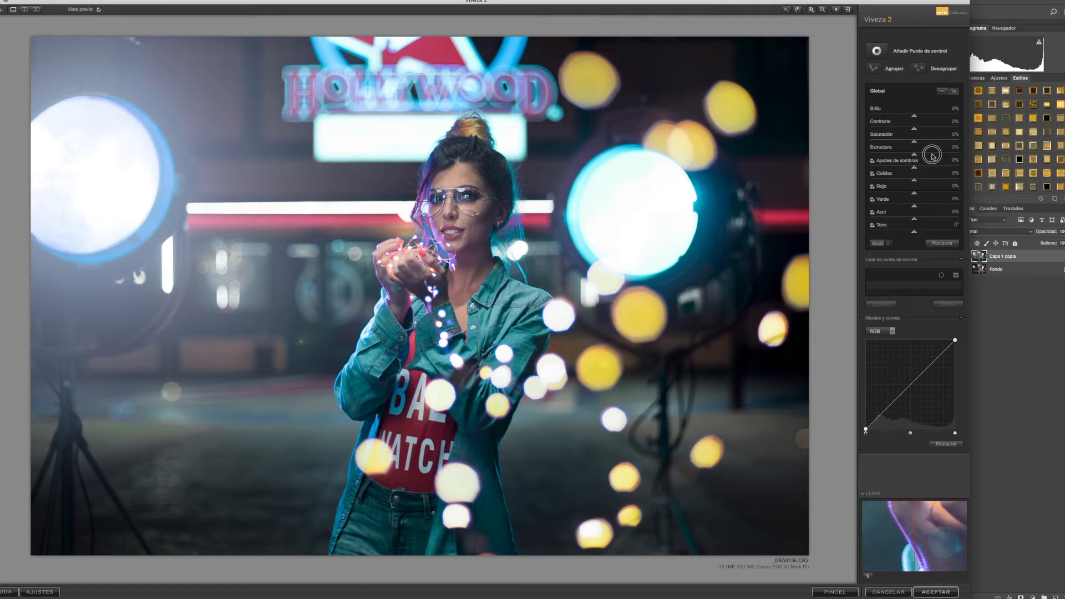
In Viveza 2 Global set structure about 27%, lift brightness and contrast, warmth about -31% and Rojo about 37%.
left_click_drag(925, 147, 934, 147)
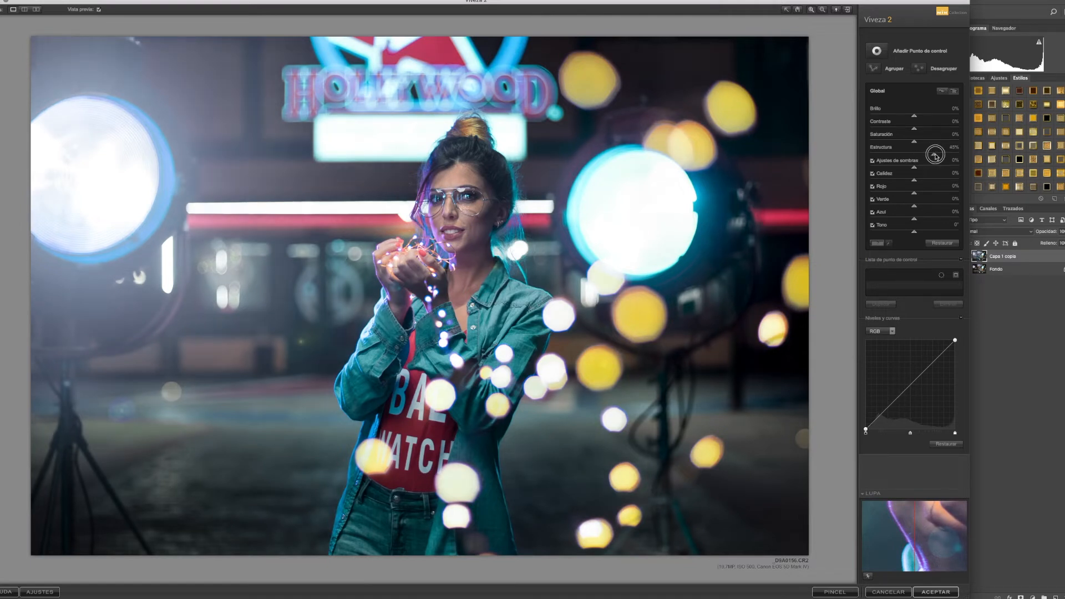
left_click_drag(939, 153, 913, 153)
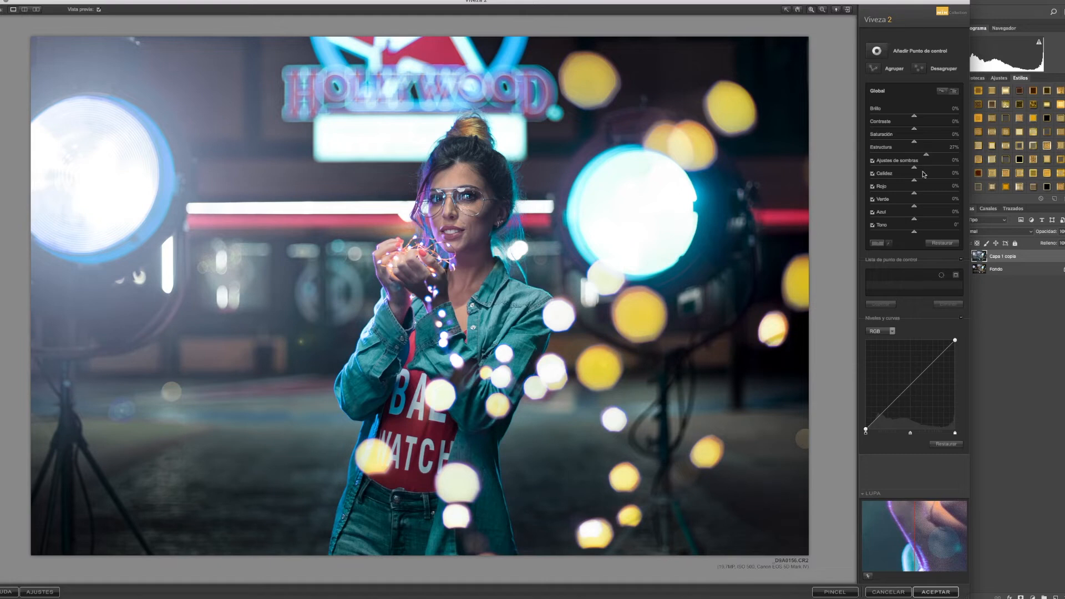
left_click_drag(915, 128, 924, 127)
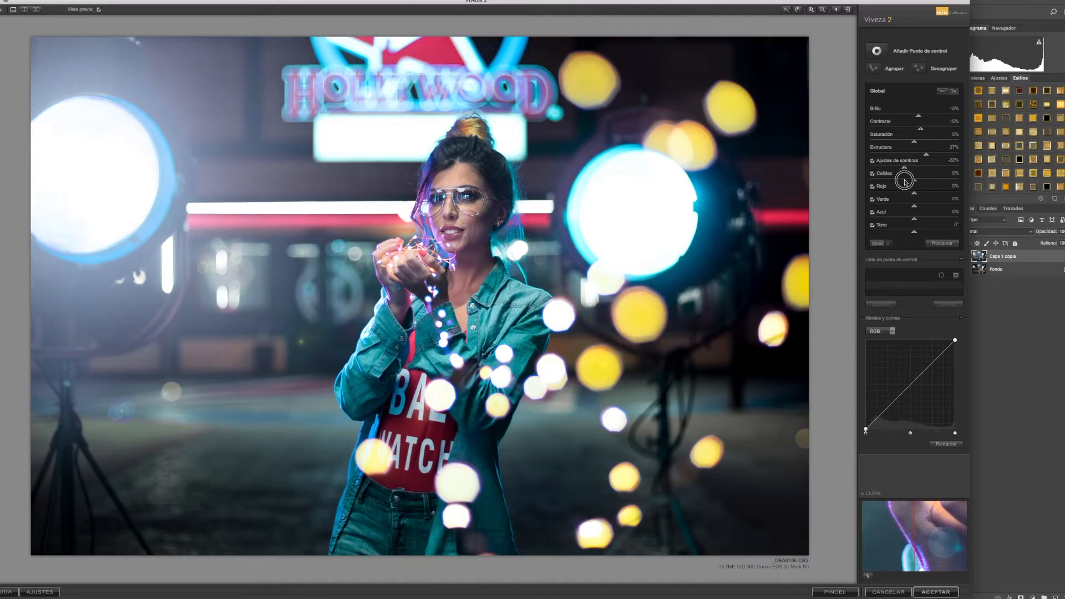
left_click_drag(921, 167, 902, 167)
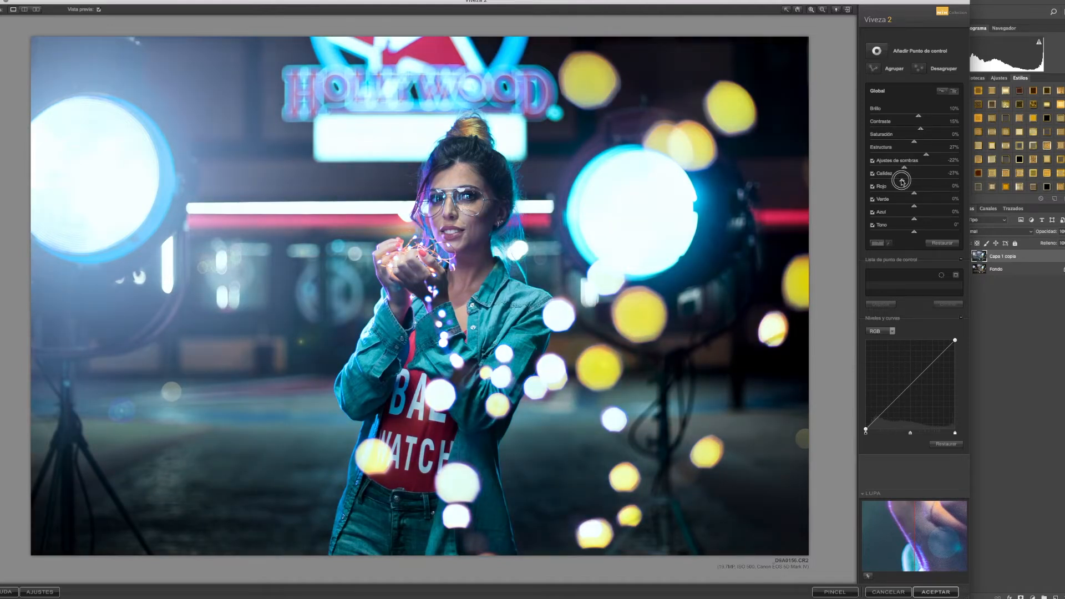
left_click_drag(905, 180, 900, 180)
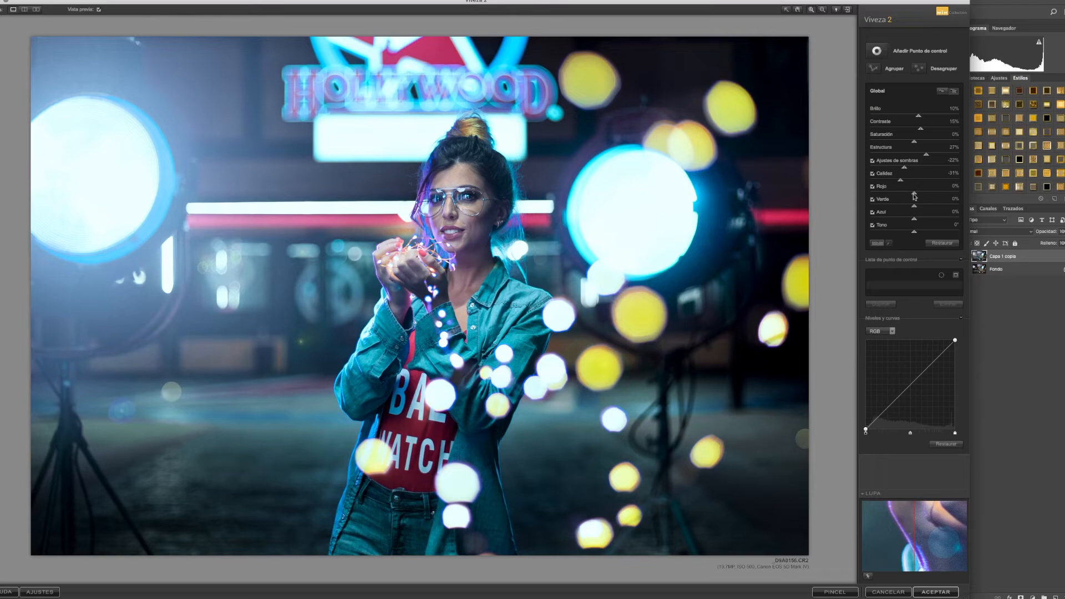
left_click_drag(914, 194, 900, 193)
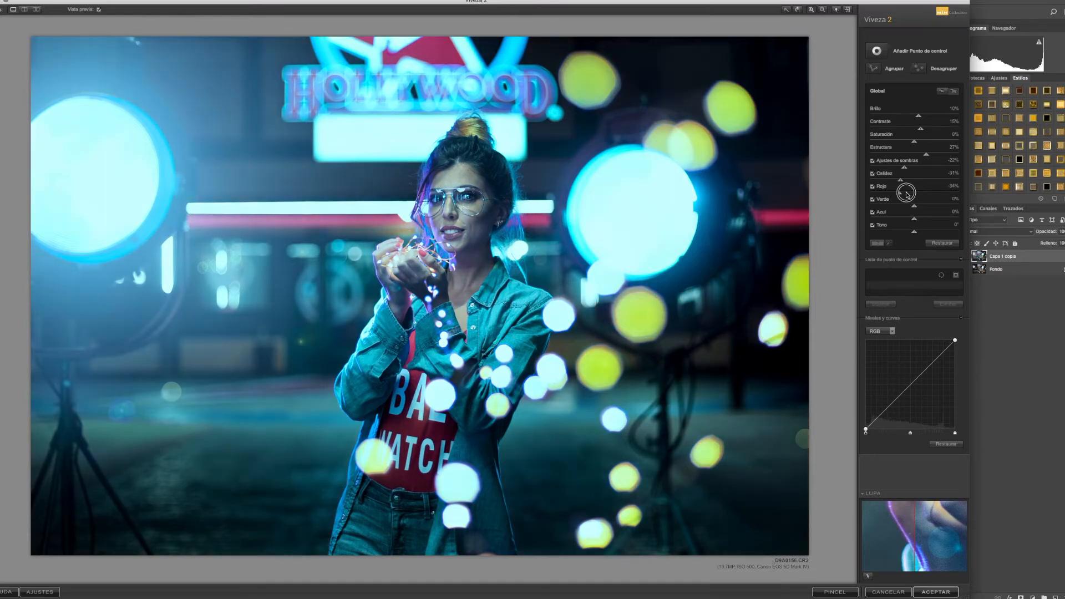
left_click_drag(907, 192, 931, 192)
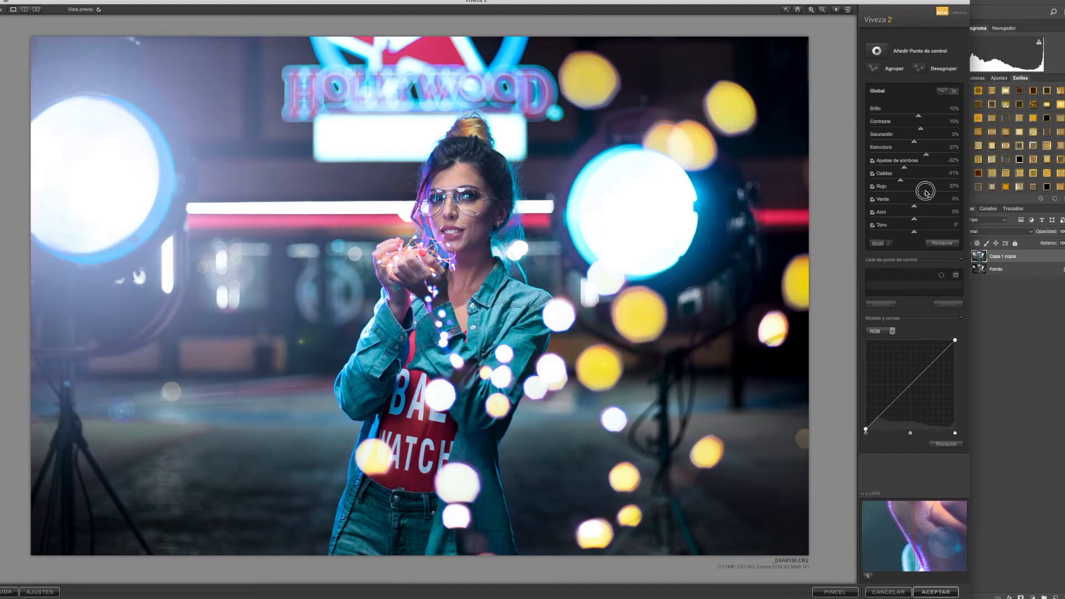
mouse_move(909, 144)
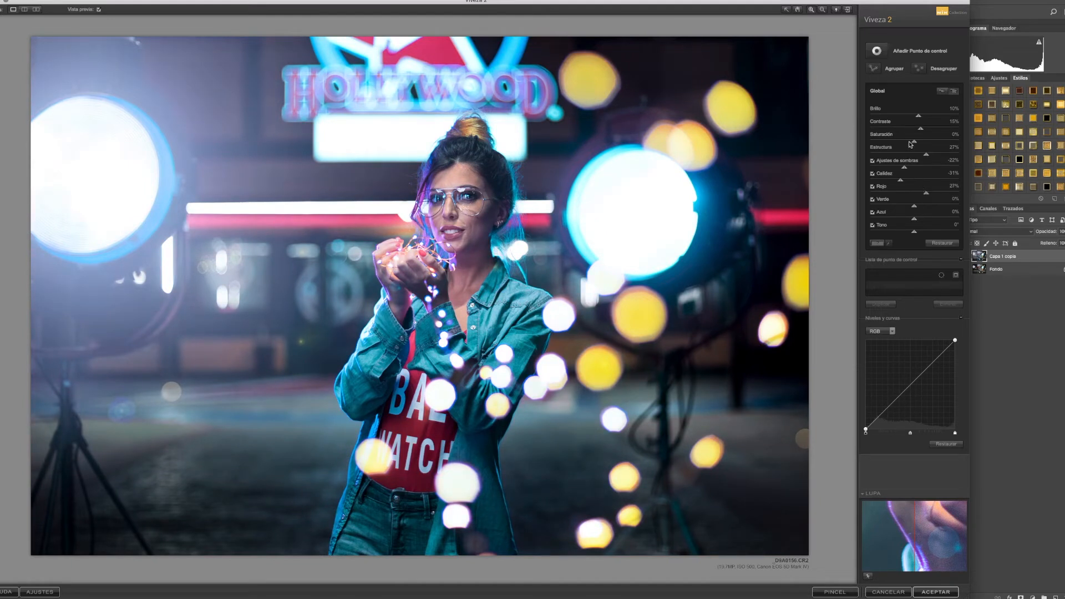
Raise Saturación to about 16% and settle Tono back near 0.
left_click_drag(921, 142, 935, 142)
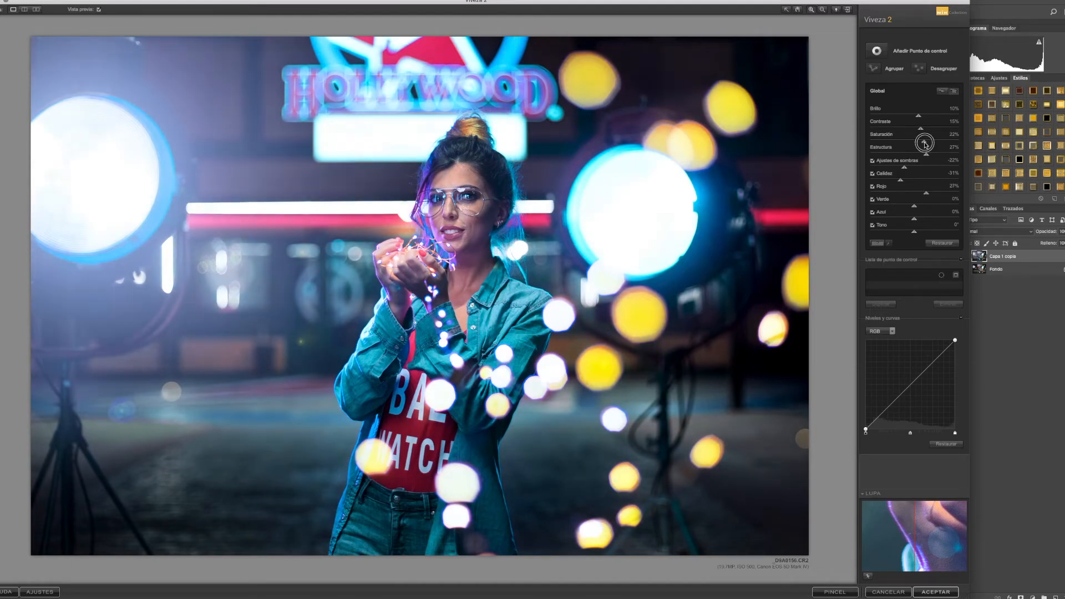
left_click_drag(928, 143, 922, 143)
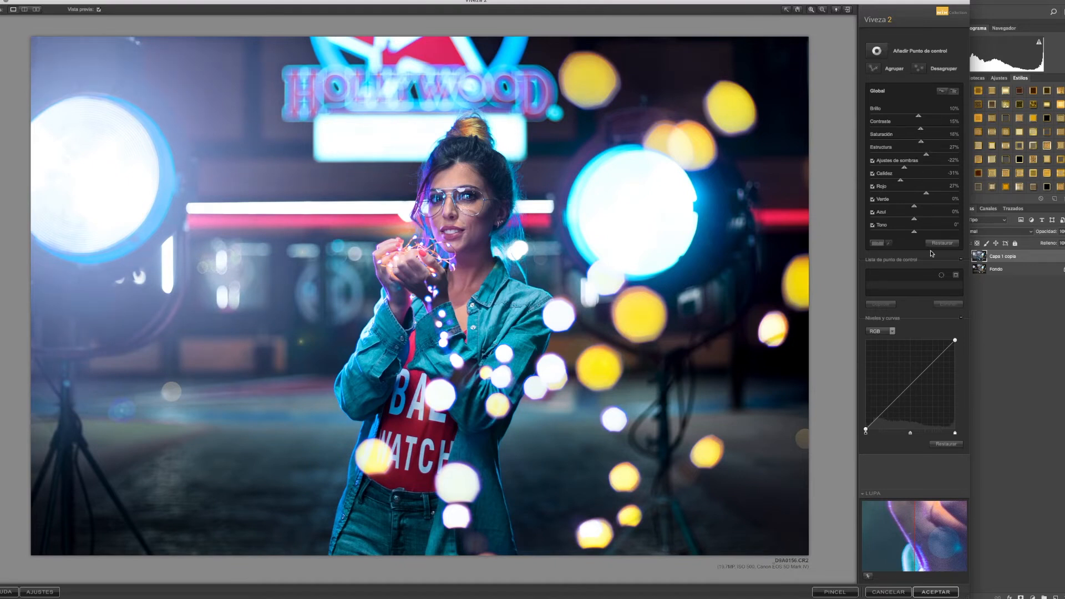
left_click_drag(924, 231, 900, 231)
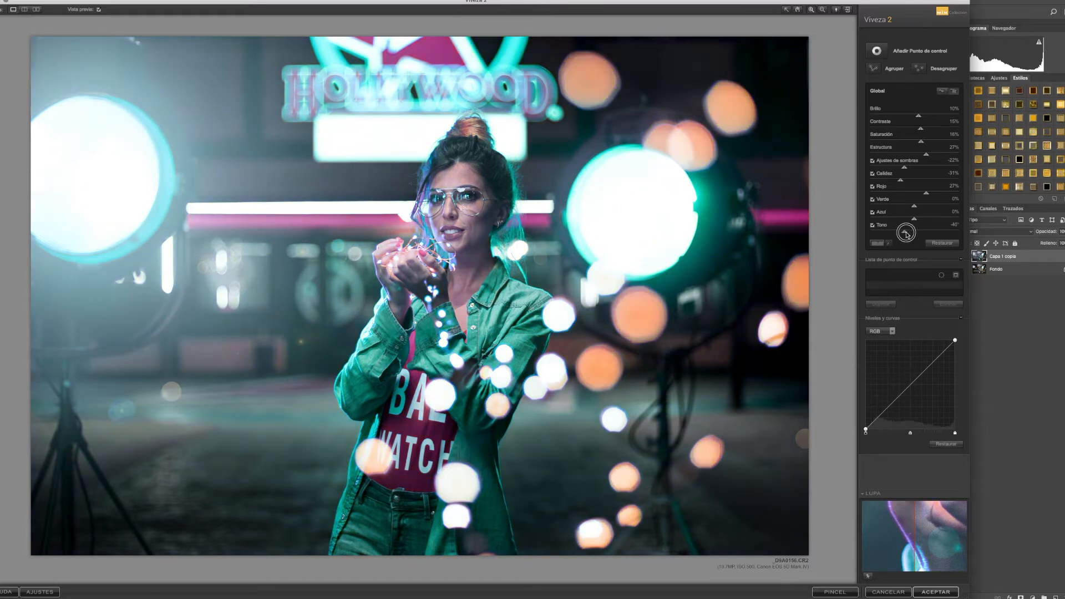
left_click_drag(906, 233, 913, 233)
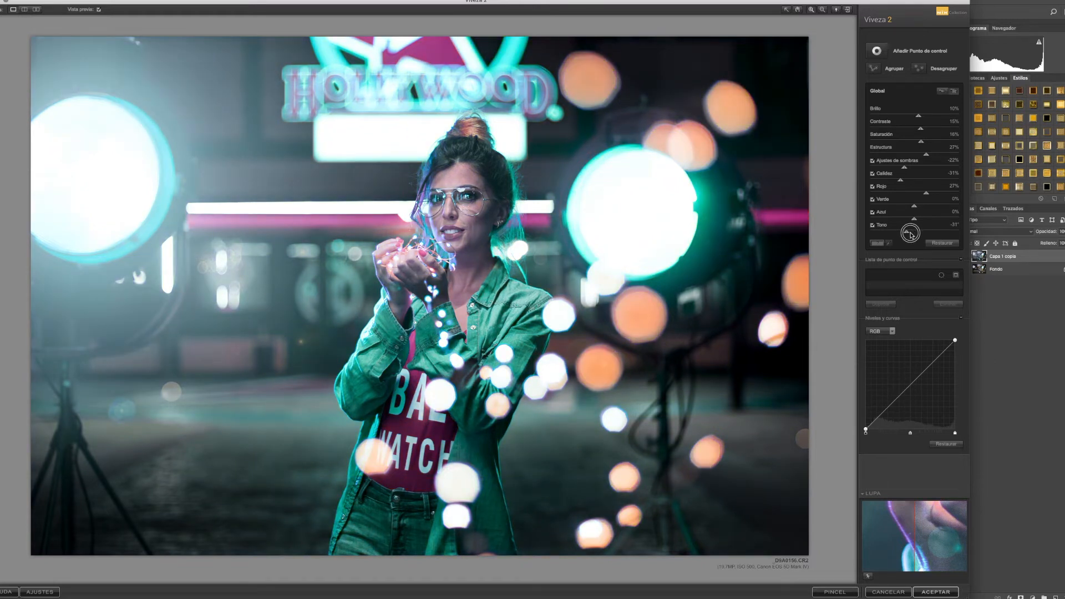
left_click_drag(910, 233, 924, 233)
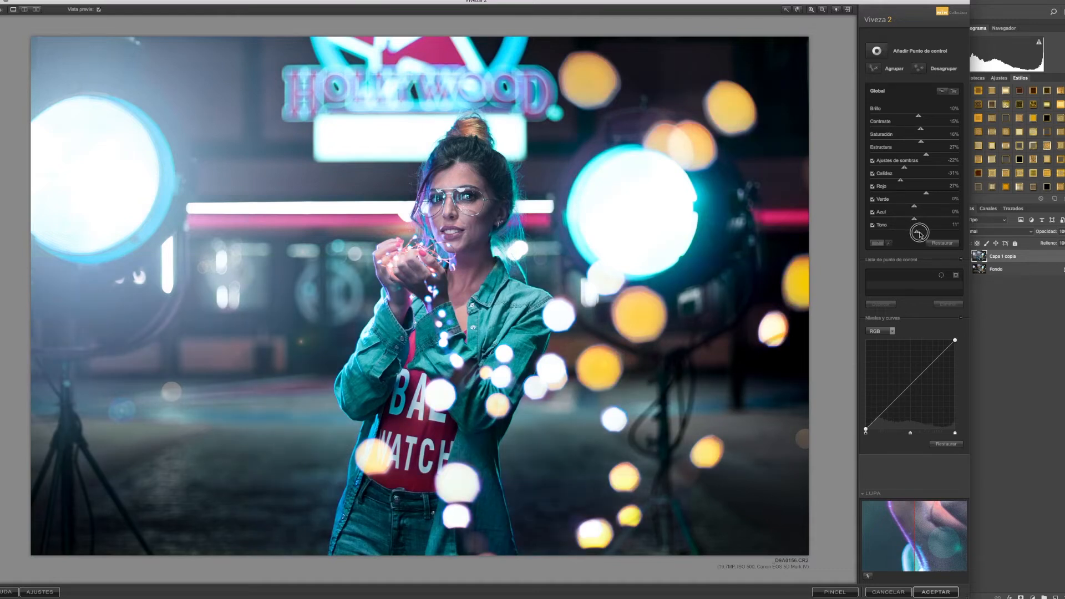
left_click_drag(919, 231, 922, 232)
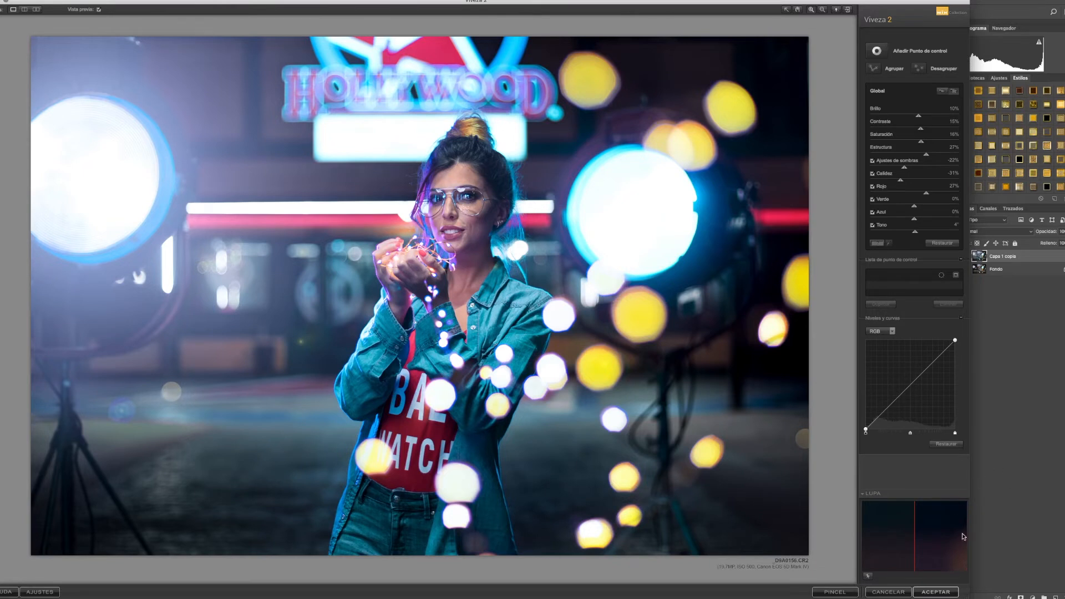
Apply the Viveza 2 result, then make the duplicate layer black-and-white via Mezclador de canales with Monocromo.
left_click(935, 591)
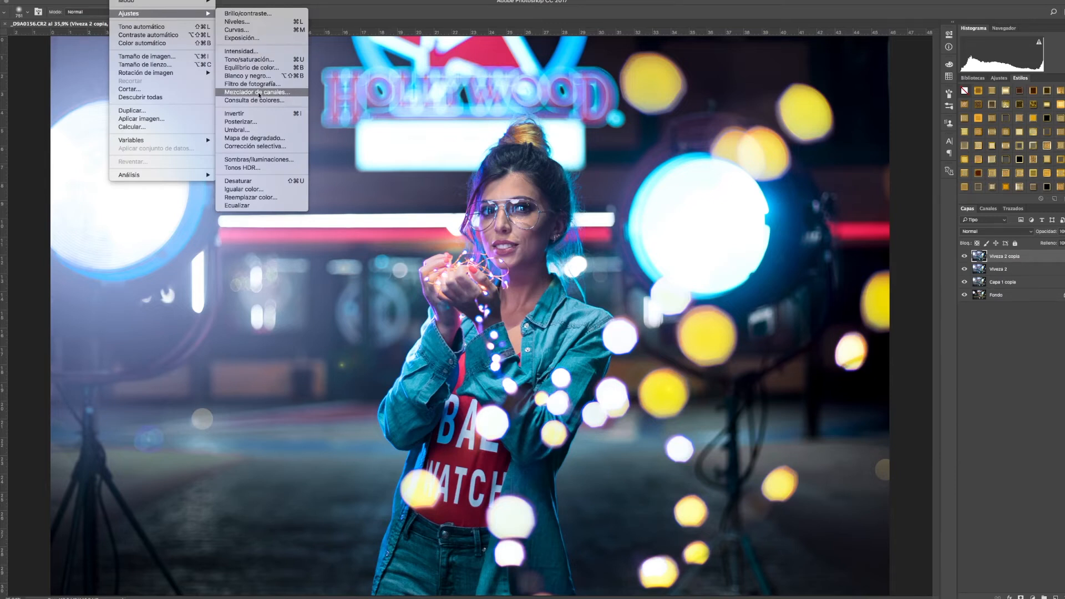
left_click(256, 93)
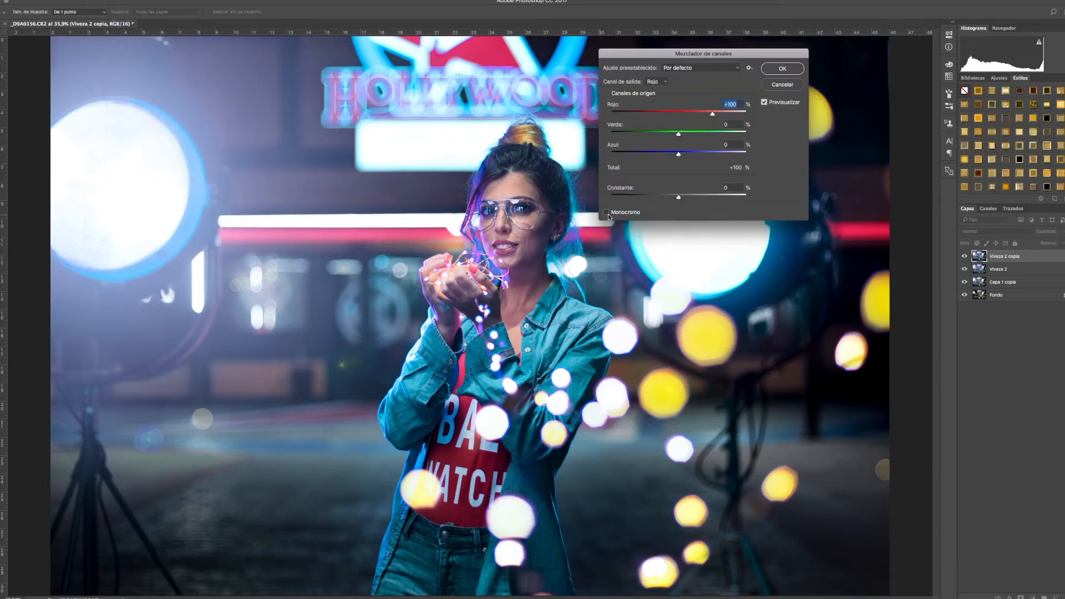
left_click(607, 212)
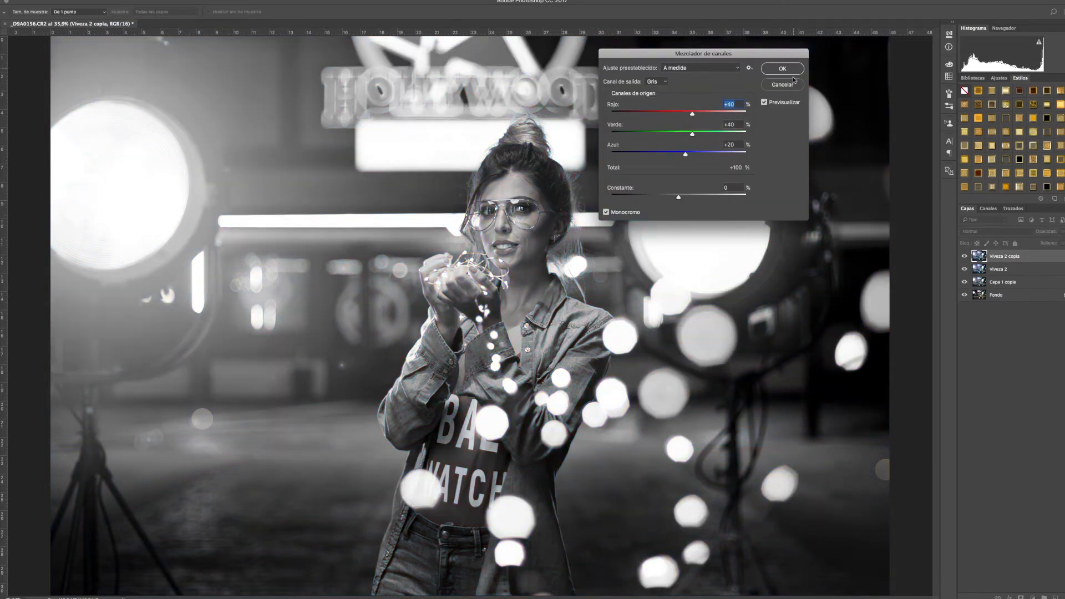
left_click(127, 1)
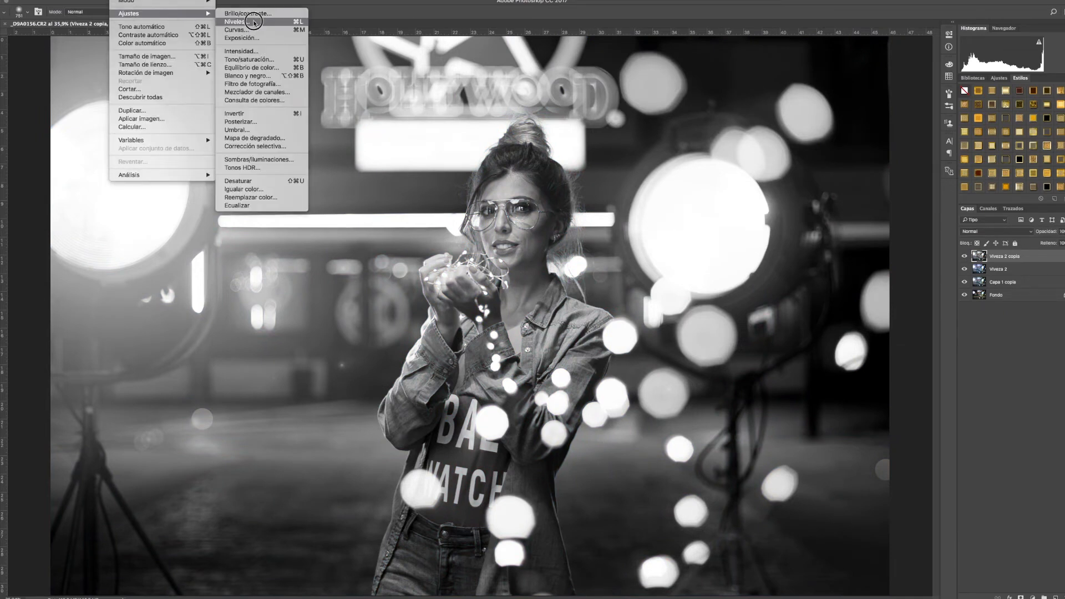
Apply Levels with white input 225 and midtones 0.94 to brighten the black-and-white image.
left_click(235, 22)
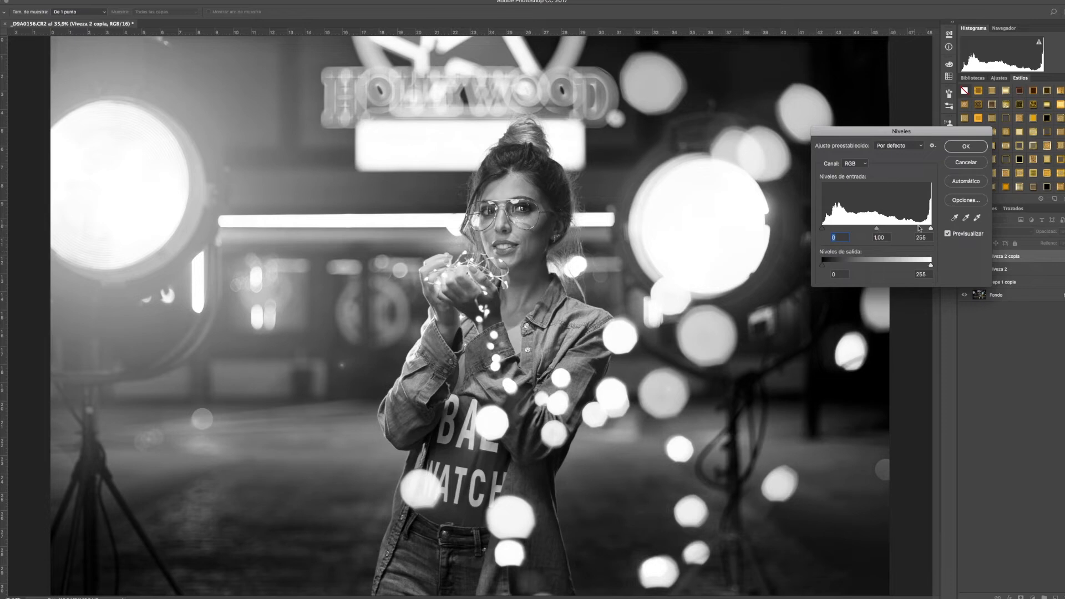
left_click_drag(930, 229, 918, 229)
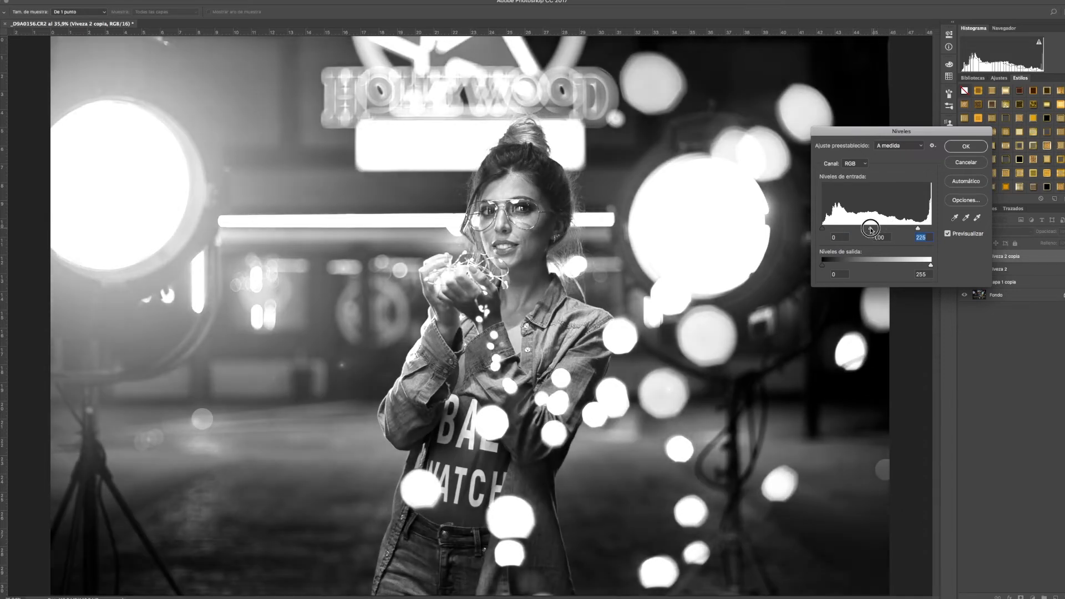
left_click_drag(877, 227, 872, 227)
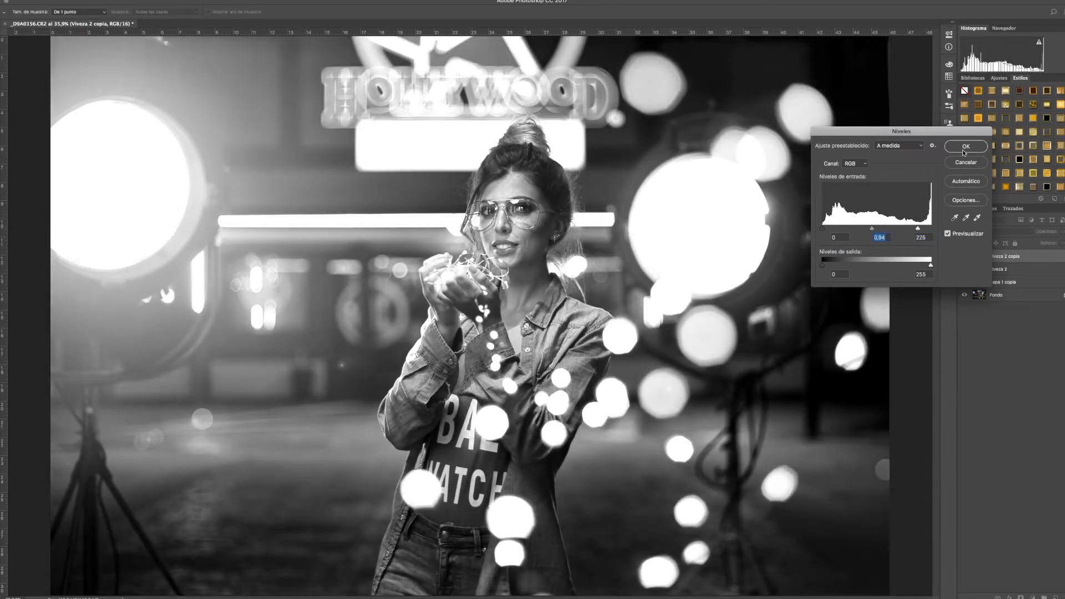
left_click(965, 147)
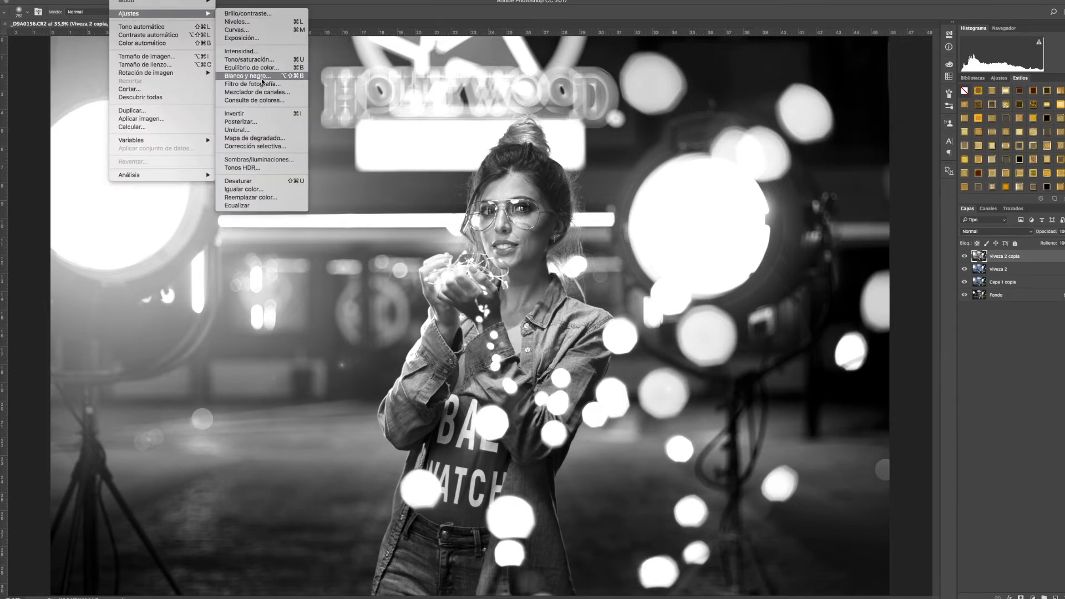
mouse_move(240, 38)
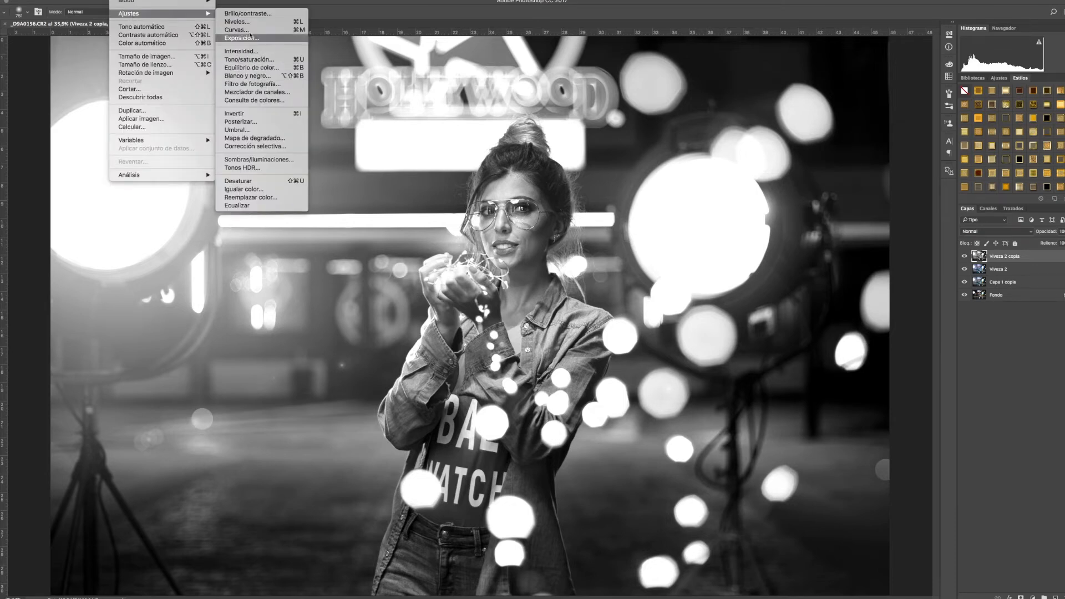
Raise Brightness/Contrast contrast to 25 on the black-and-white layer.
left_click(247, 13)
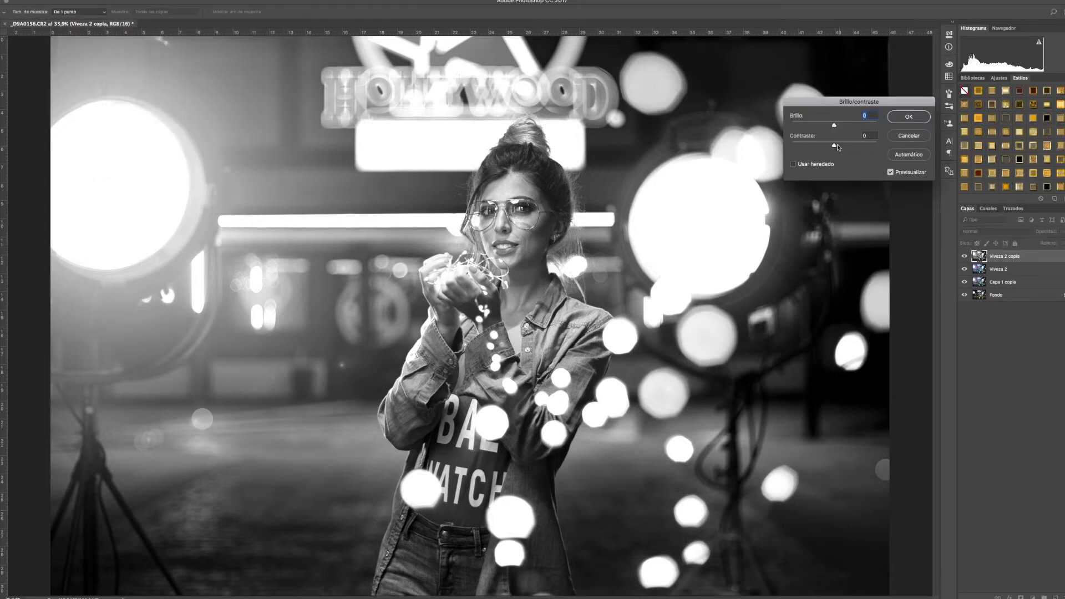
left_click_drag(816, 144, 846, 144)
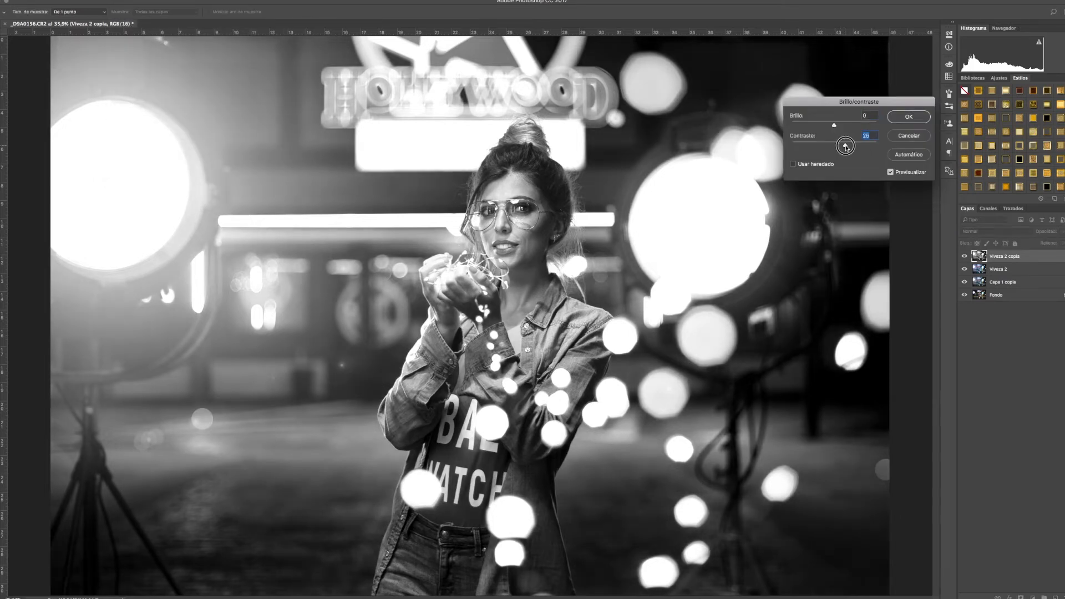
left_click_drag(846, 144, 845, 144)
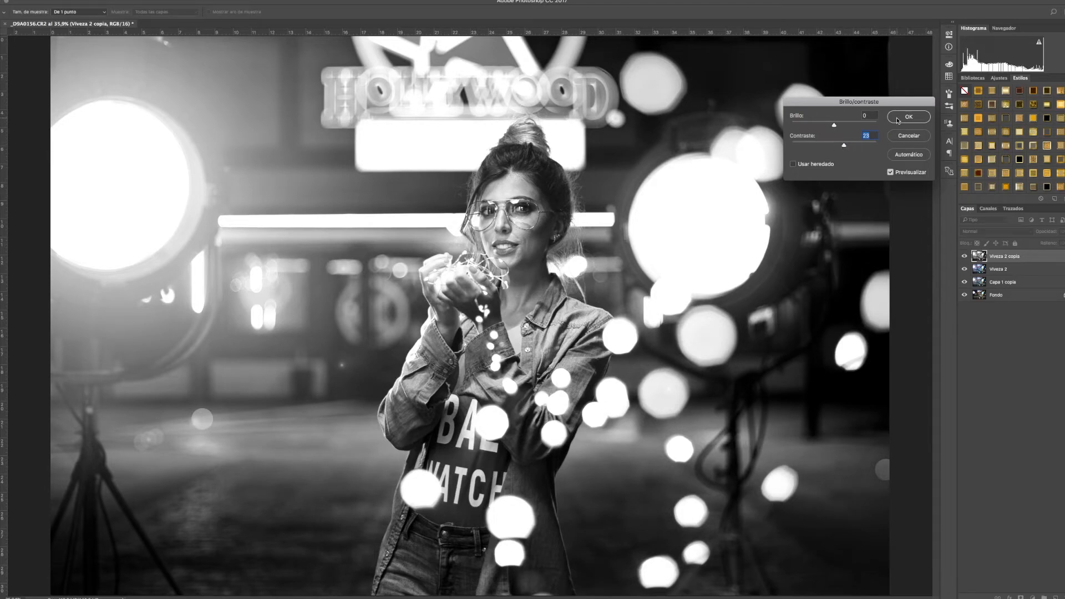
left_click(909, 117)
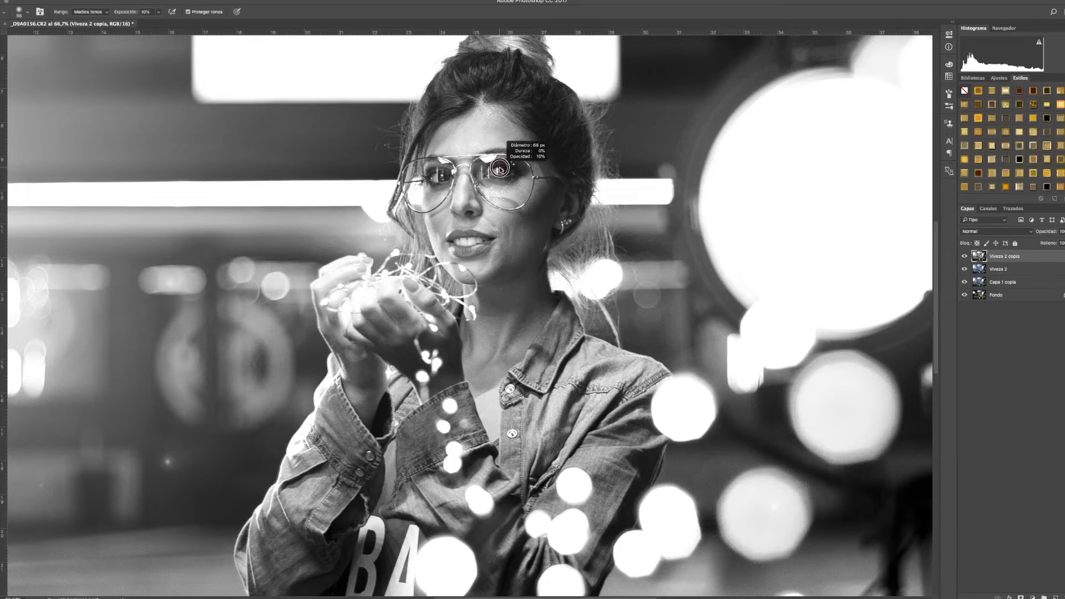
Dodge the eyes behind the glasses at 10% exposure, alternating Medios tonos and Iluminaciones ranges.
left_click(500, 170)
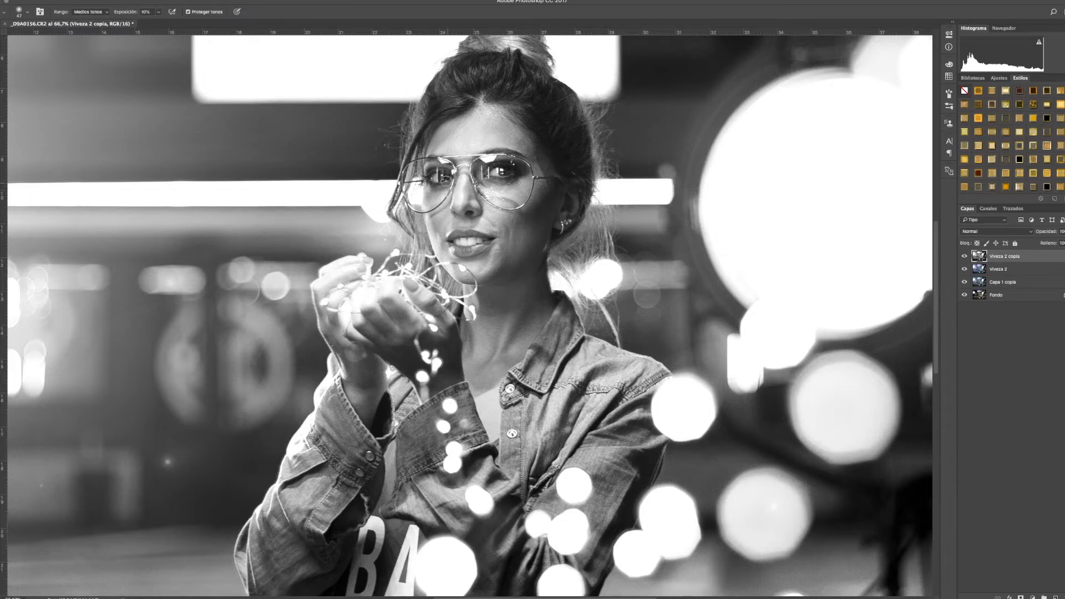
left_click(89, 11)
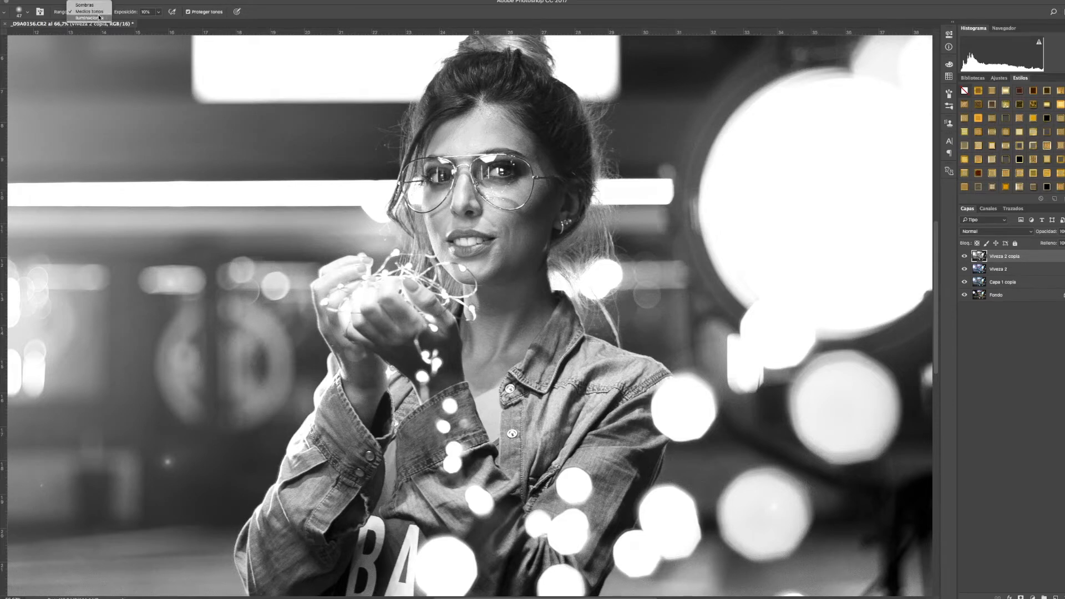
left_click(89, 11)
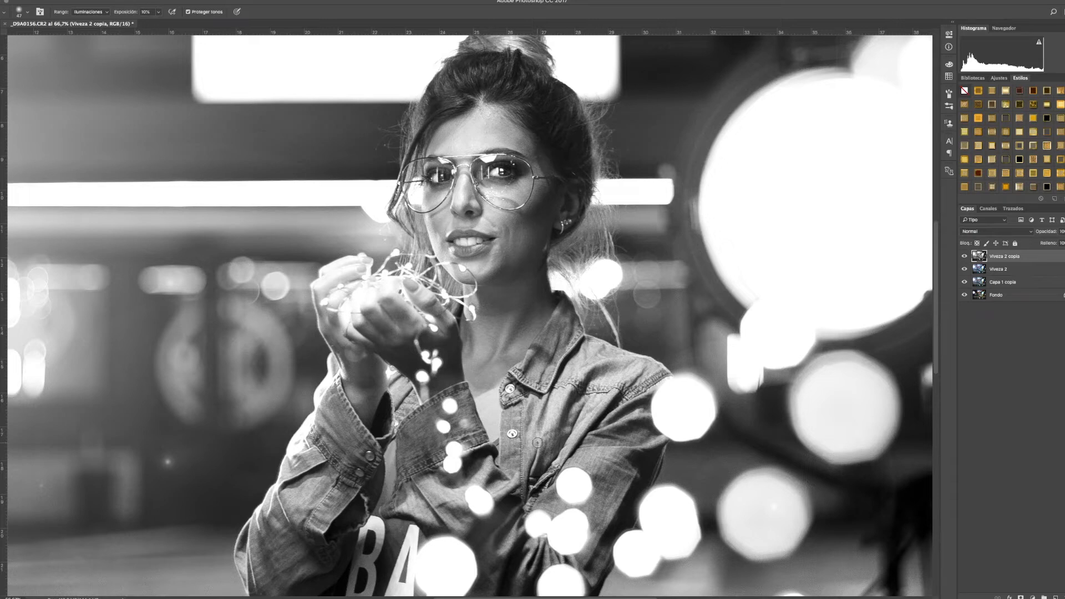
left_click(89, 11)
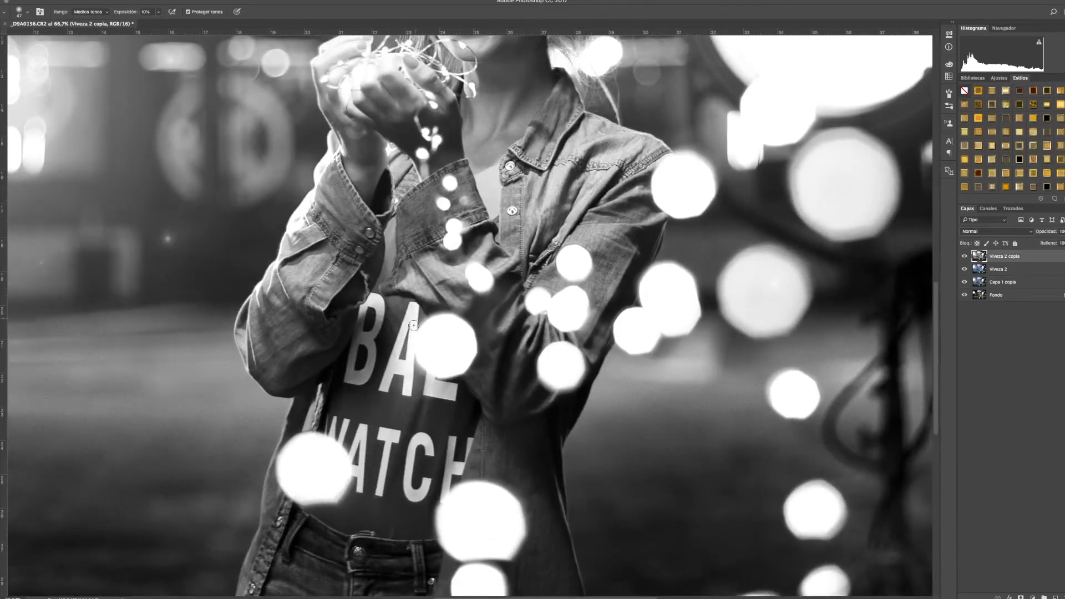
left_click(89, 11)
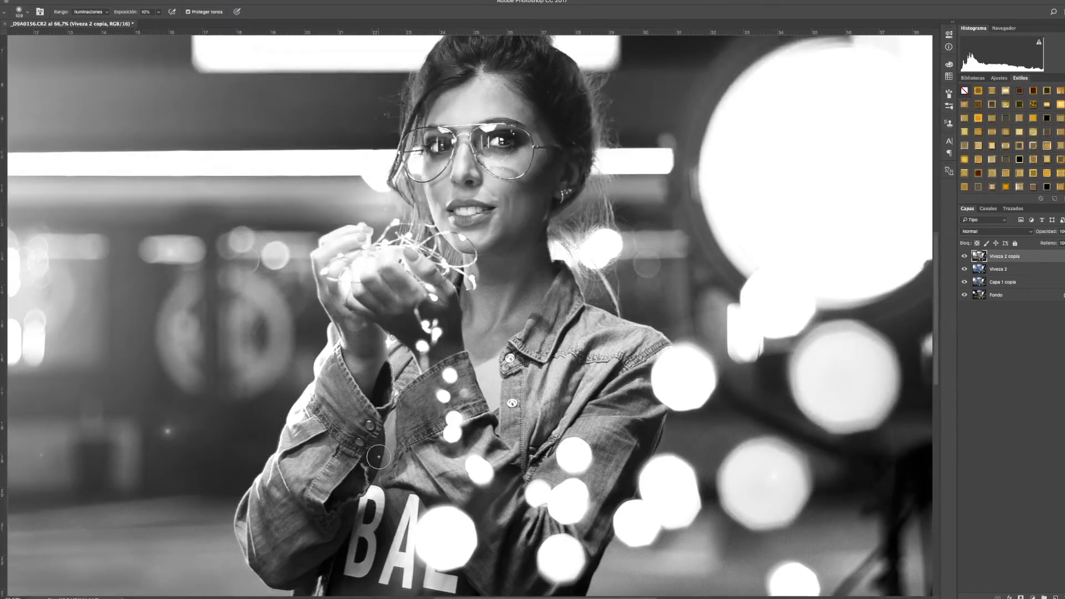
Dodge highlights over the jeans and lower body of the portrait.
scroll("down", 3)
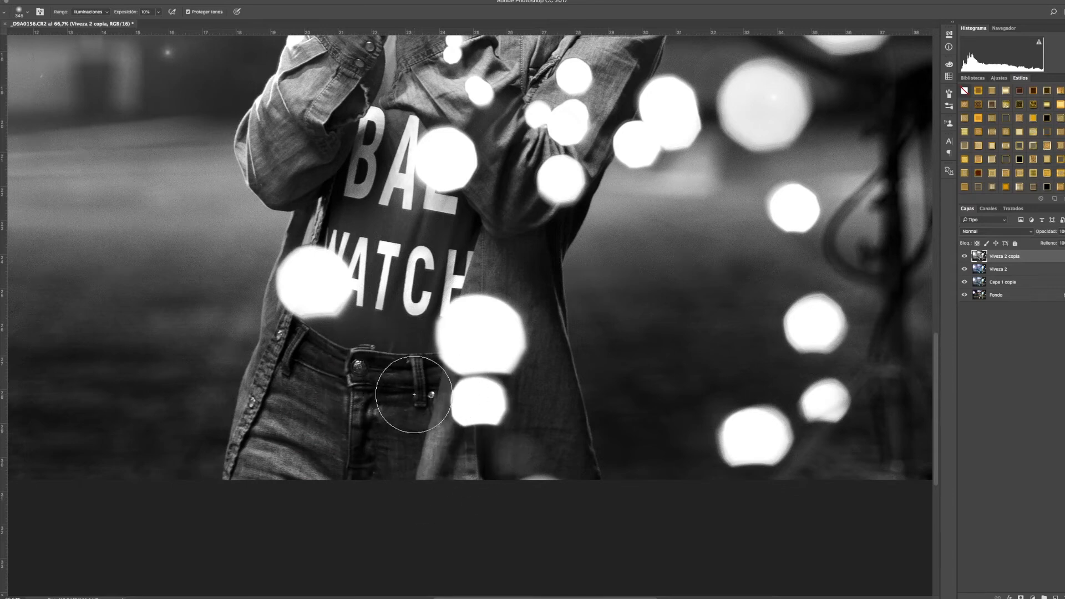
left_click(89, 11)
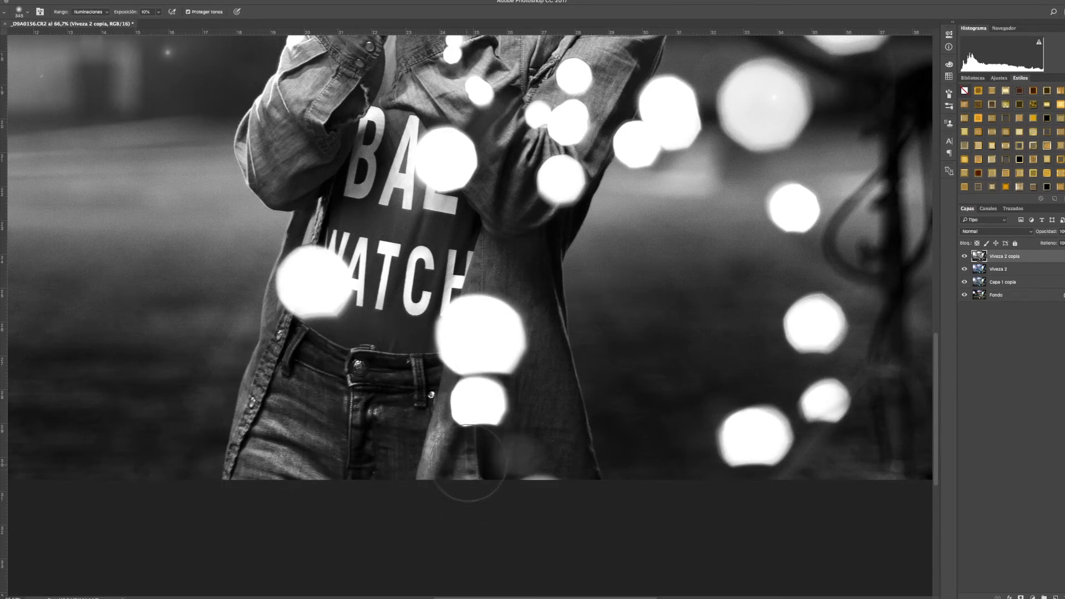
scroll("down", 3)
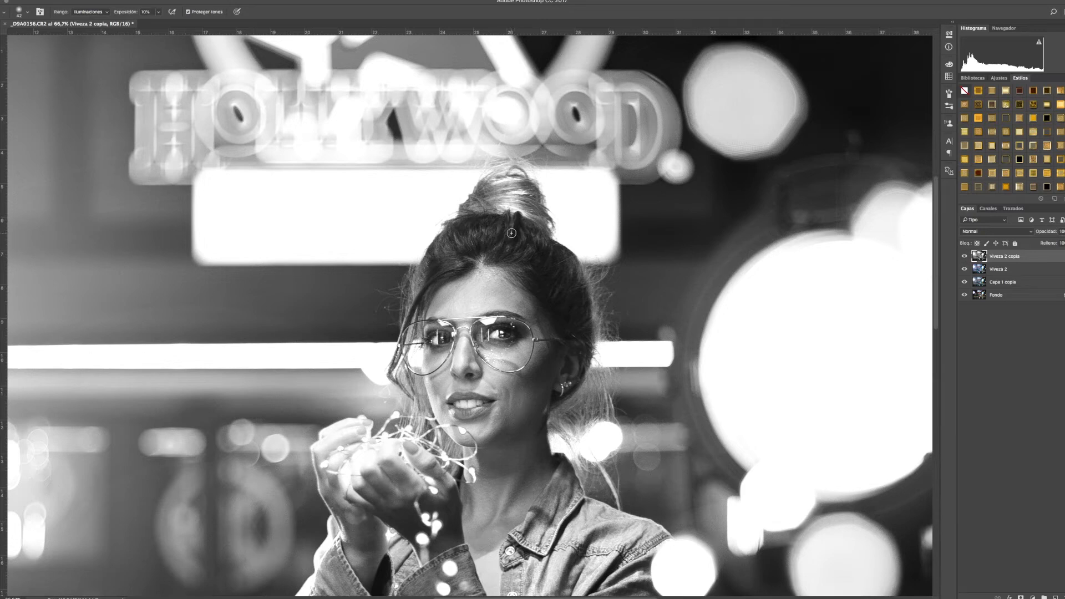
scroll("down", 3)
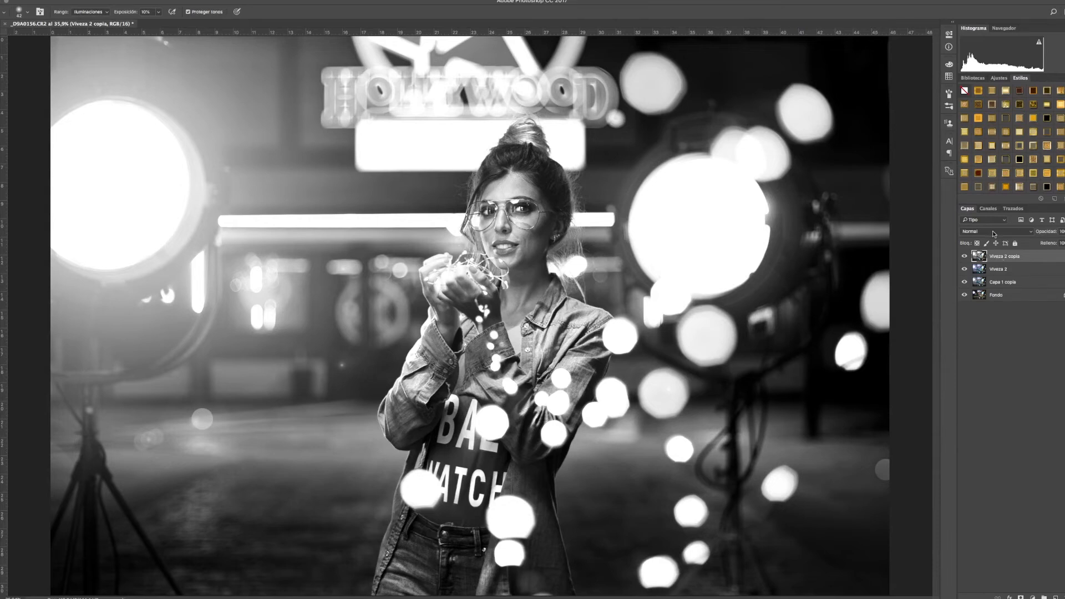
Set the Viveza 2 copia layer blend mode to Luminosidad so colour returns.
left_click(995, 230)
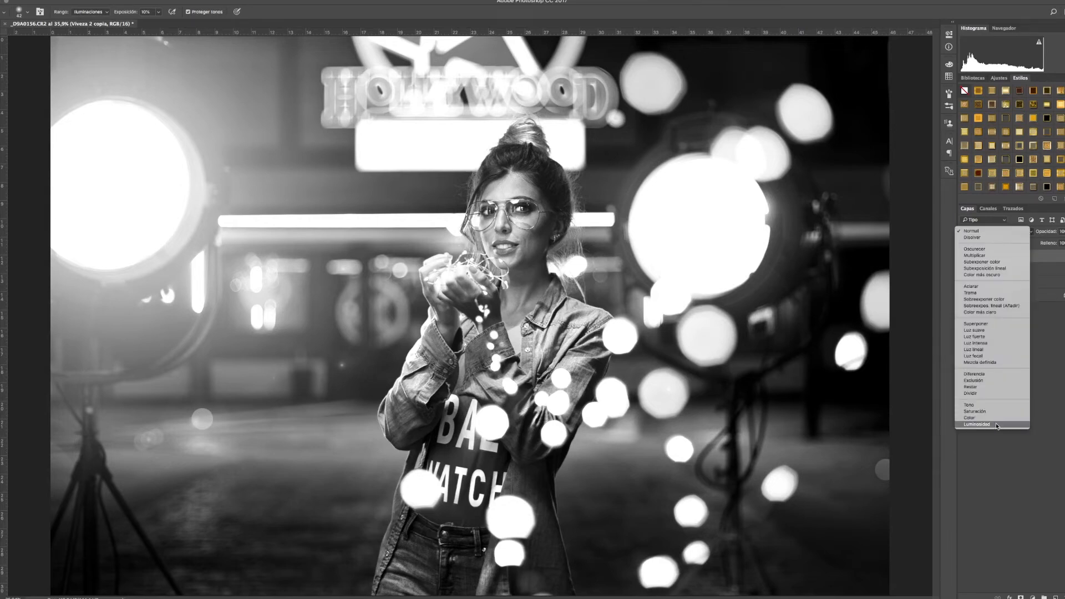
left_click(978, 425)
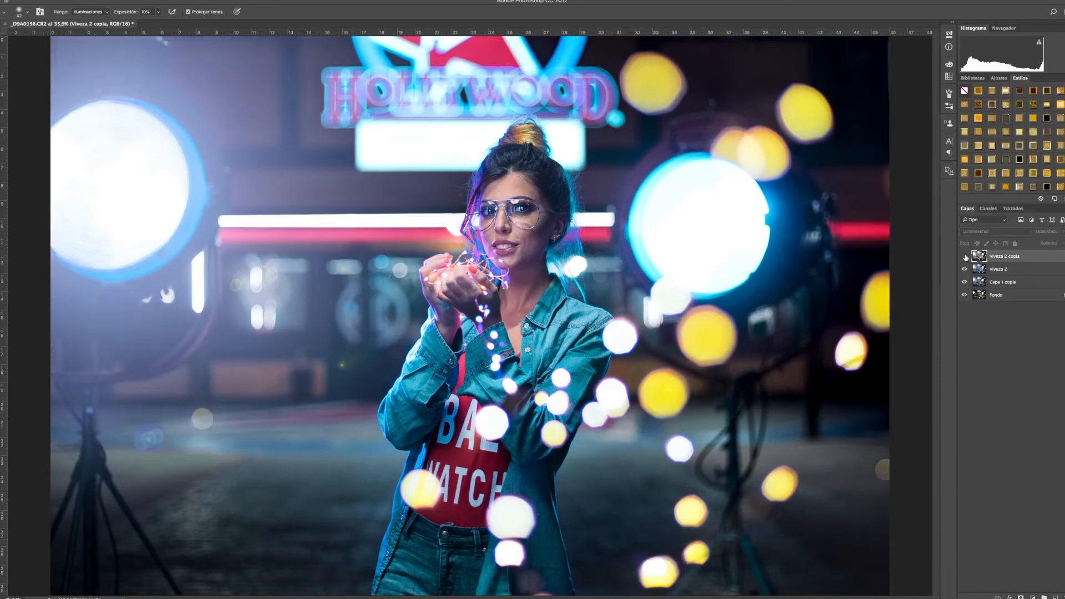
left_click(964, 257)
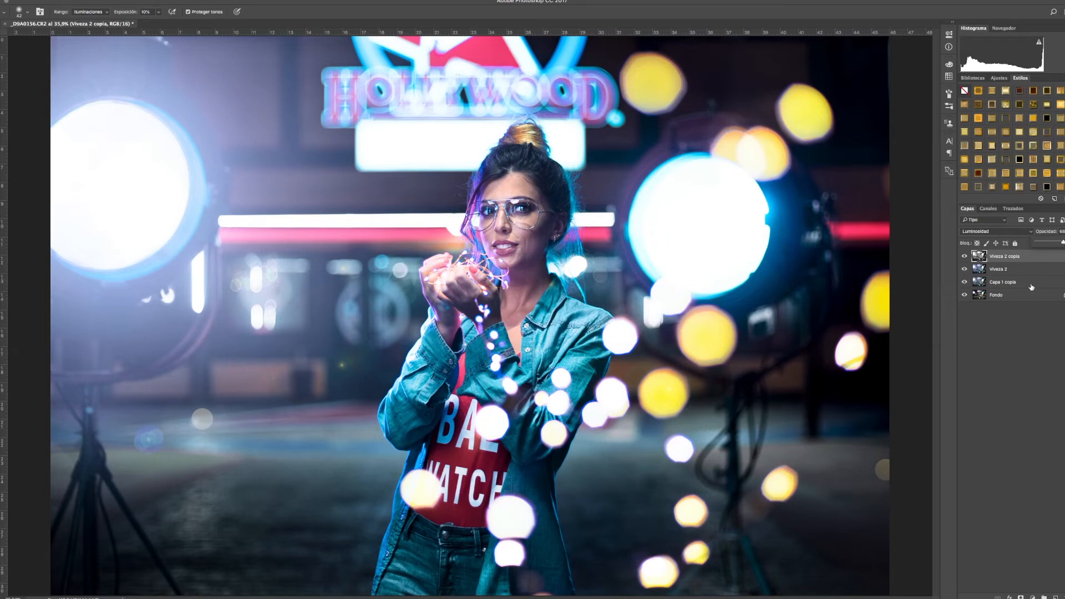
Merge the selected upper layers into one edited layer with Combinar capas.
right_click(1004, 256)
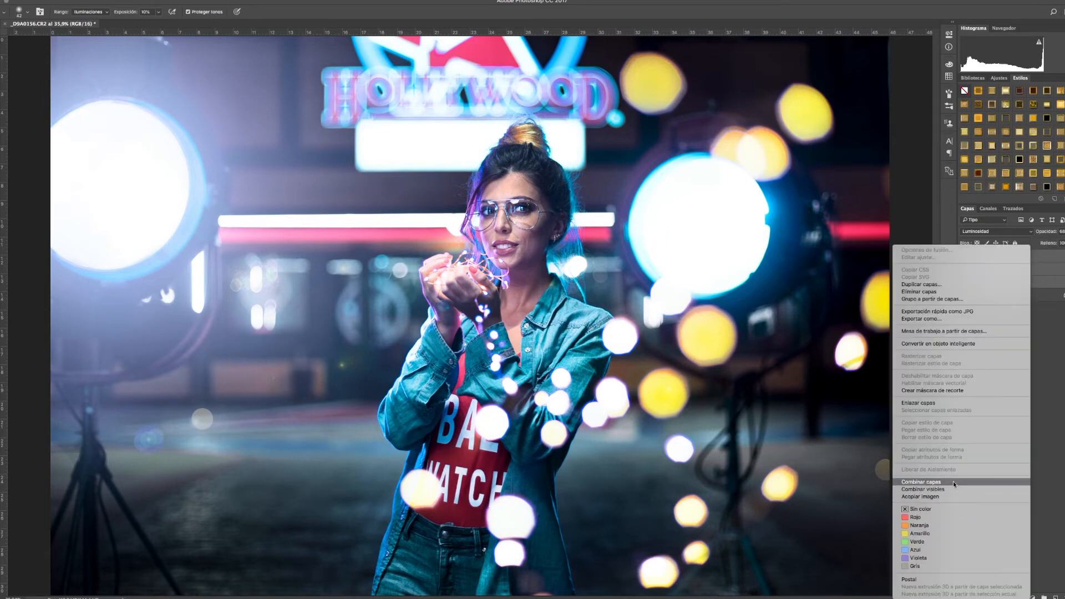
left_click(922, 481)
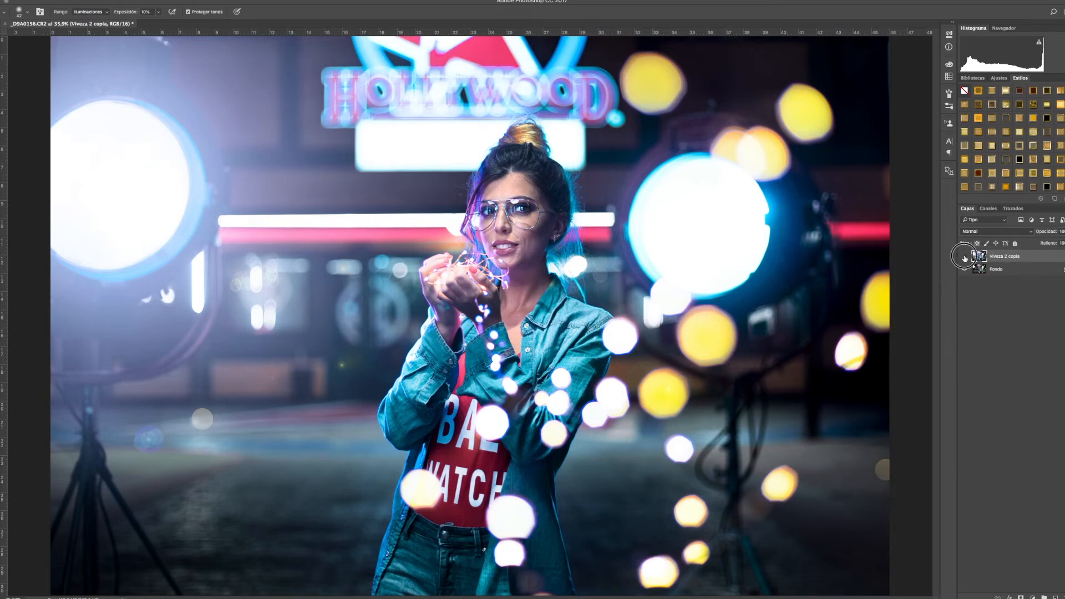
left_click(965, 257)
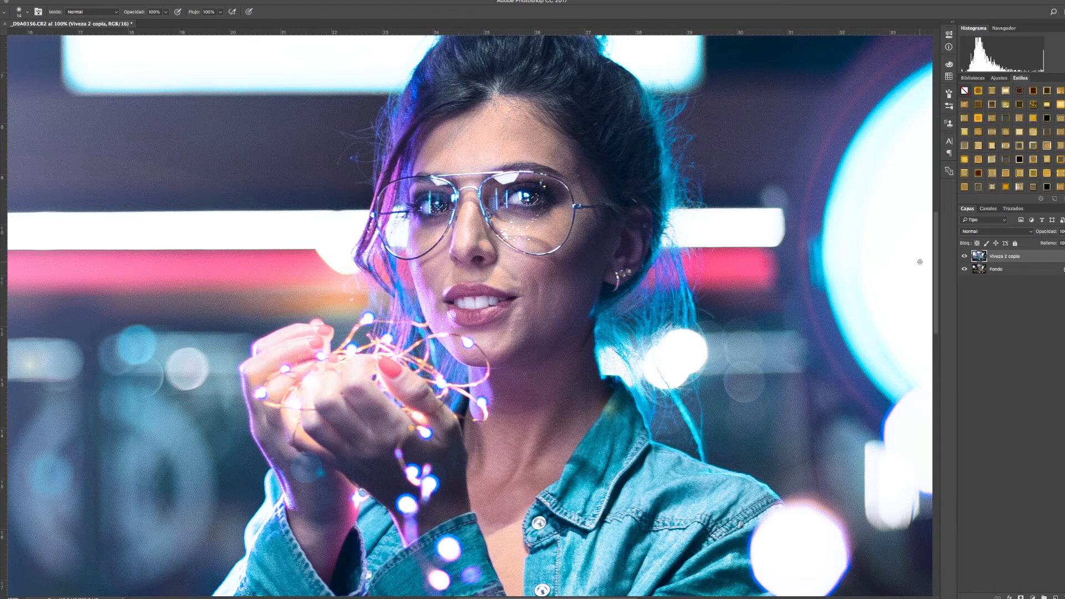
mouse_move(922, 266)
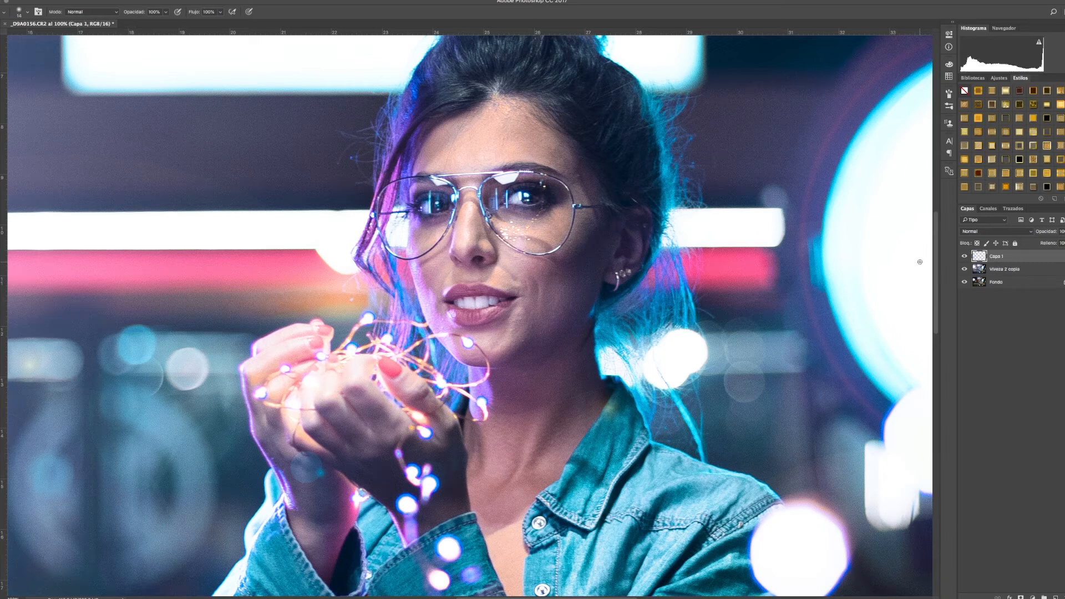
Create the new empty layer Capa 1 above the merged image.
left_click(996, 231)
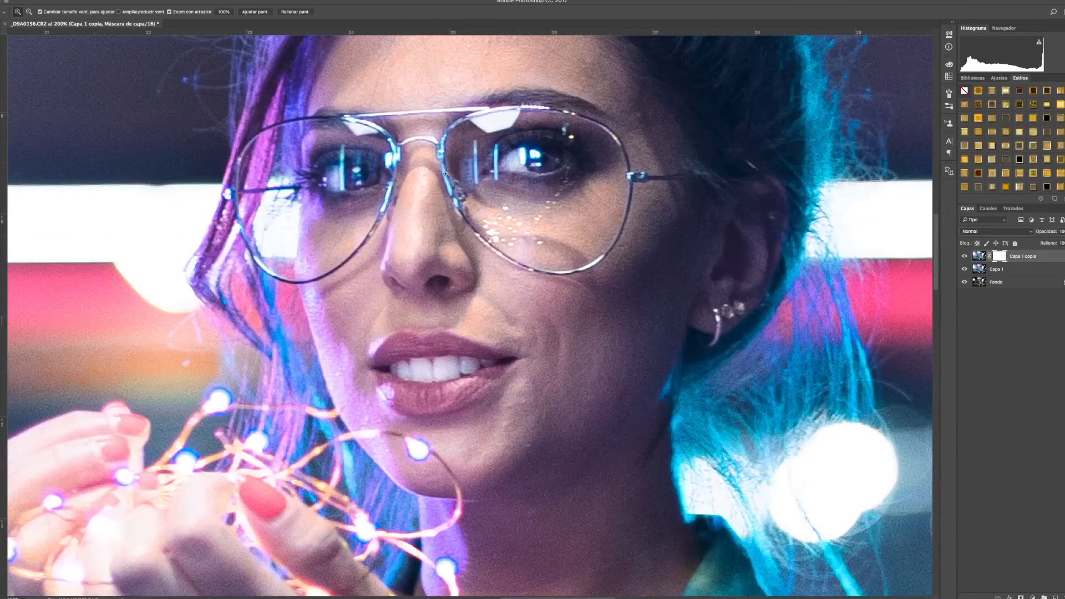
Inspect the glasses up close, then select the lower Capa 1 beneath its masked copy.
right_click(449, 173)
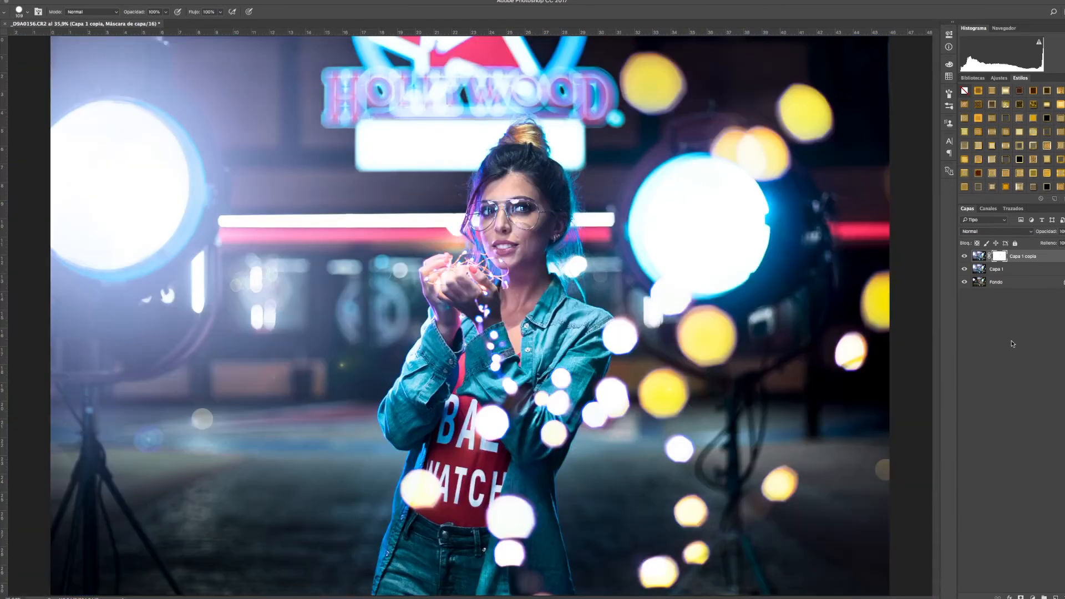
left_click(998, 269)
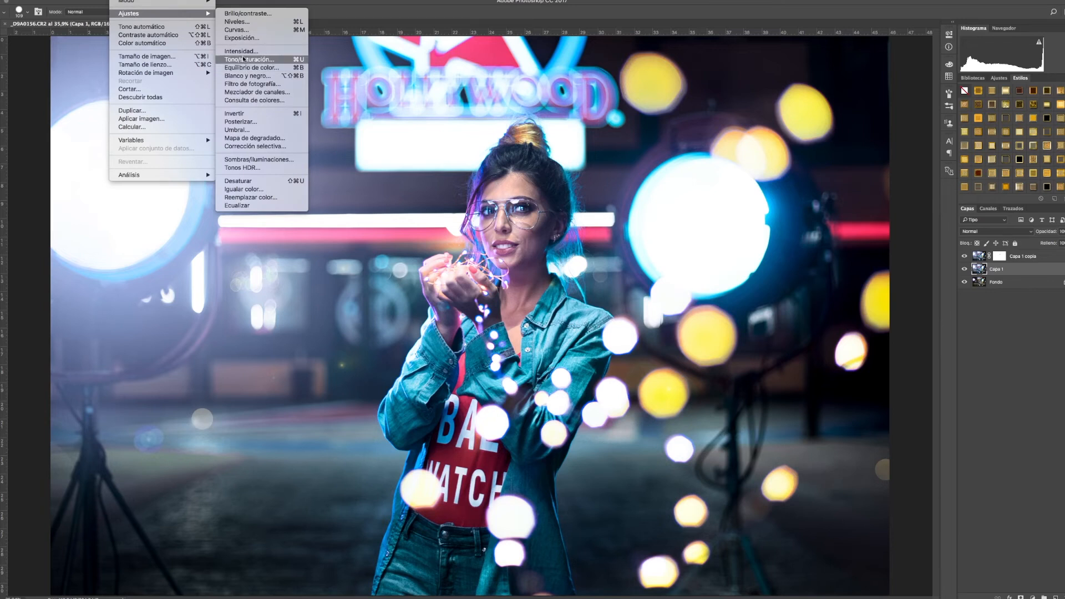
Apply Tono/saturación to Capa 1 with hue +50 to recolour the glasses.
left_click(250, 59)
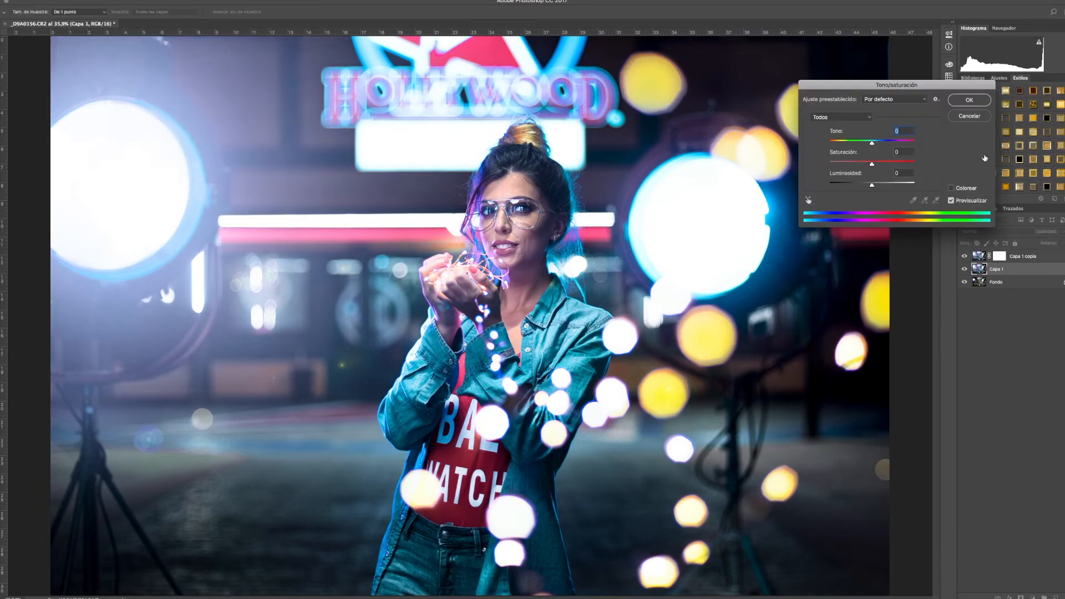
left_click_drag(873, 144, 888, 143)
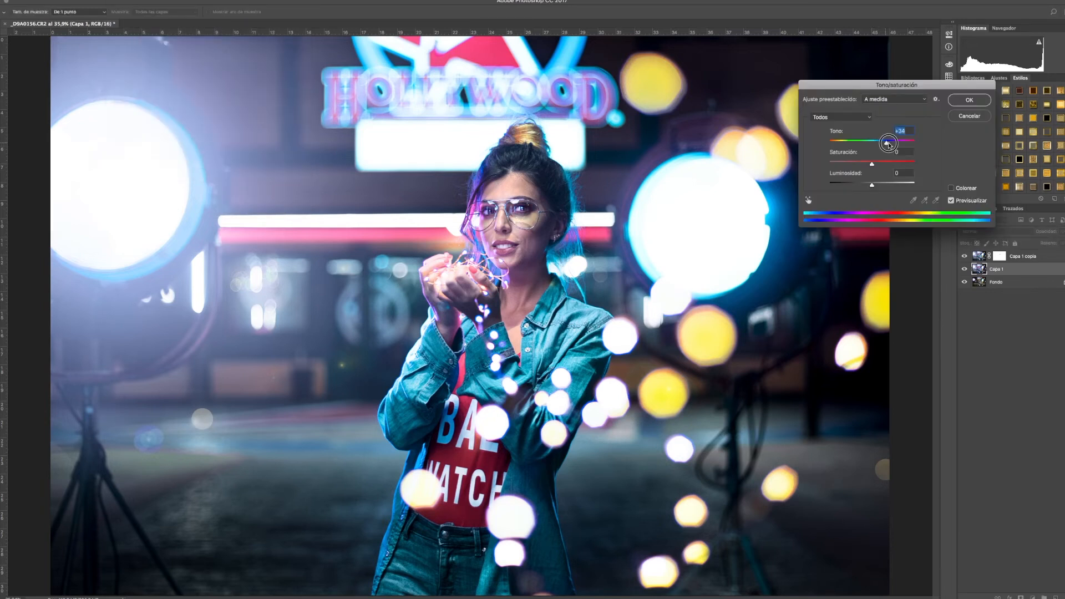
left_click_drag(888, 143, 897, 142)
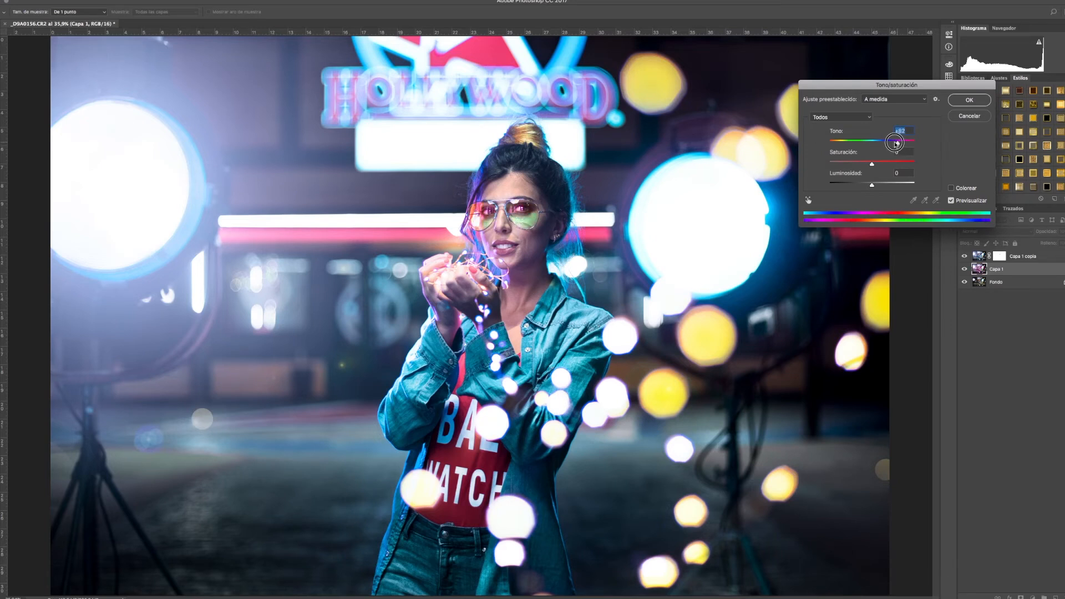
left_click_drag(897, 142, 839, 145)
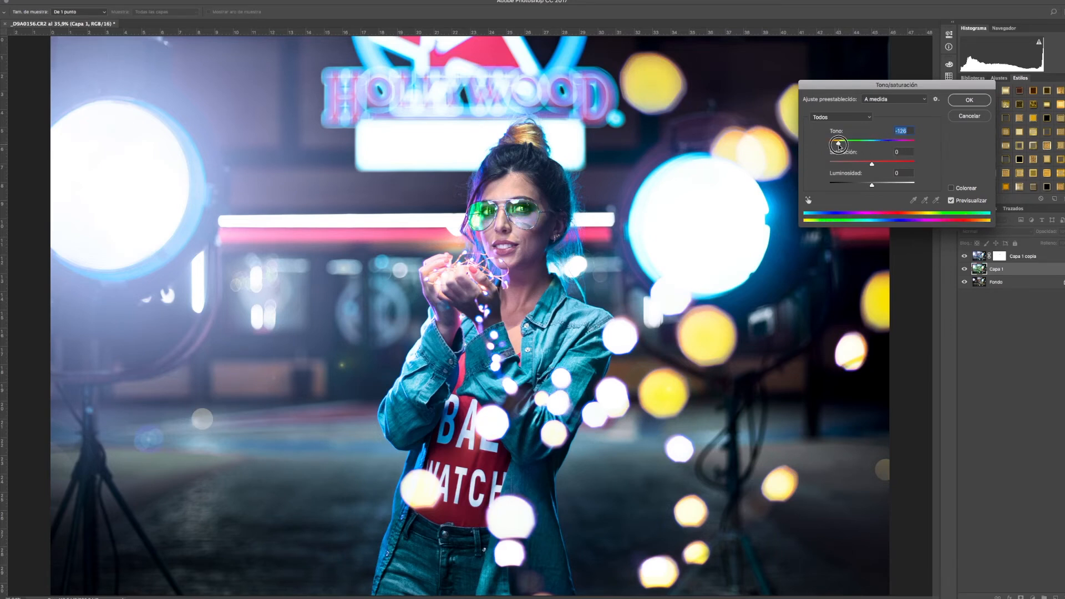
left_click_drag(831, 143, 893, 143)
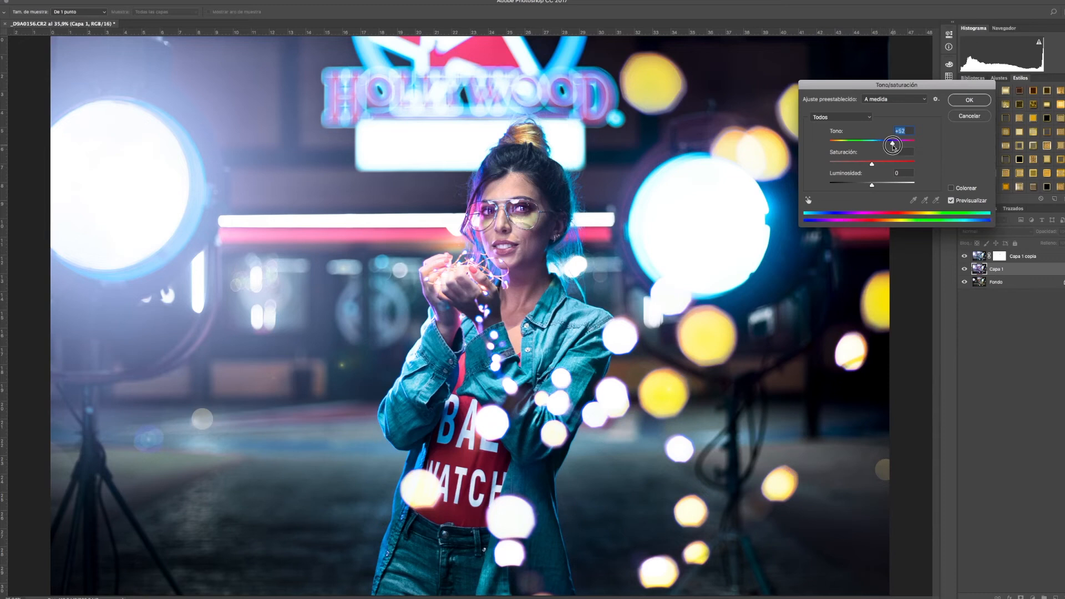
left_click_drag(893, 144, 890, 145)
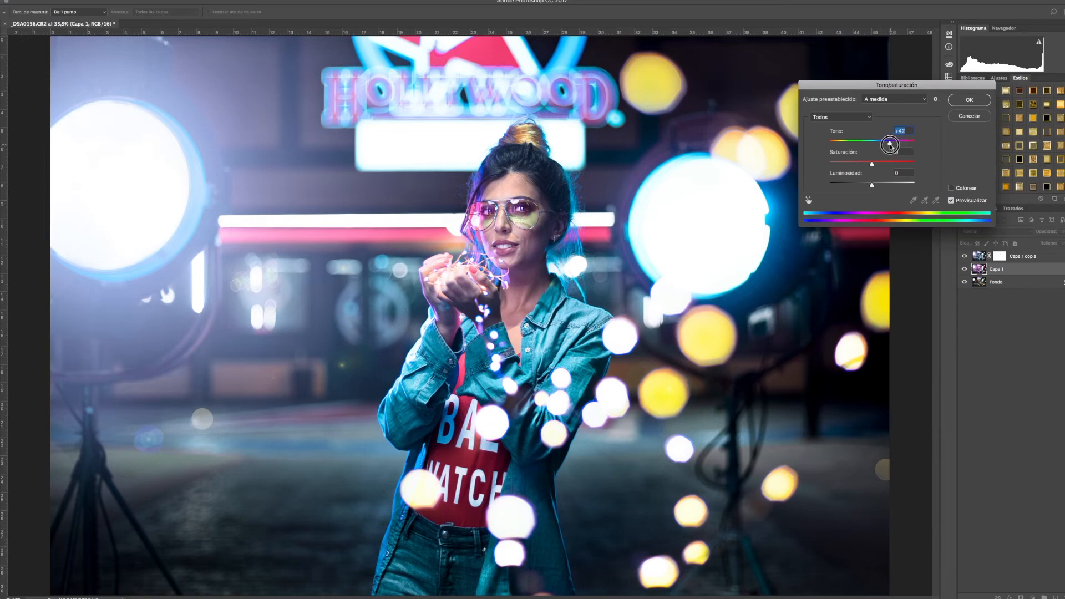
left_click_drag(890, 145, 895, 144)
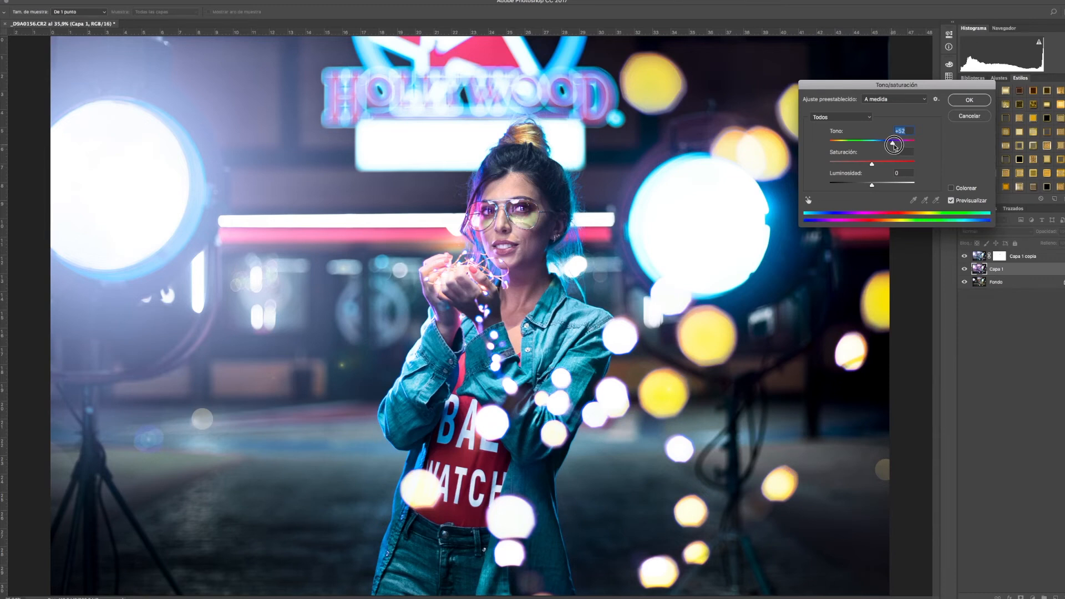
left_click_drag(891, 141, 895, 143)
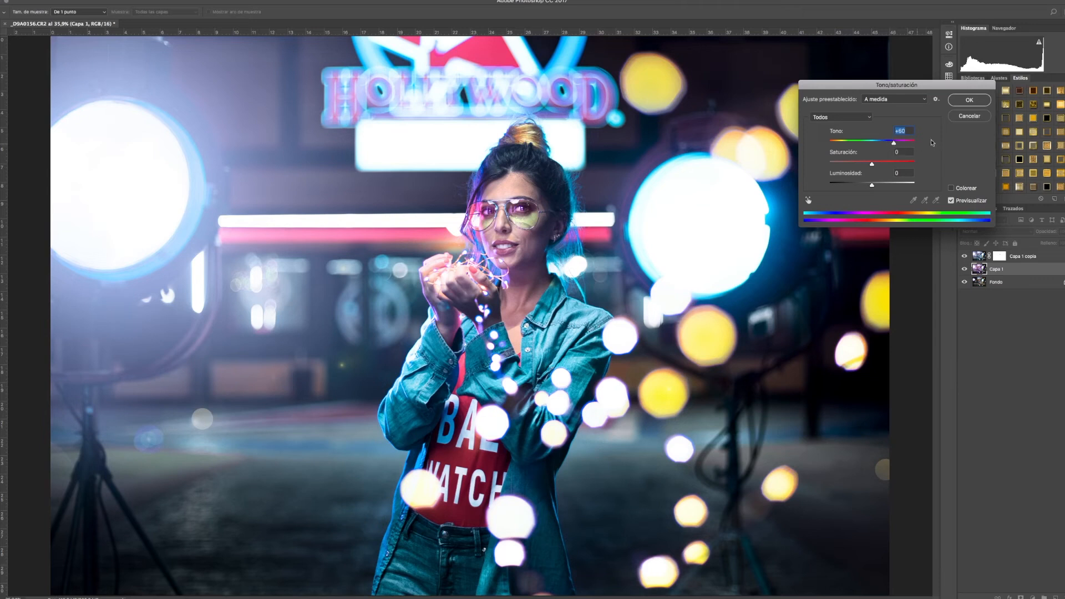
left_click(969, 100)
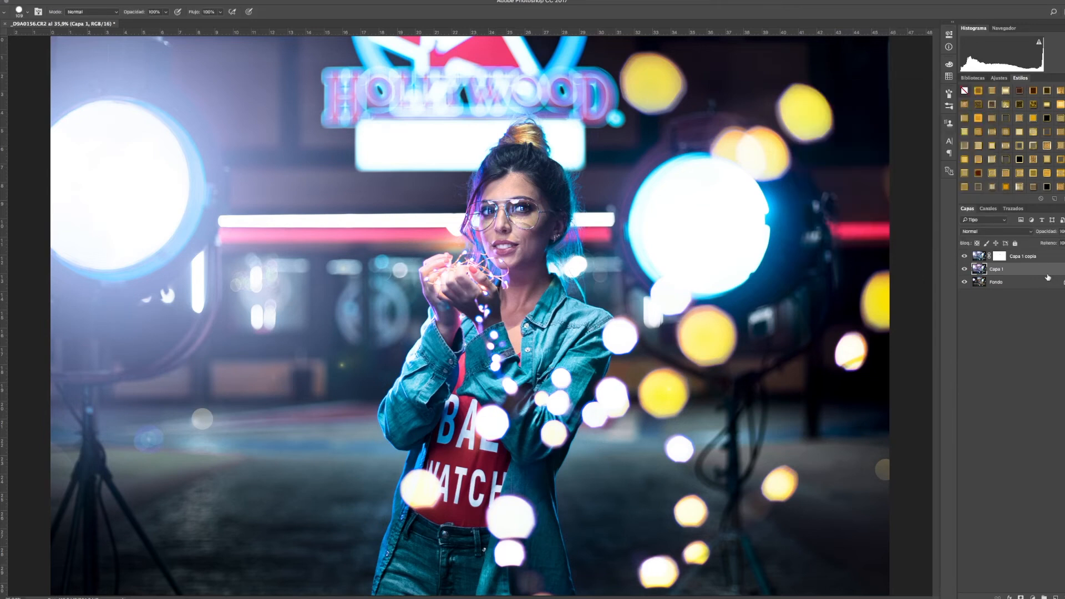
Try cyan-red midtone shifts in Color Balance on Capa 1, returning to neutral.
left_click(127, 1)
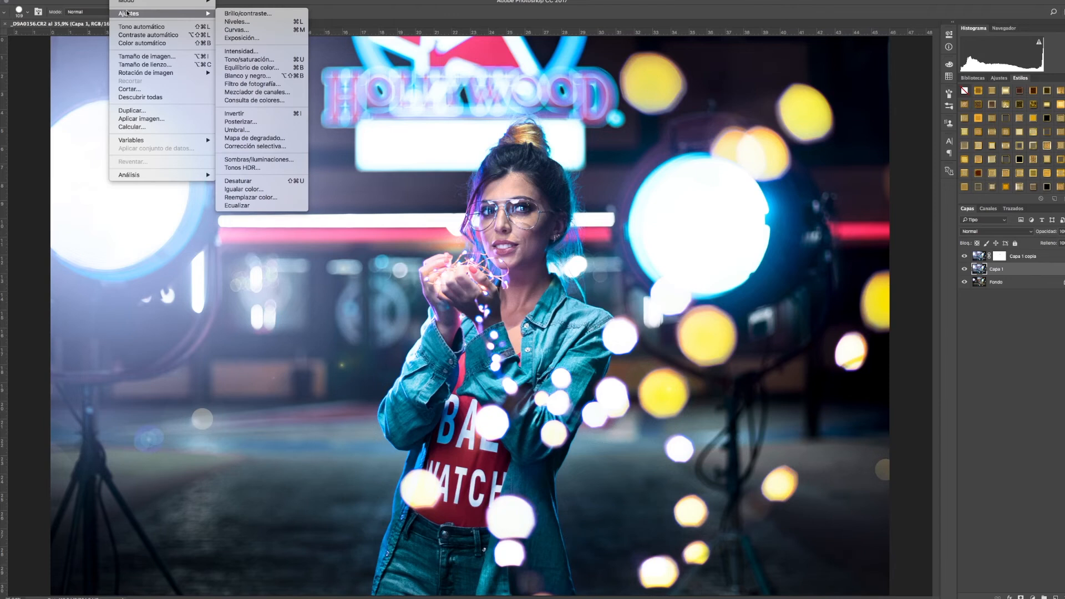
left_click(251, 68)
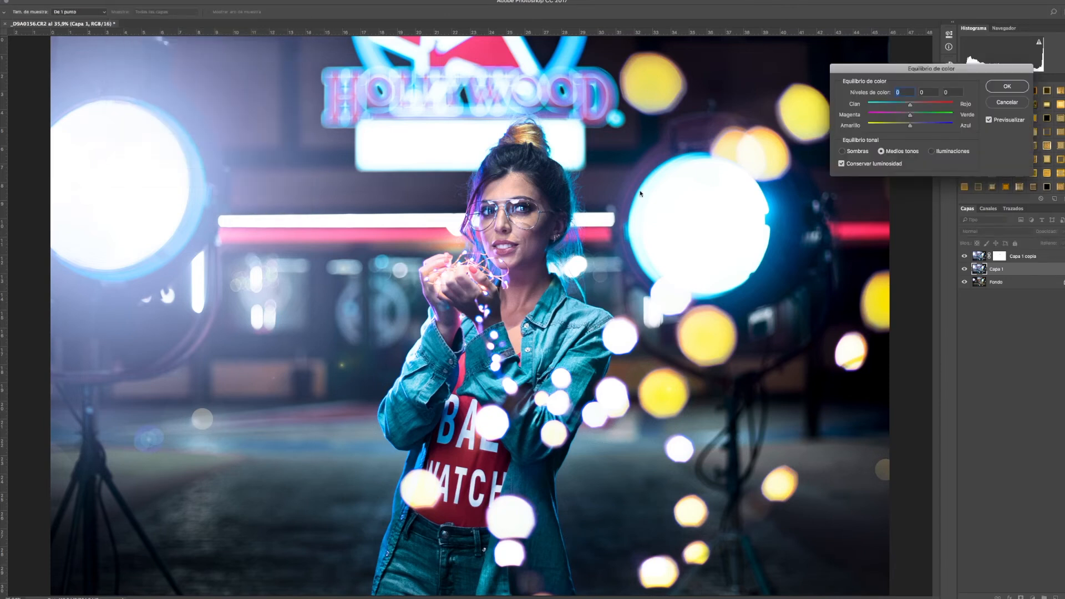
left_click_drag(910, 105, 889, 104)
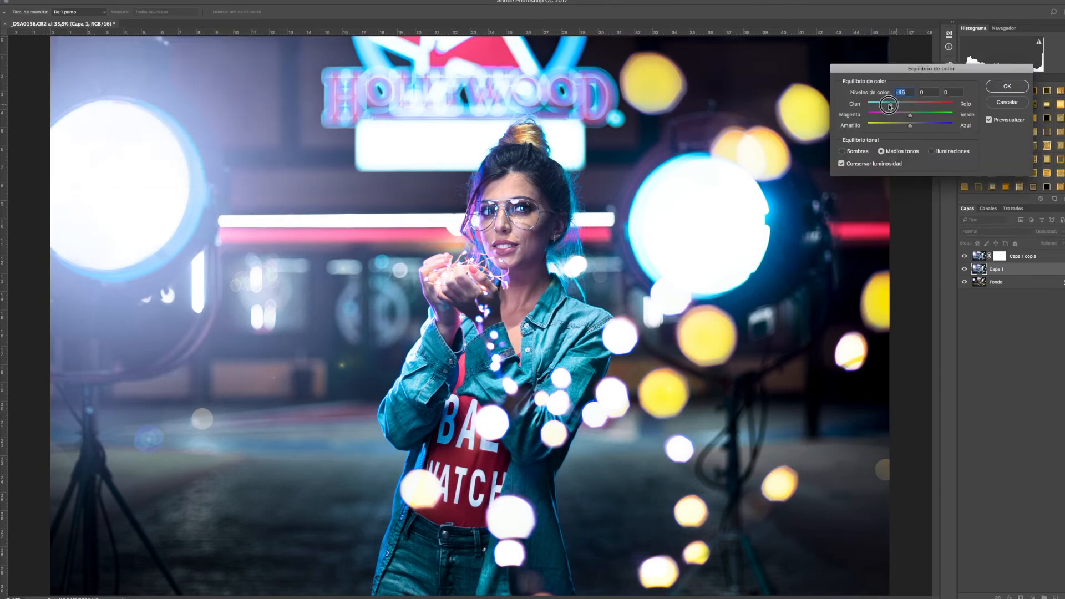
left_click_drag(889, 105, 877, 105)
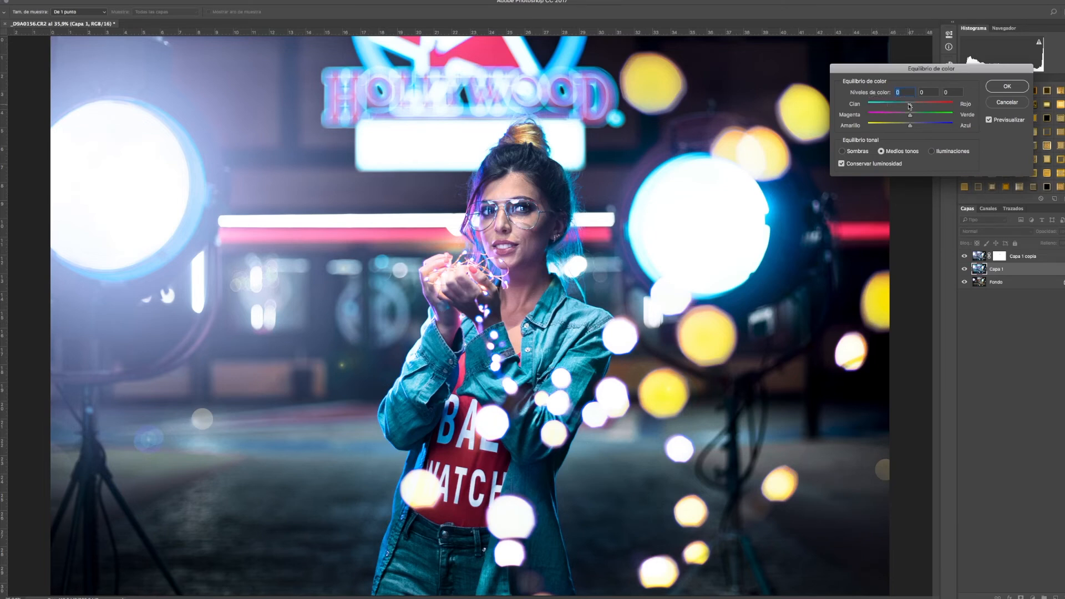
left_click_drag(910, 104, 912, 115)
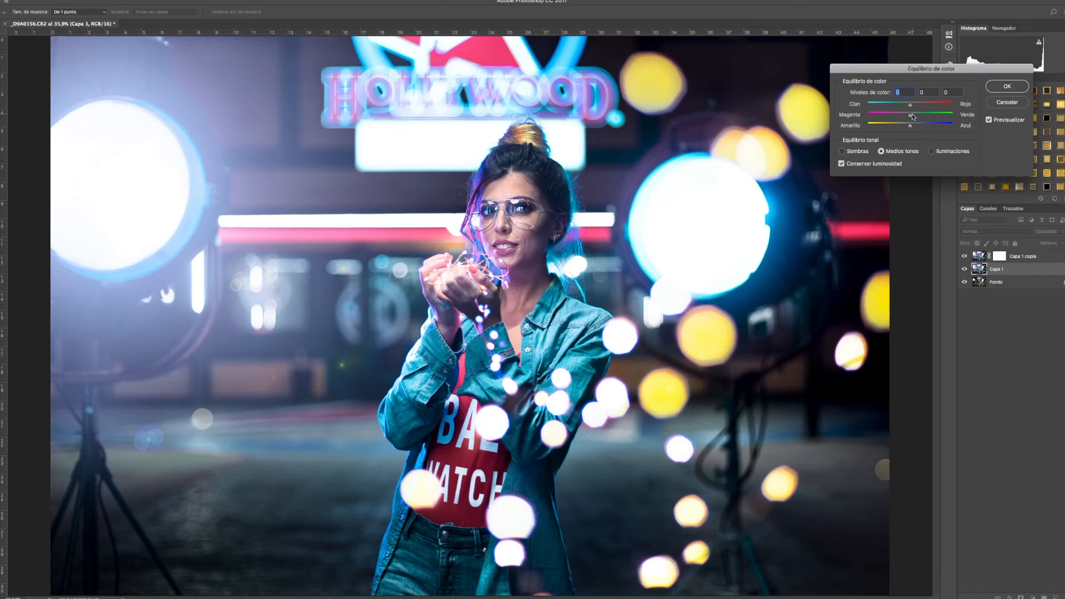
left_click_drag(909, 105, 945, 104)
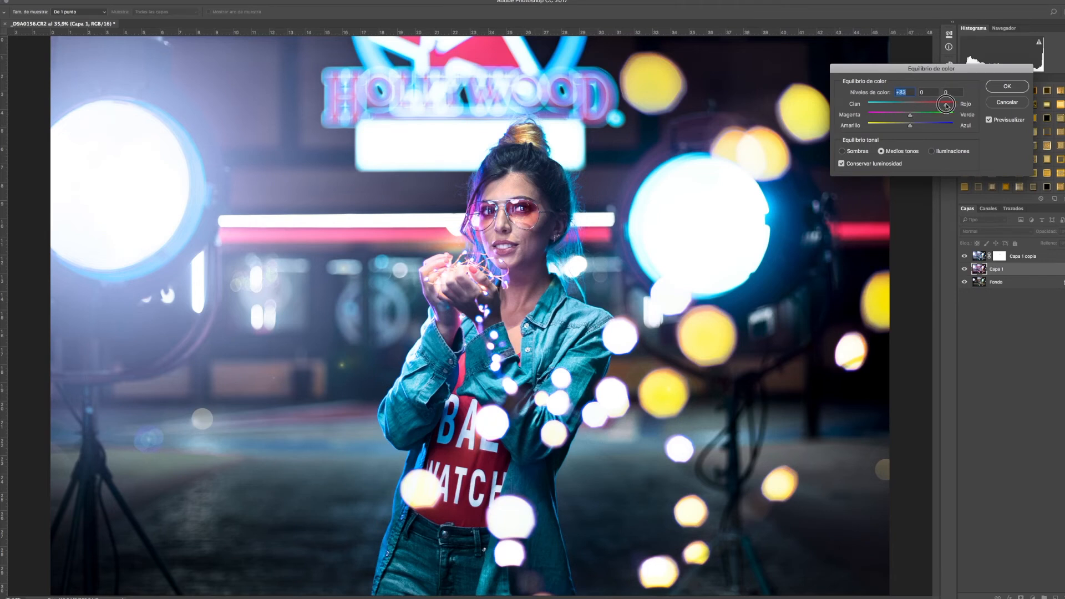
left_click_drag(944, 105, 936, 104)
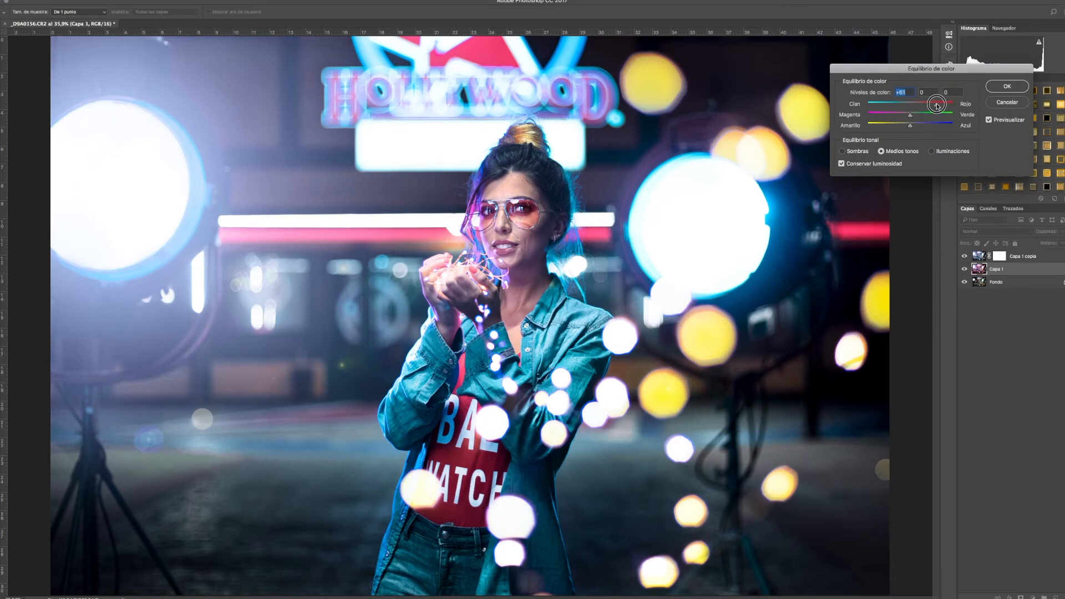
left_click_drag(937, 105, 914, 105)
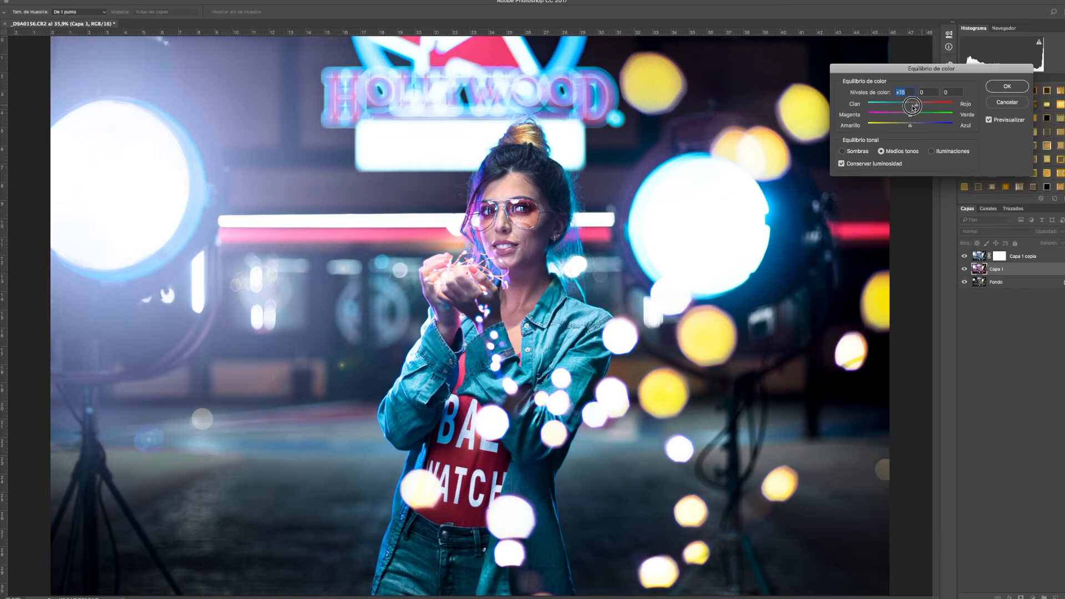
left_click_drag(914, 104, 910, 104)
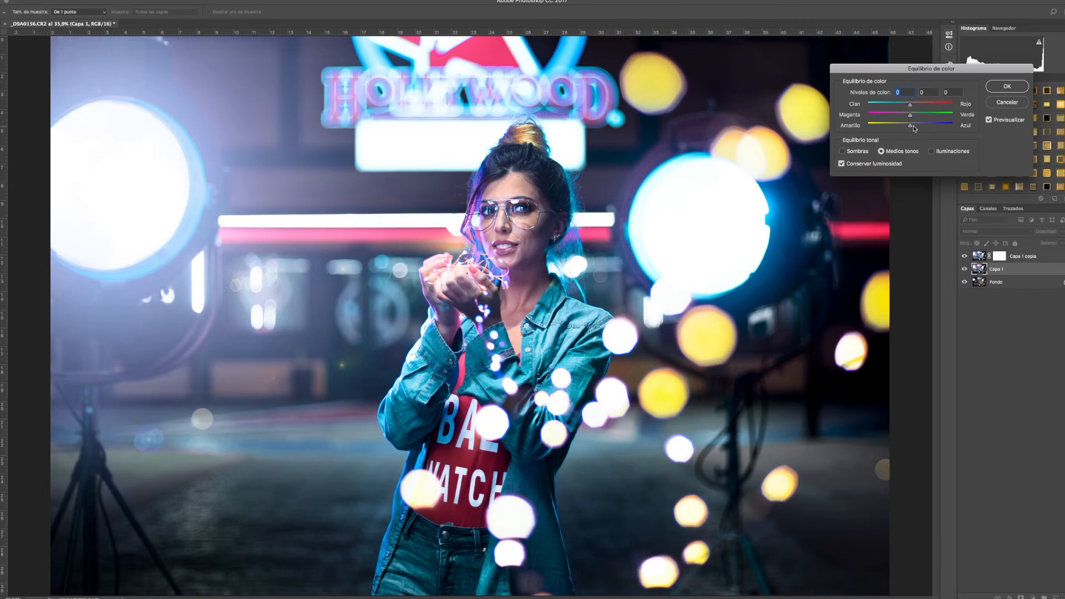
Settle midtones at about -45 cyan, 0, +4 blue with Preserve Luminosity and apply.
left_click_drag(910, 126, 877, 125)
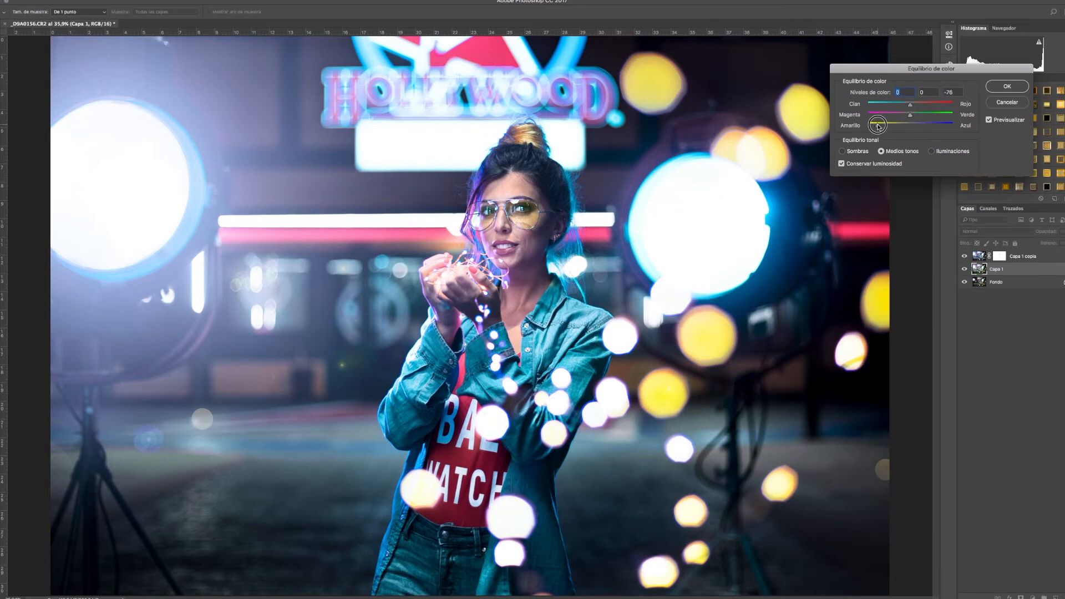
left_click_drag(876, 124, 906, 124)
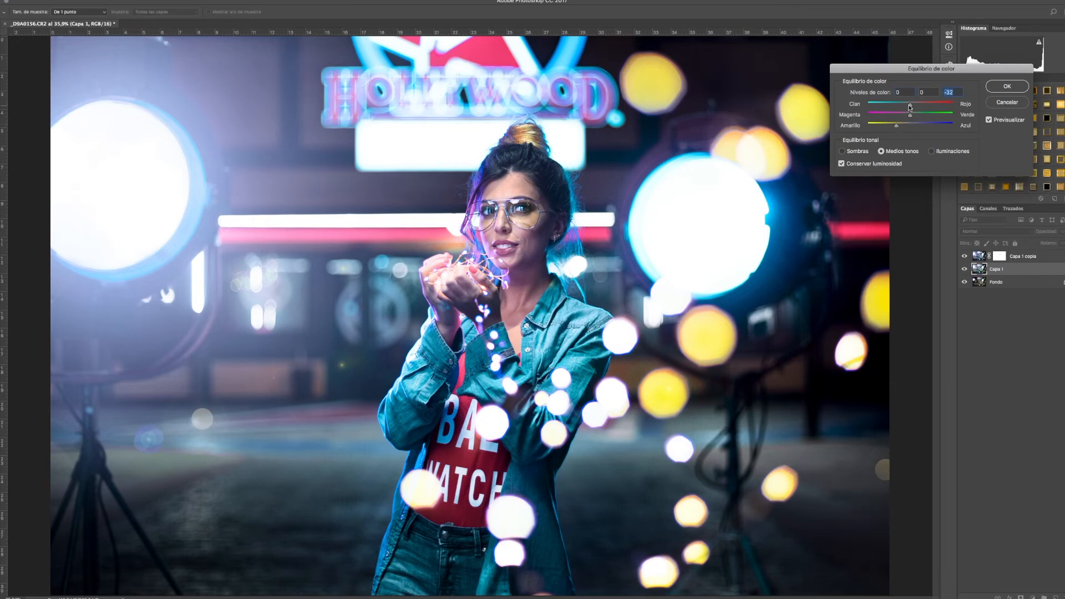
left_click_drag(909, 104, 897, 105)
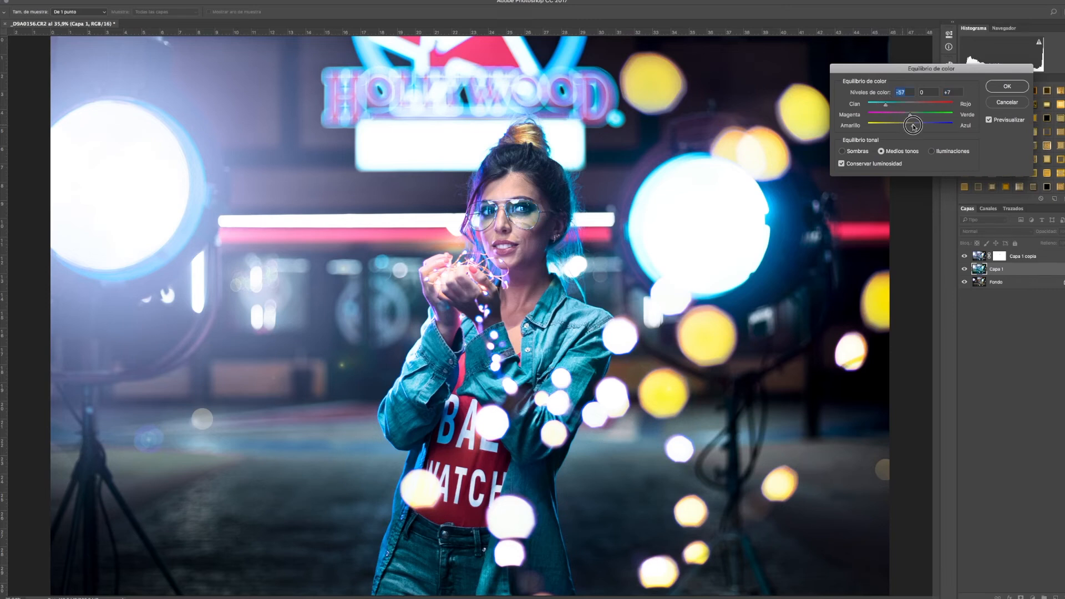
left_click_drag(913, 124, 910, 124)
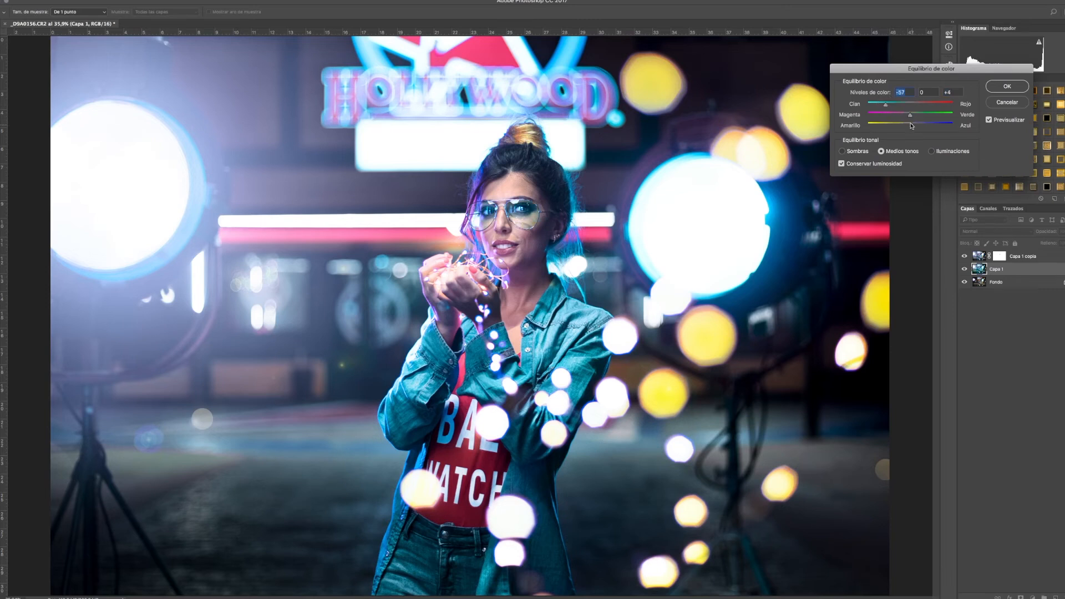
left_click_drag(885, 104, 890, 104)
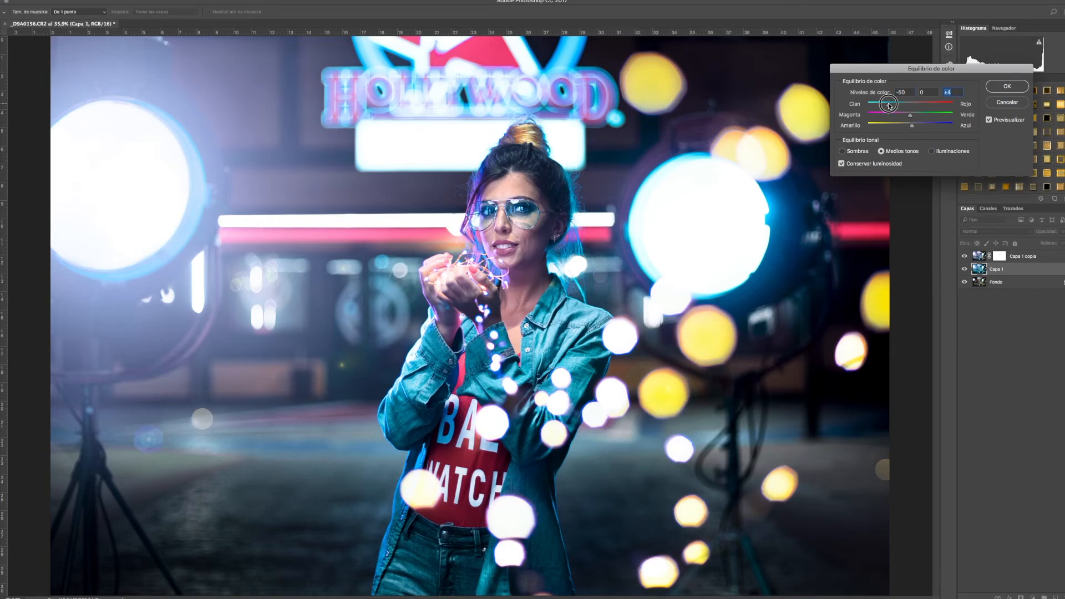
left_click_drag(888, 104, 894, 104)
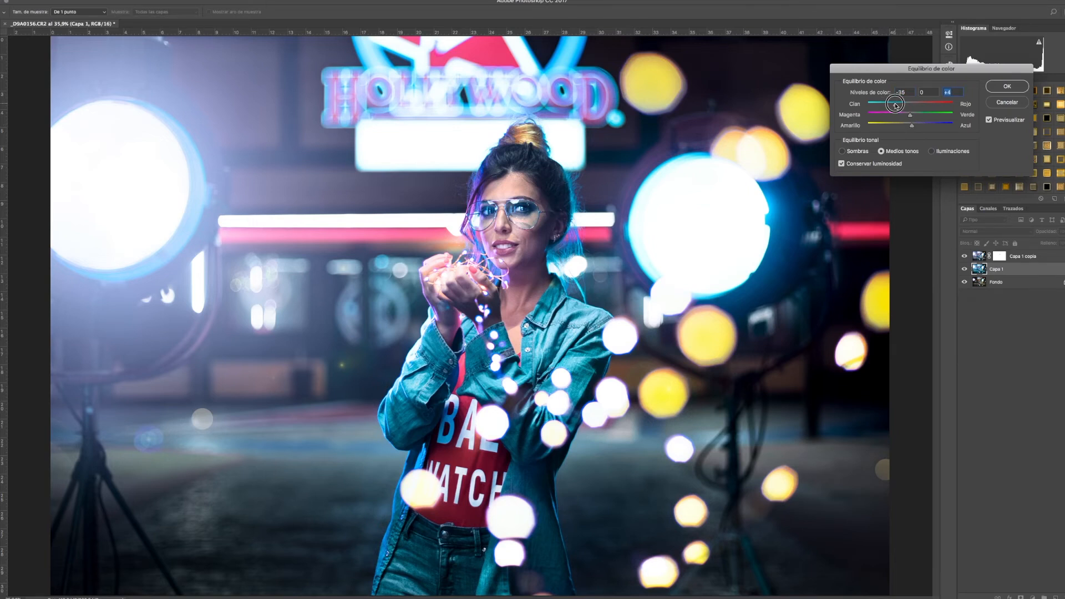
left_click_drag(897, 103, 894, 103)
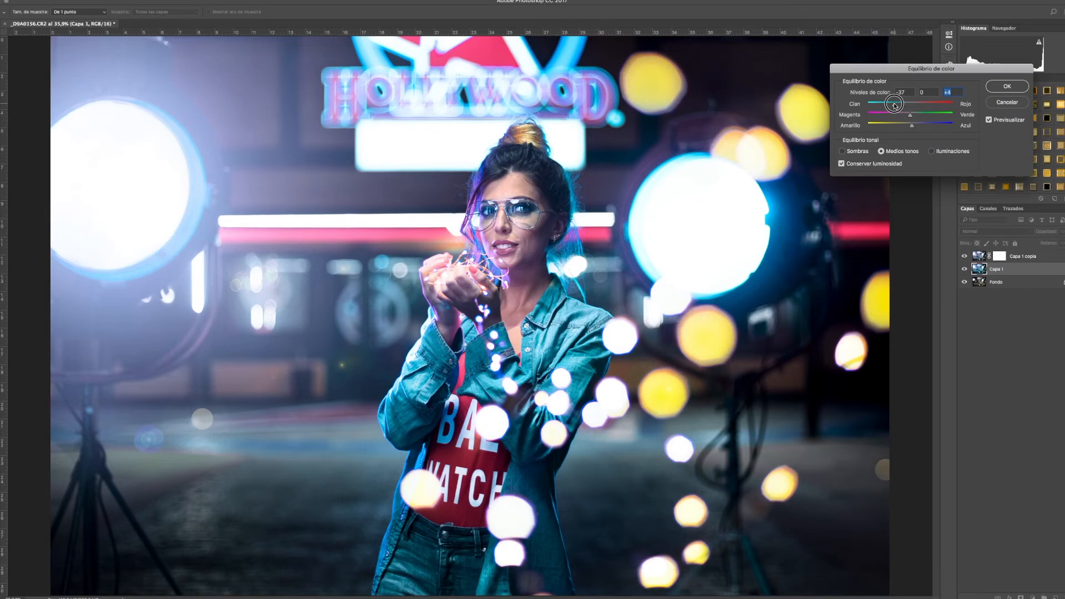
left_click_drag(895, 103, 883, 104)
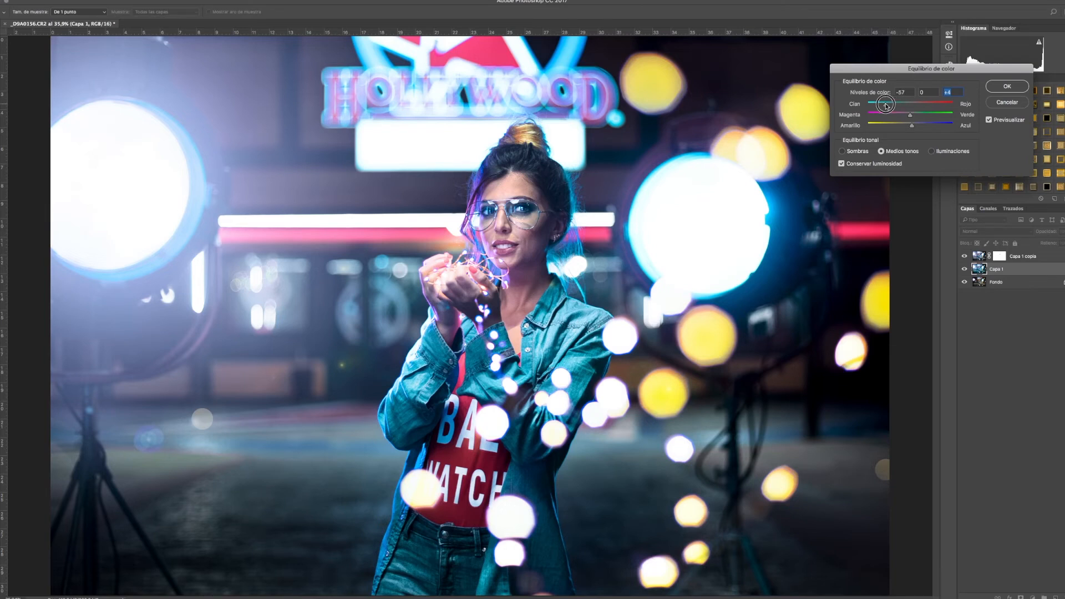
left_click_drag(883, 103, 890, 103)
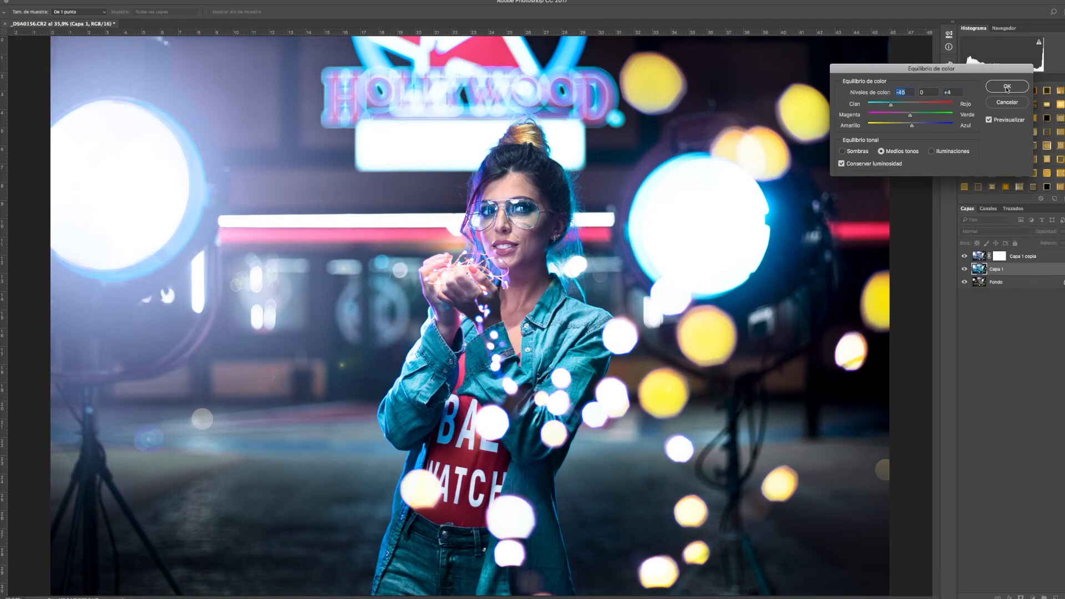
left_click(1008, 87)
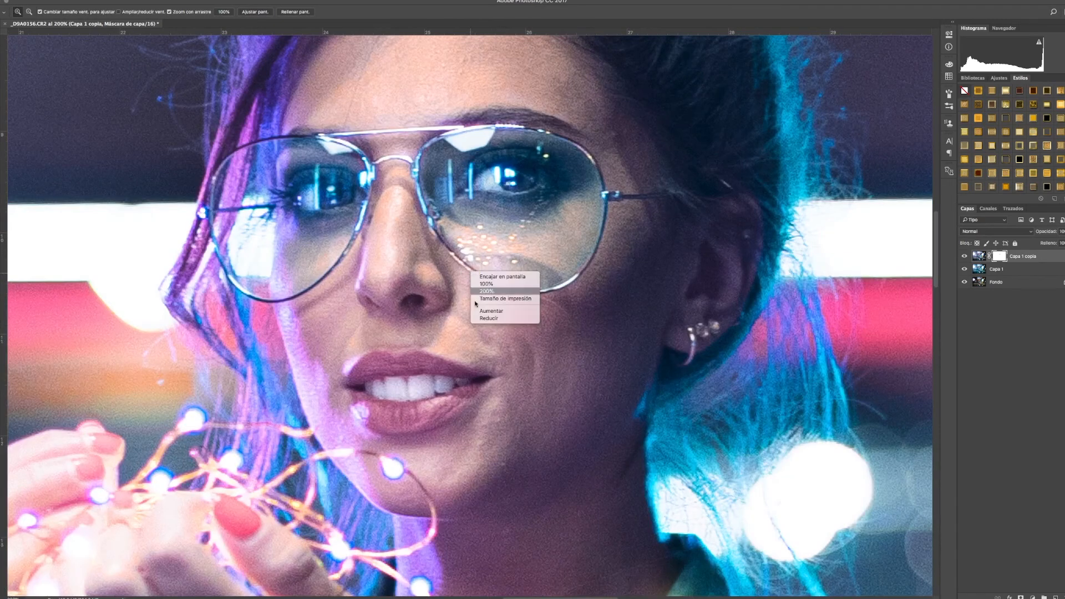
View the face at 100% and set the gradient tool to full opacity for masking the glasses.
left_click(486, 283)
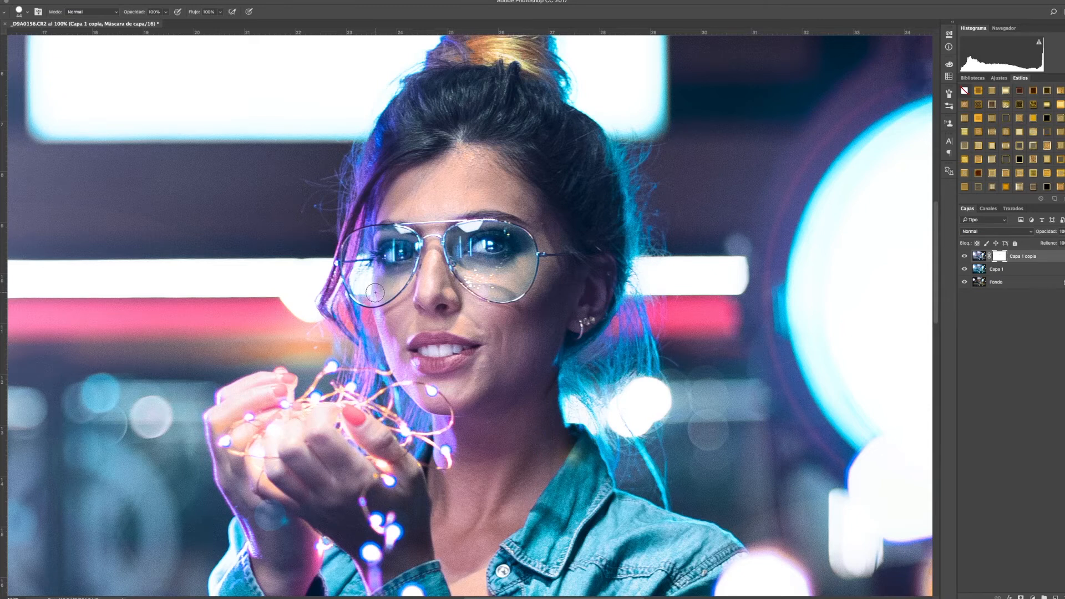
mouse_move(489, 289)
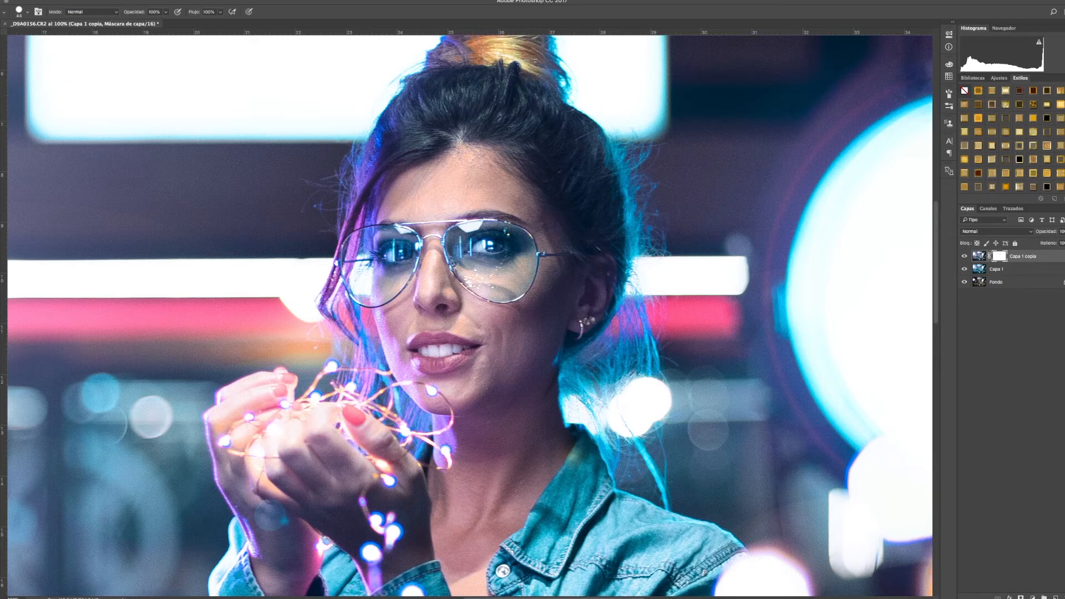
mouse_move(554, 273)
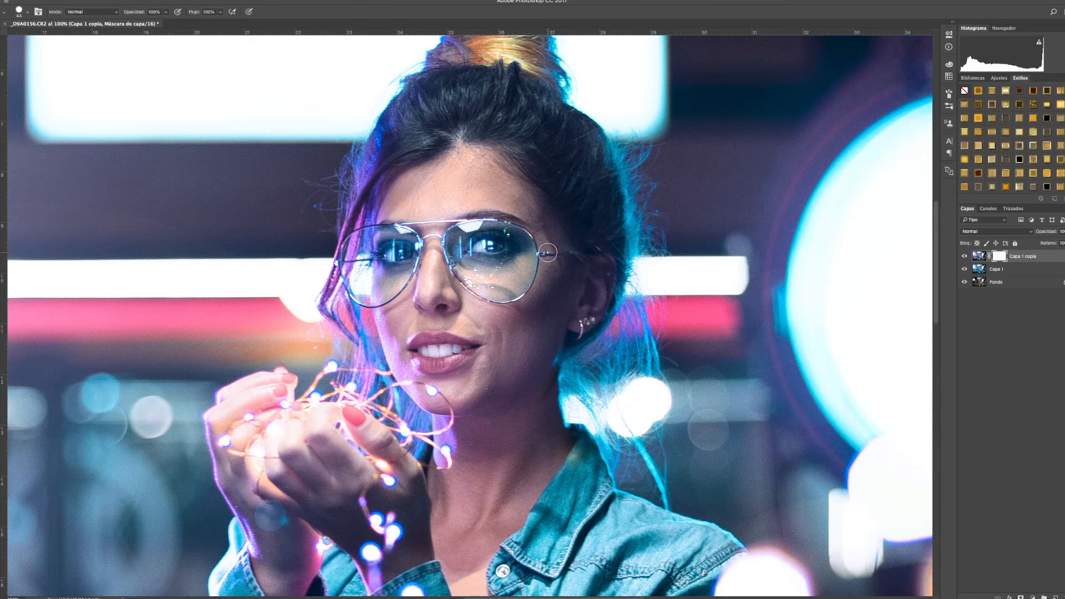
mouse_move(476, 310)
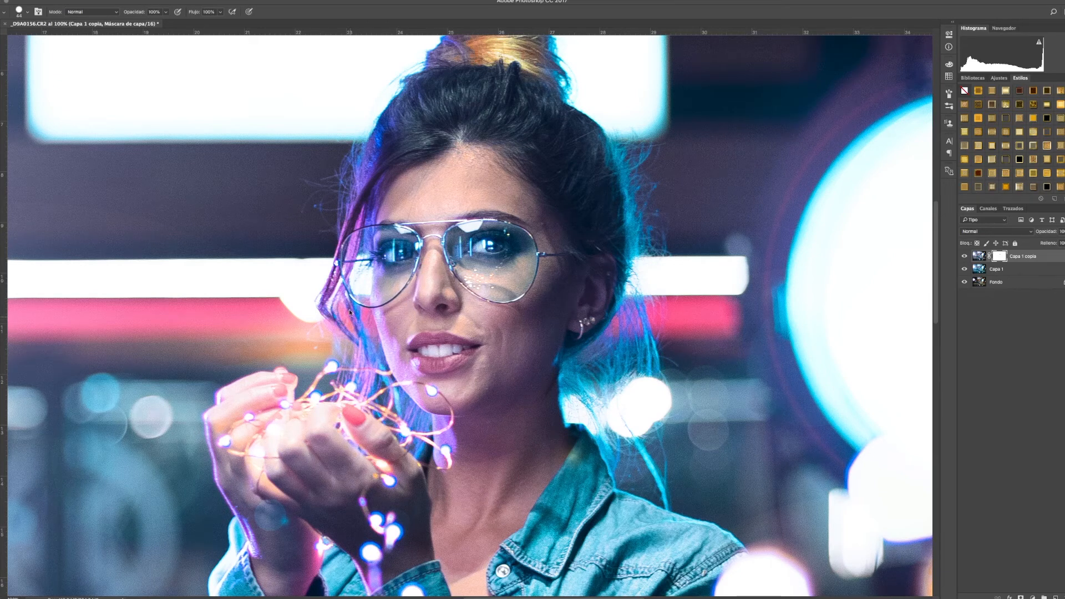
mouse_move(543, 295)
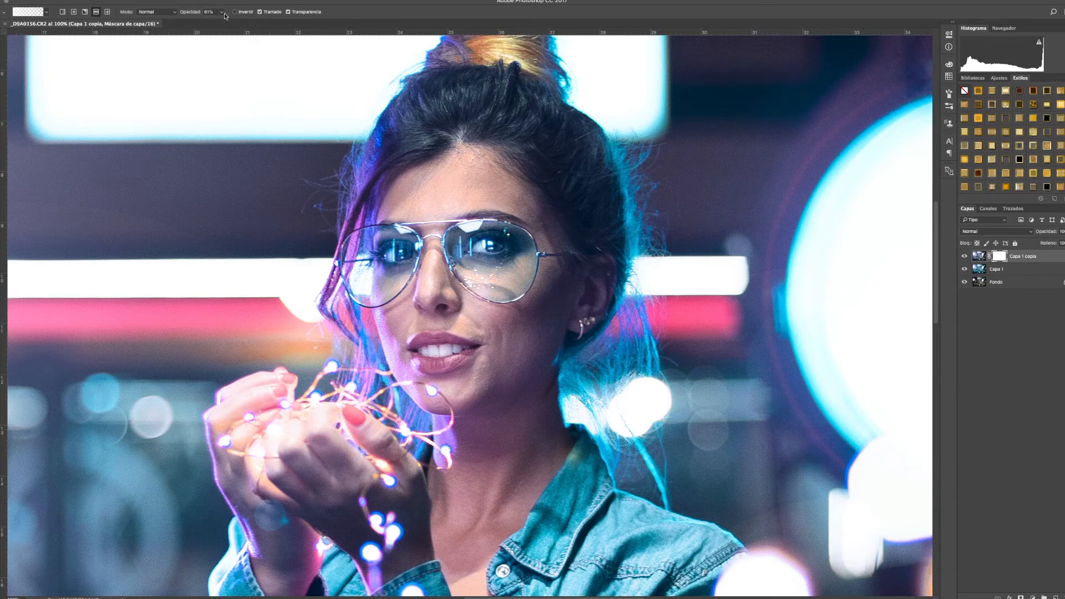
left_click(221, 11)
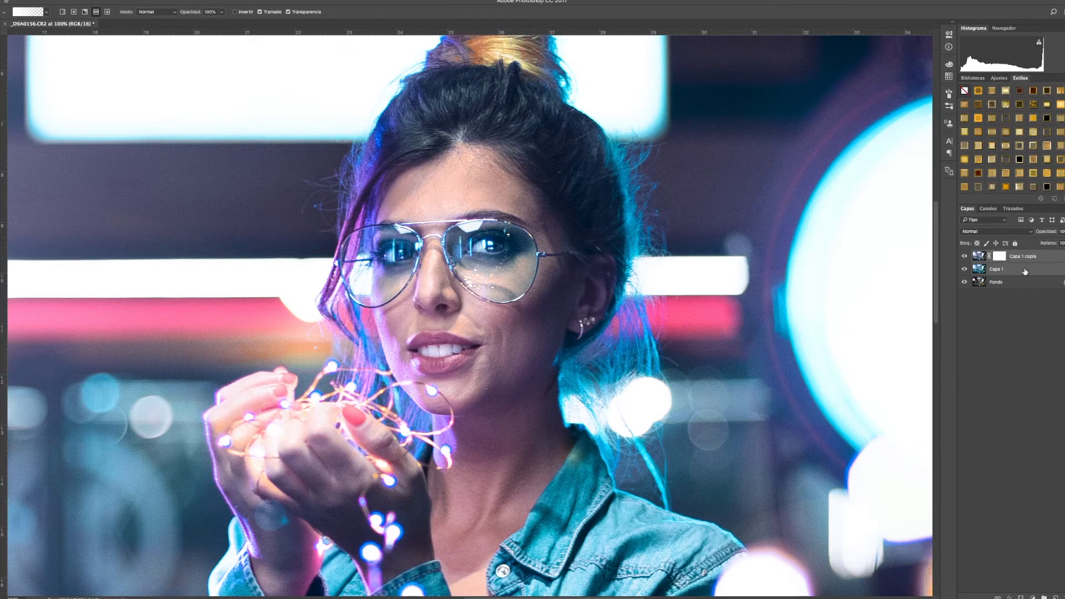
Duplicate the photo layer and bring up Image > Adjustments for Capa 1 copia.
right_click(1019, 268)
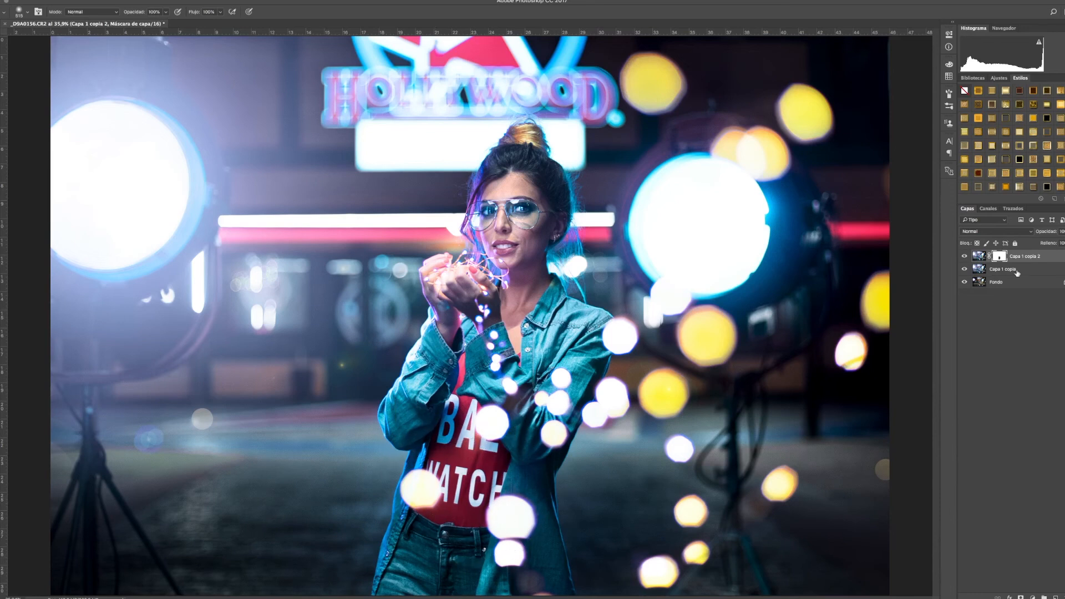
left_click(126, 1)
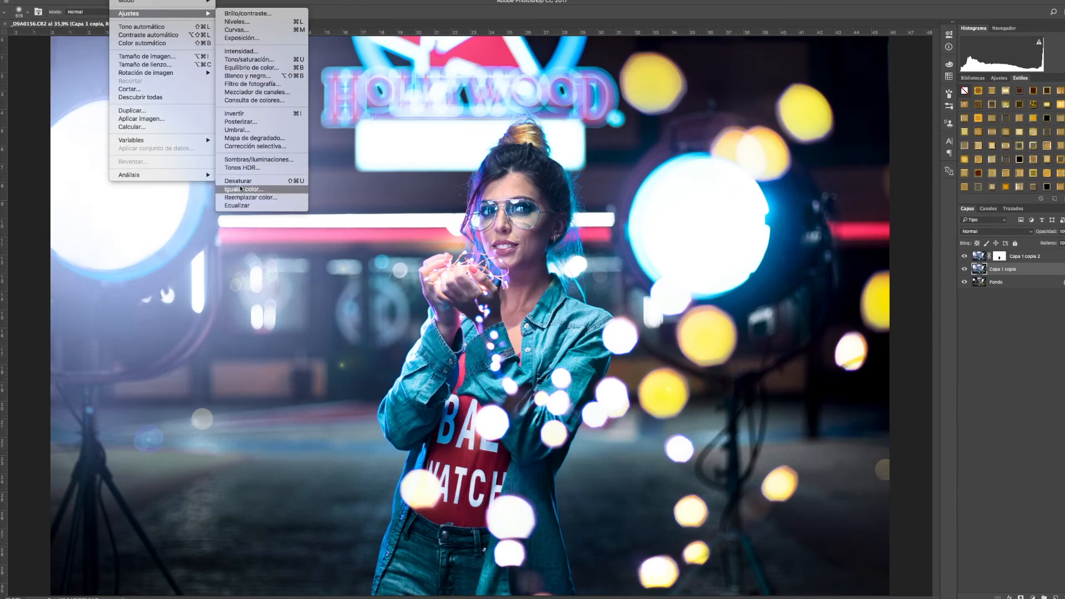
In Replace Color, sample the red top and settle its hue on fuchsia at about -37.
left_click(251, 197)
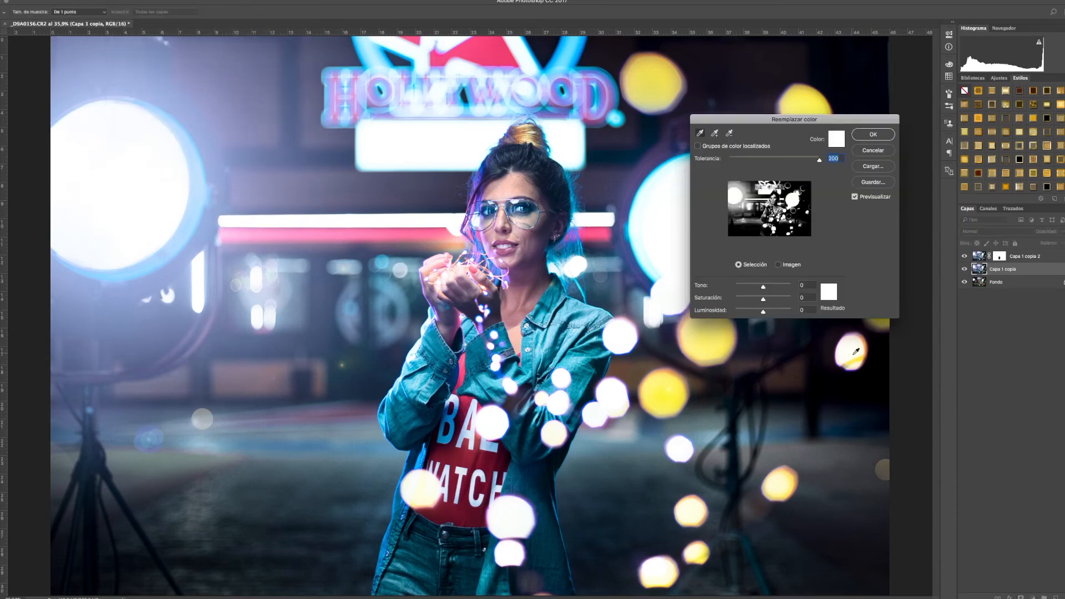
left_click(779, 264)
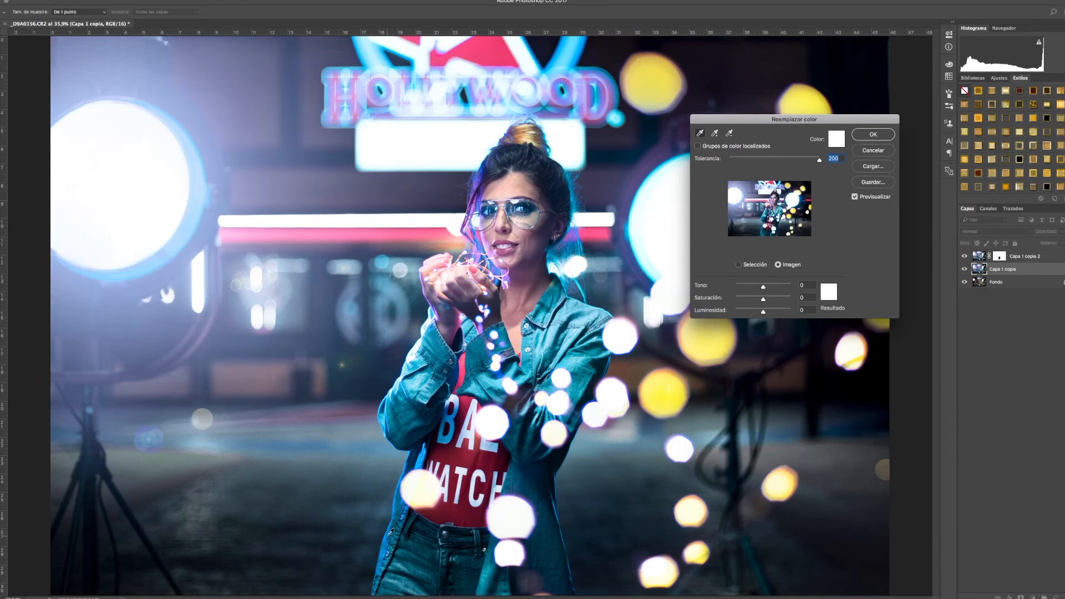
left_click(476, 455)
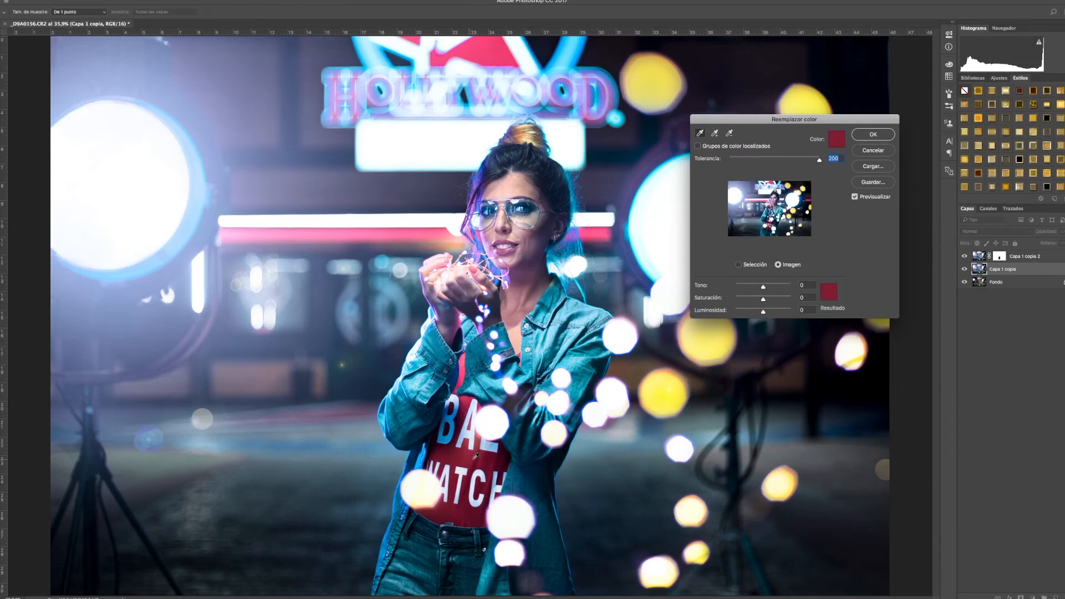
left_click_drag(763, 285, 782, 286)
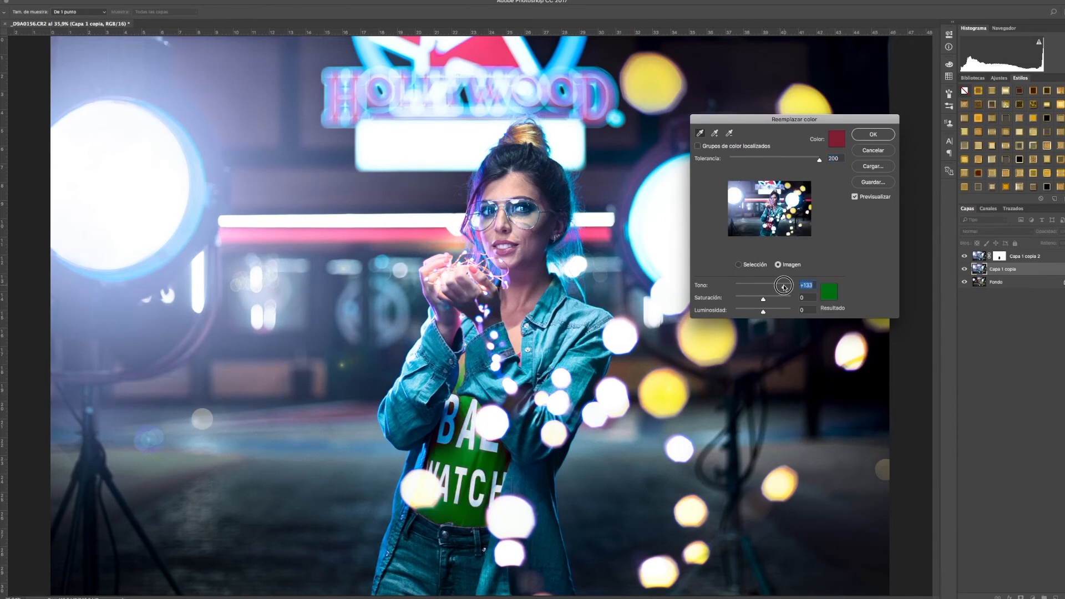
left_click_drag(783, 286, 747, 285)
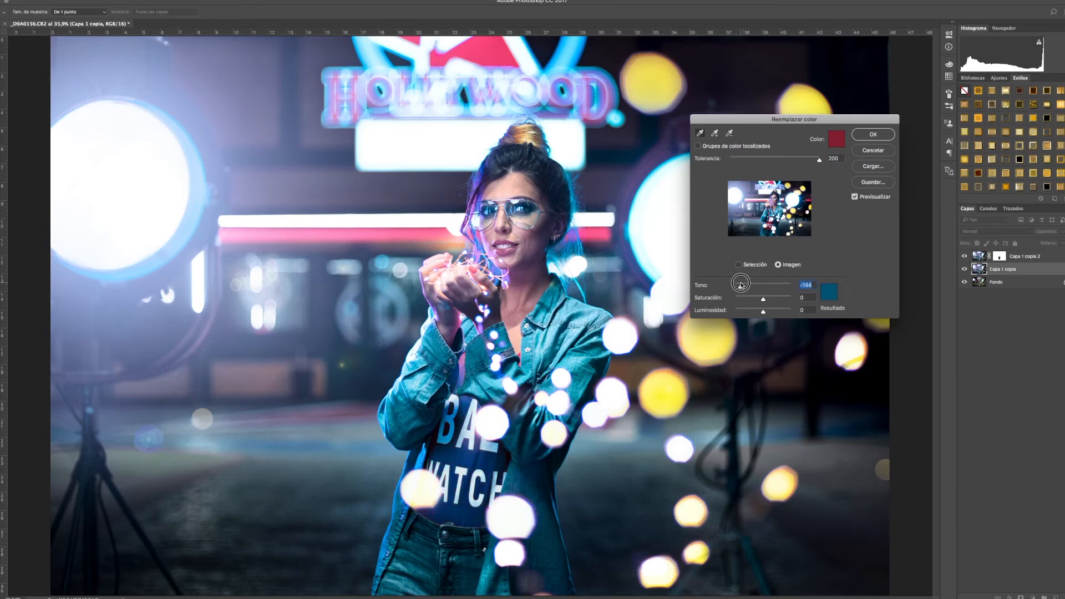
left_click_drag(739, 283, 744, 283)
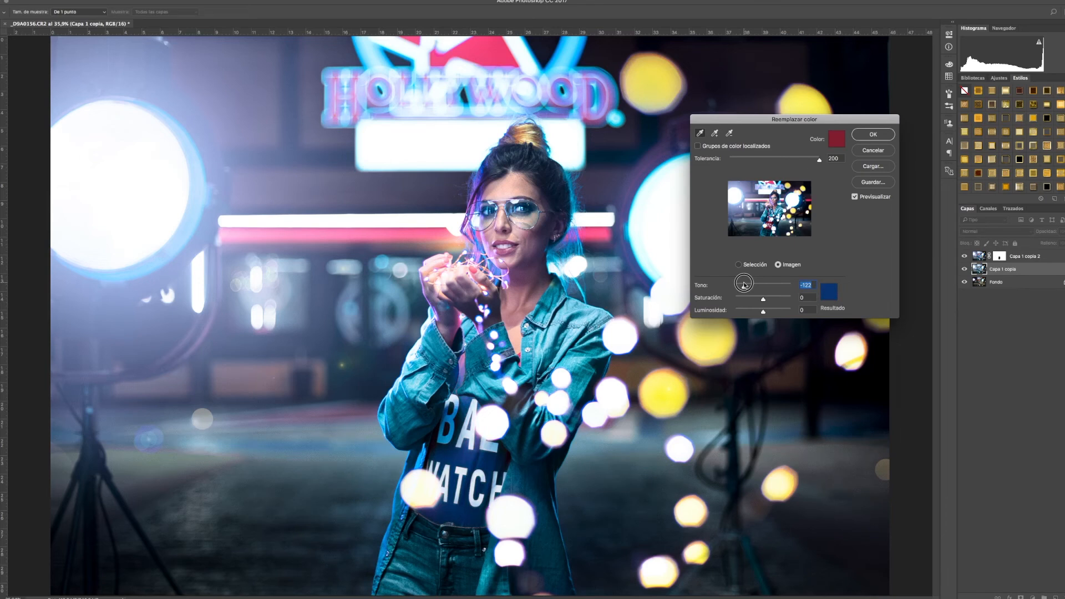
left_click_drag(742, 283, 761, 283)
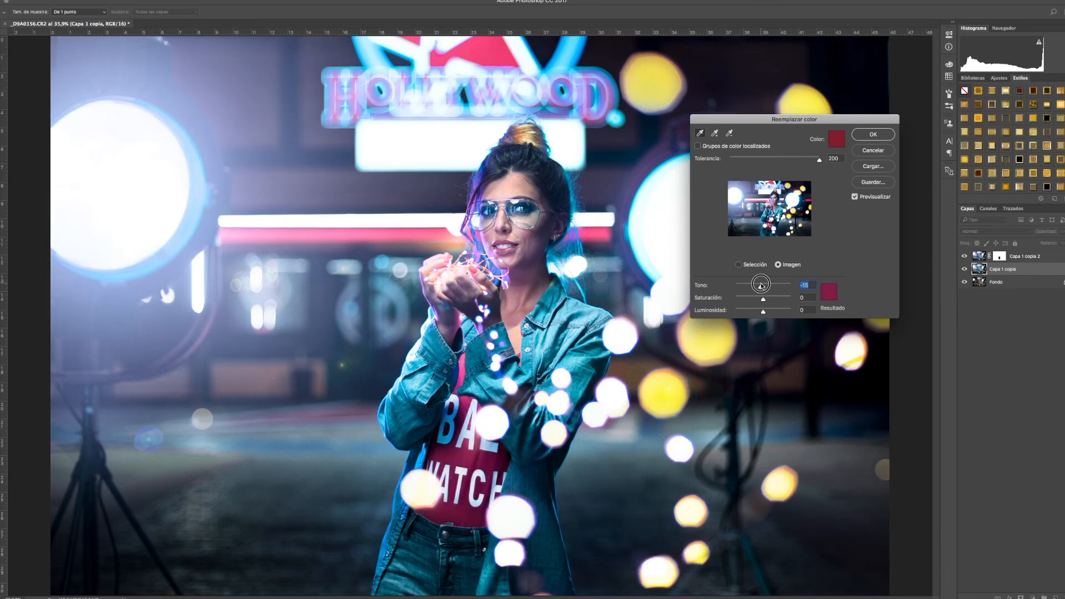
left_click_drag(762, 284, 758, 285)
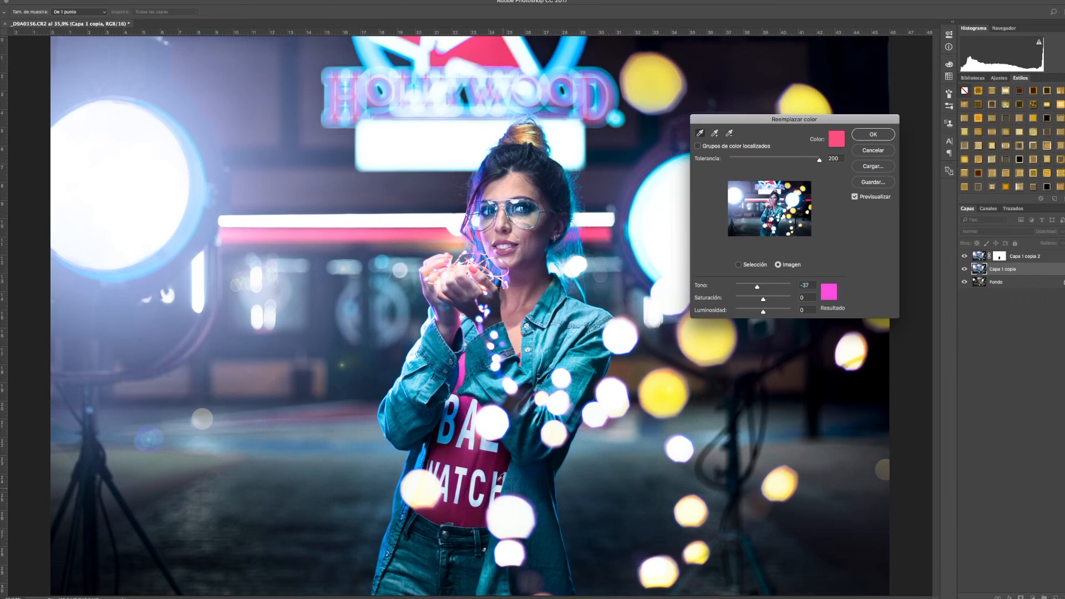
mouse_move(864, 230)
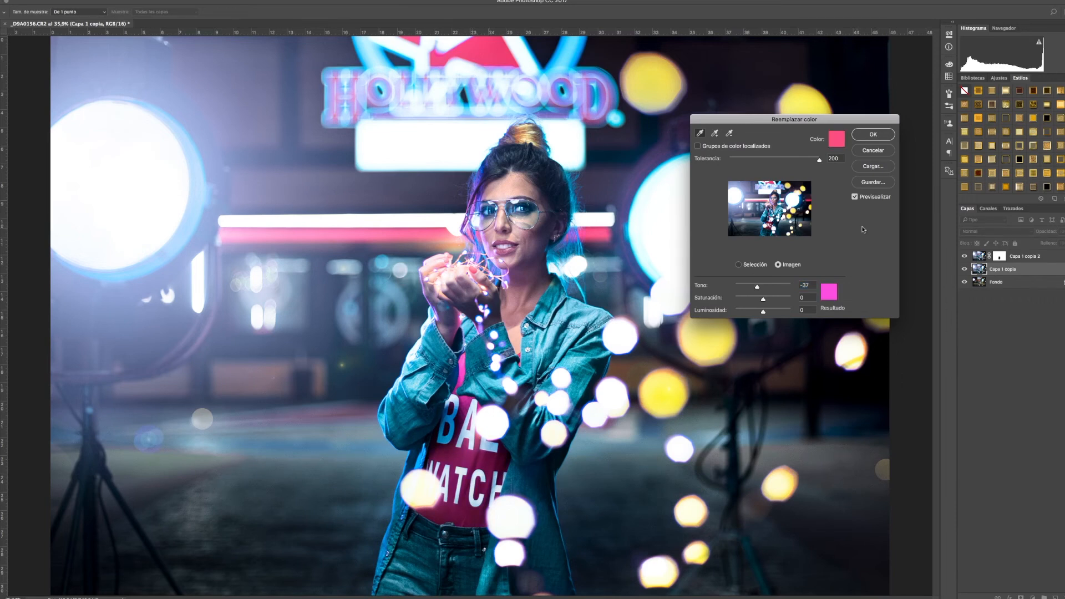
Lighten the recoloured top slightly to about +8 and apply the replacement.
left_click_drag(763, 311, 766, 311)
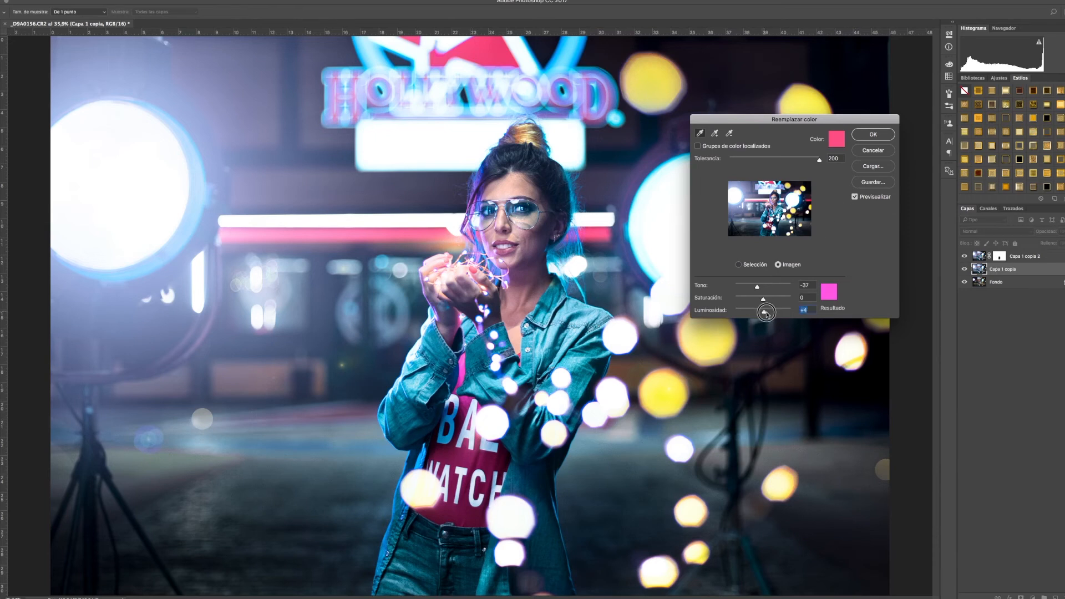
left_click_drag(767, 311, 771, 311)
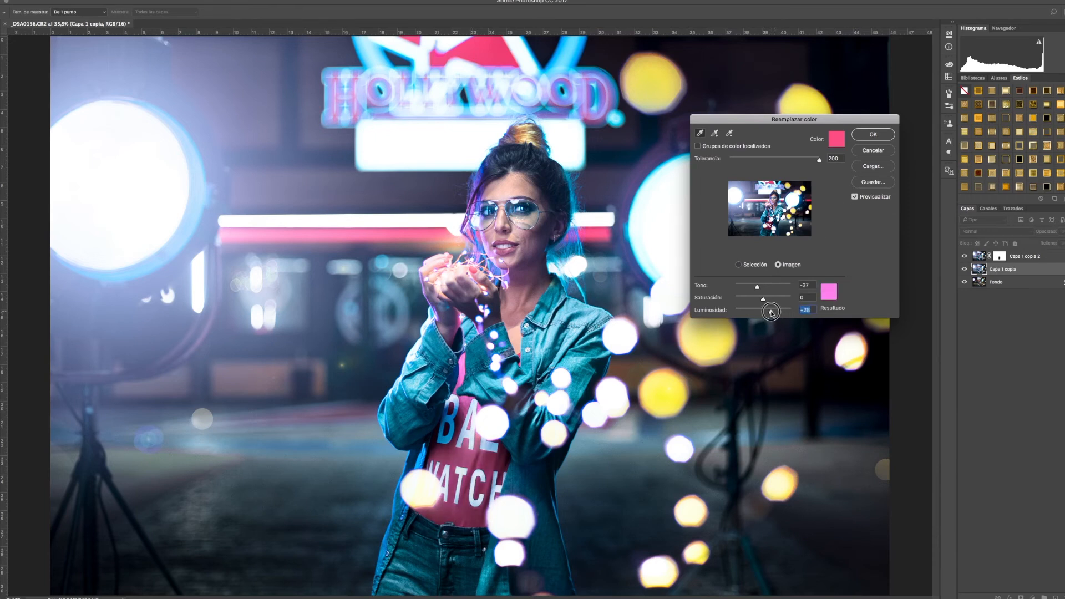
left_click_drag(772, 311, 766, 312)
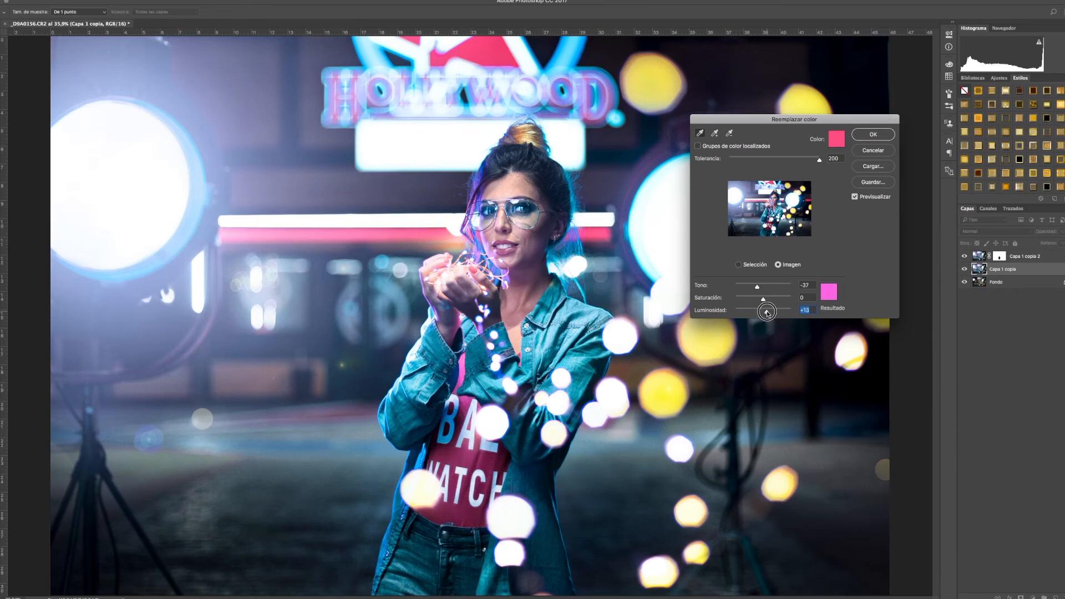
left_click_drag(768, 311, 762, 311)
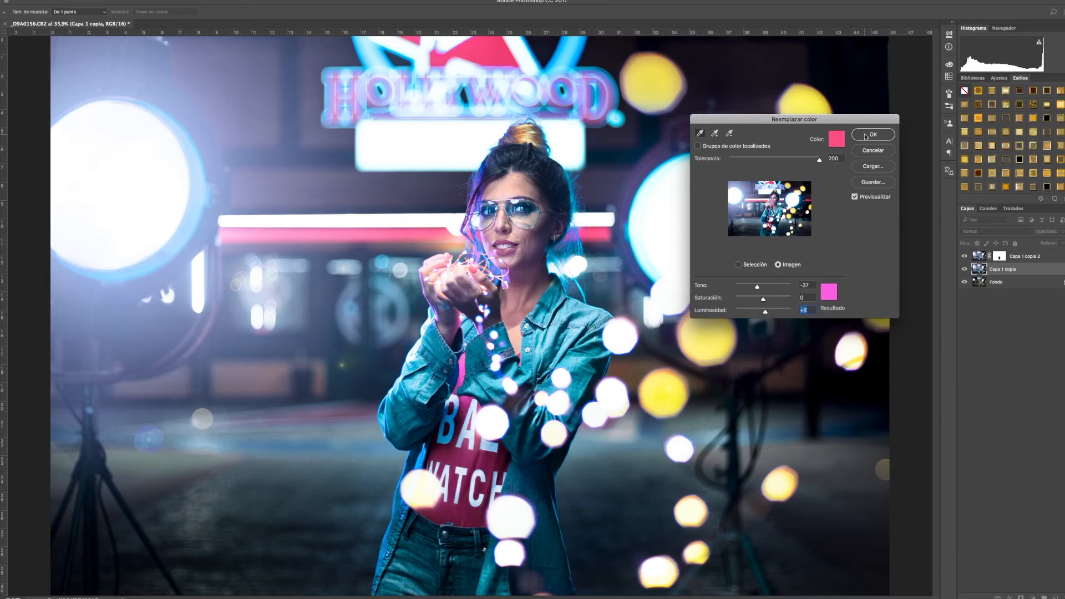
left_click(873, 134)
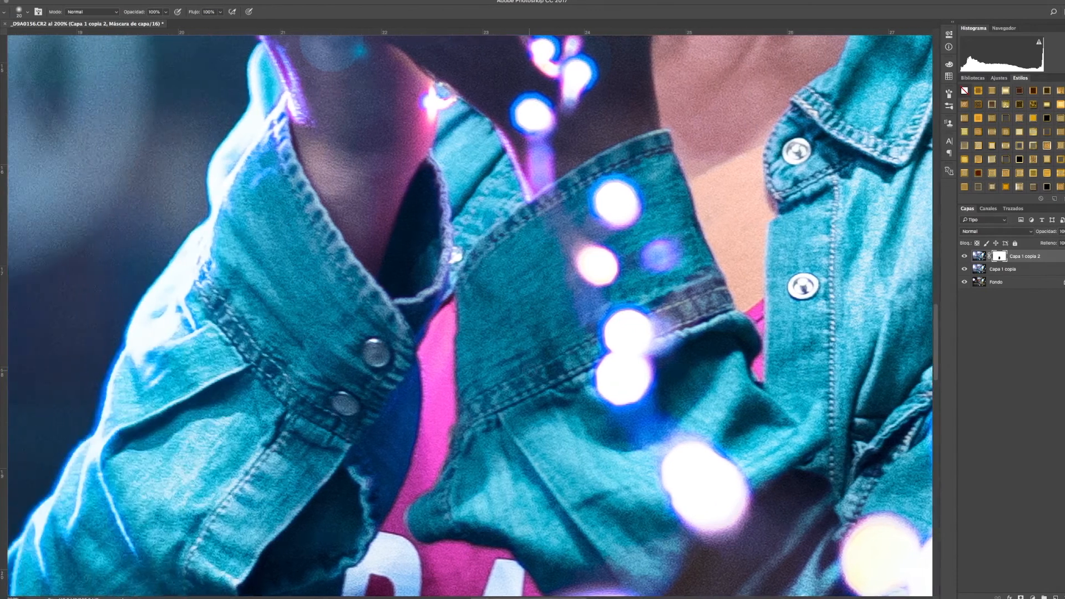
scroll("down", 3)
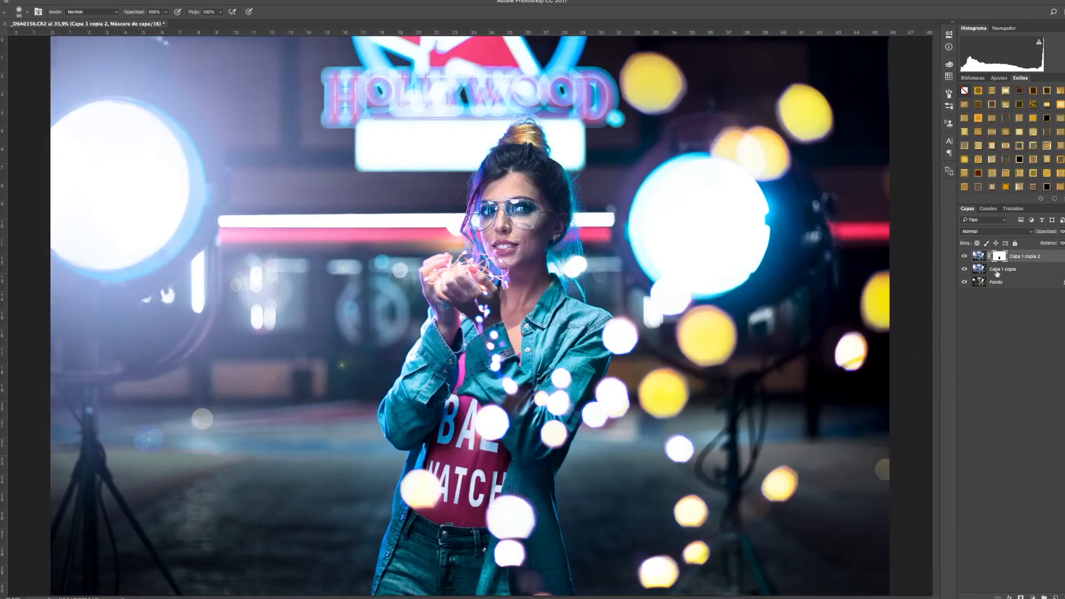
Merge the two retouched layers into a single Capa 1 copia 2 above the background.
right_click(1022, 256)
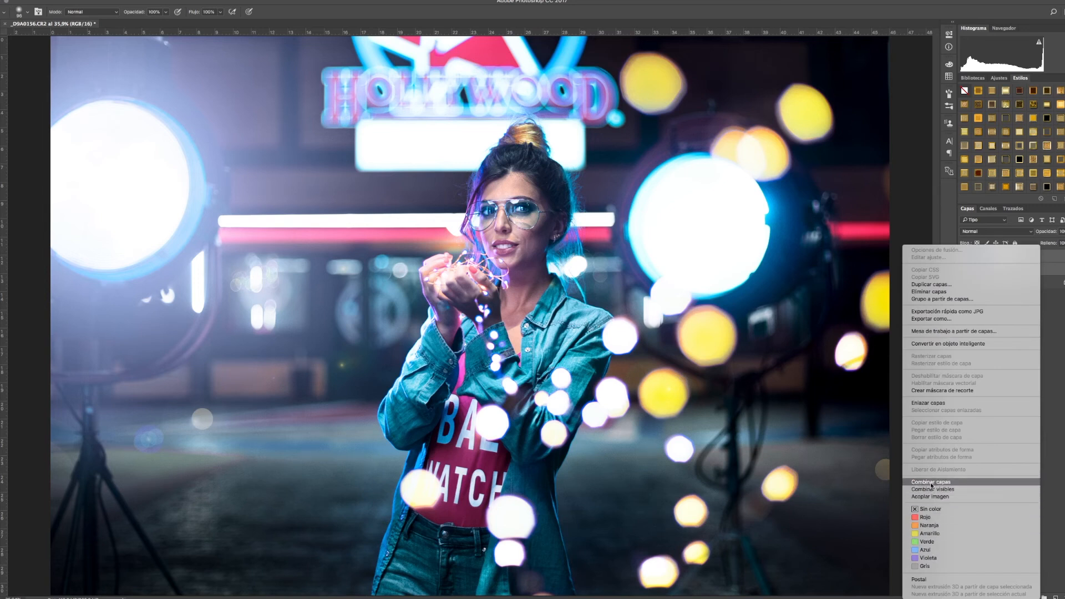
left_click(931, 482)
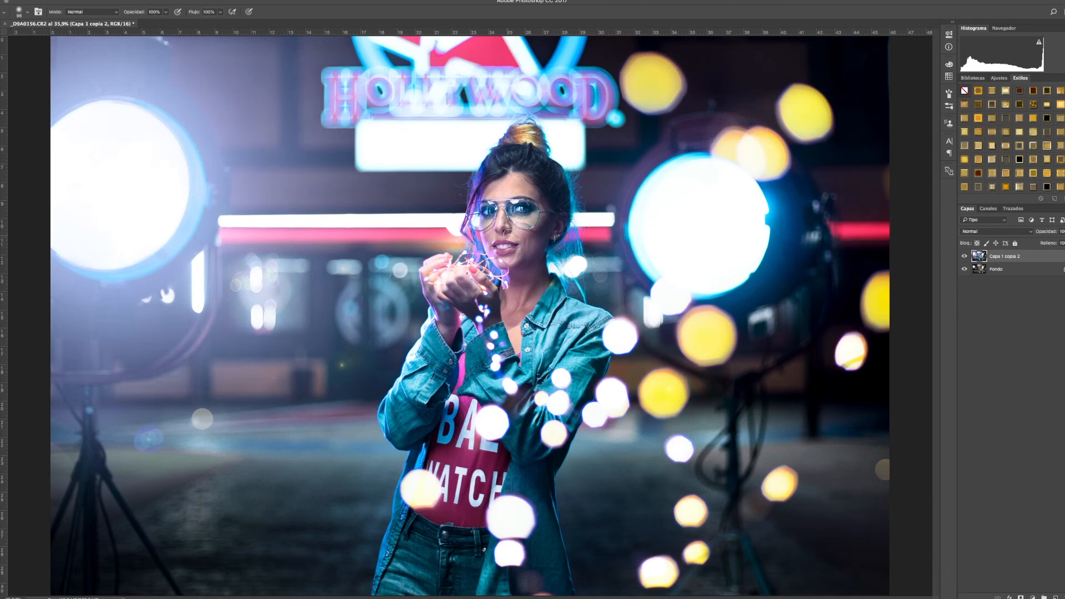
left_click(125, 2)
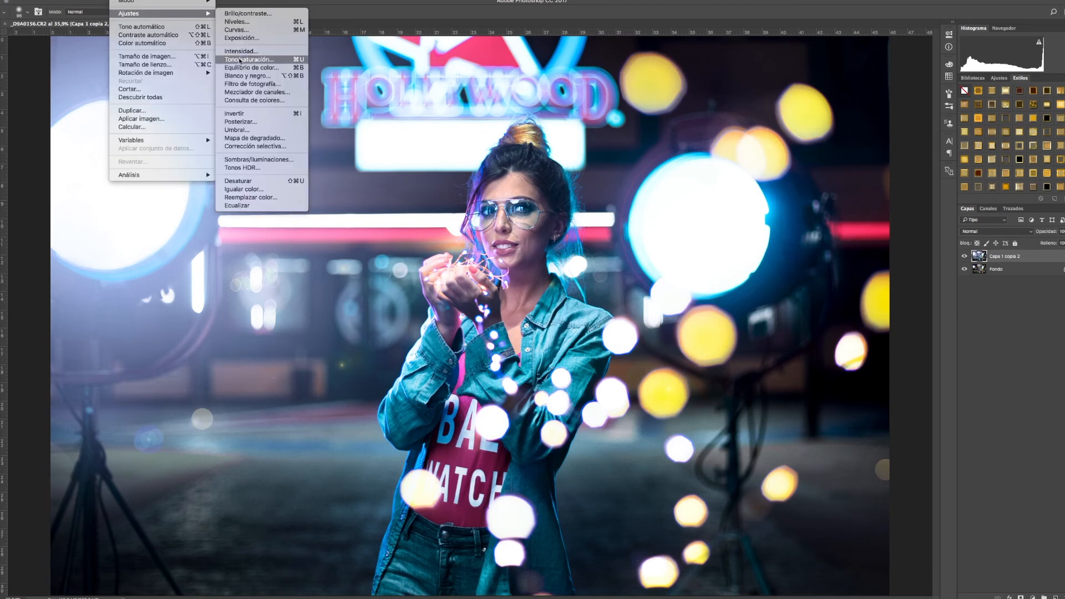
Set Color Balance midtones to Cian-Rojo -11, Magenta-Verde +15, Amarillo-Azul +11.
left_click(252, 67)
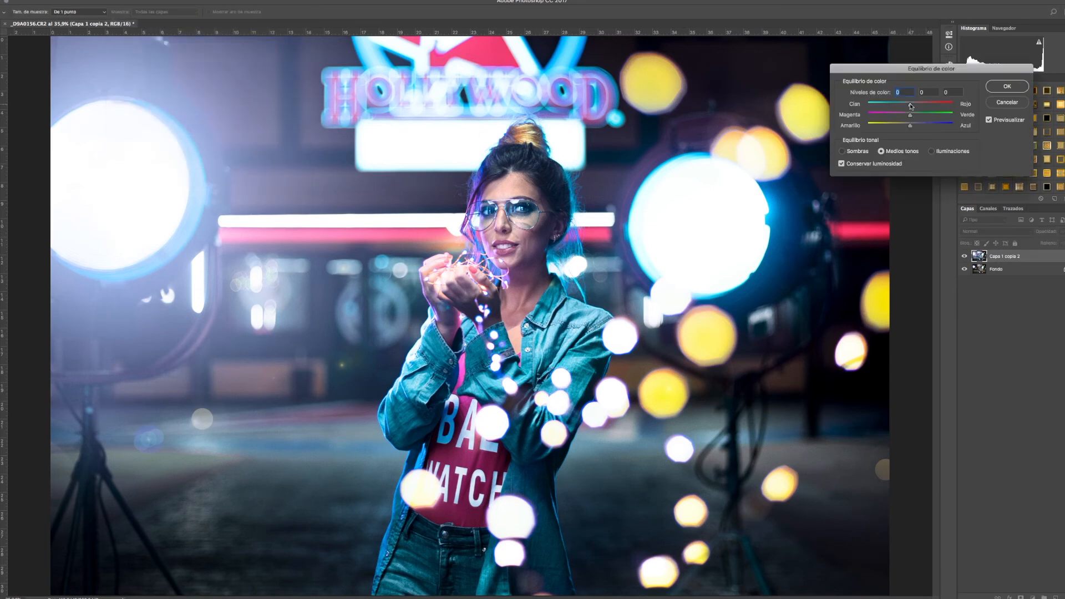
left_click_drag(910, 106, 925, 105)
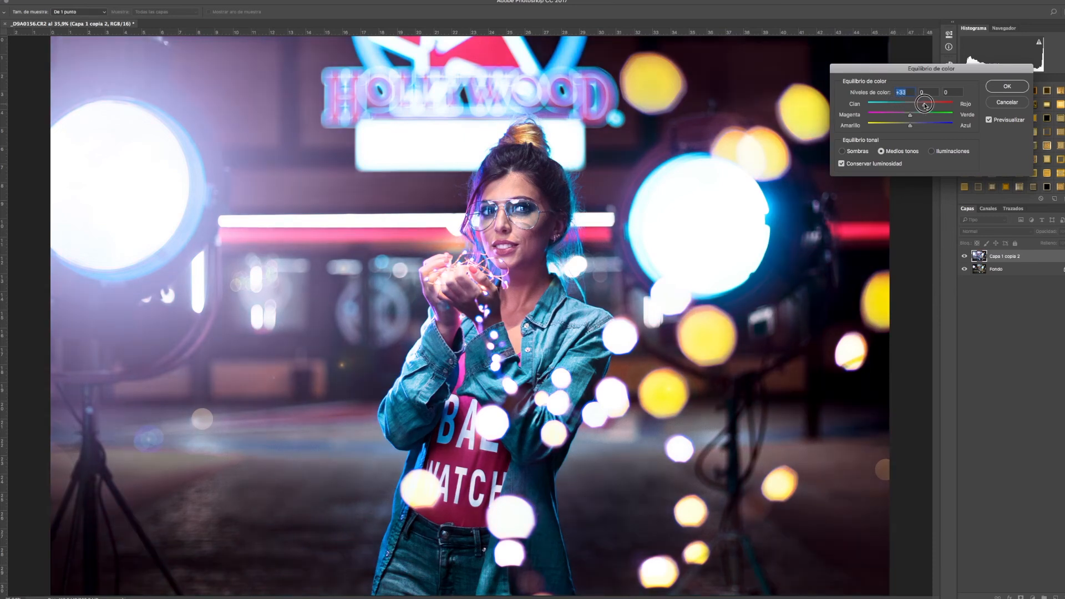
left_click_drag(925, 104, 909, 104)
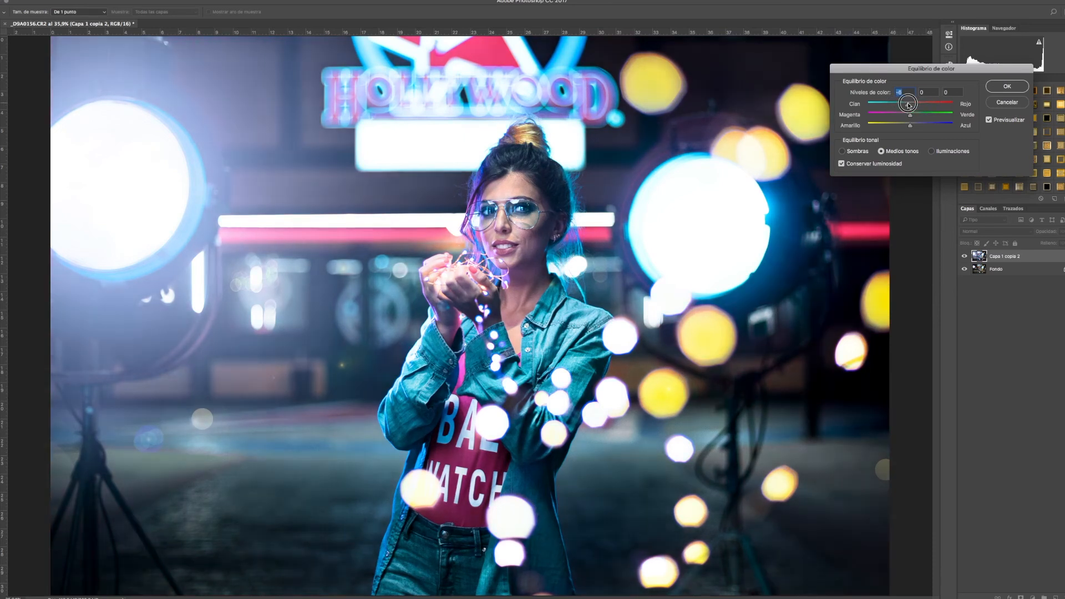
left_click_drag(908, 104, 906, 104)
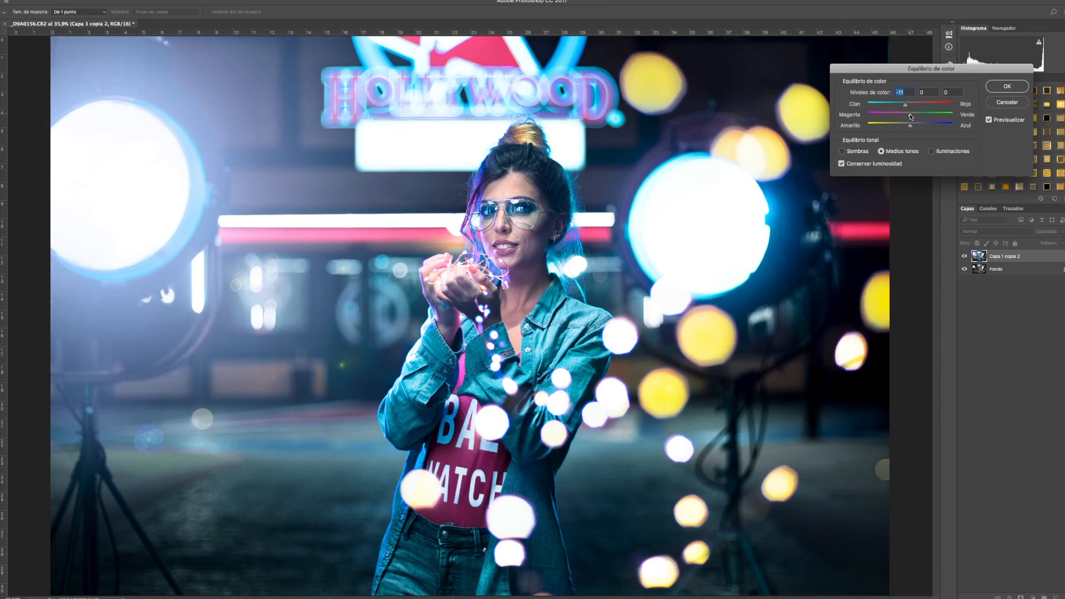
left_click_drag(893, 122, 921, 116)
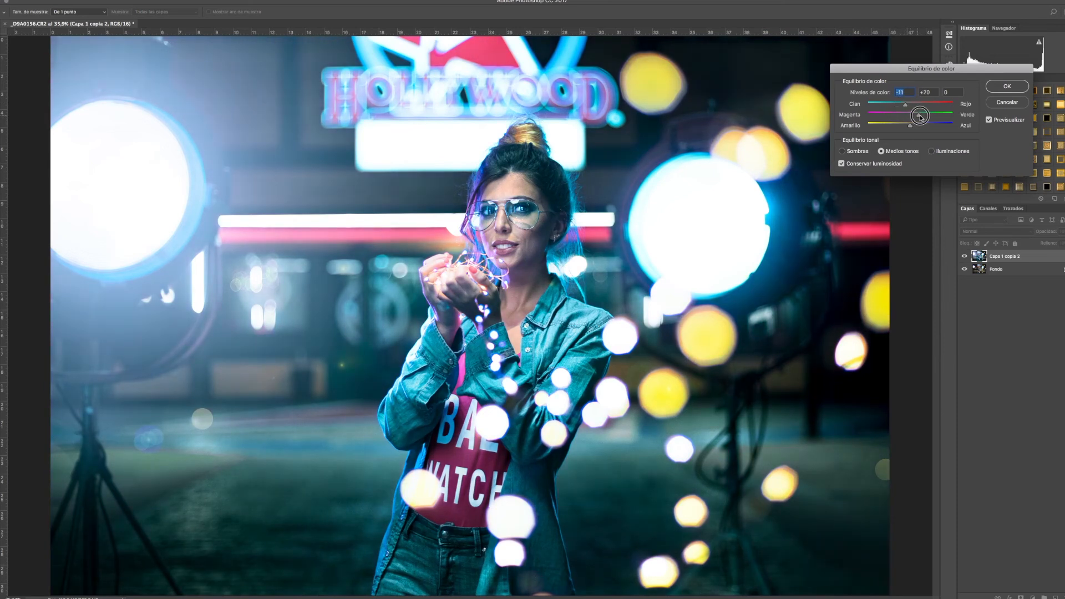
left_click_drag(921, 116, 916, 115)
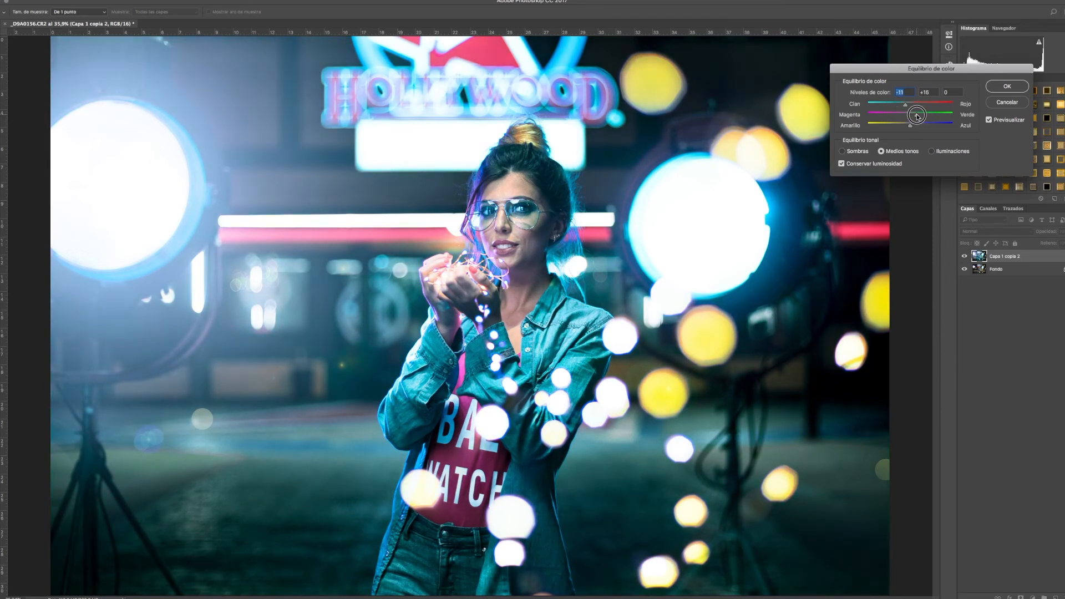
left_click_drag(916, 124, 927, 123)
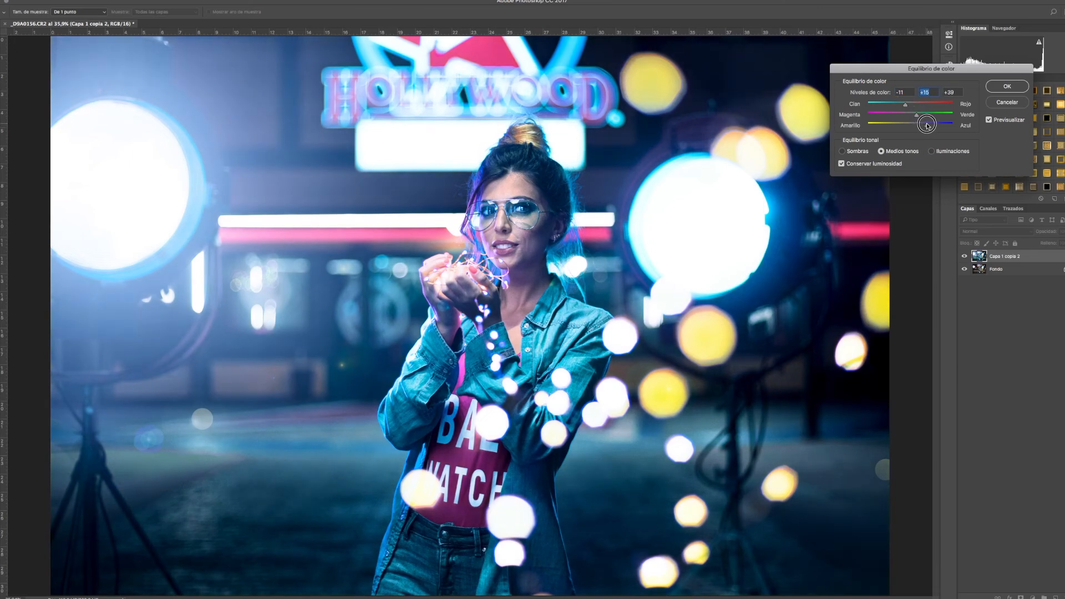
left_click_drag(926, 123, 916, 124)
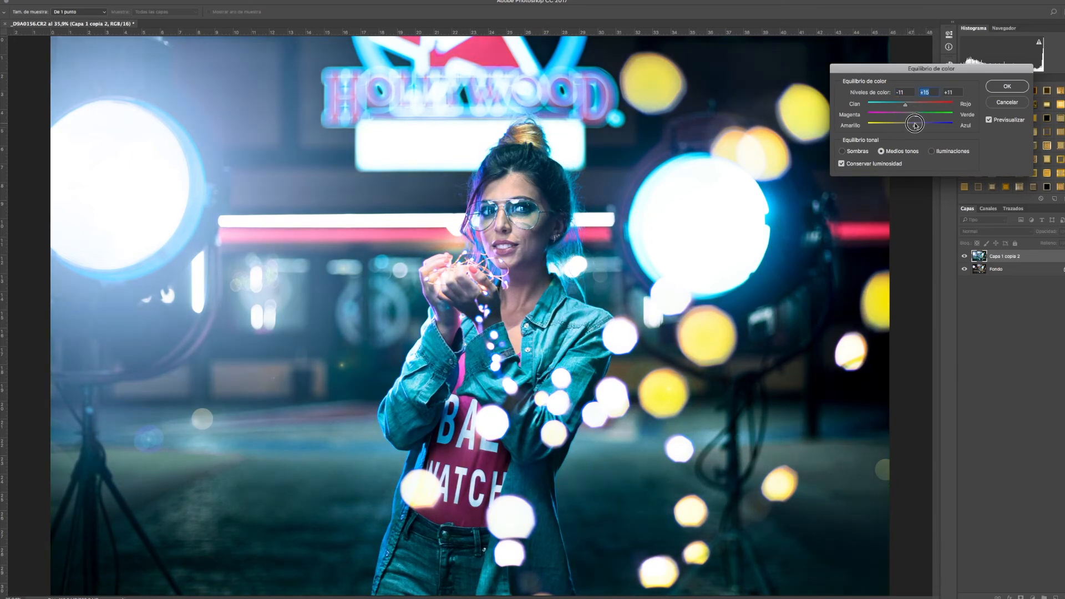
left_click_drag(916, 124, 898, 125)
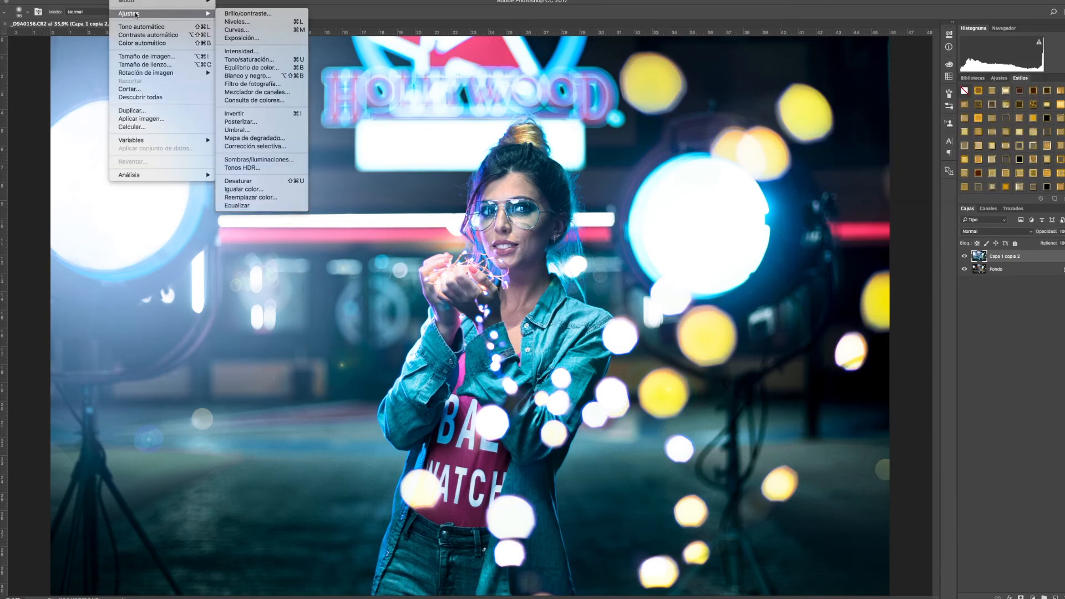
Look at the Levels adjustment and cancel it without changes.
left_click(236, 21)
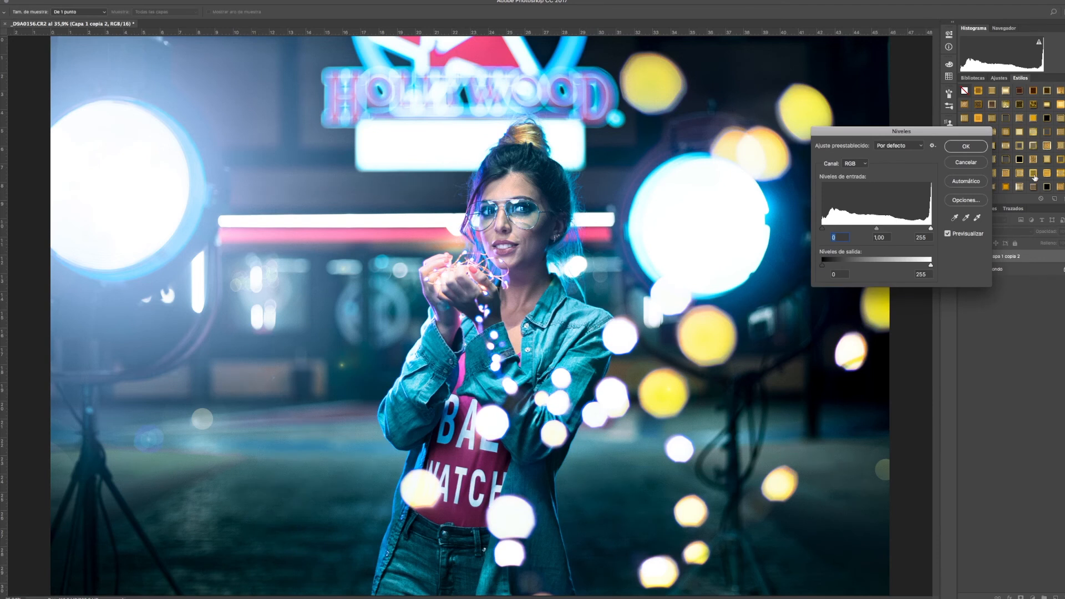
left_click(128, 12)
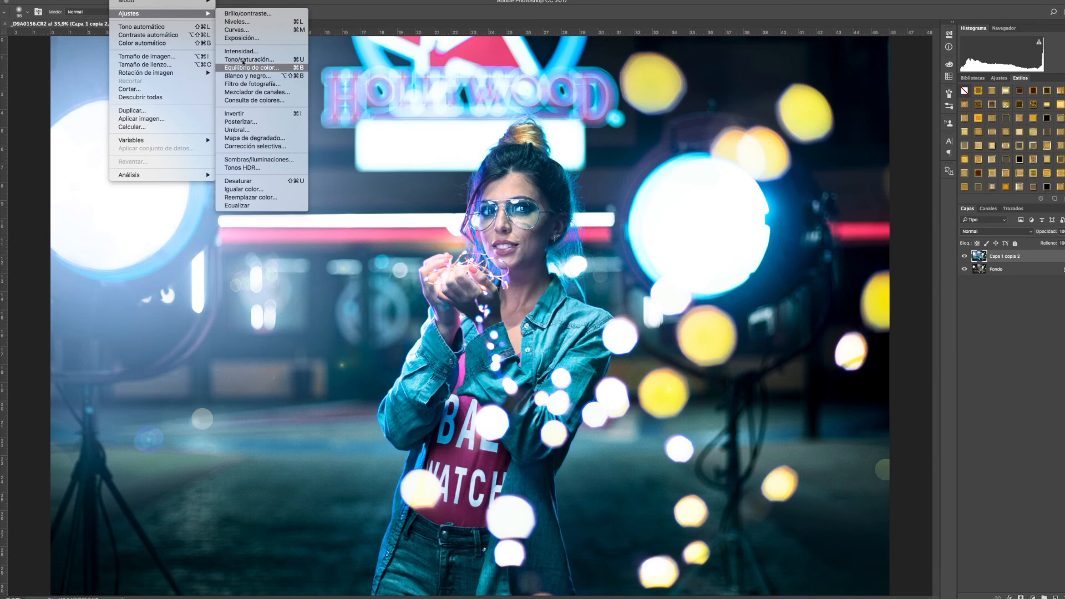
Apply Brightness/Contrast with Brillo 5 and Contraste 15 to the merged layer.
left_click(248, 14)
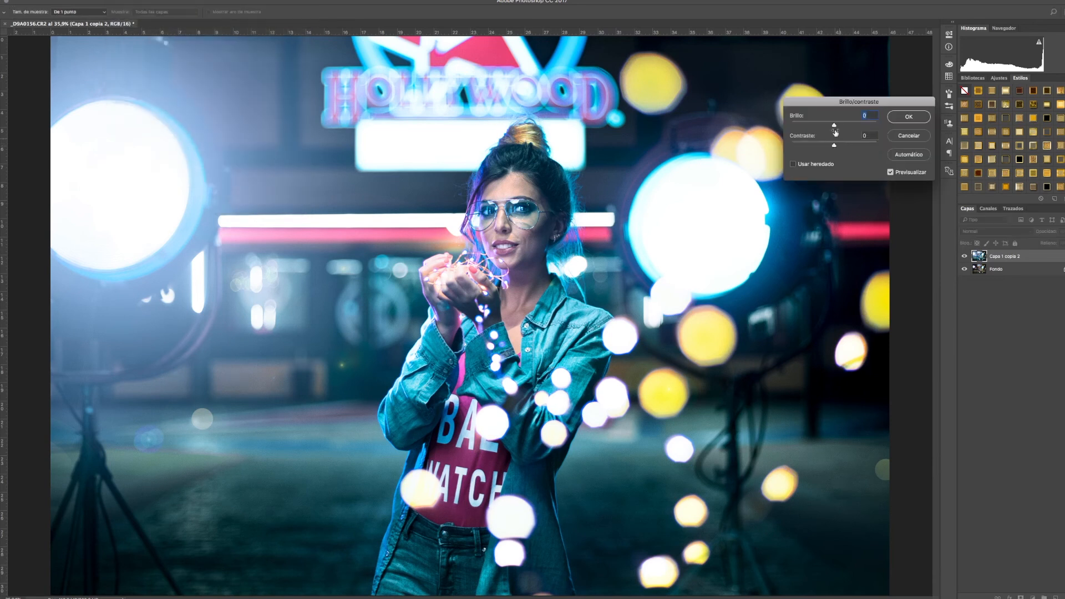
left_click_drag(833, 125, 841, 125)
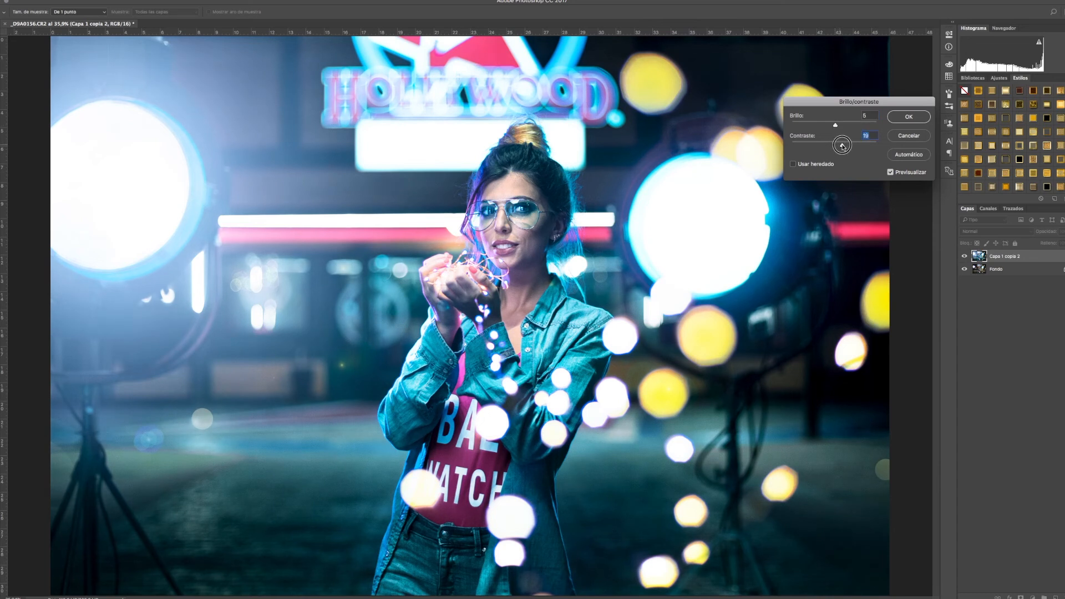
left_click_drag(834, 145, 846, 145)
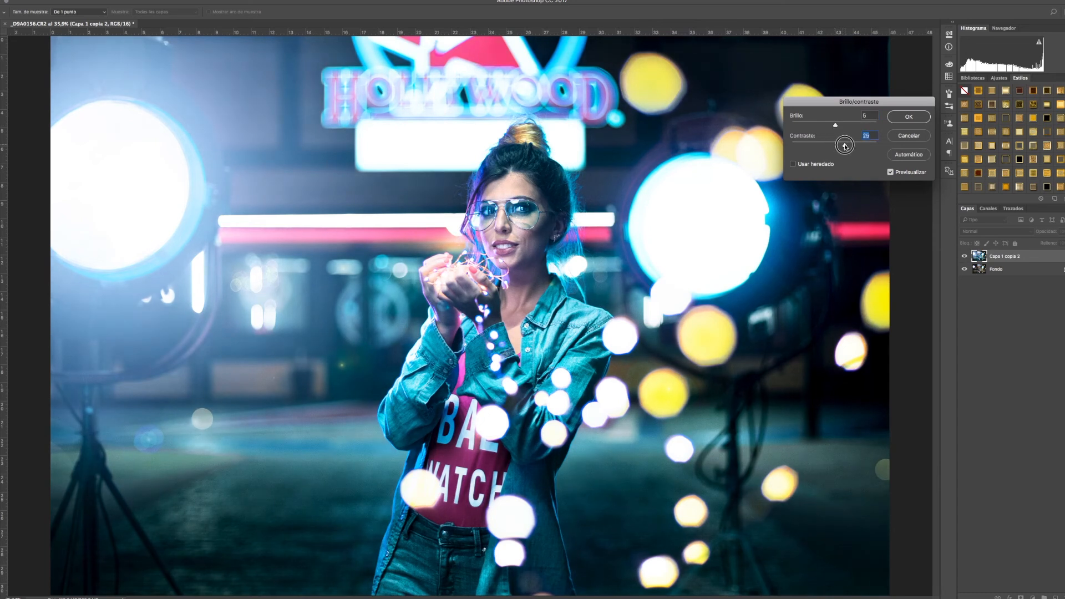
left_click_drag(846, 145, 842, 144)
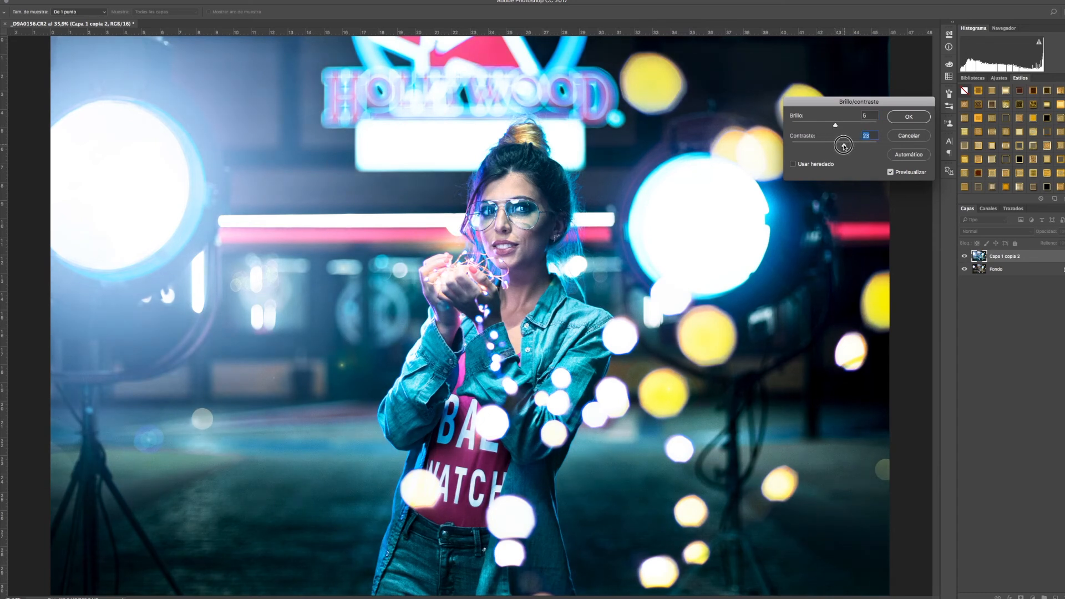
left_click_drag(844, 144, 841, 144)
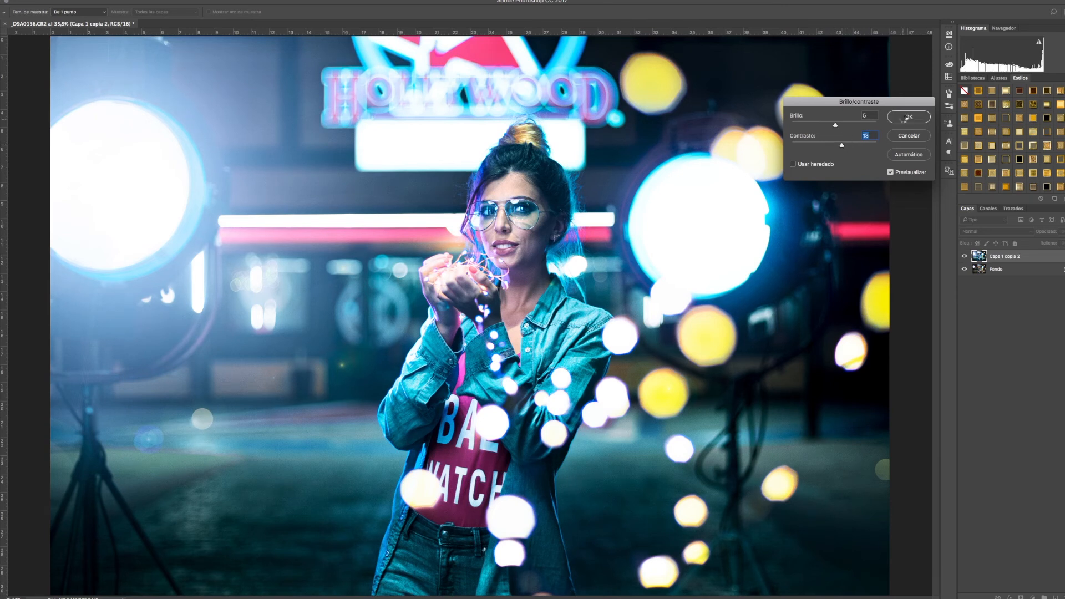
left_click(908, 117)
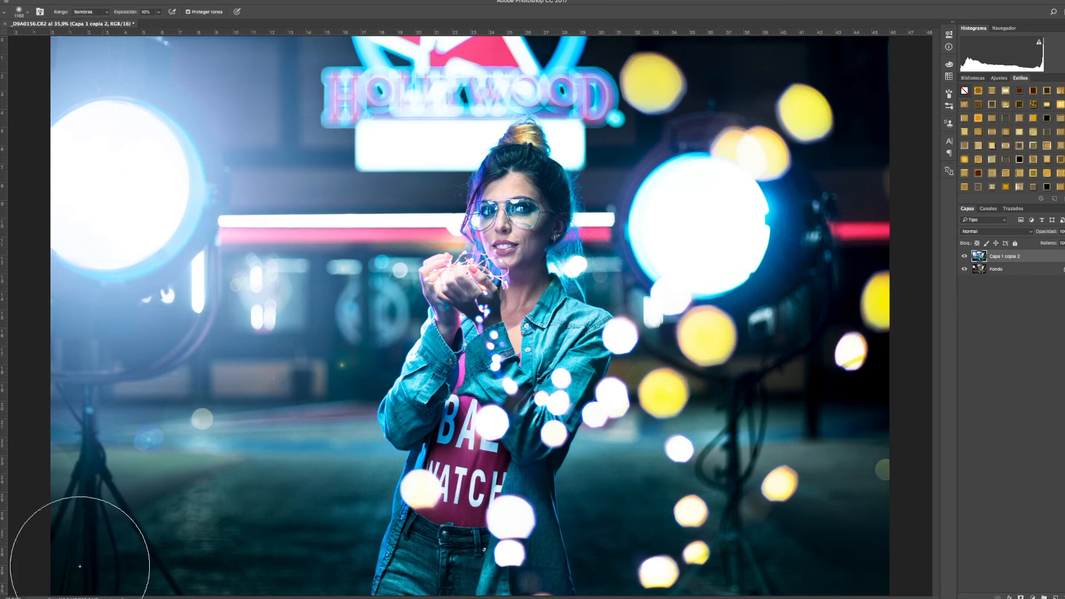
mouse_move(888, 572)
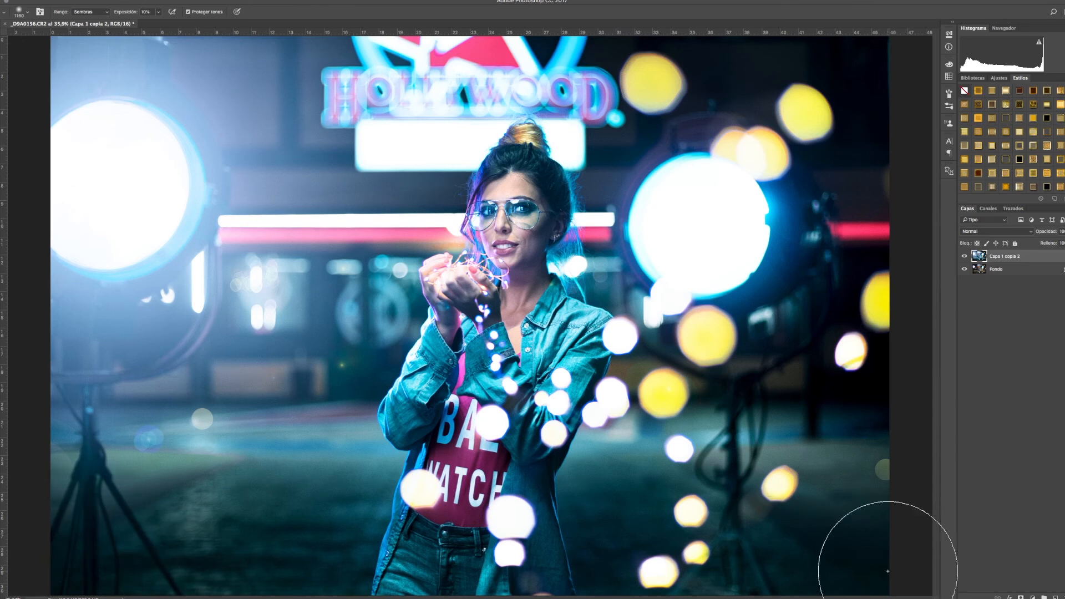
mouse_move(779, 57)
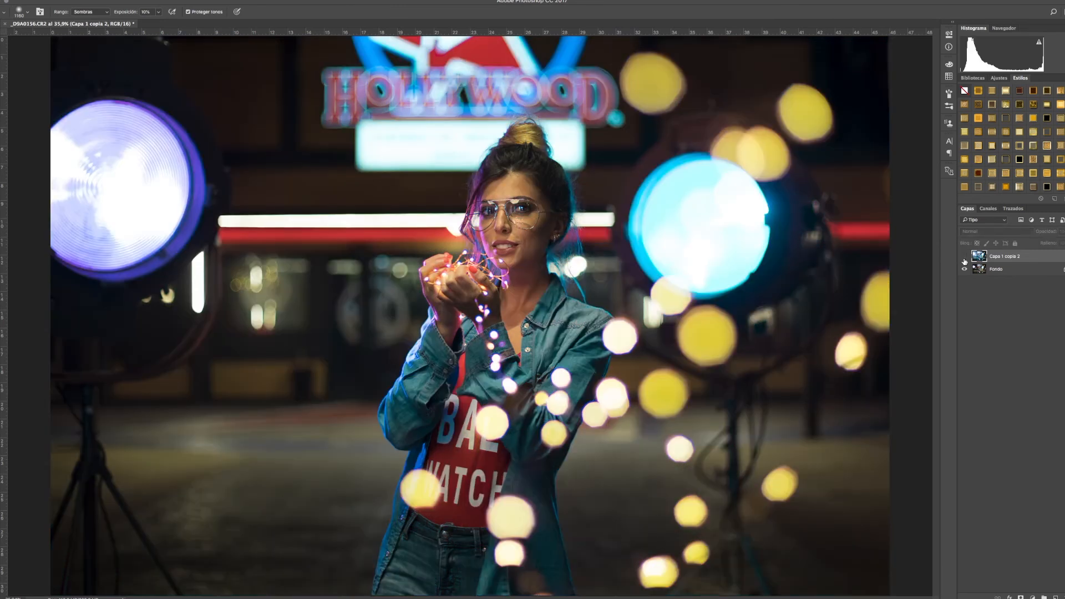
Toggle the top layer's visibility to compare the burned corners with the original photo.
left_click(964, 262)
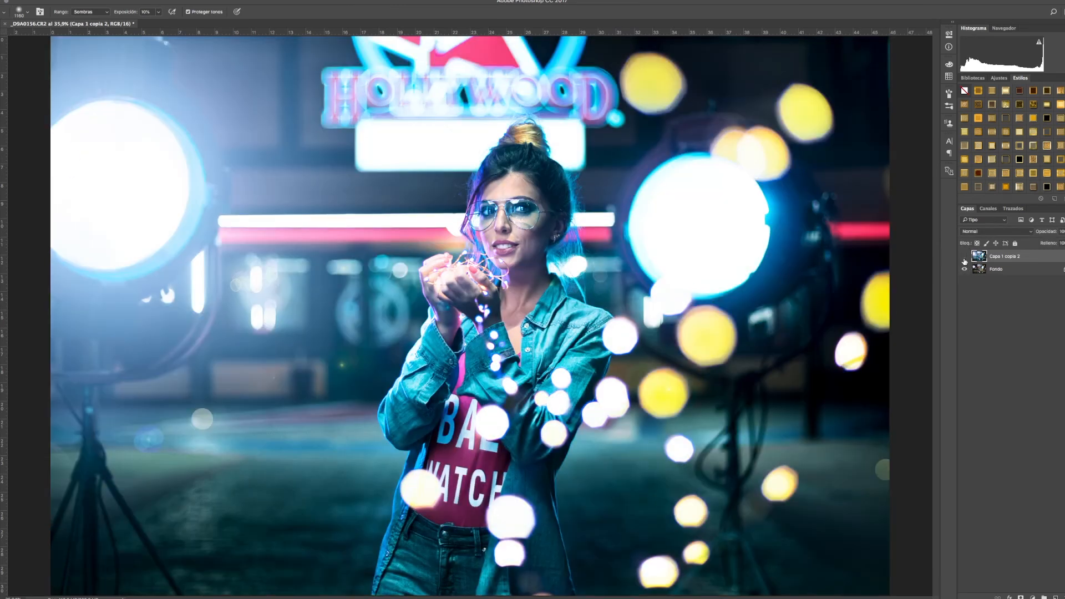
left_click(965, 256)
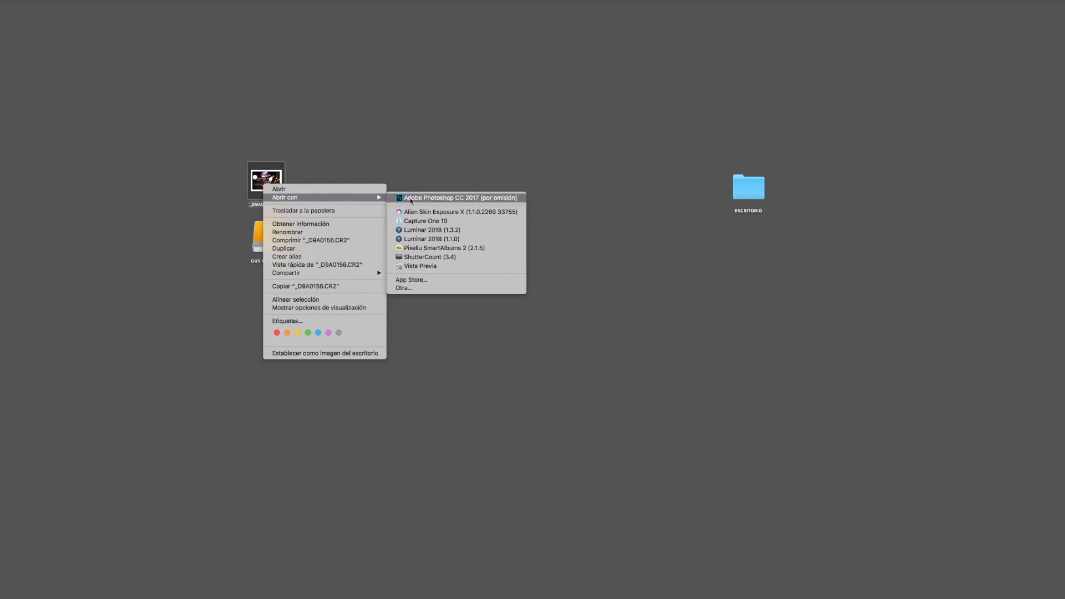
Open _D9A0156.CR2 in Photoshop through Camera Raw as a second unedited document.
left_click(442, 197)
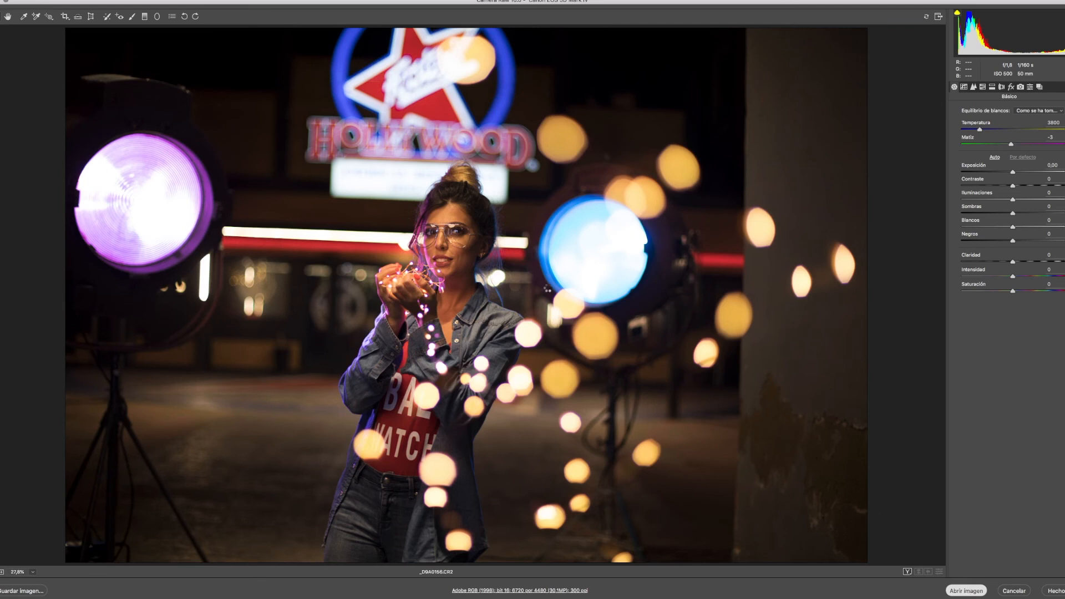
left_click(966, 590)
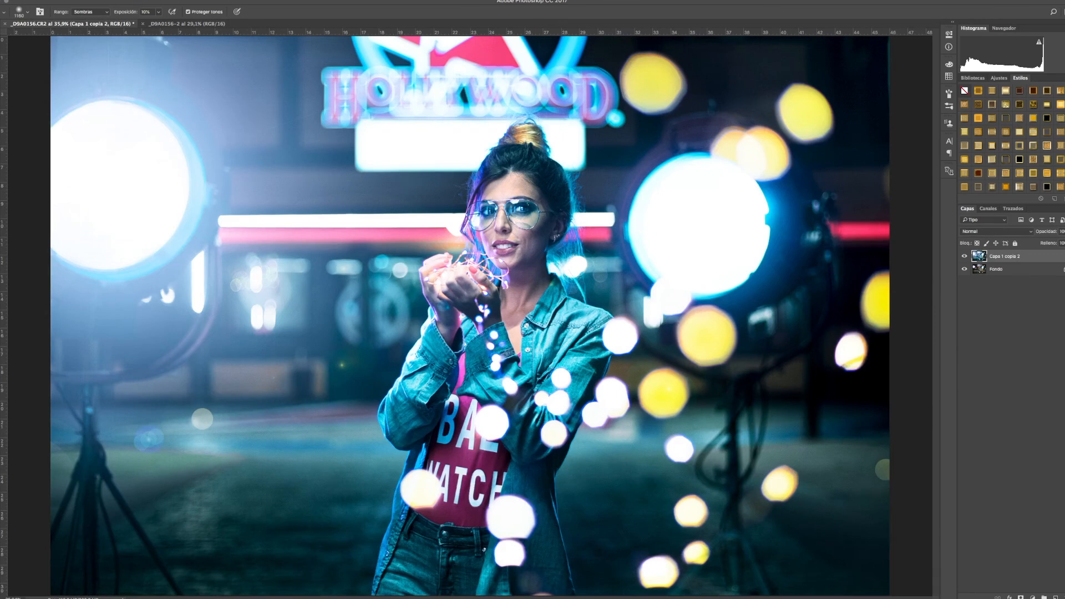
Start Save As and choose JPEG as the file format.
left_click(20, 4)
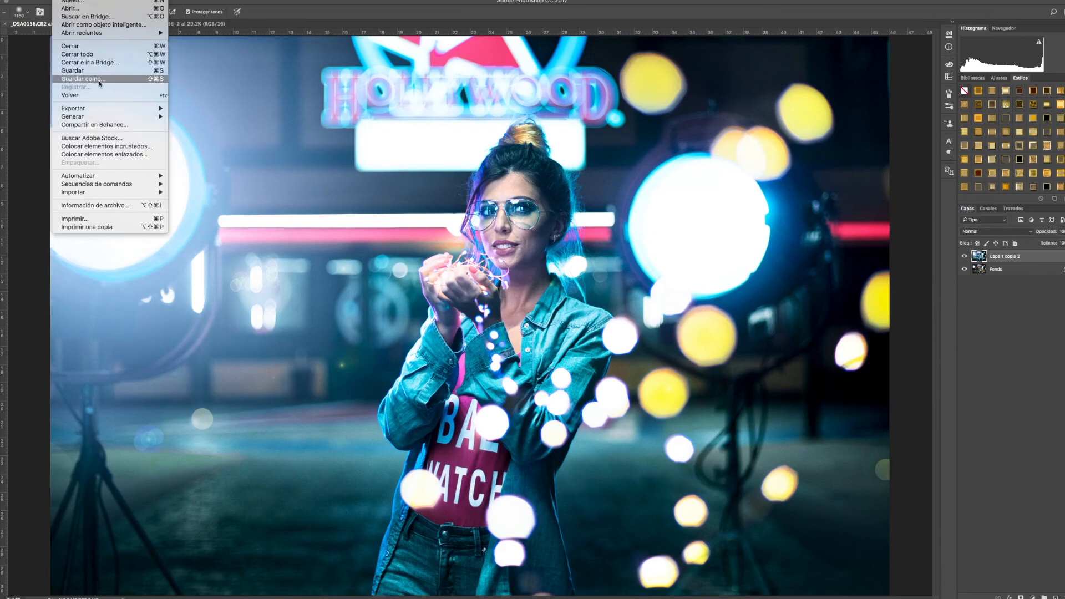
left_click(83, 79)
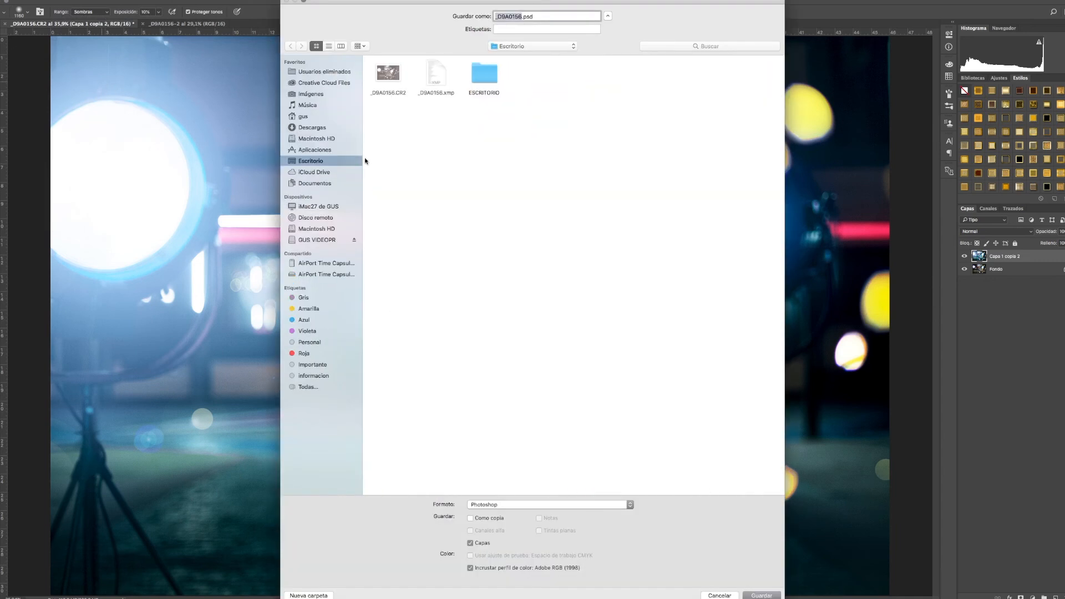
mouse_move(348, 164)
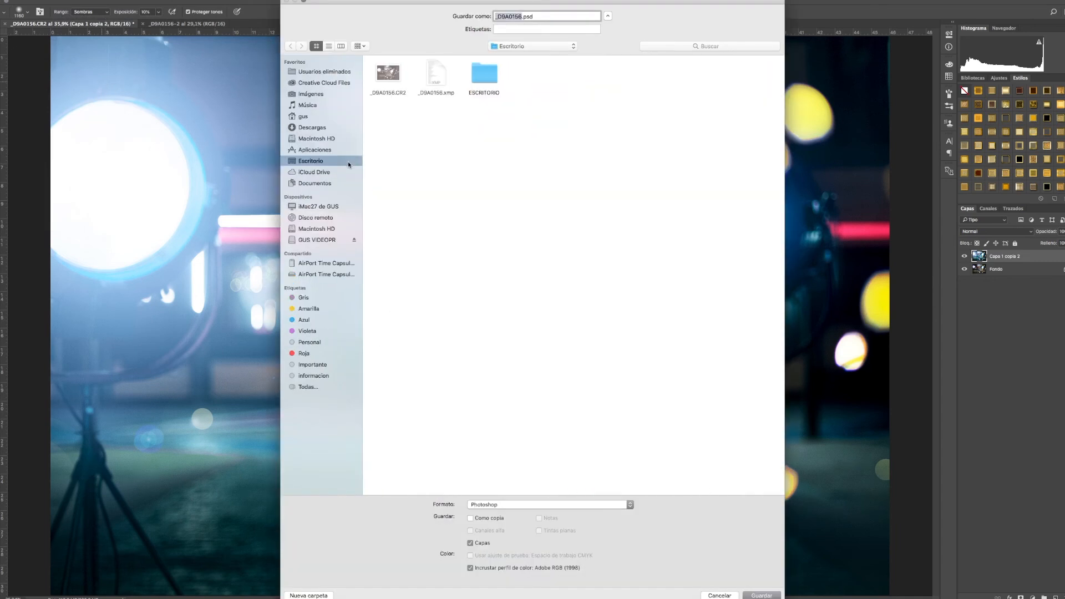
left_click(547, 504)
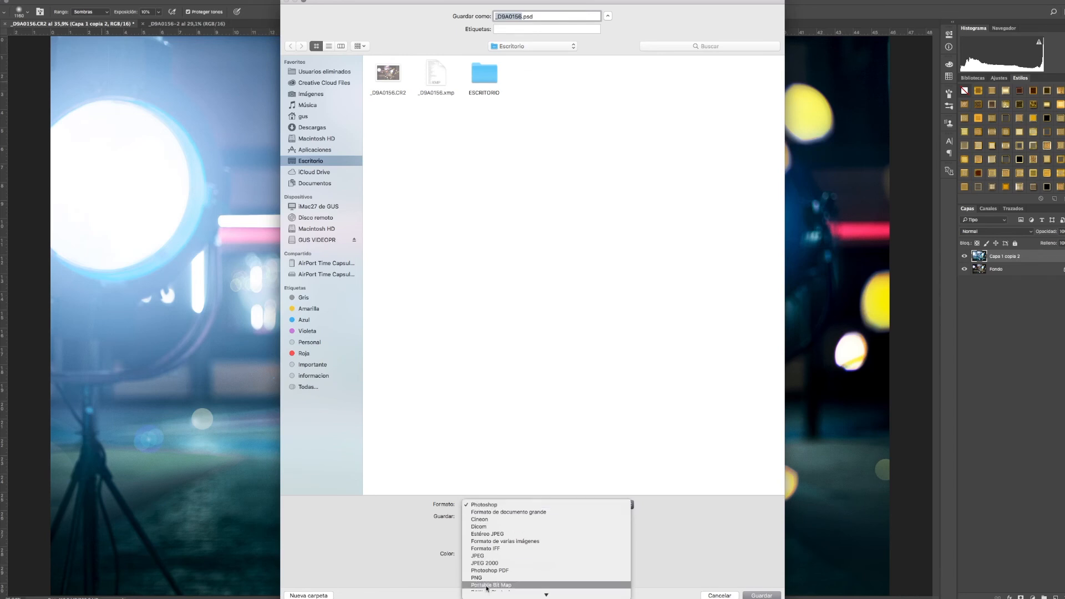
left_click(477, 556)
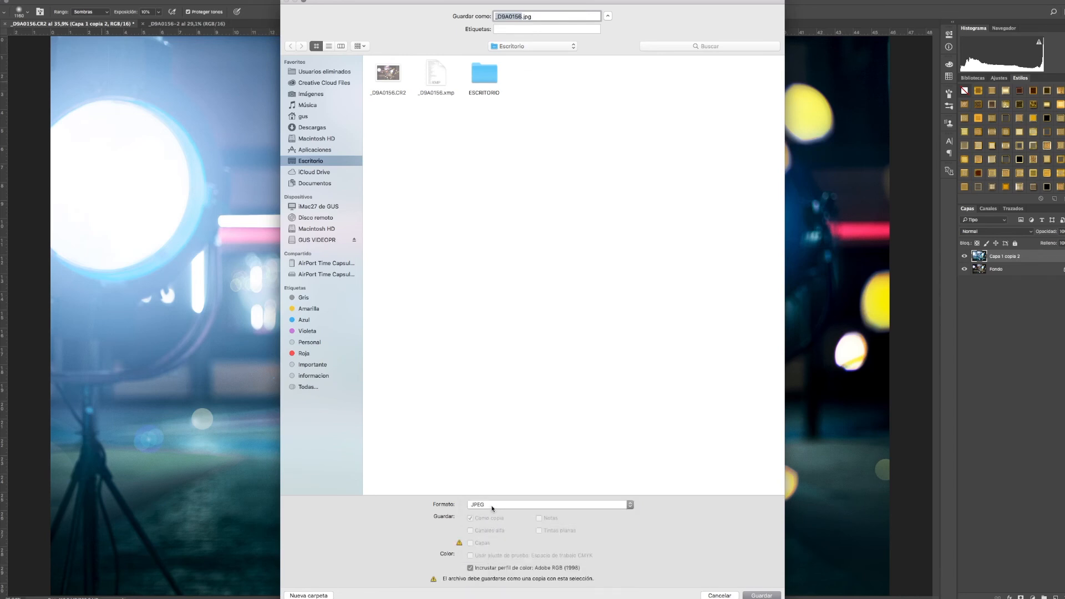
left_click(547, 504)
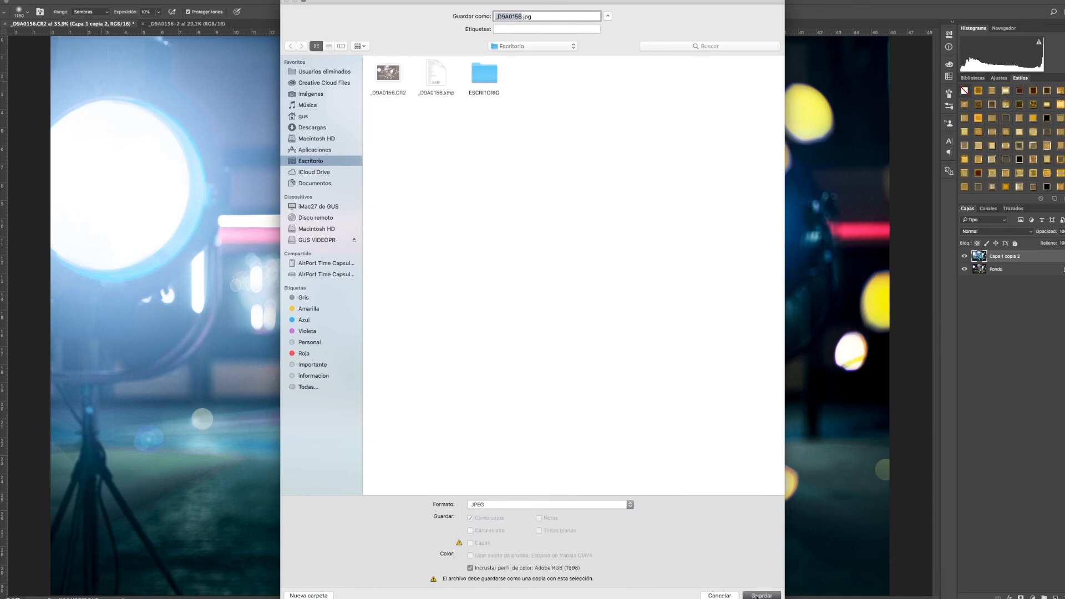
Save the JPEG copy to the desktop at maximum quality 12.
left_click(761, 595)
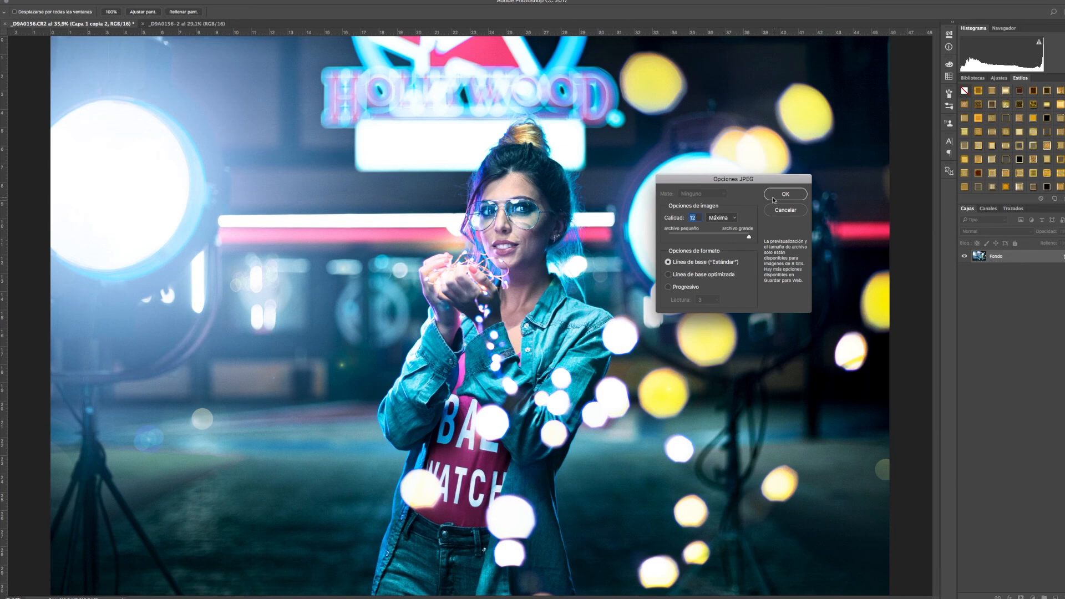
left_click(785, 193)
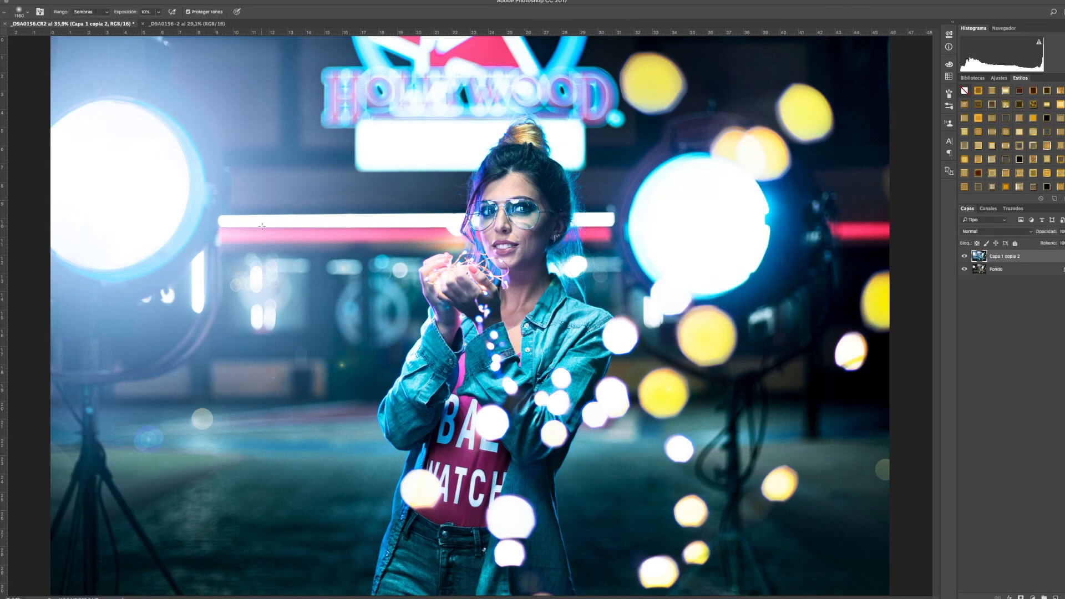
left_click(19, 11)
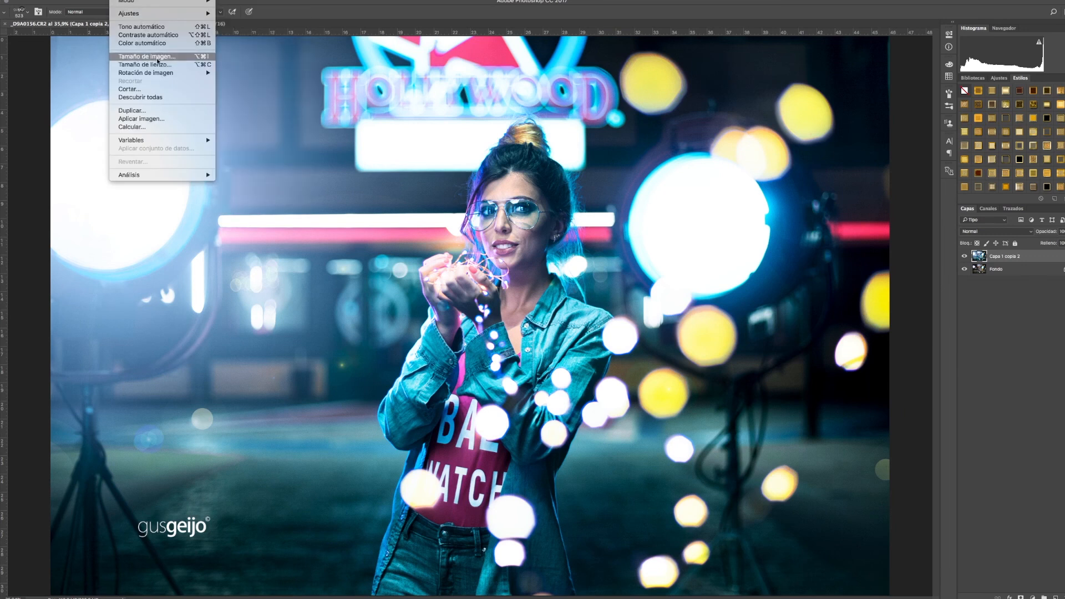
Enter a new, smaller value in Tamaño de imagen to scale the signed portrait down.
left_click(147, 57)
type("7")
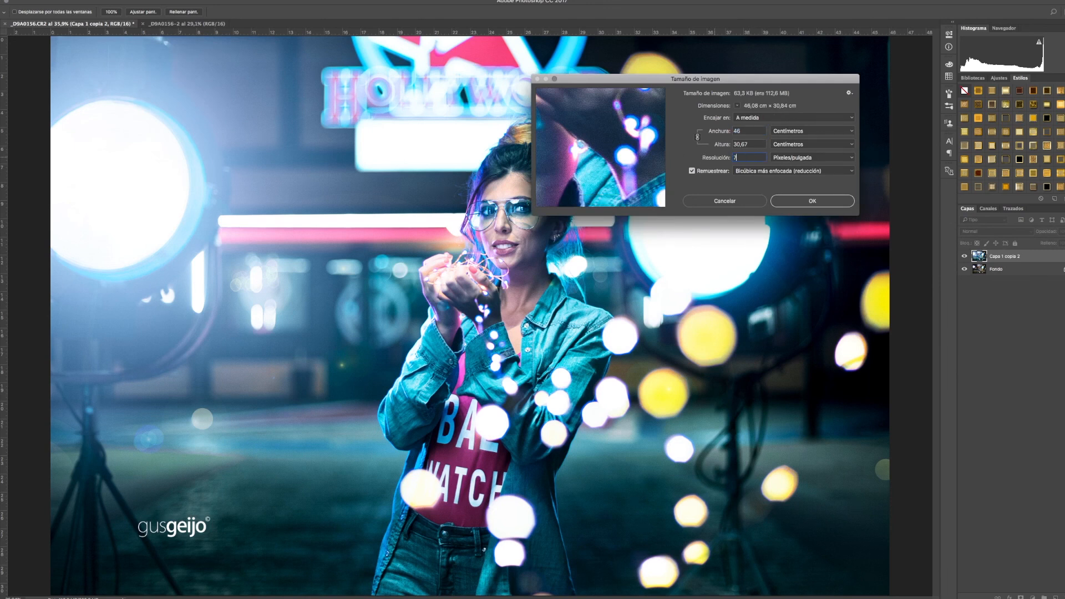
type("2")
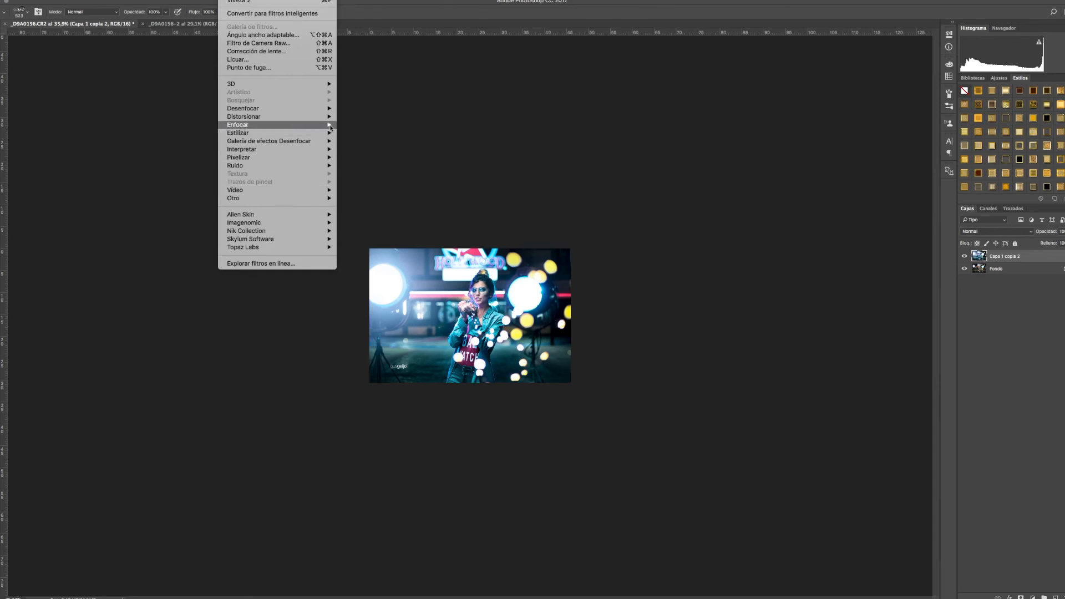
mouse_move(237, 124)
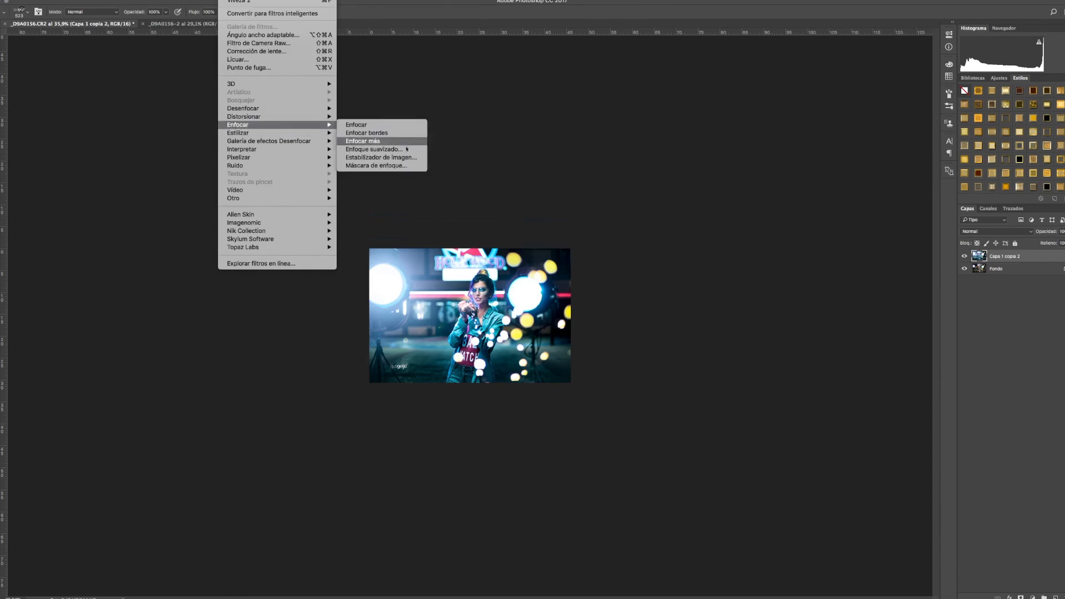
Apply Smart Sharpen at about 25% amount, 1.0 px radius and noise reduction 0.
left_click(376, 149)
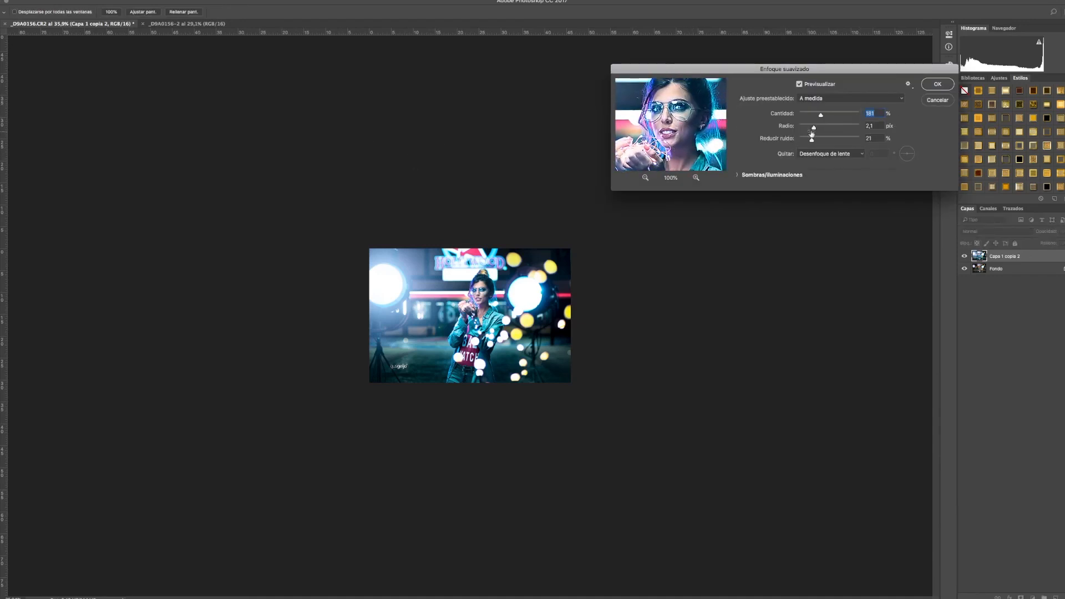
left_click_drag(822, 113, 804, 113)
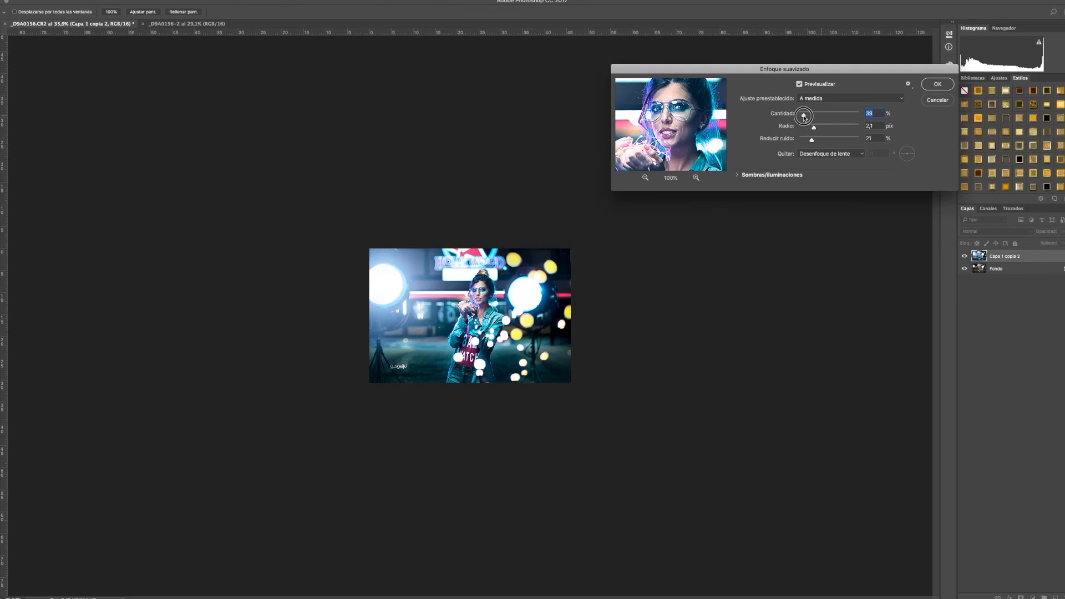
left_click_drag(803, 116, 816, 116)
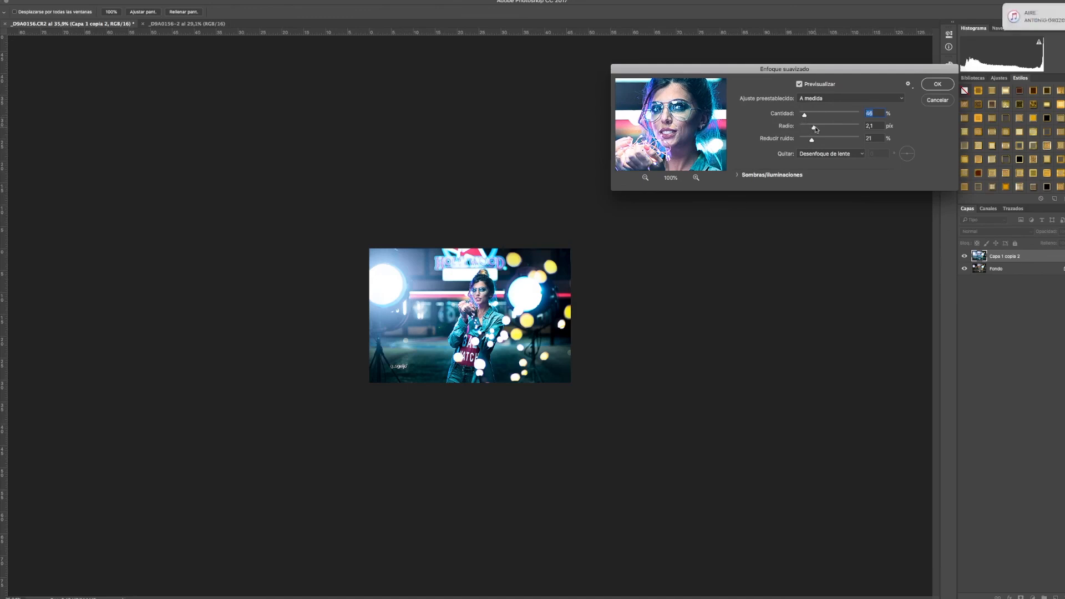
left_click_drag(813, 128, 809, 127)
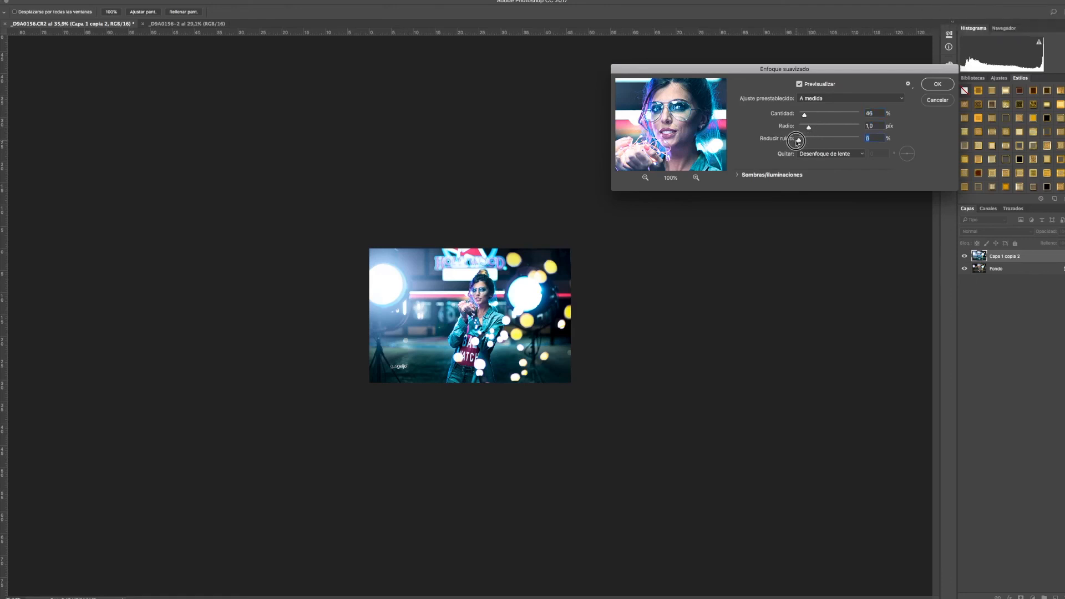
left_click_drag(829, 113, 802, 115)
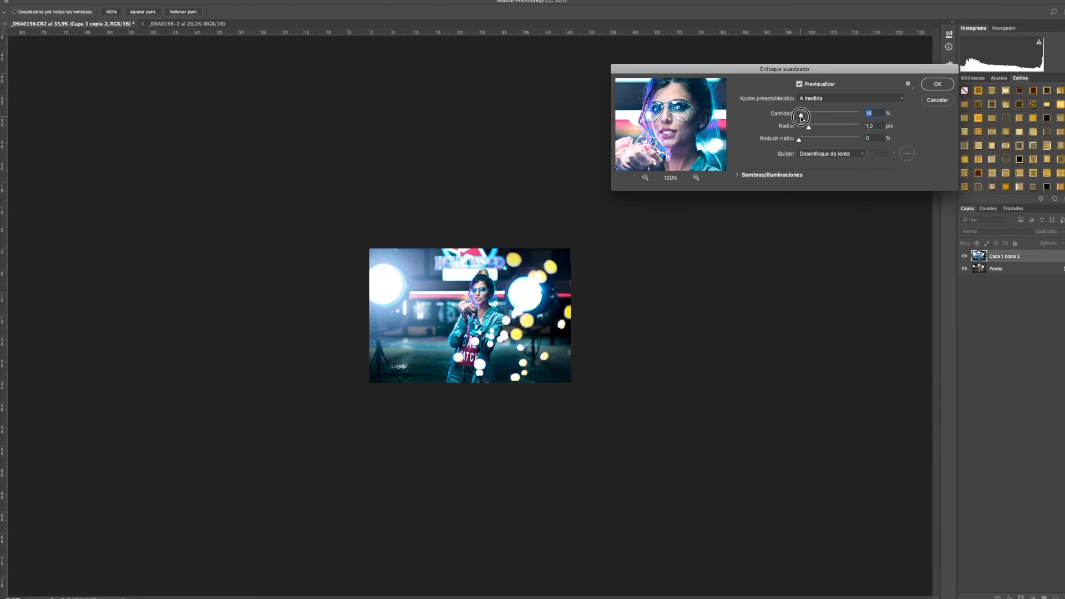
left_click_drag(801, 117, 816, 116)
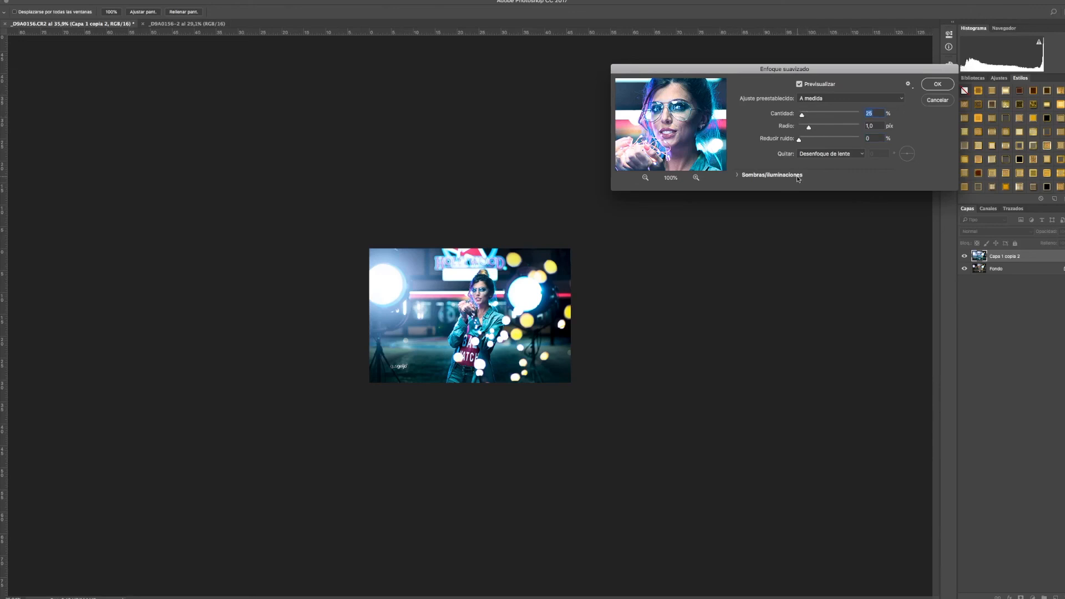
left_click(936, 84)
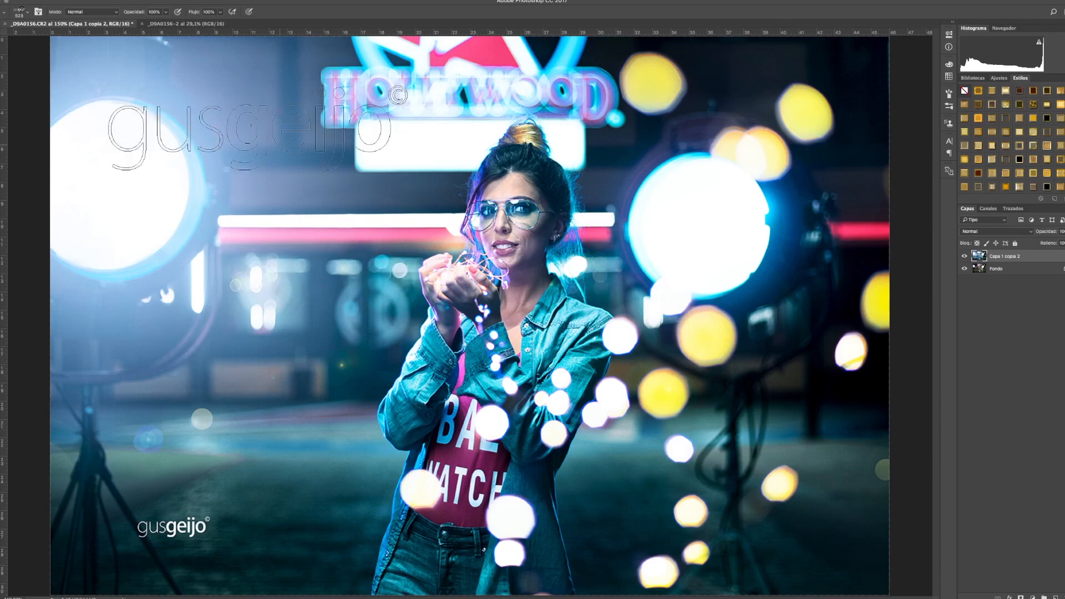
Set up Save for Web (legacy) export as a maximum-quality JPEG.
left_click(20, 11)
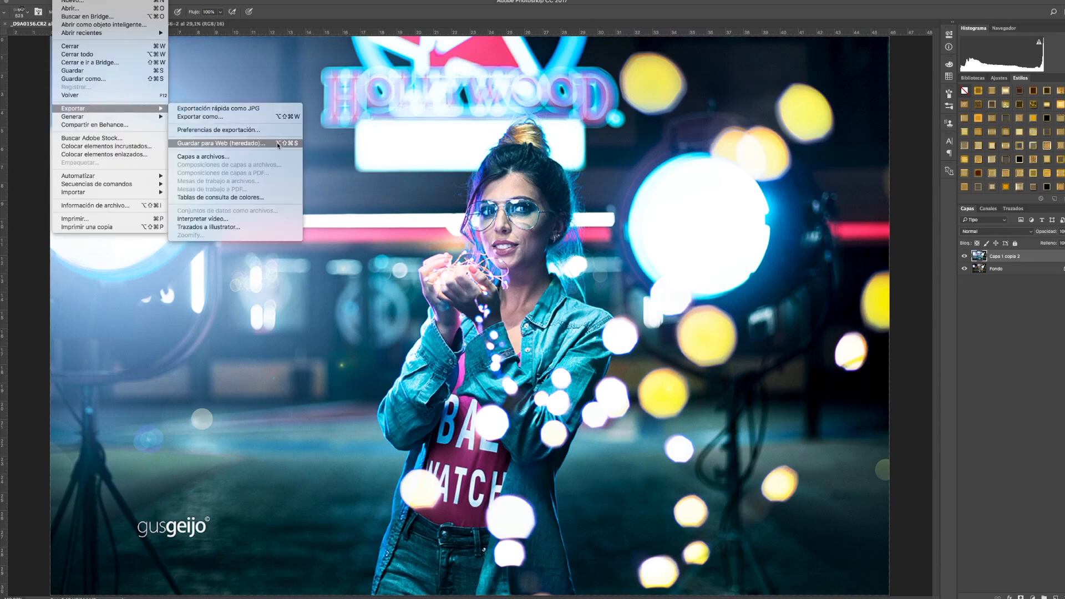
left_click(220, 143)
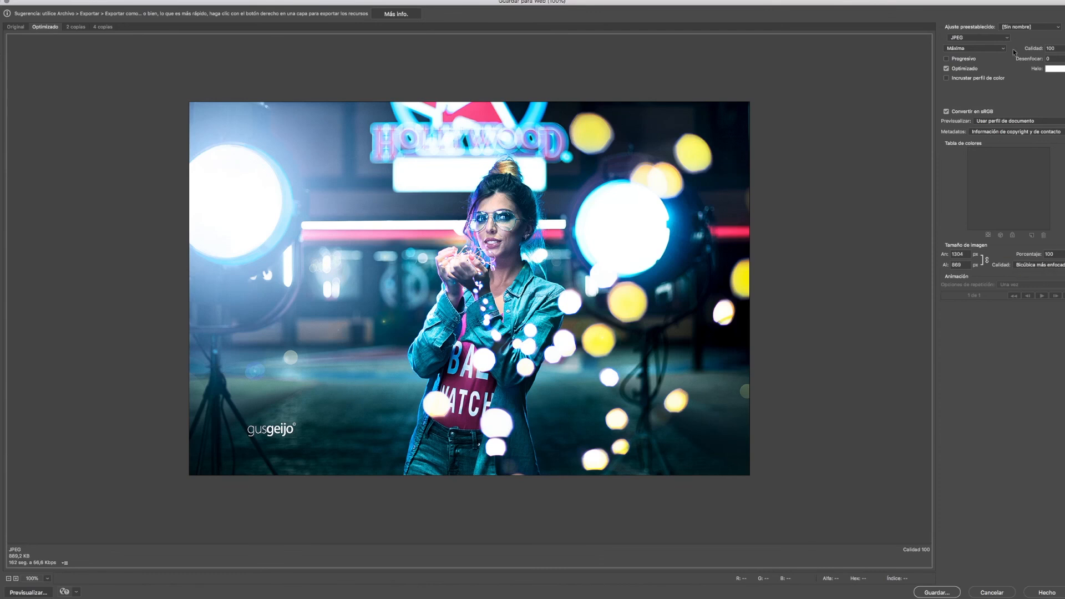
left_click(974, 47)
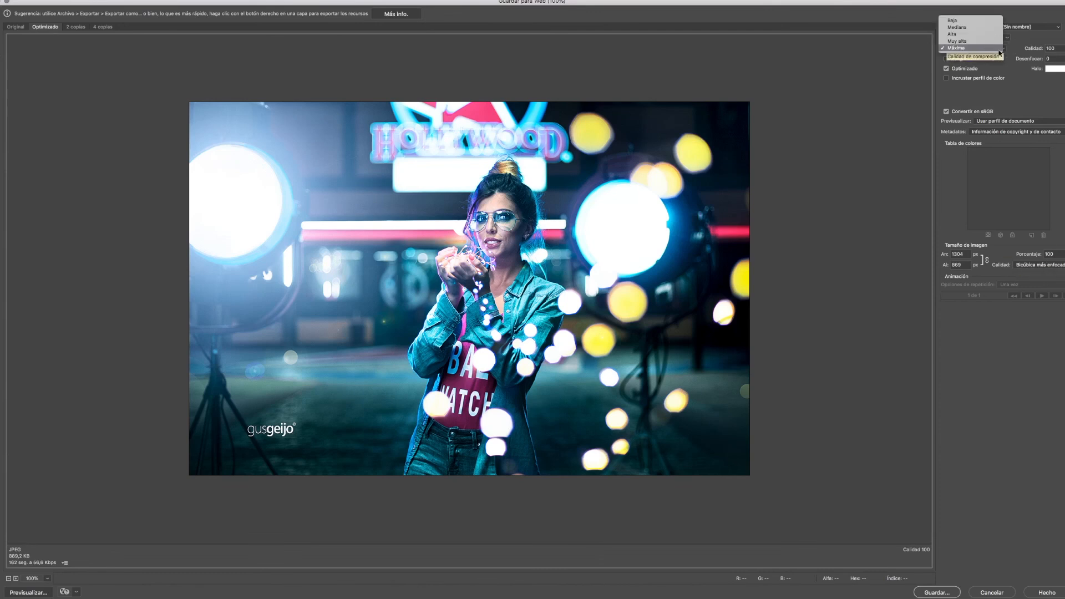
left_click(955, 48)
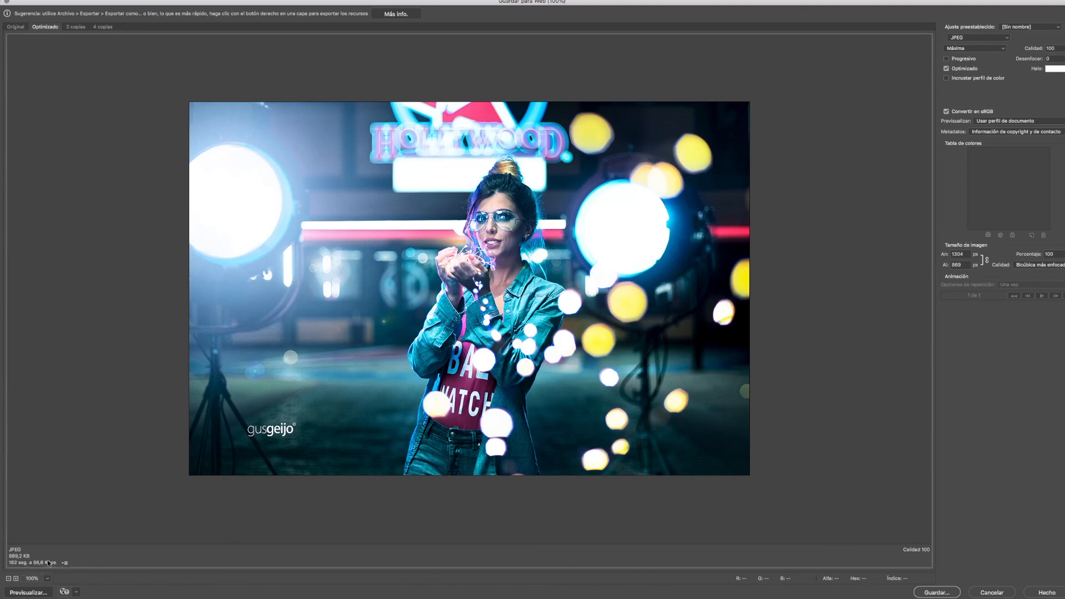
mouse_move(1056, 556)
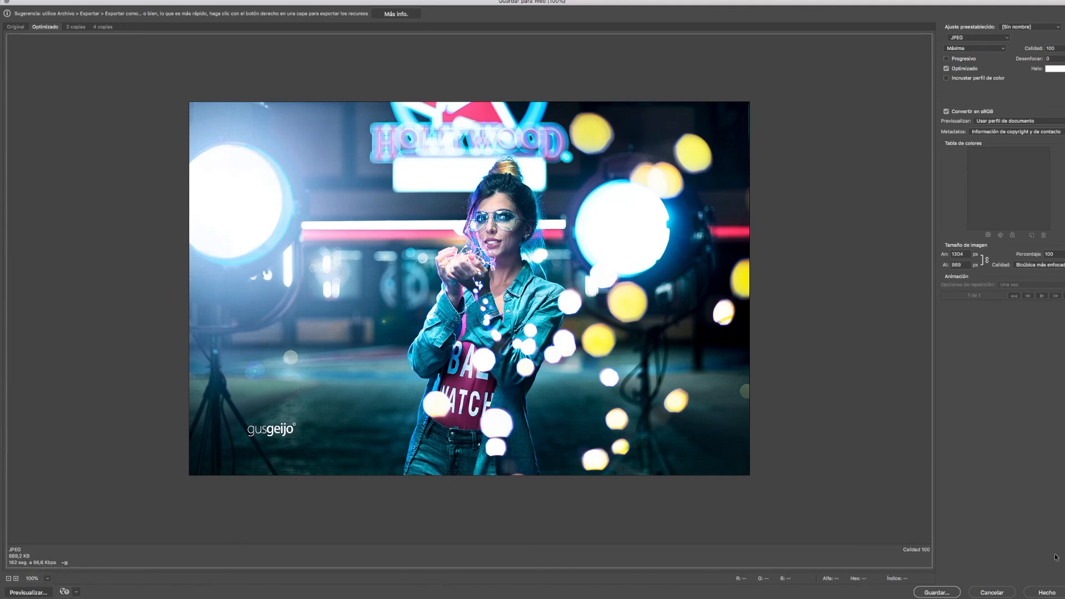
Start saving and append 'web' to the file name, giving _D9A0156web.jpg.
left_click(937, 592)
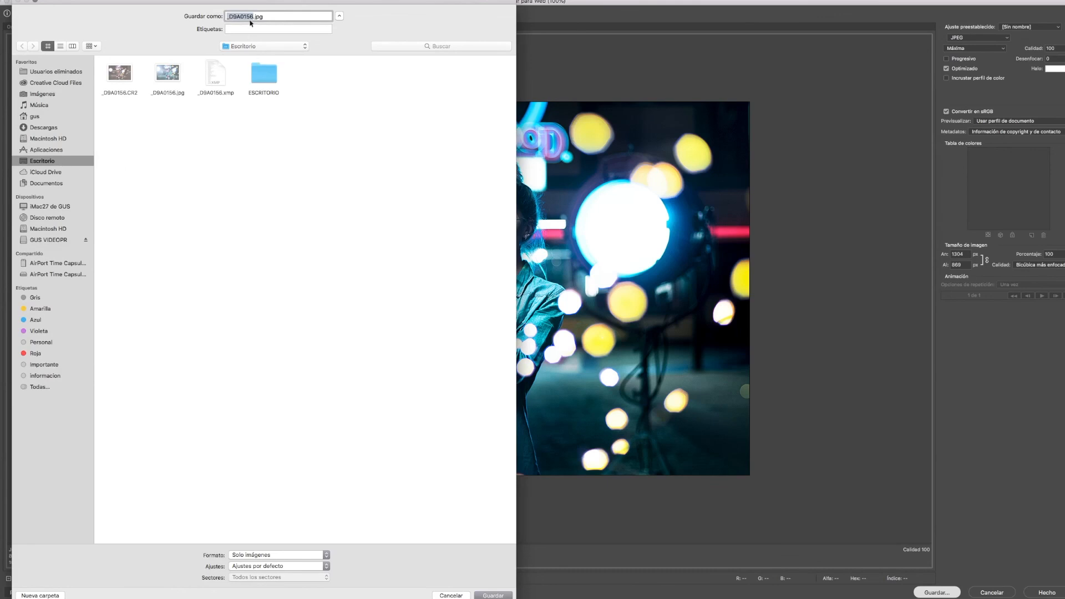
type("web")
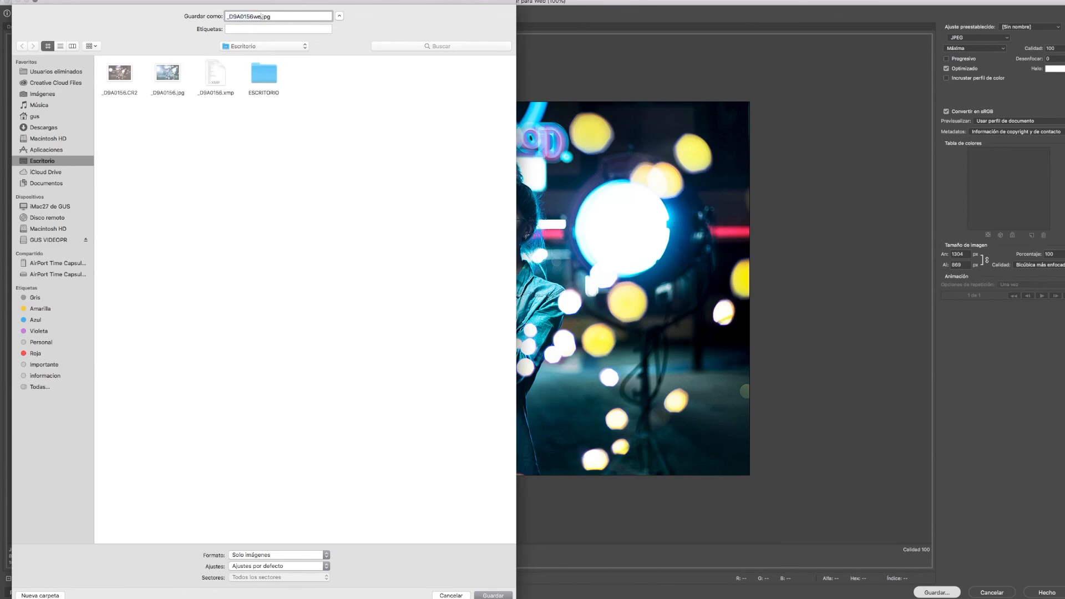